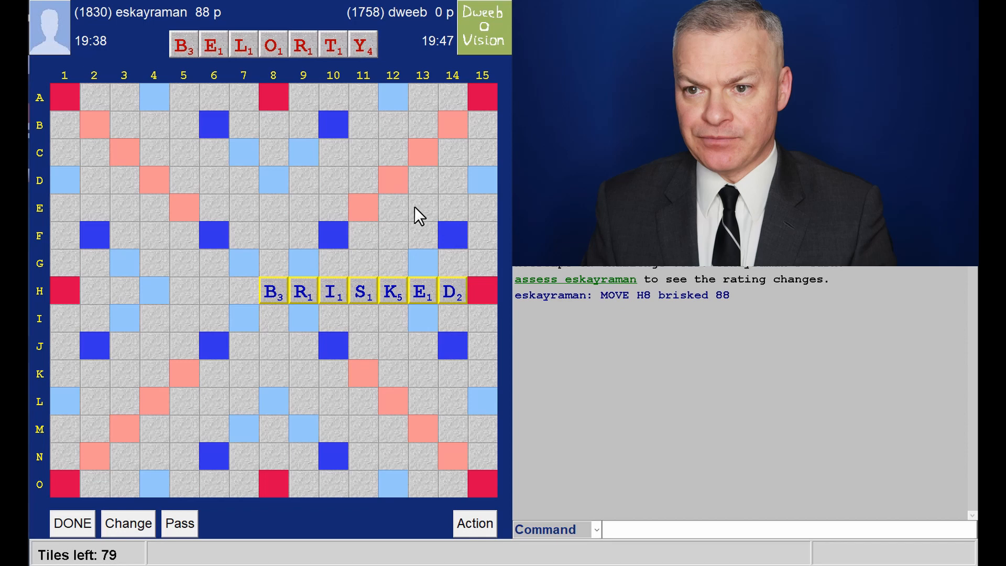
pyautogui.moveTo(260, 320)
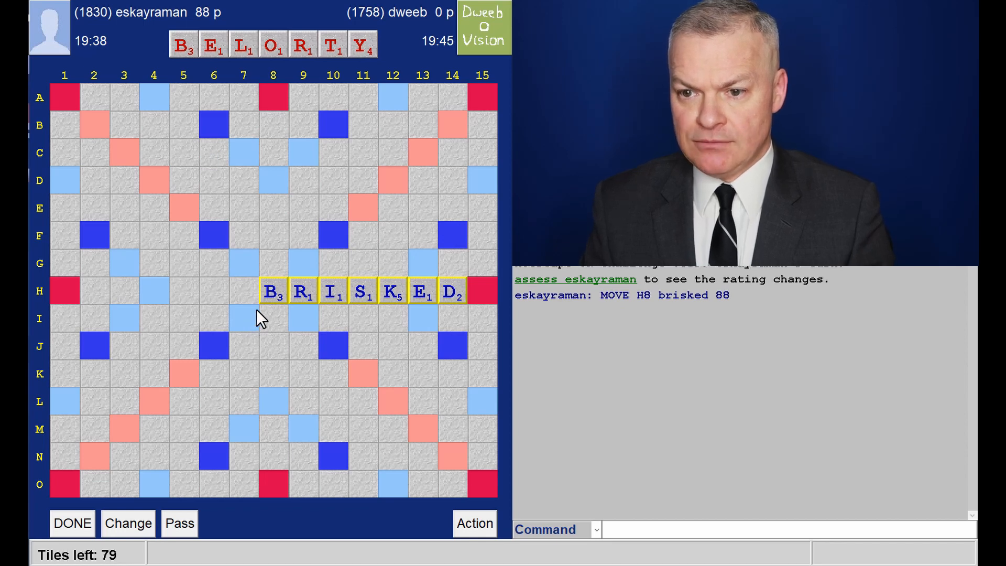
pyautogui.moveTo(290, 313)
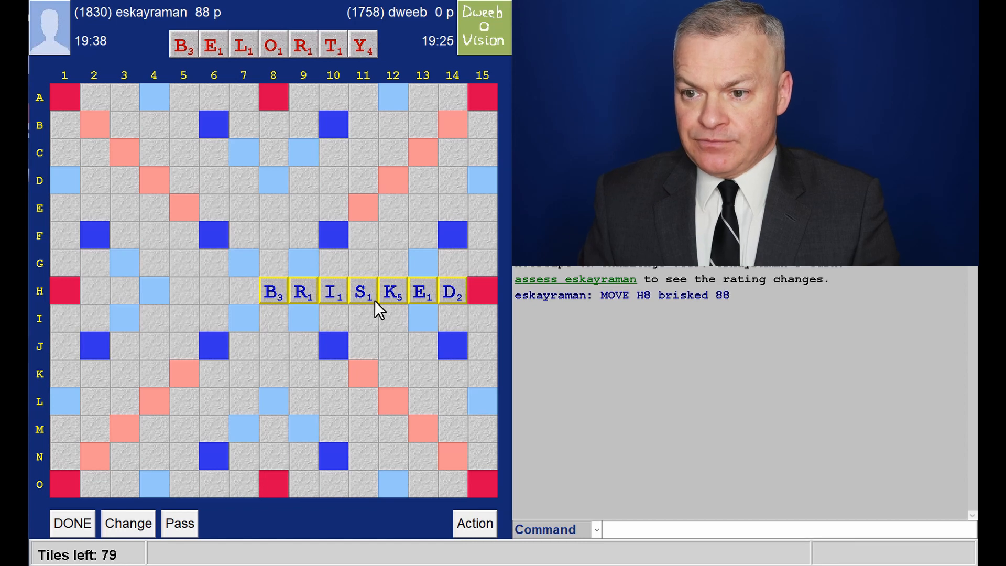
pyautogui.moveTo(429, 308)
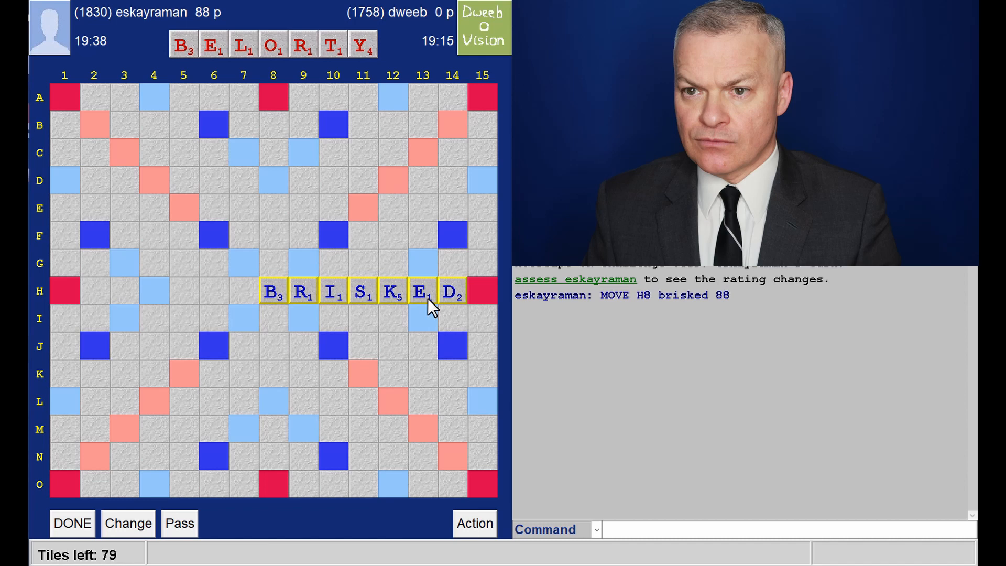
pyautogui.moveTo(436, 308)
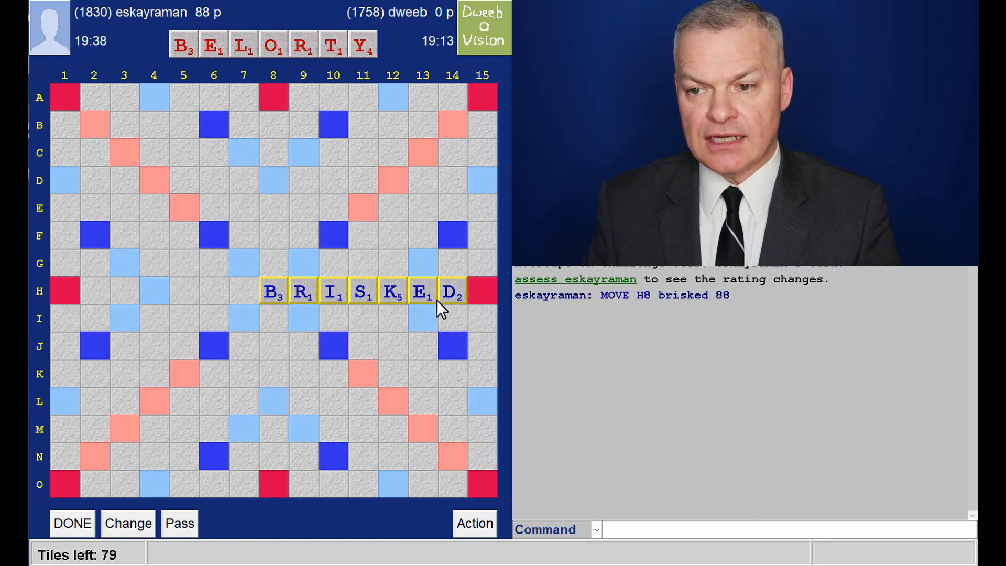
pyautogui.moveTo(469, 308)
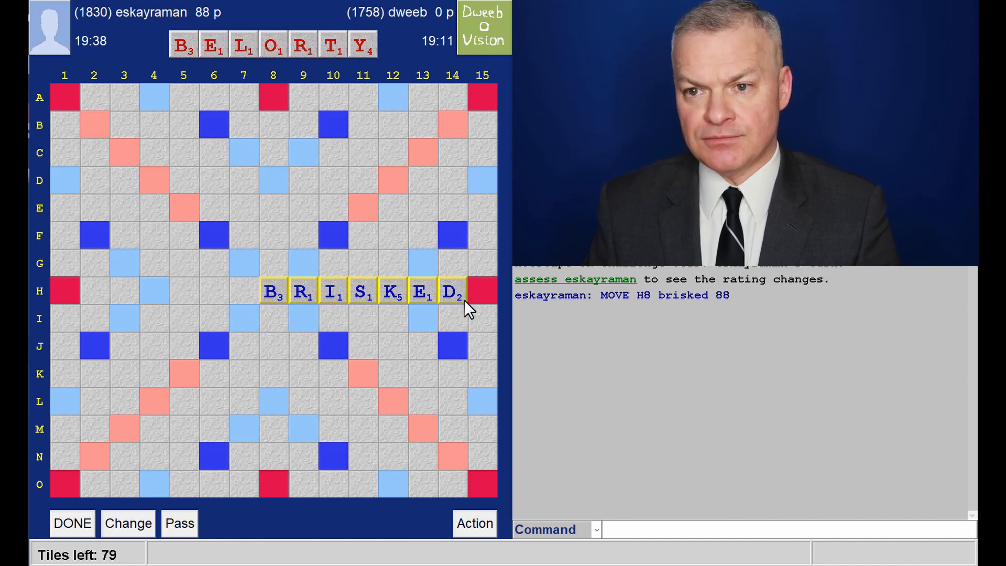
pyautogui.moveTo(362, 231)
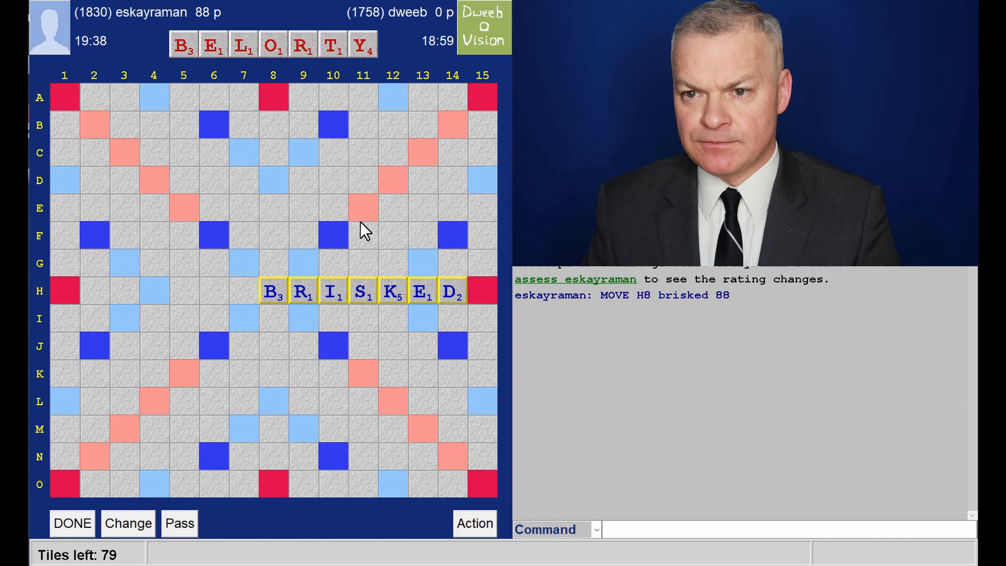
pyautogui.moveTo(279, 73)
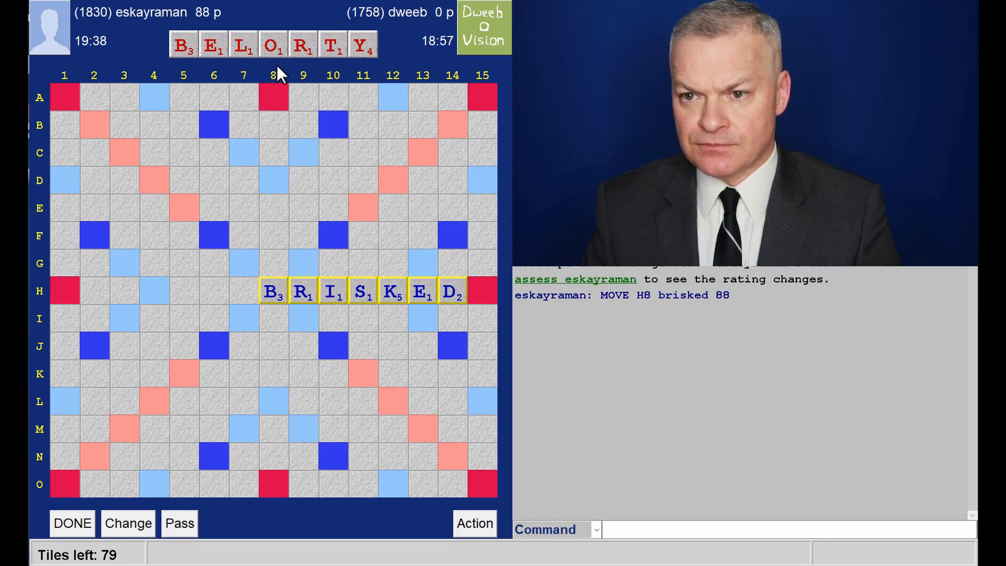
pyautogui.moveTo(281, 276)
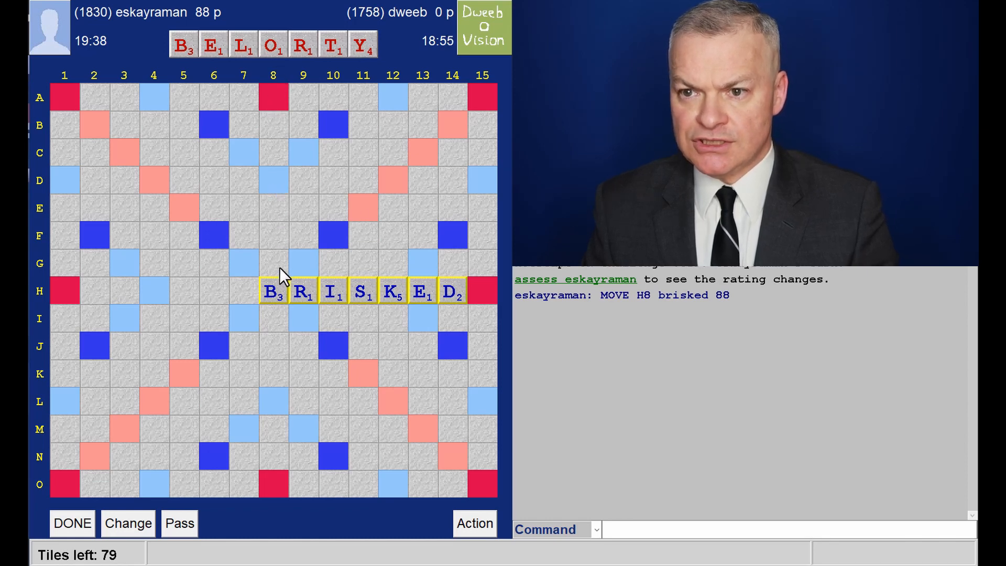
pyautogui.moveTo(284, 323)
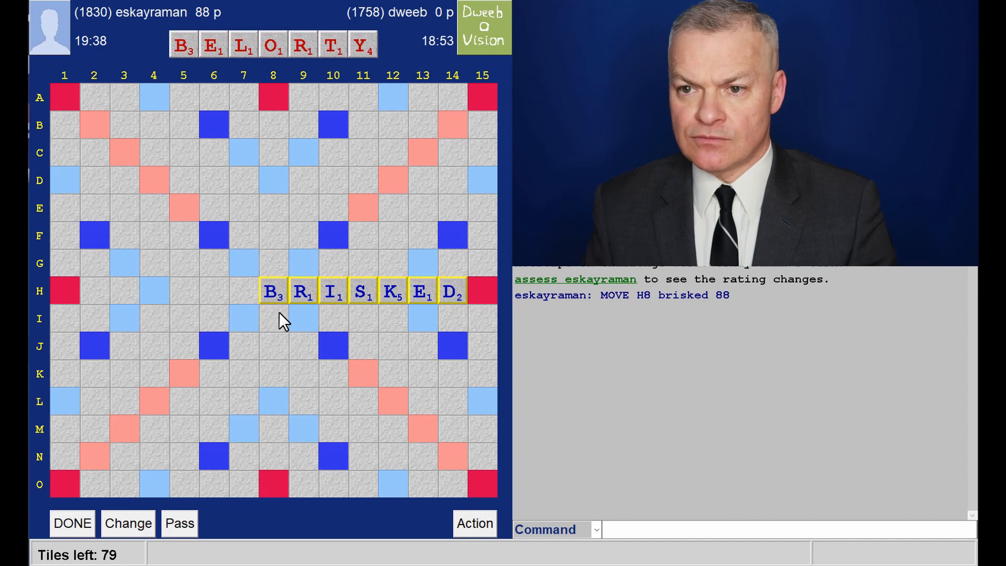
pyautogui.moveTo(305, 249)
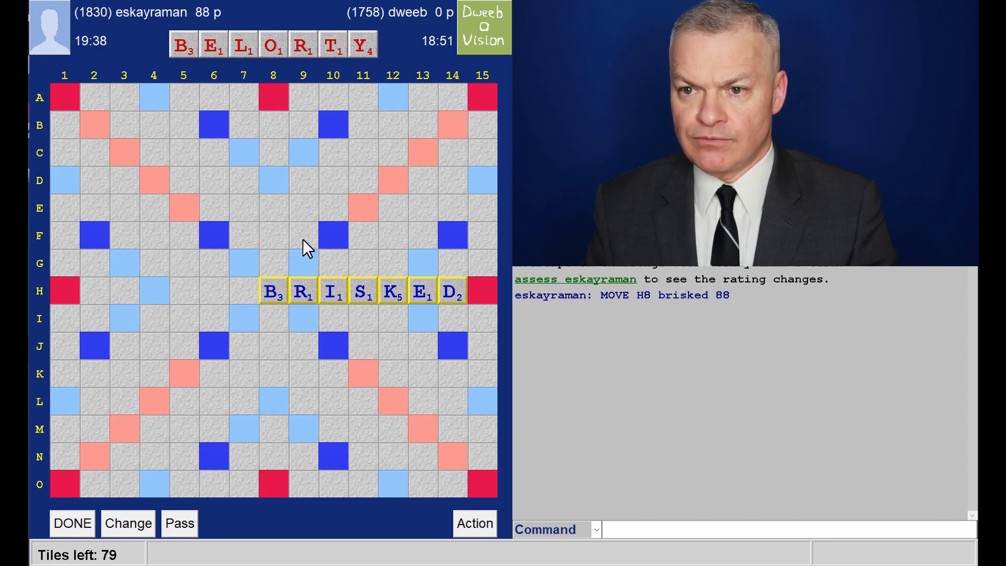
pyautogui.moveTo(377, 67)
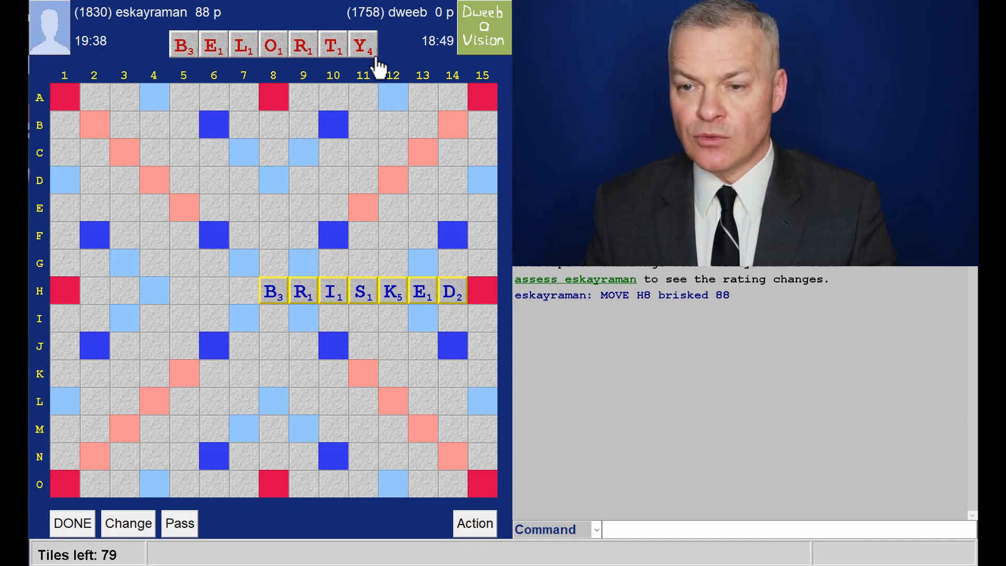
pyautogui.moveTo(238, 67)
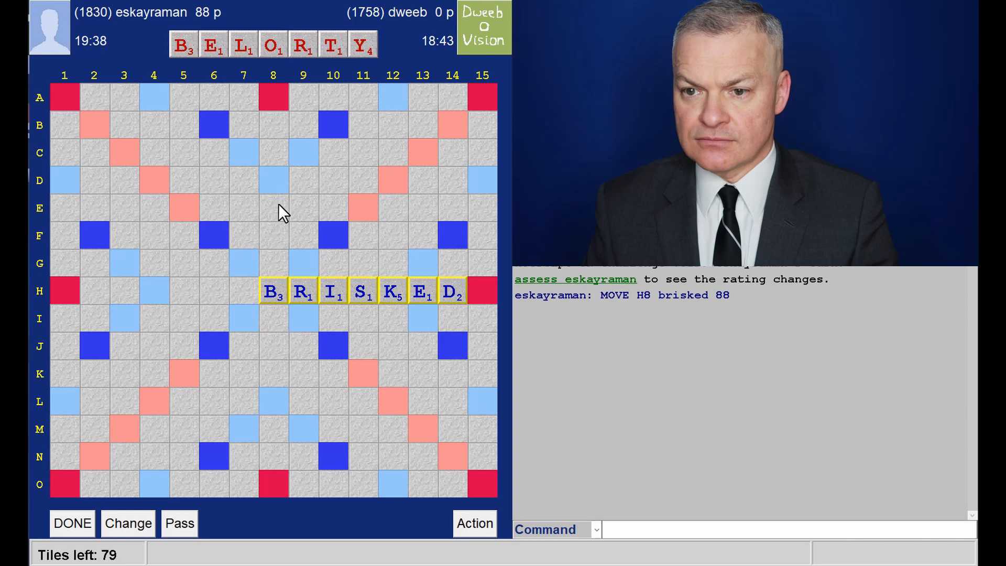
pyautogui.moveTo(302, 314)
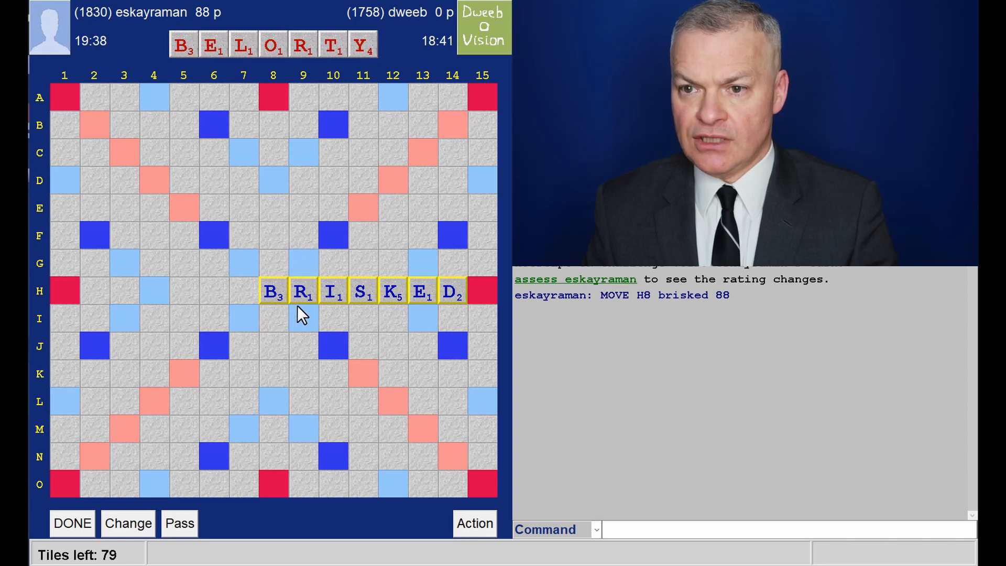
pyautogui.moveTo(329, 316)
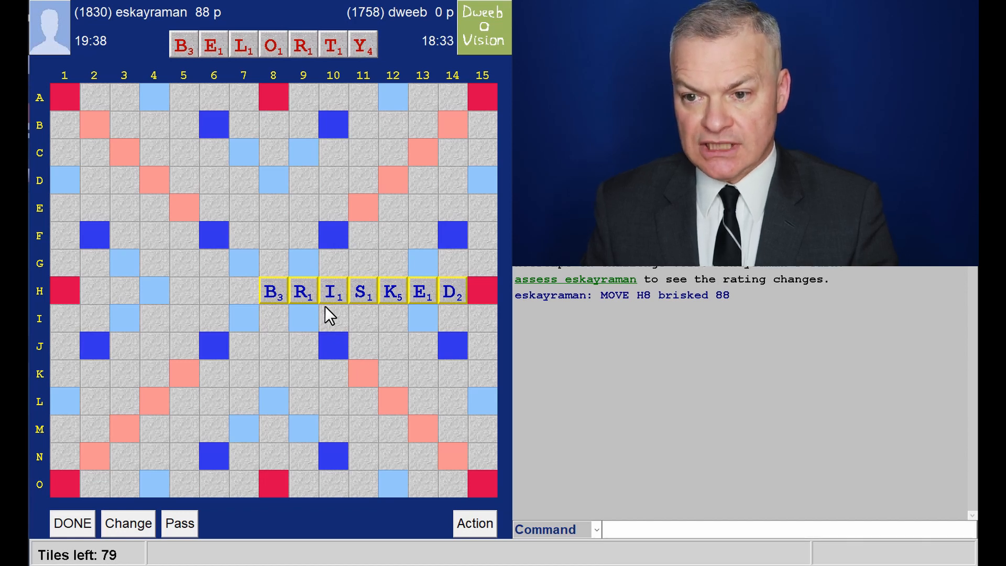
pyautogui.moveTo(388, 311)
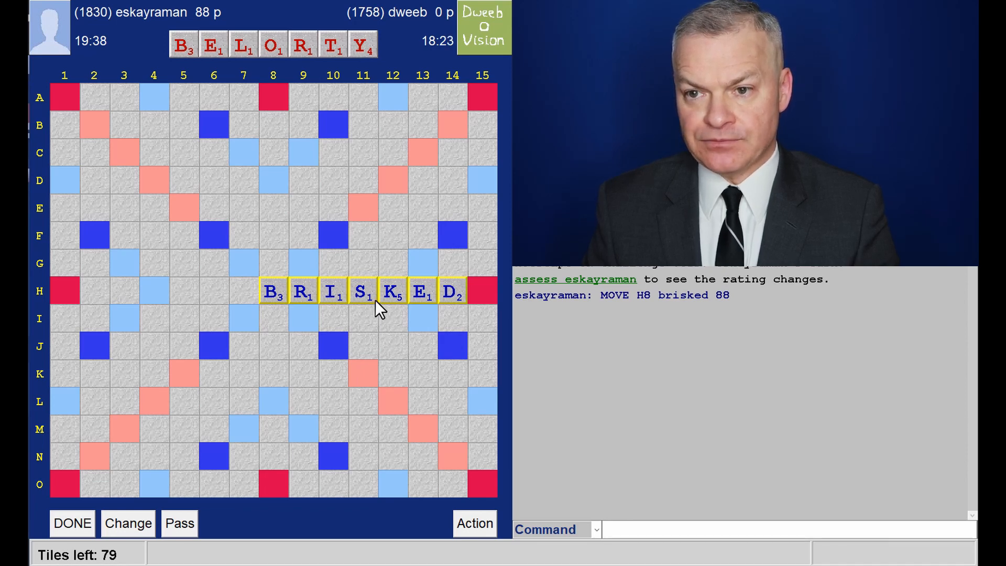
pyautogui.moveTo(348, 84)
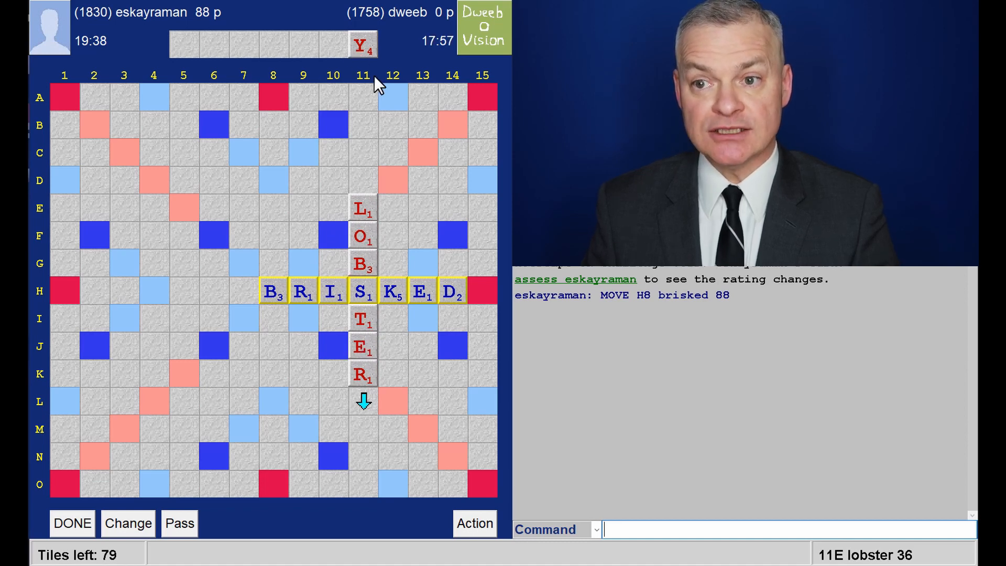
pyautogui.moveTo(399, 93)
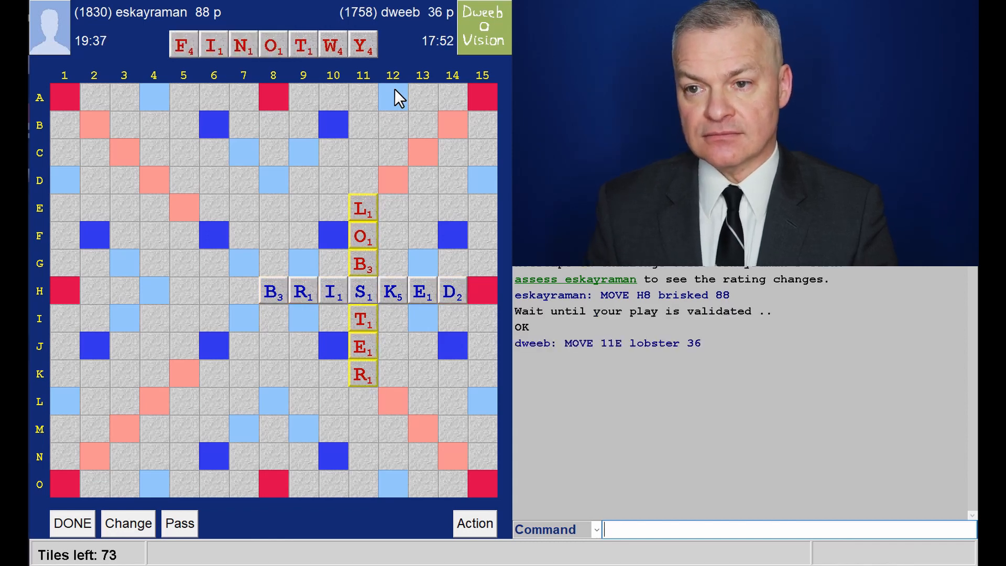
pyautogui.moveTo(360, 76)
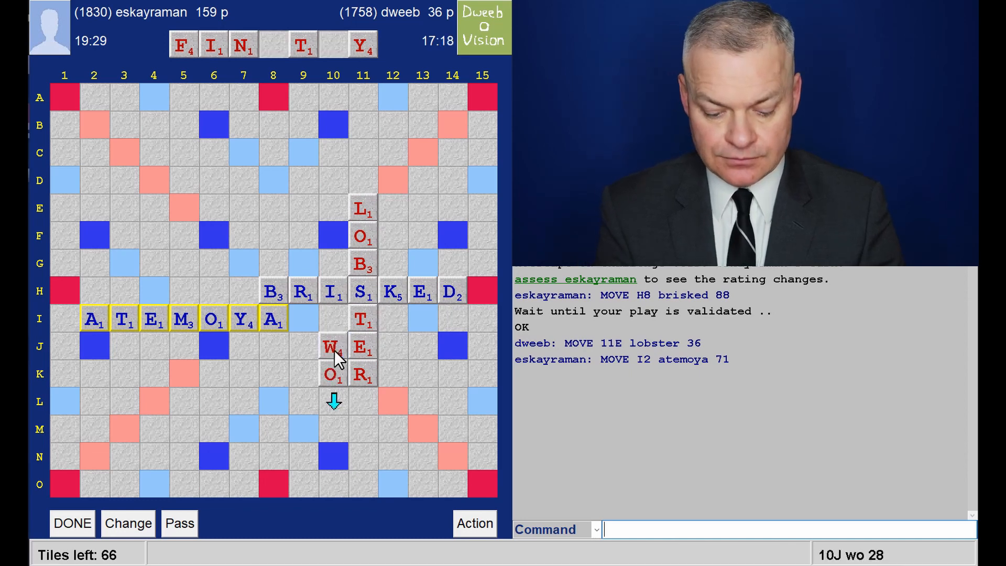
# Select square J10 as the anchor for the trial WOF play down column 10.
pyautogui.click(333, 401)
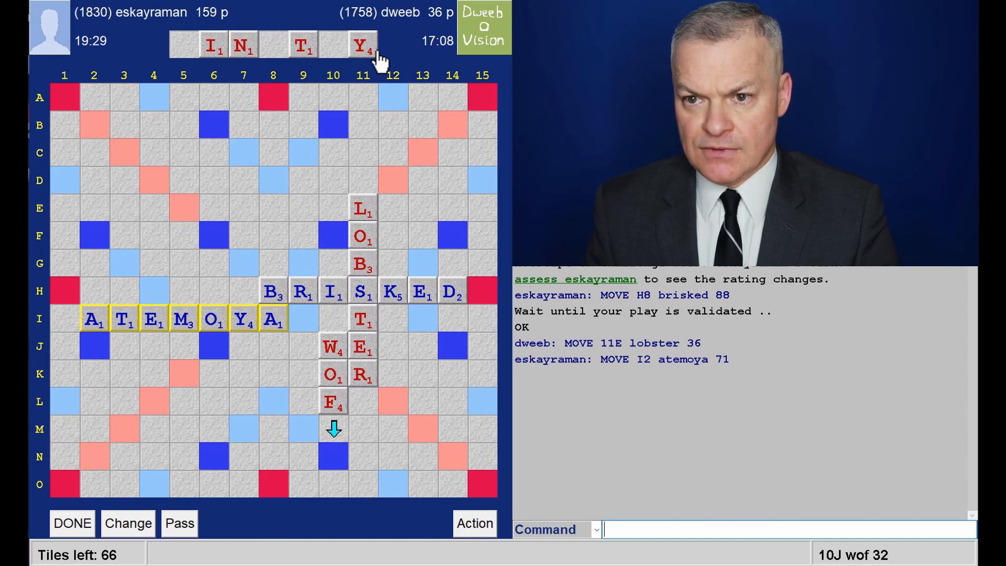
pyautogui.moveTo(345, 71)
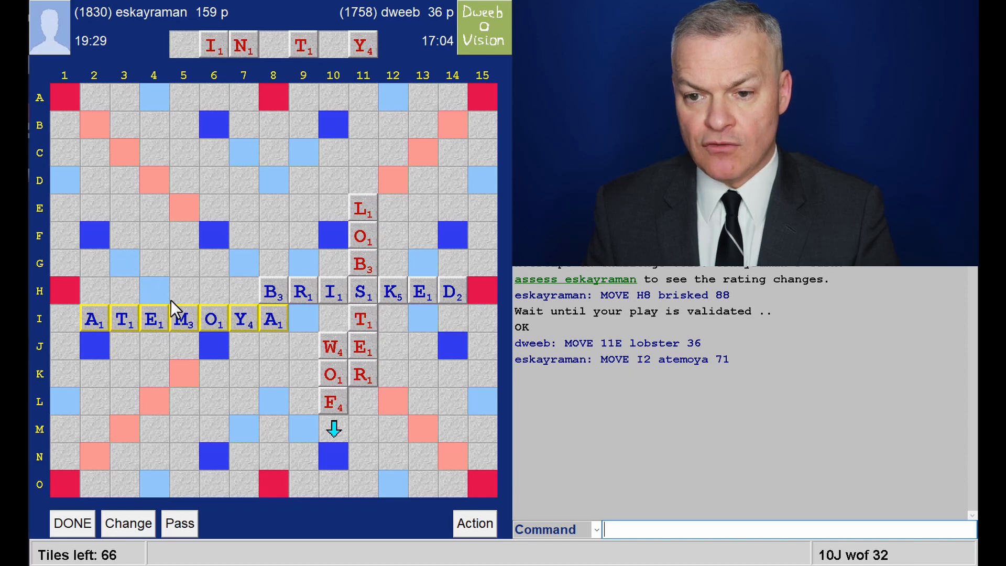
pyautogui.moveTo(320, 138)
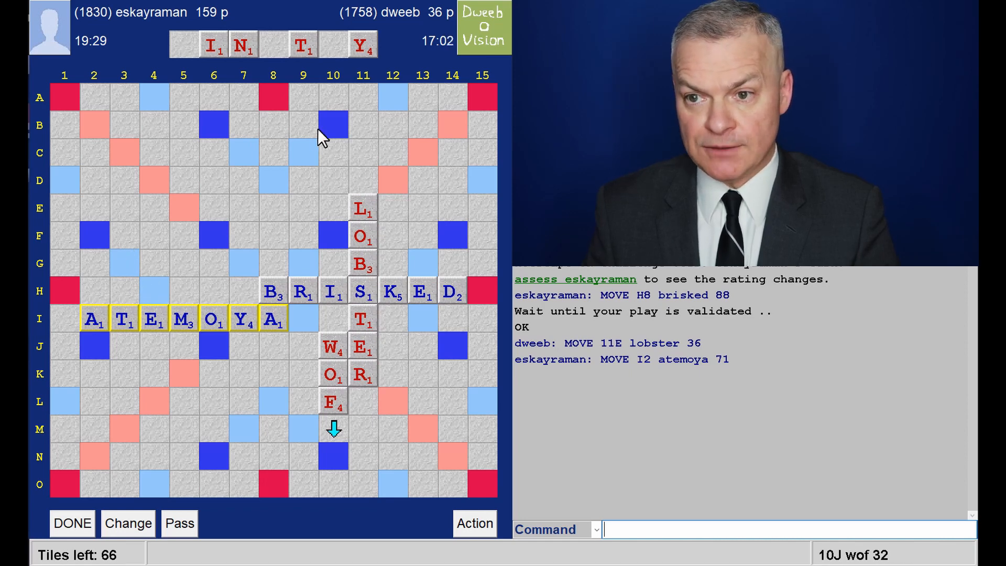
pyautogui.moveTo(73, 301)
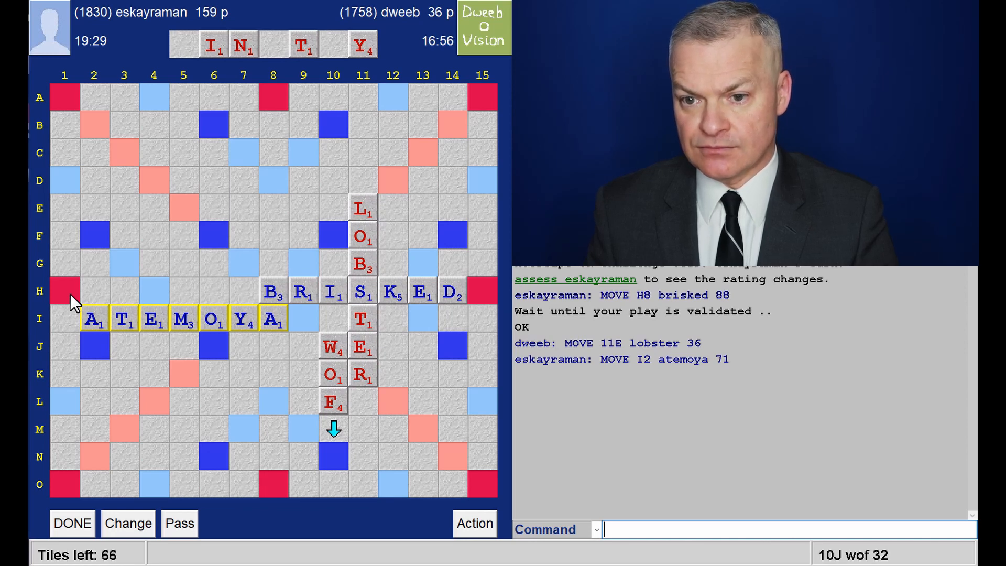
pyautogui.moveTo(401, 390)
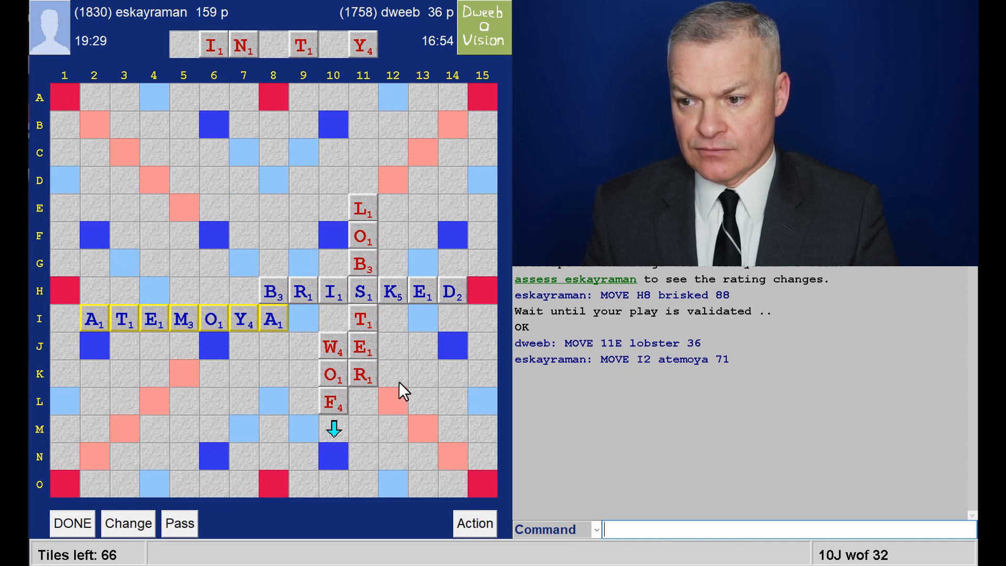
pyautogui.moveTo(330, 241)
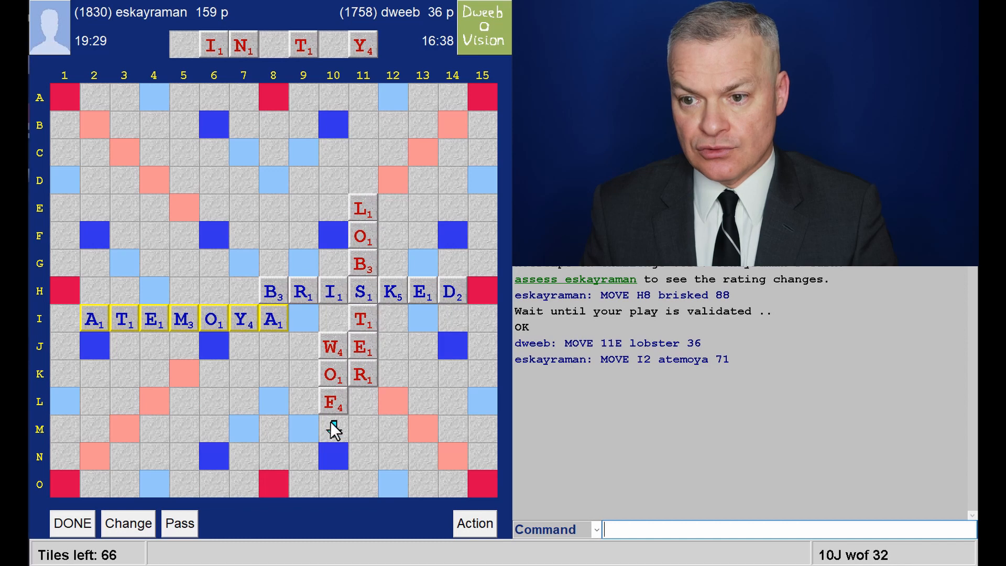
pyautogui.moveTo(282, 227)
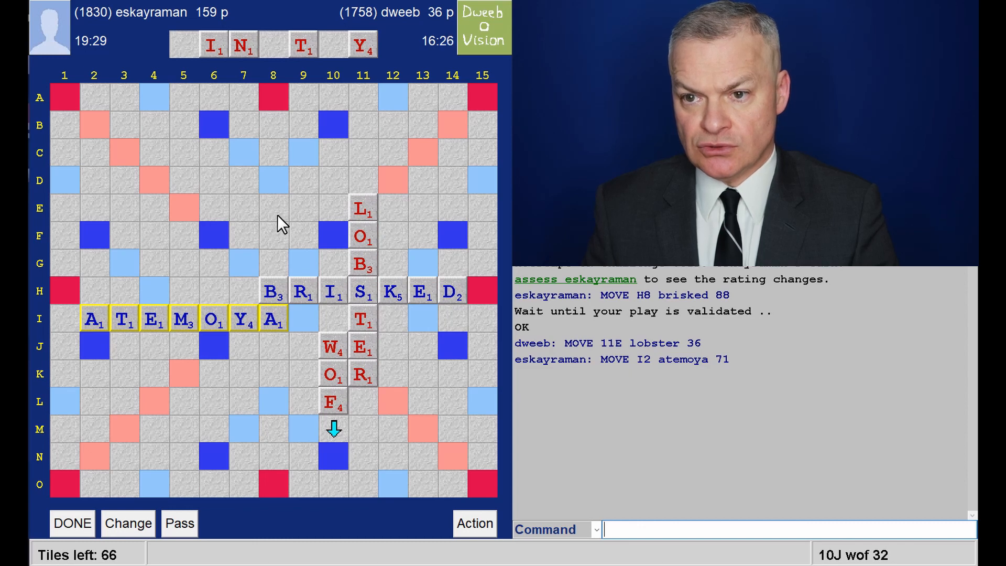
pyautogui.moveTo(93, 51)
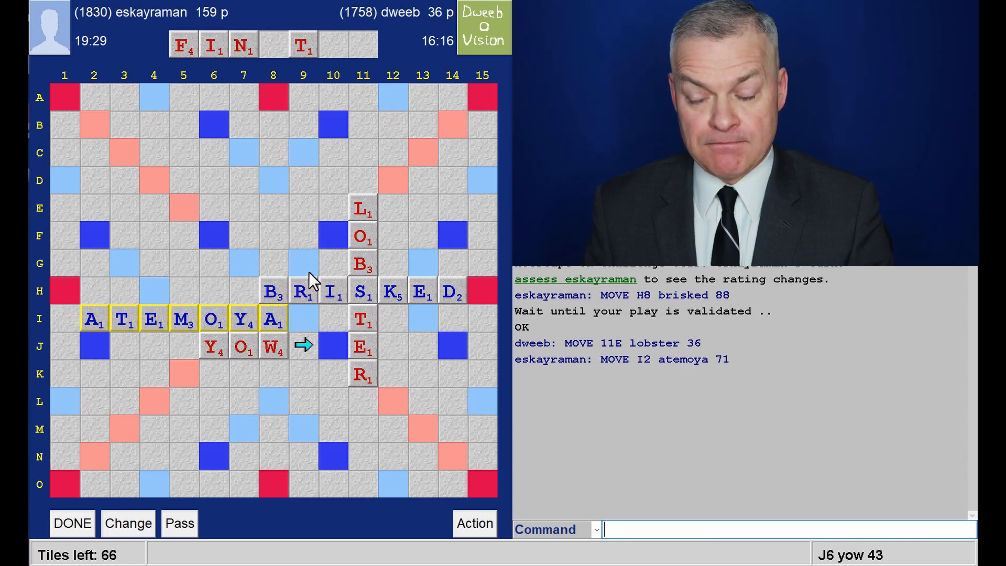
pyautogui.moveTo(279, 145)
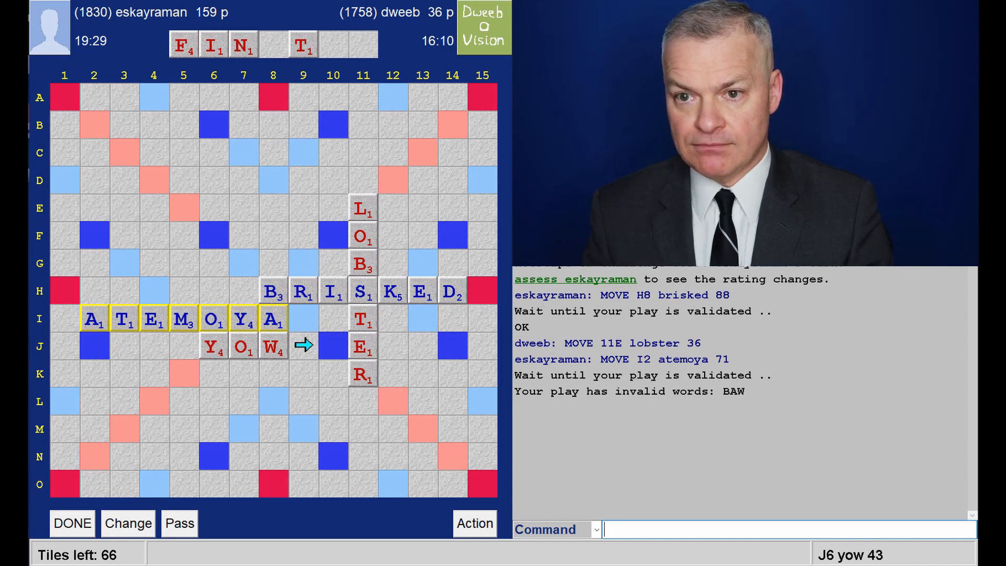
pyautogui.moveTo(103, 54)
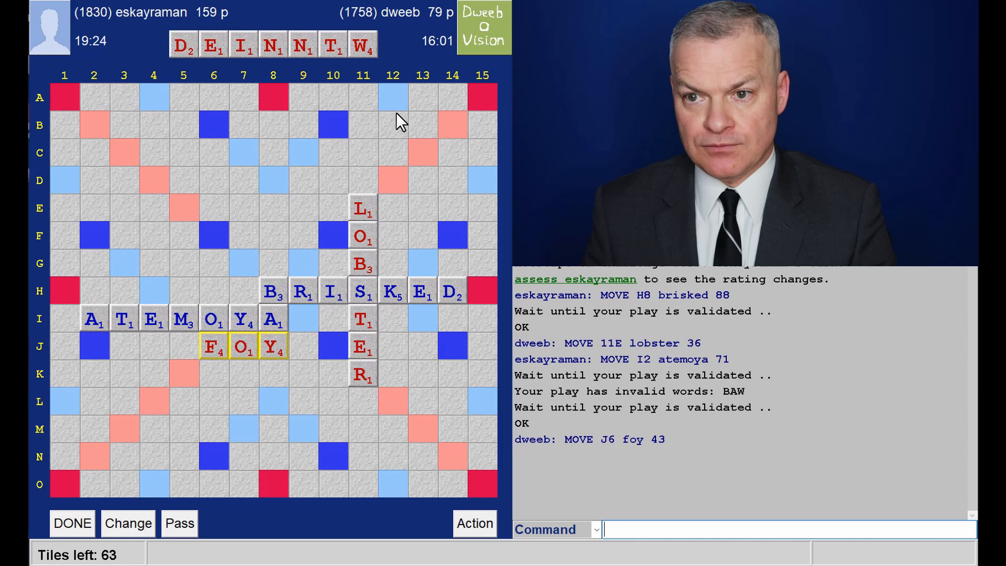
pyautogui.moveTo(428, 168)
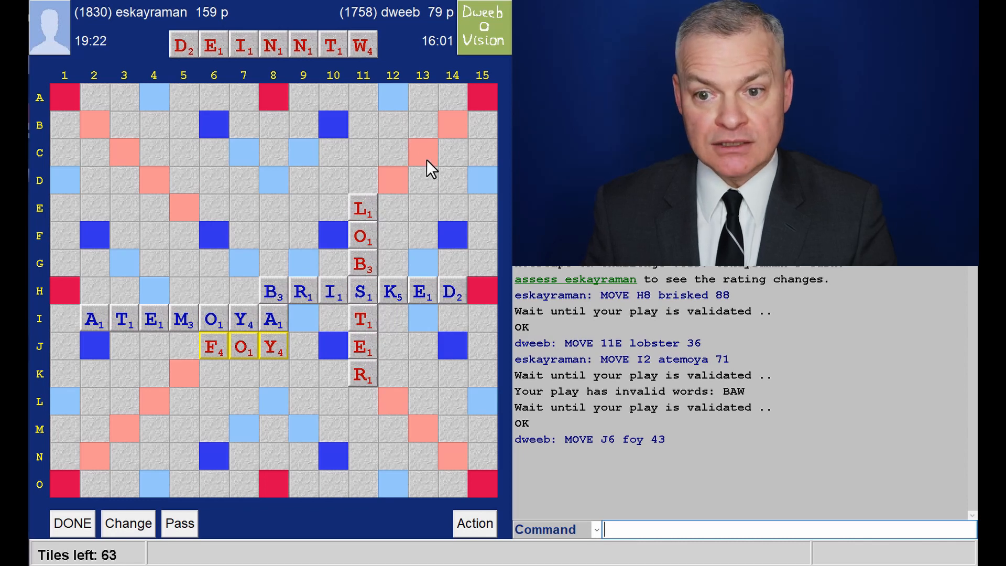
pyautogui.moveTo(159, 132)
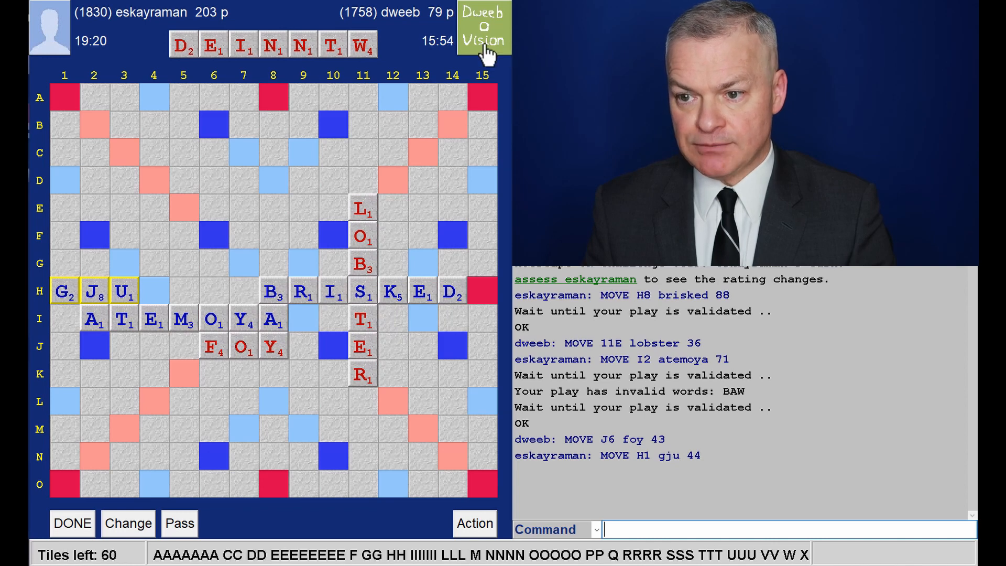
pyautogui.moveTo(423, 154)
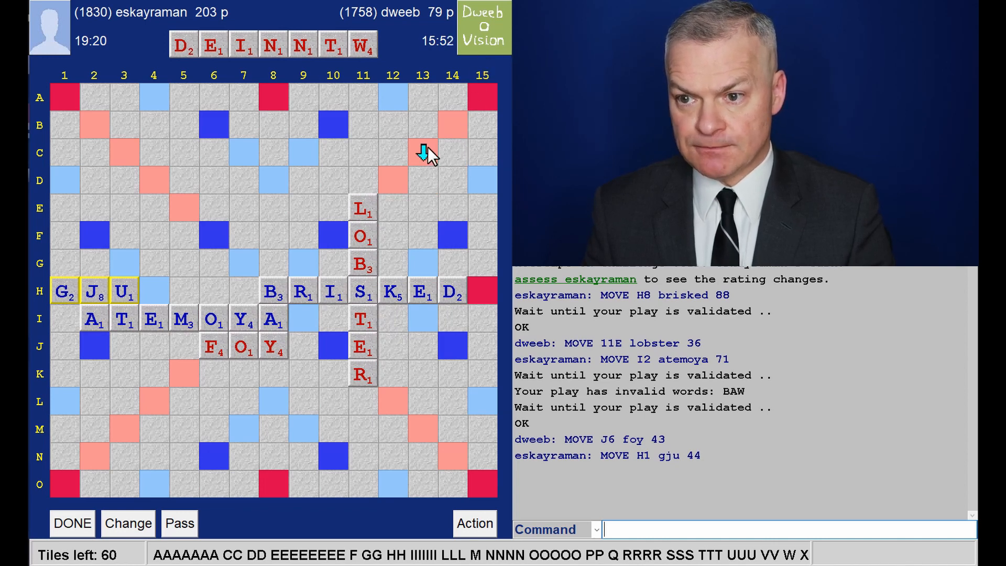
pyautogui.moveTo(427, 223)
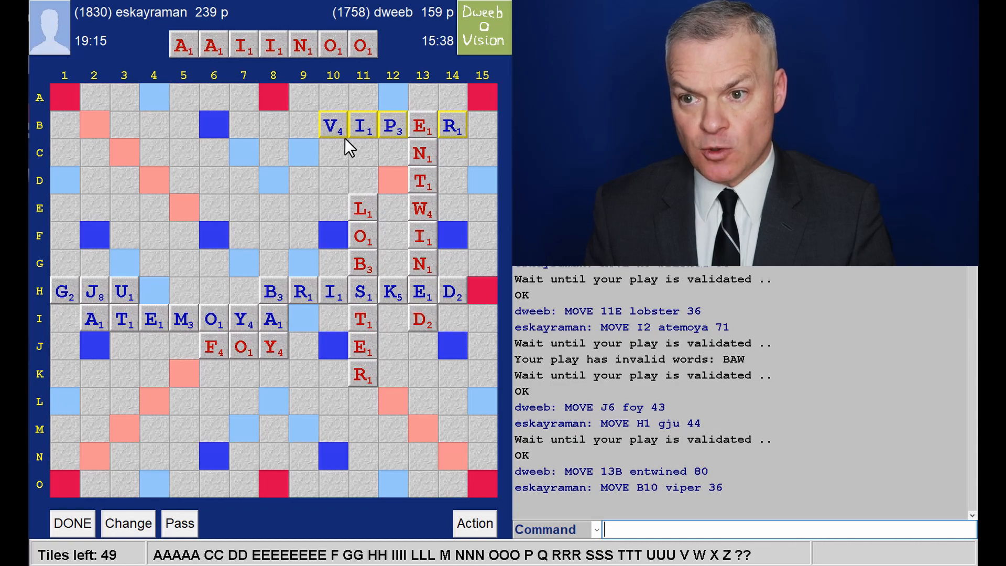
pyautogui.moveTo(462, 135)
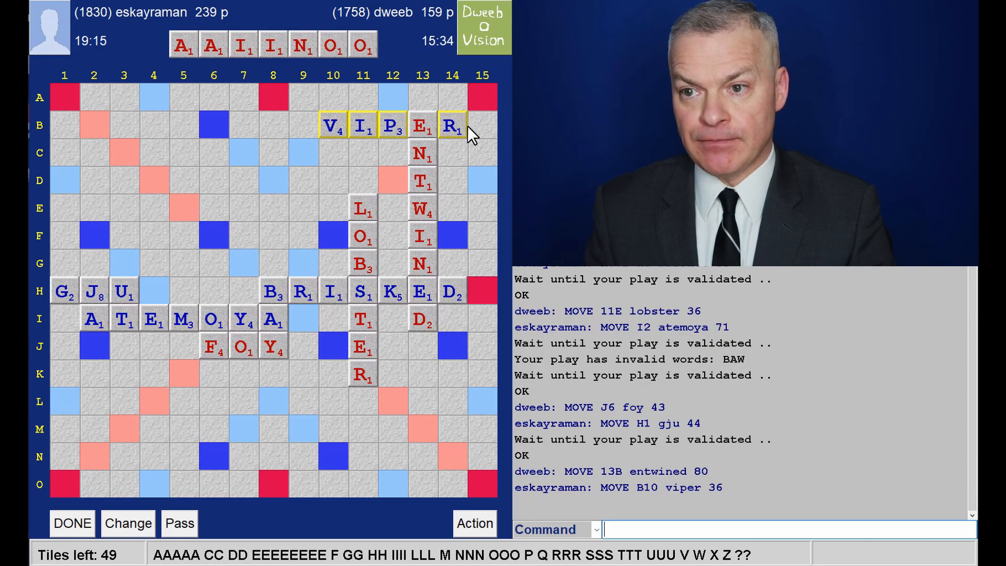
pyautogui.moveTo(442, 22)
pyautogui.write('NAOI')
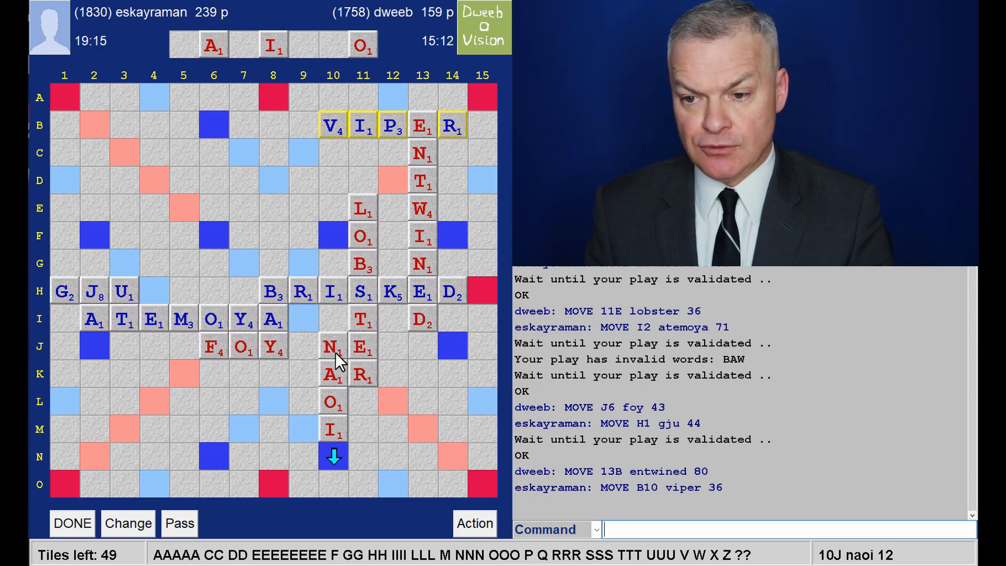
pyautogui.moveTo(324, 411)
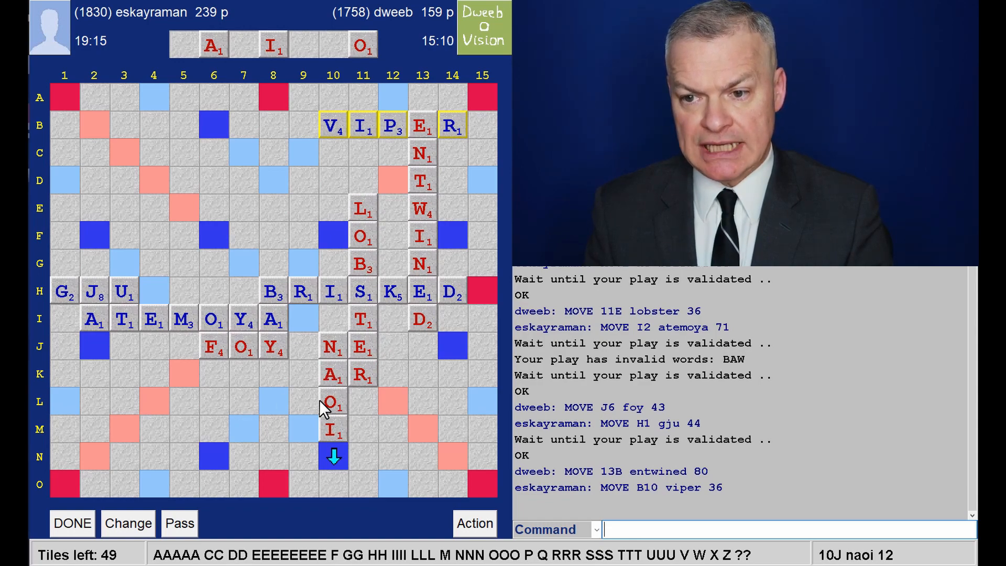
pyautogui.moveTo(353, 416)
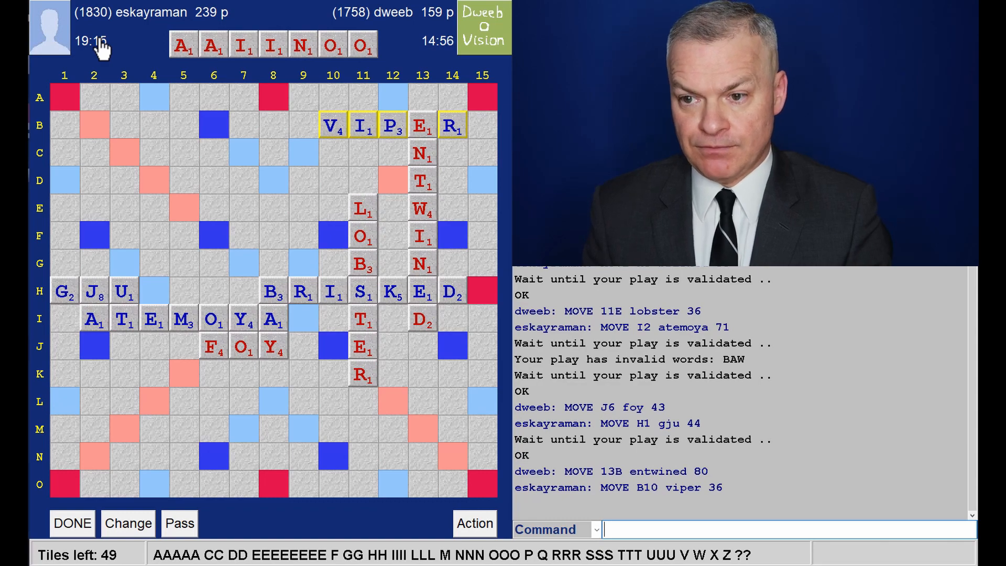
pyautogui.moveTo(230, 61)
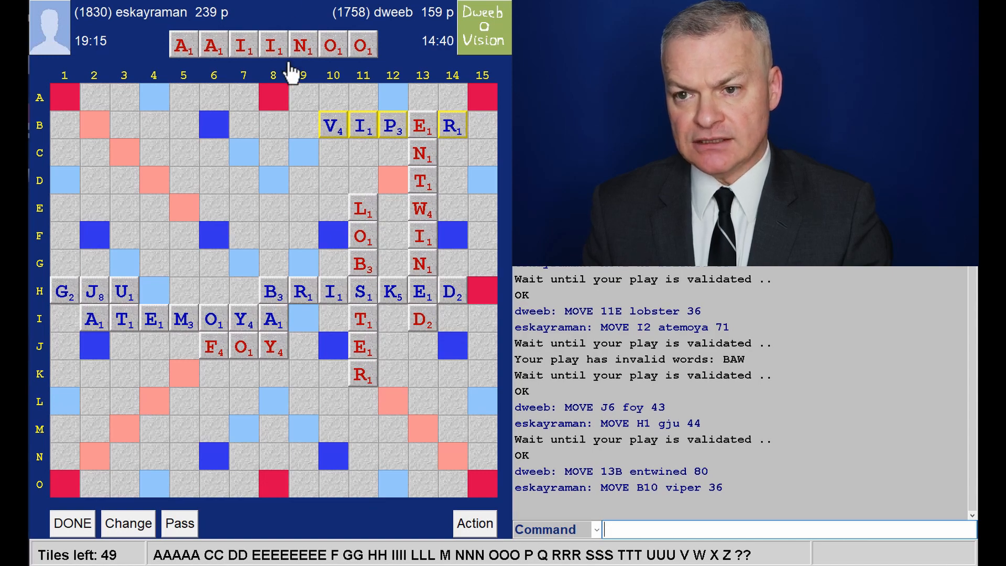
pyautogui.moveTo(292, 103)
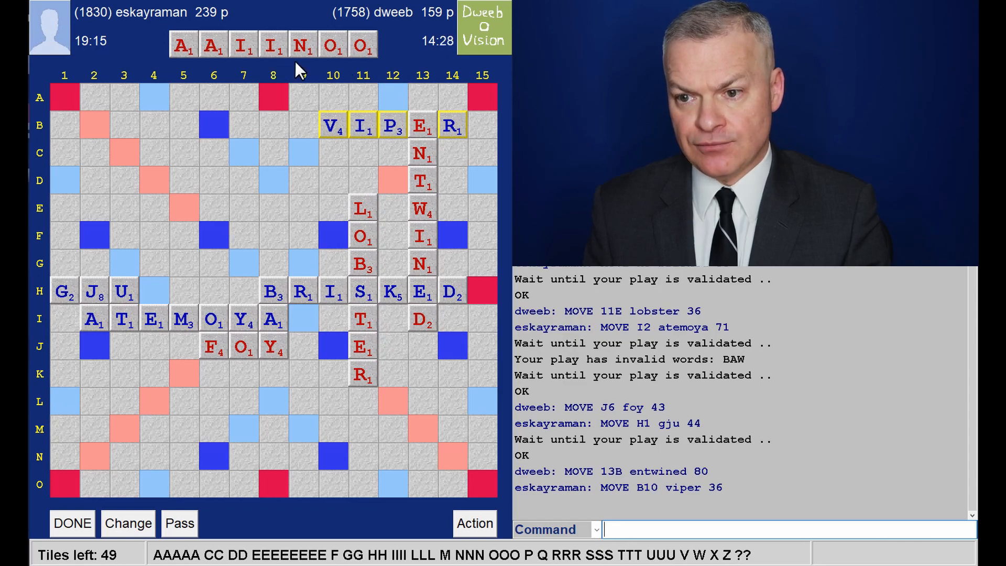
pyautogui.moveTo(278, 80)
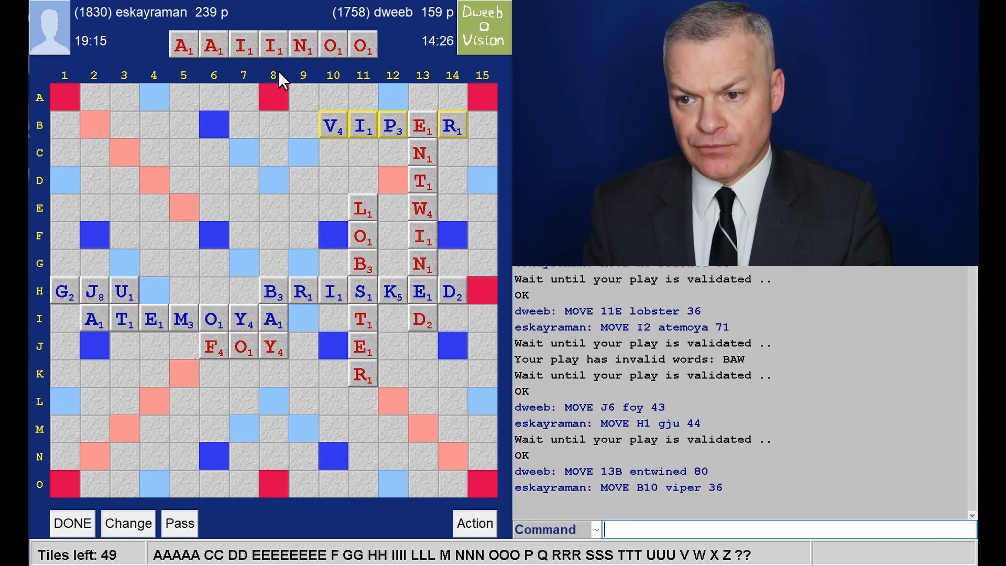
pyautogui.moveTo(143, 377)
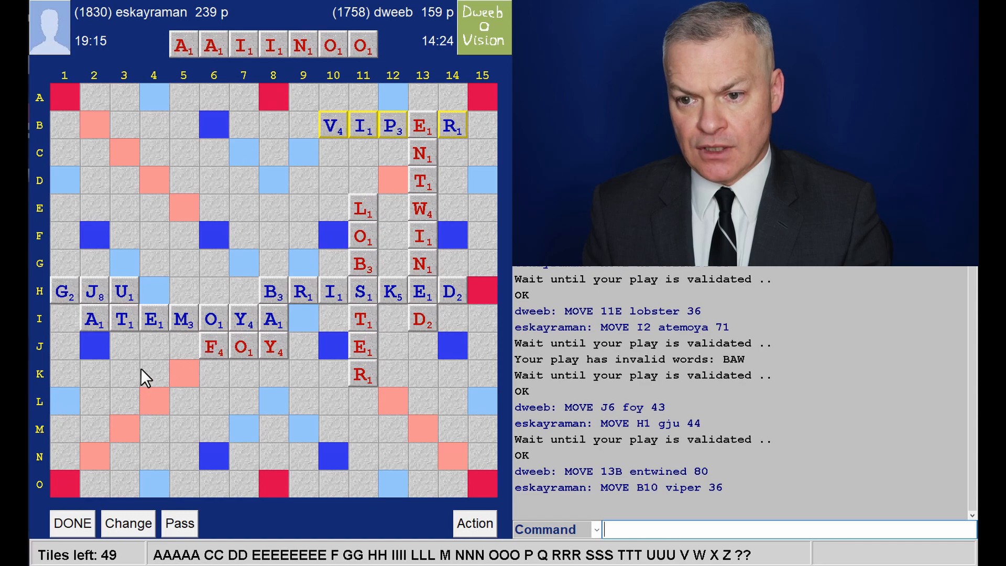
pyautogui.moveTo(169, 432)
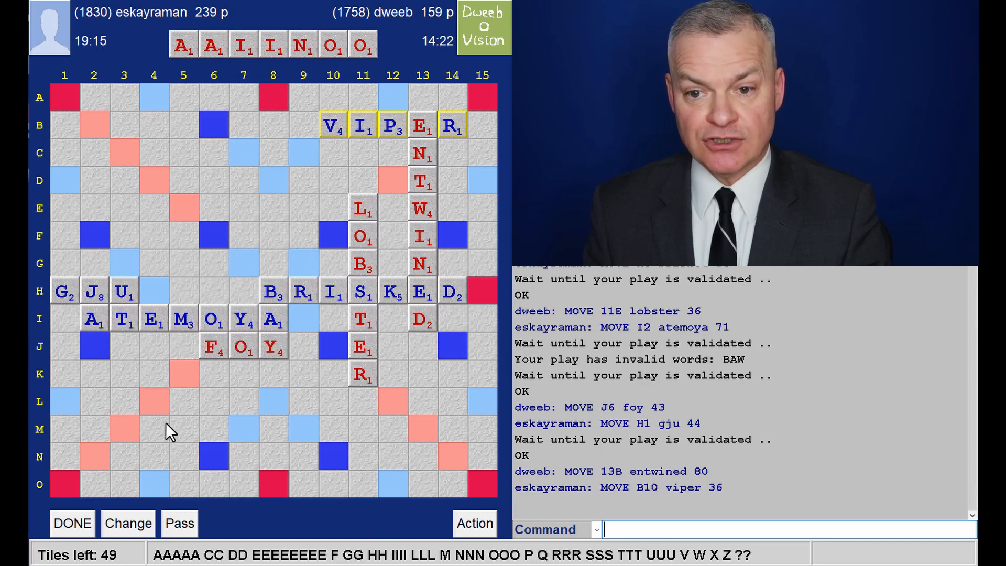
pyautogui.moveTo(60, 196)
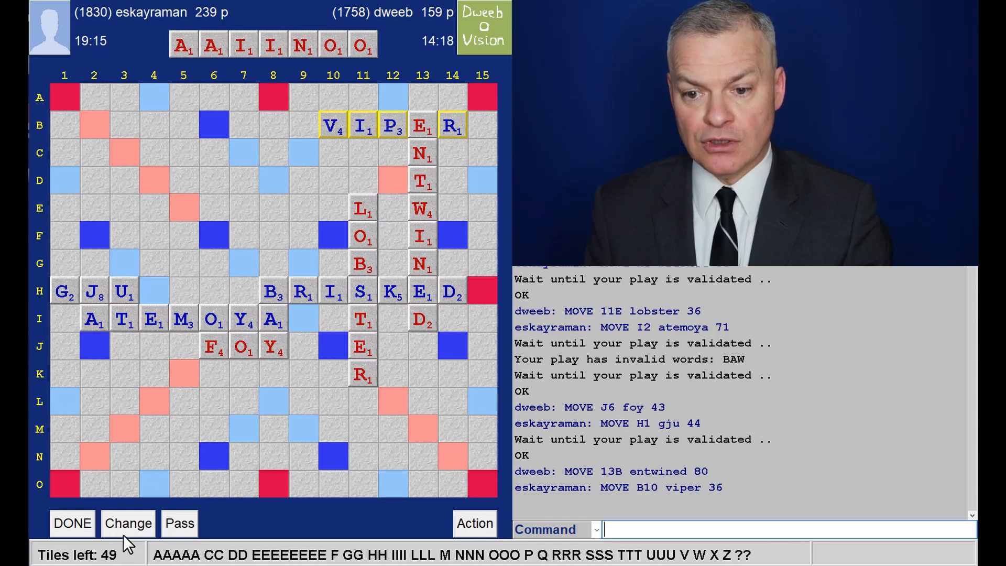
# Exchange A, I, I, O, O via the Change dialog, leaving the rack ANNSTUV.
pyautogui.click(127, 523)
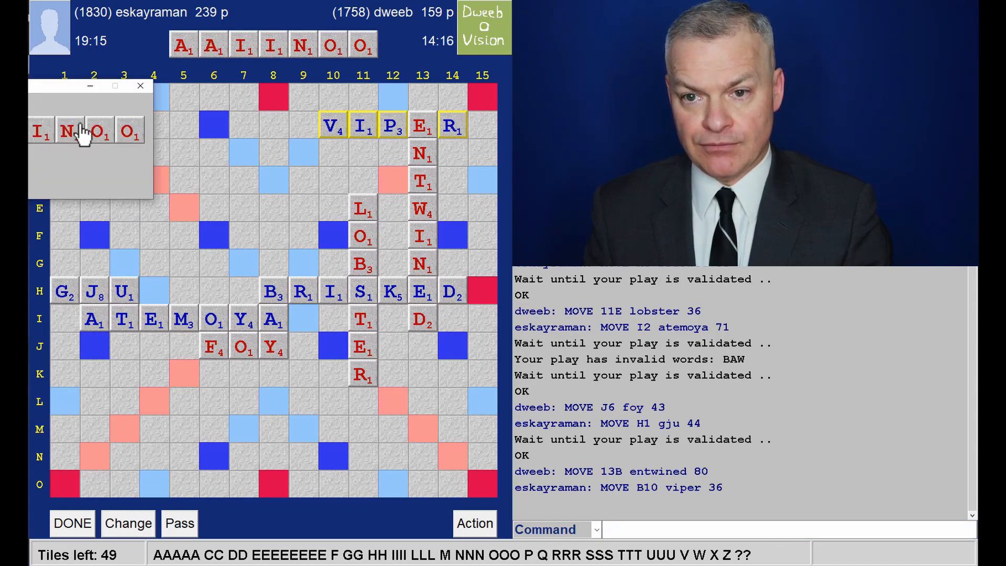
pyautogui.click(127, 523)
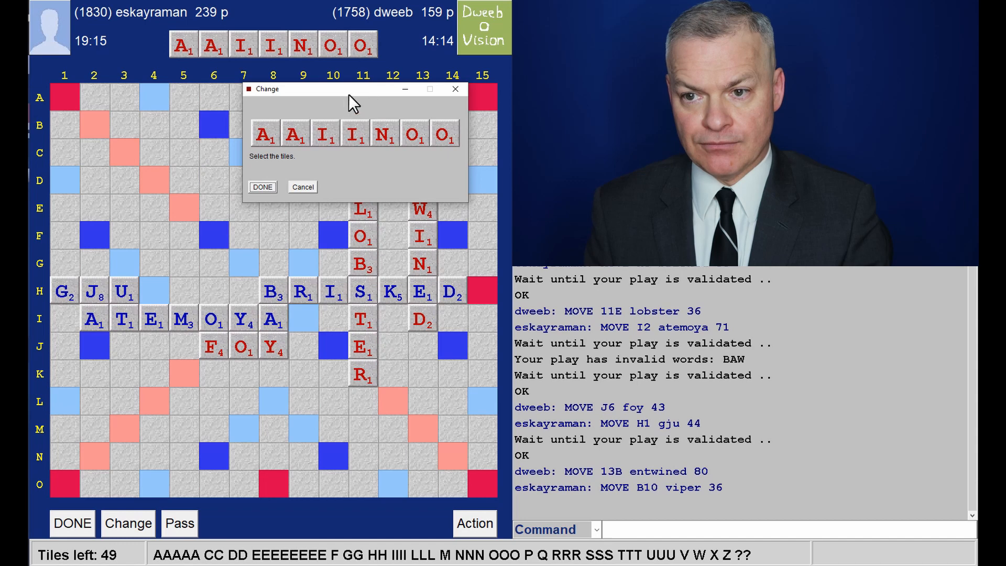
pyautogui.moveTo(353, 88); pyautogui.dragTo(259, 127)
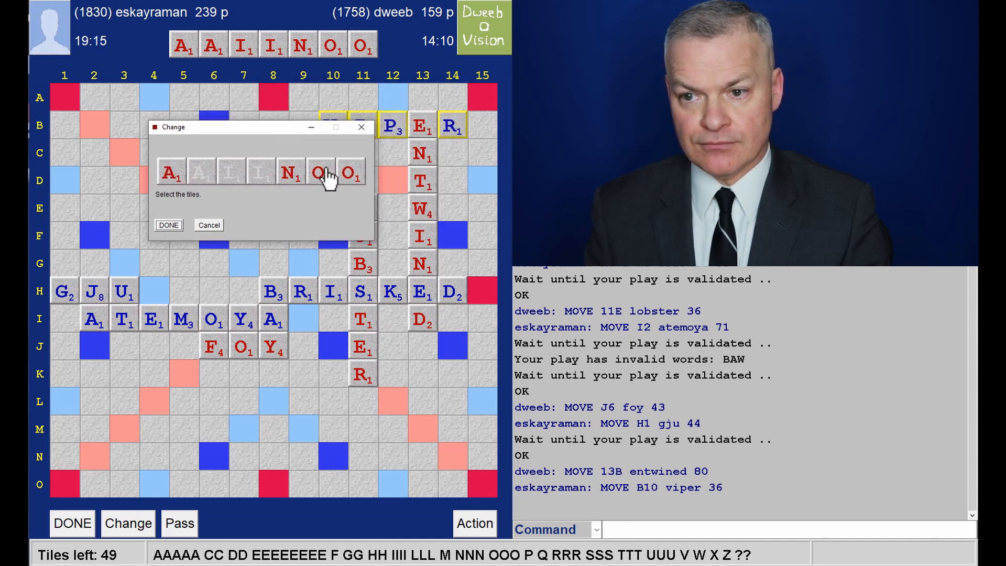
pyautogui.click(319, 174)
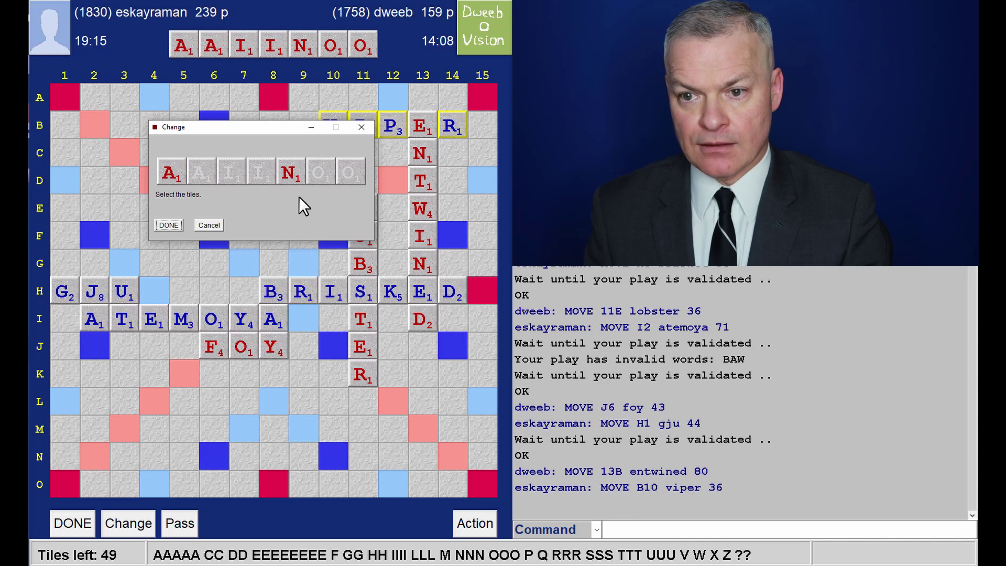
pyautogui.click(167, 224)
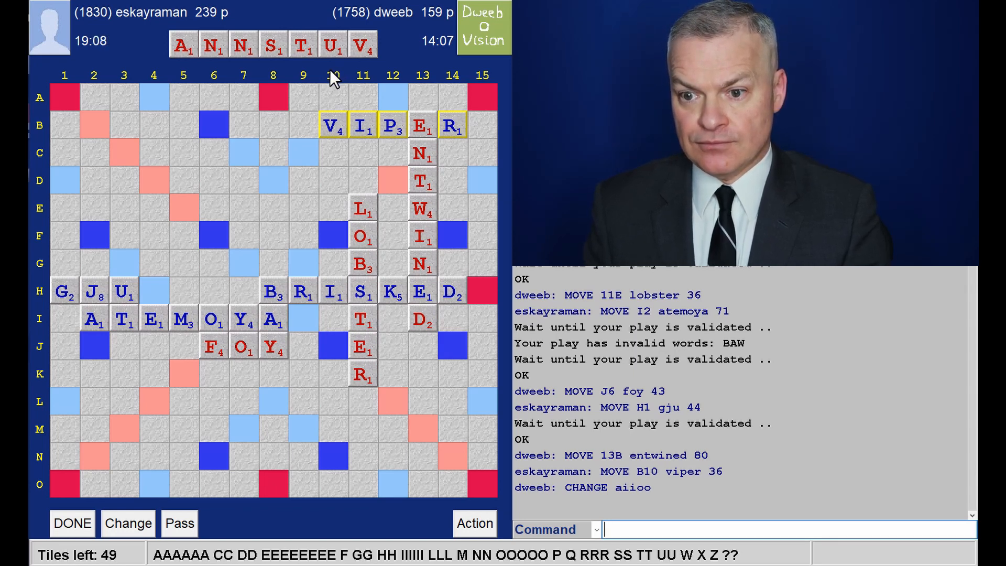
pyautogui.moveTo(269, 71)
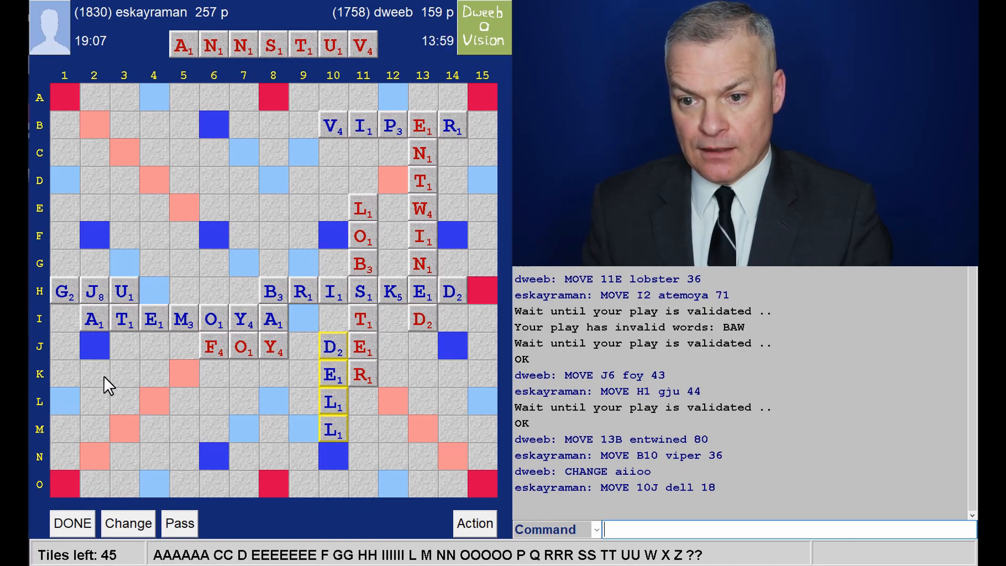
pyautogui.moveTo(204, 385)
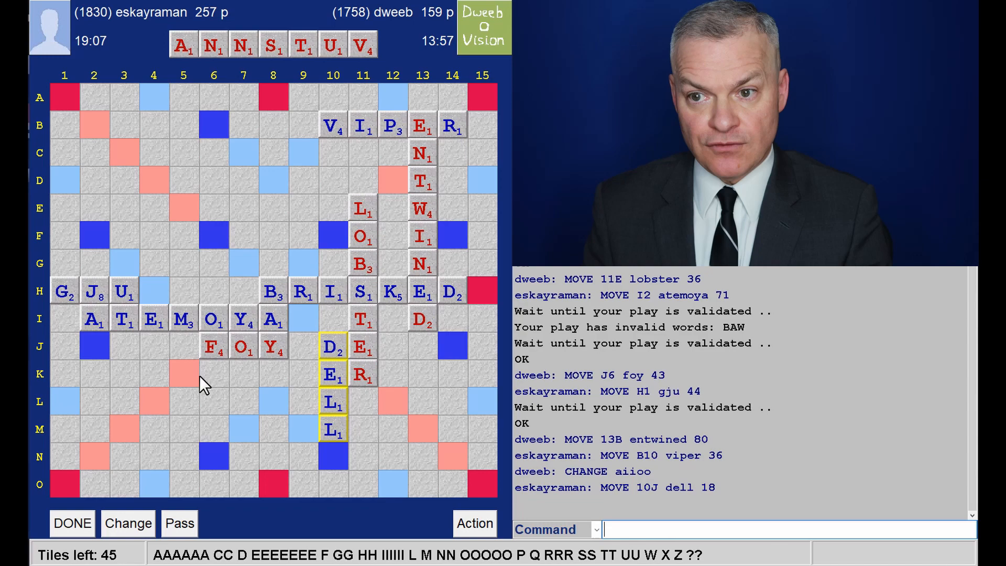
pyautogui.moveTo(145, 381)
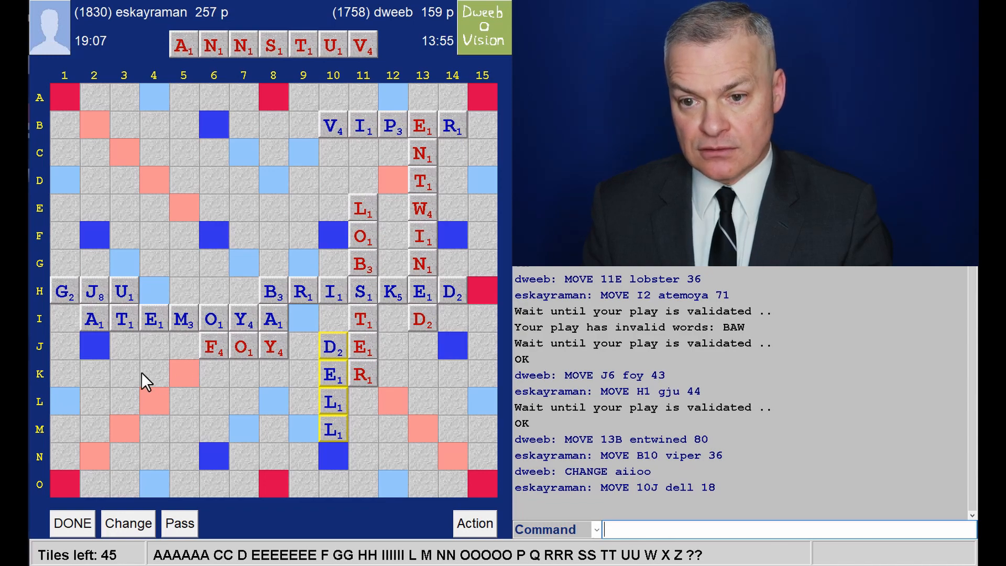
pyautogui.moveTo(99, 375)
pyautogui.write('VUNT')
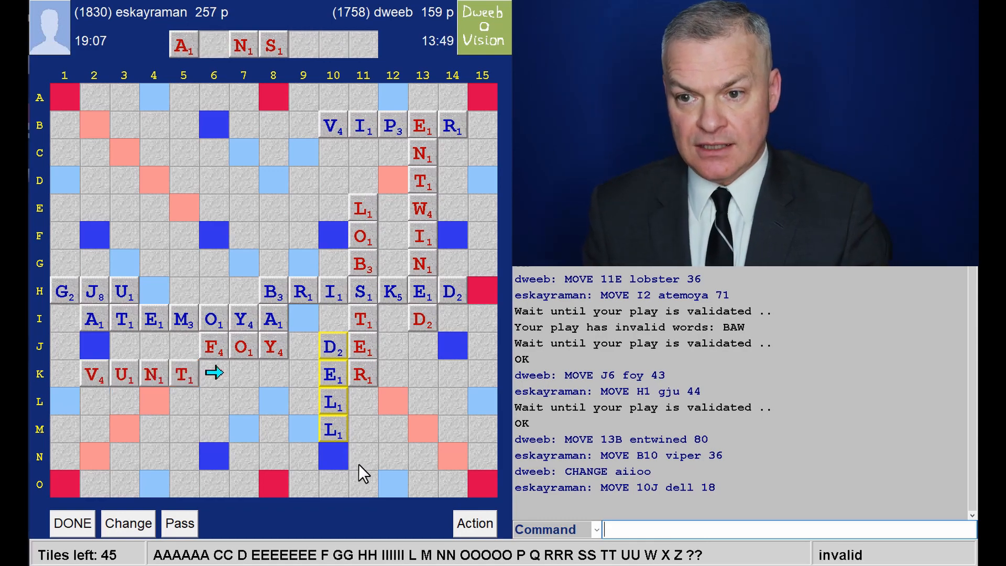
pyautogui.moveTo(339, 467)
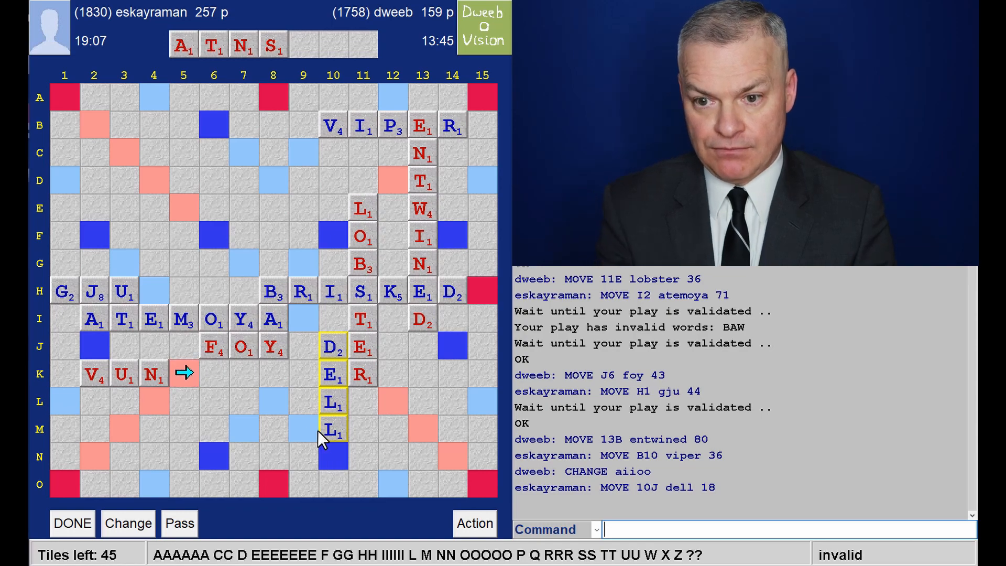
# Take back the placed tiles to rebuild VAUNT on row K.
pyautogui.click(123, 373)
pyautogui.write('AUNT')
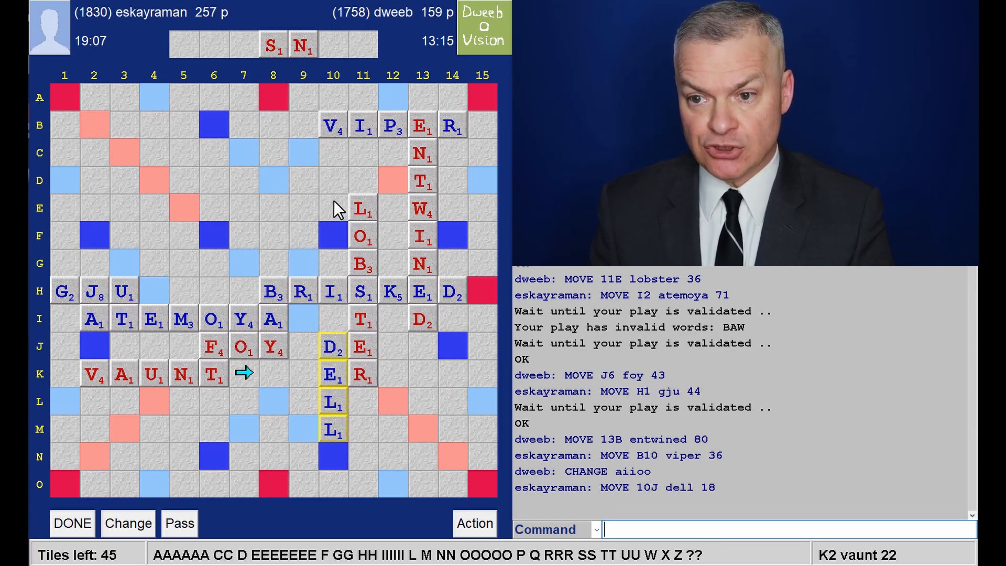
pyautogui.moveTo(142, 212)
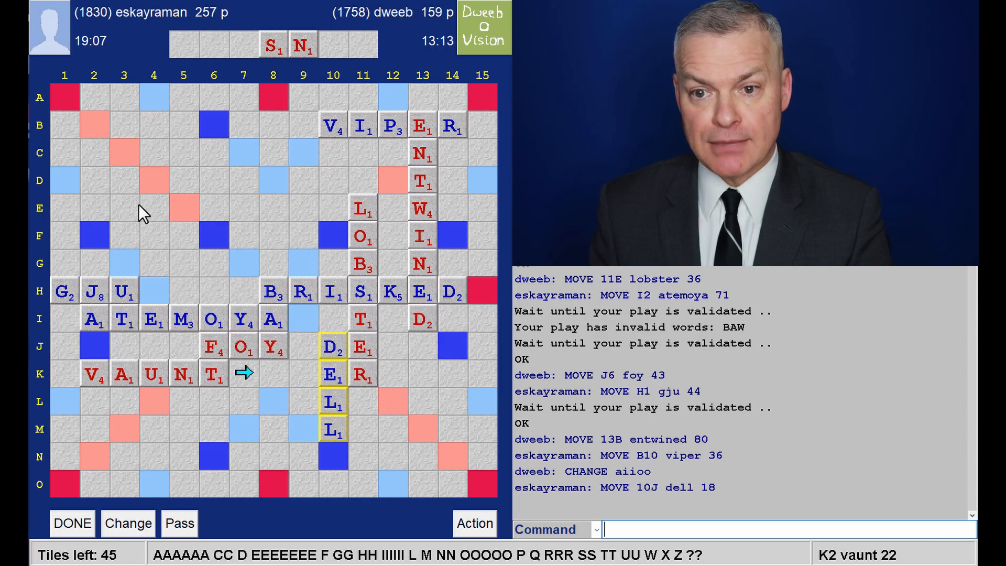
pyautogui.moveTo(456, 178)
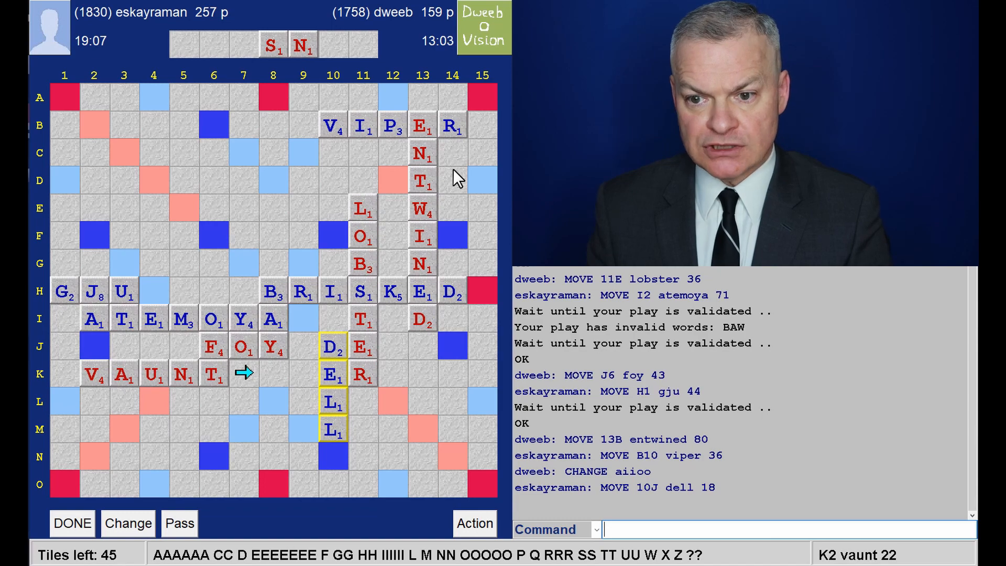
pyautogui.moveTo(214, 249)
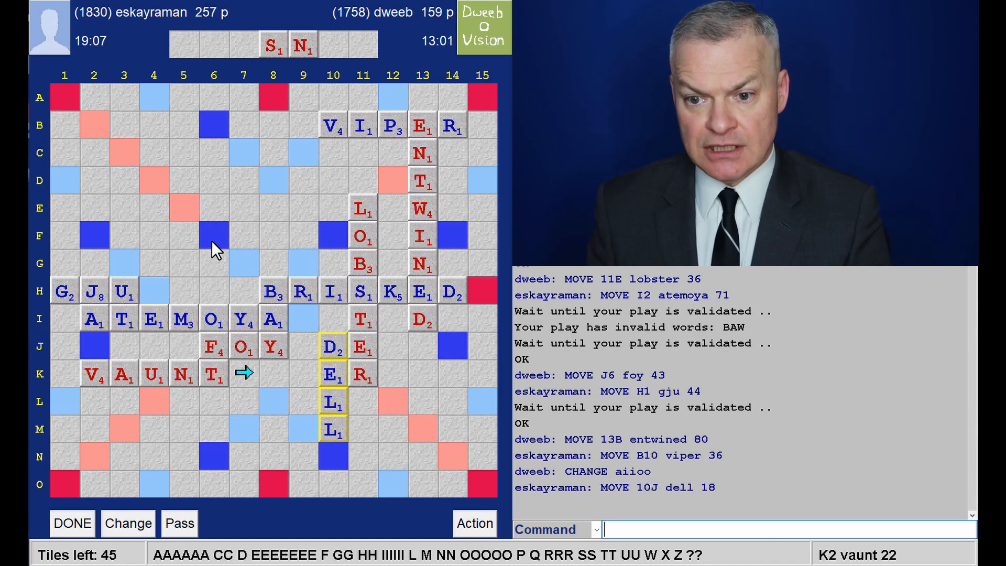
pyautogui.moveTo(92, 395)
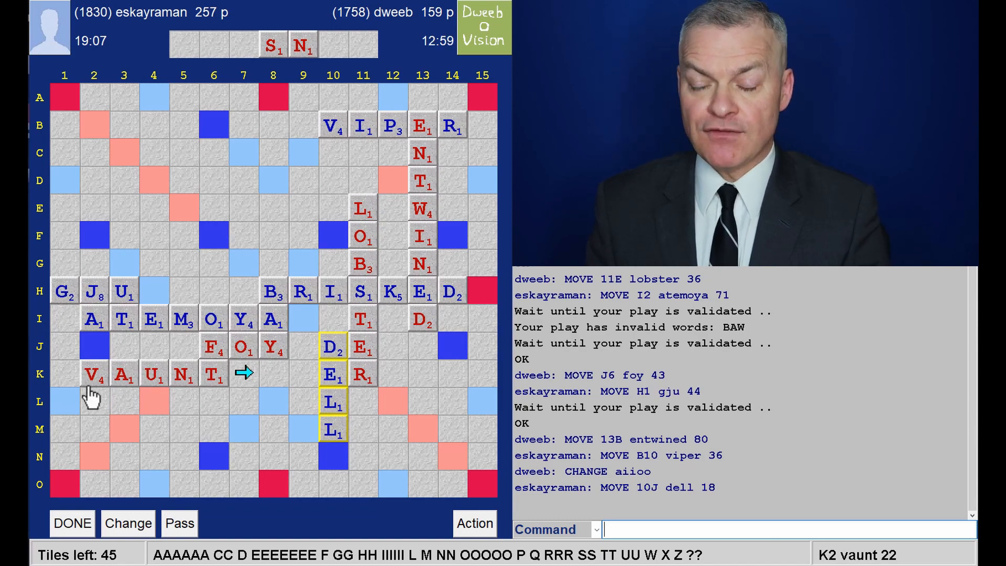
pyautogui.moveTo(234, 391)
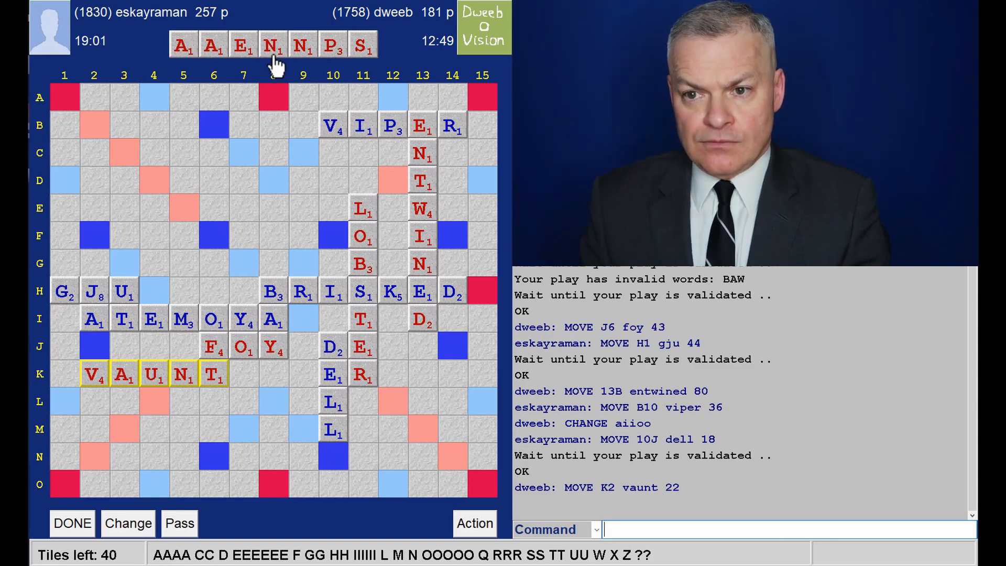
pyautogui.moveTo(285, 125)
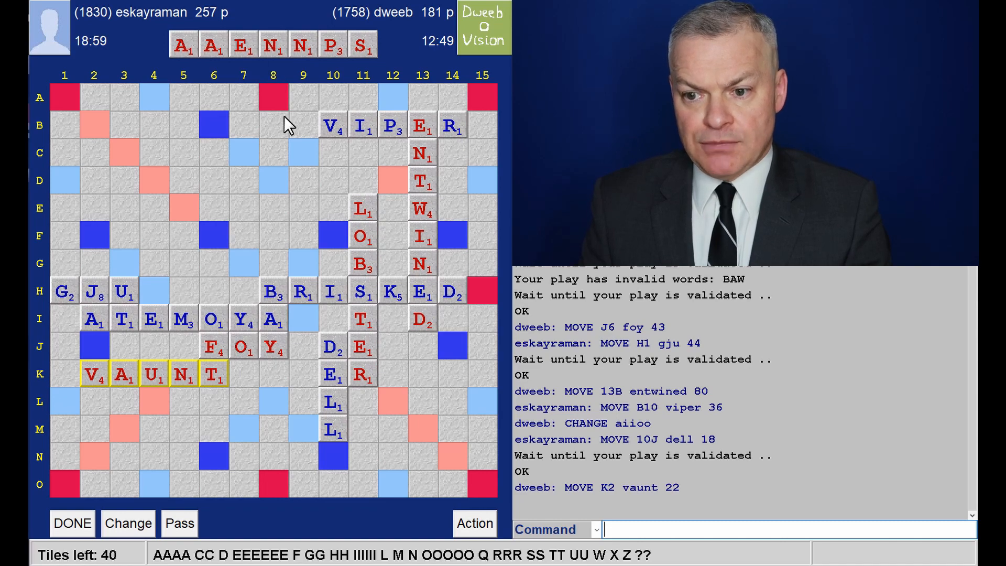
pyautogui.moveTo(291, 187)
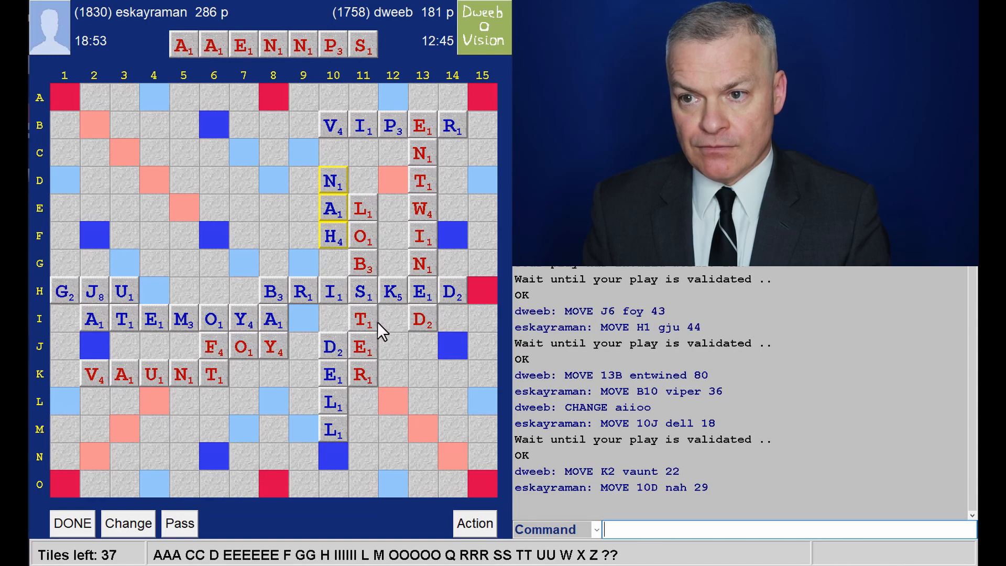
pyautogui.moveTo(423, 58)
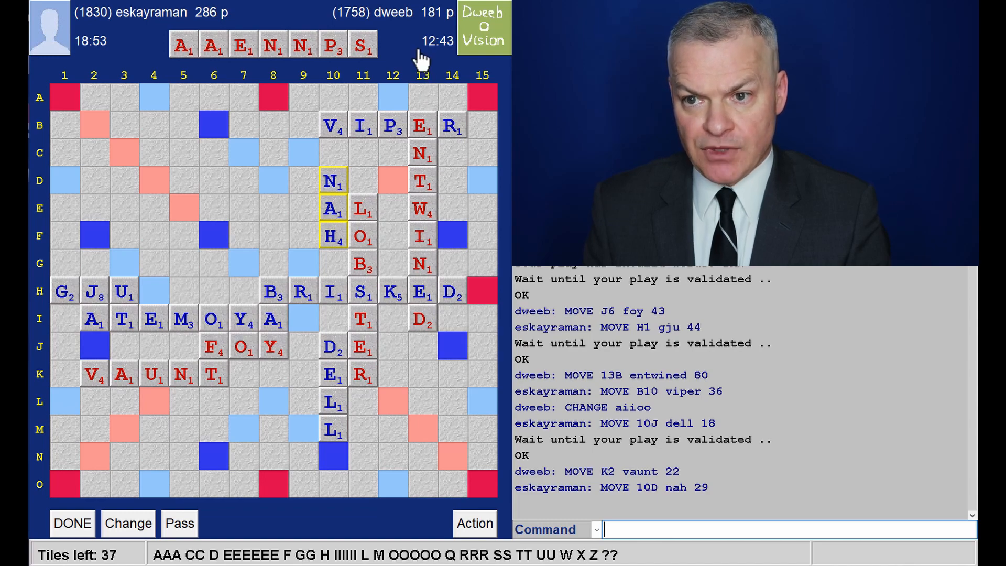
pyautogui.moveTo(372, 76)
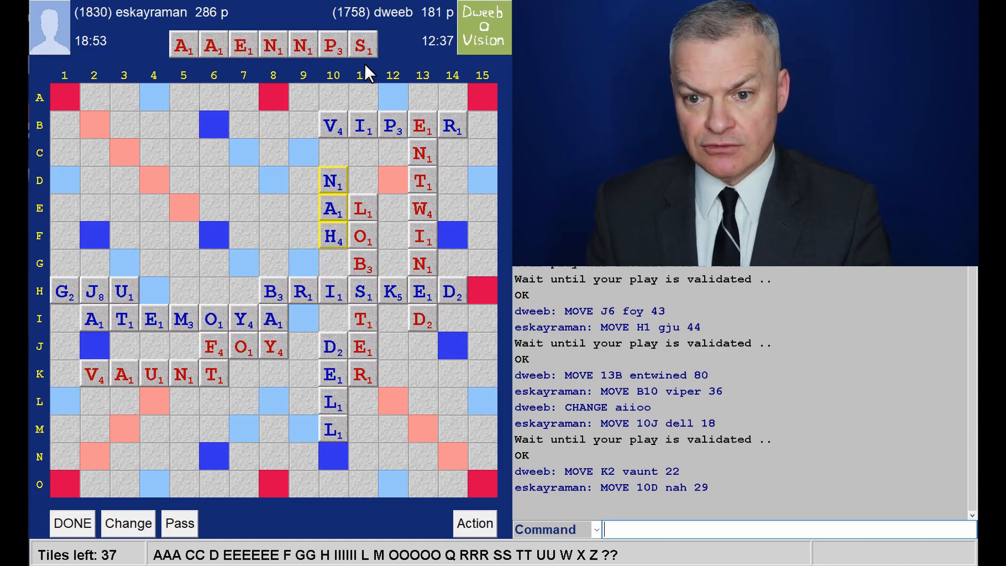
pyautogui.moveTo(330, 84)
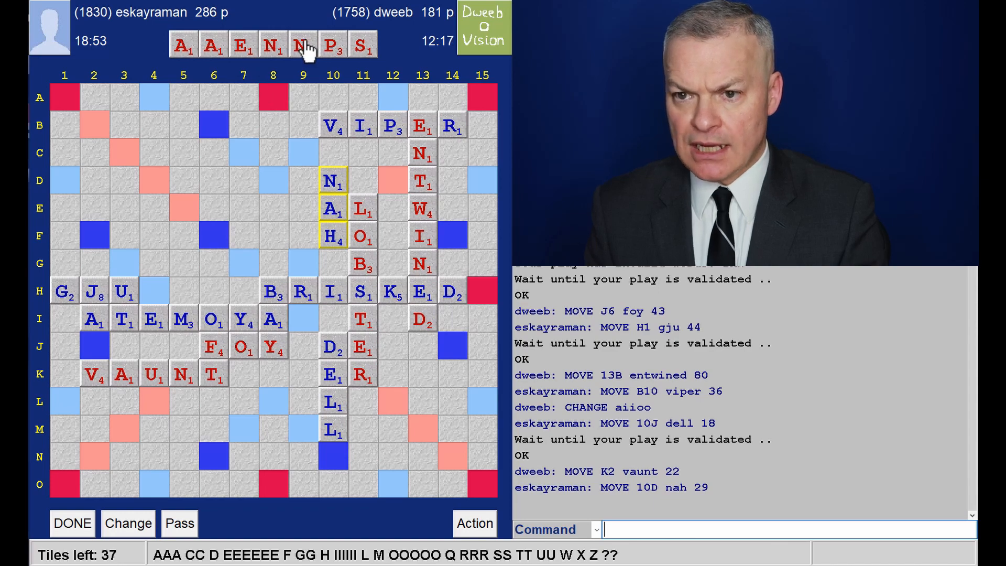
pyautogui.moveTo(124, 262)
pyautogui.write('PAN')
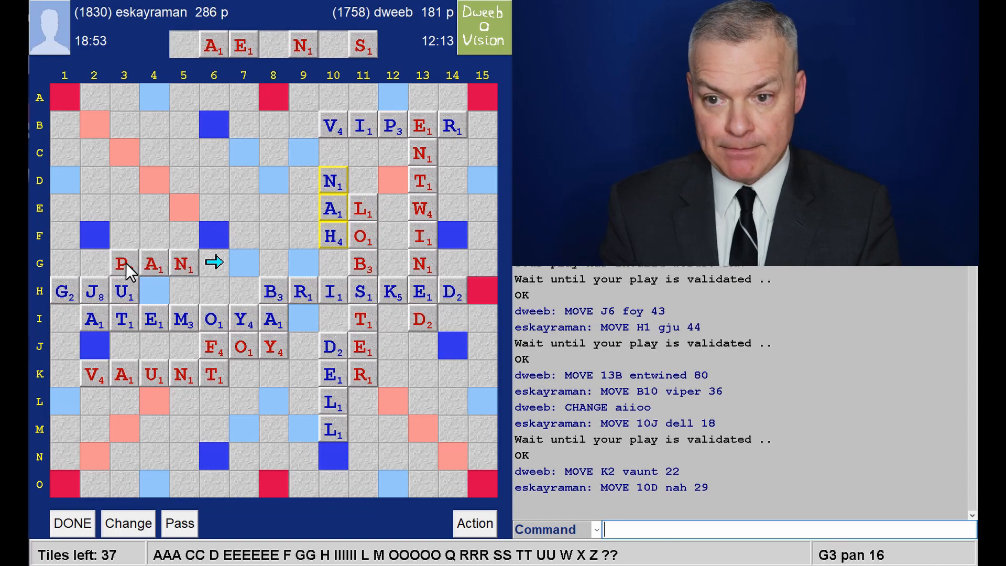
pyautogui.moveTo(247, 83)
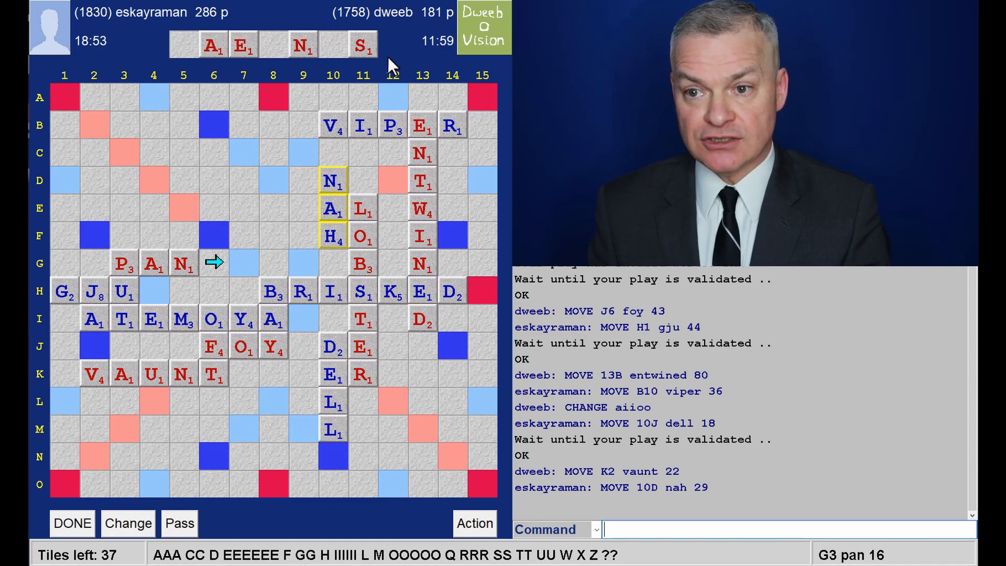
pyautogui.moveTo(450, 248)
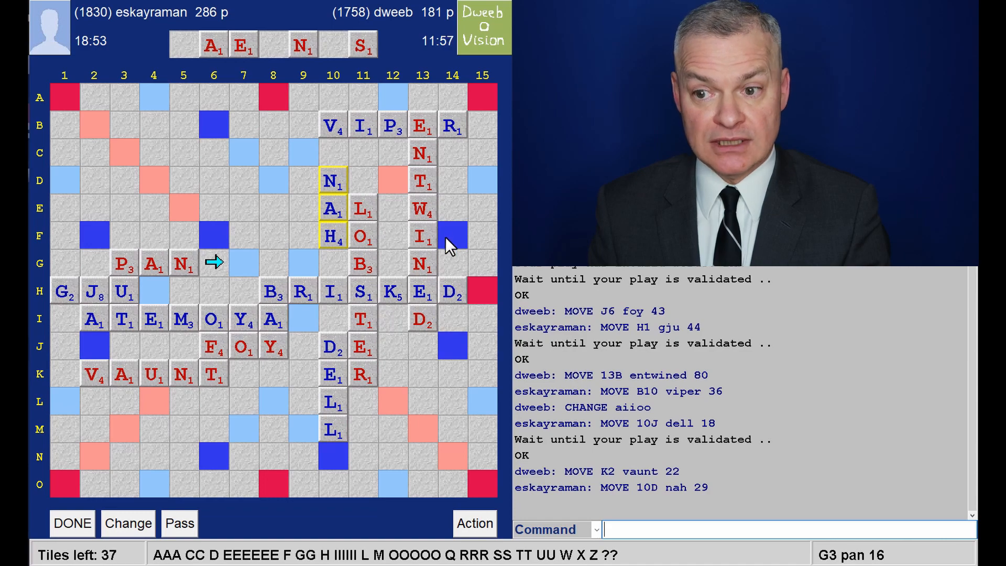
pyautogui.moveTo(183, 146)
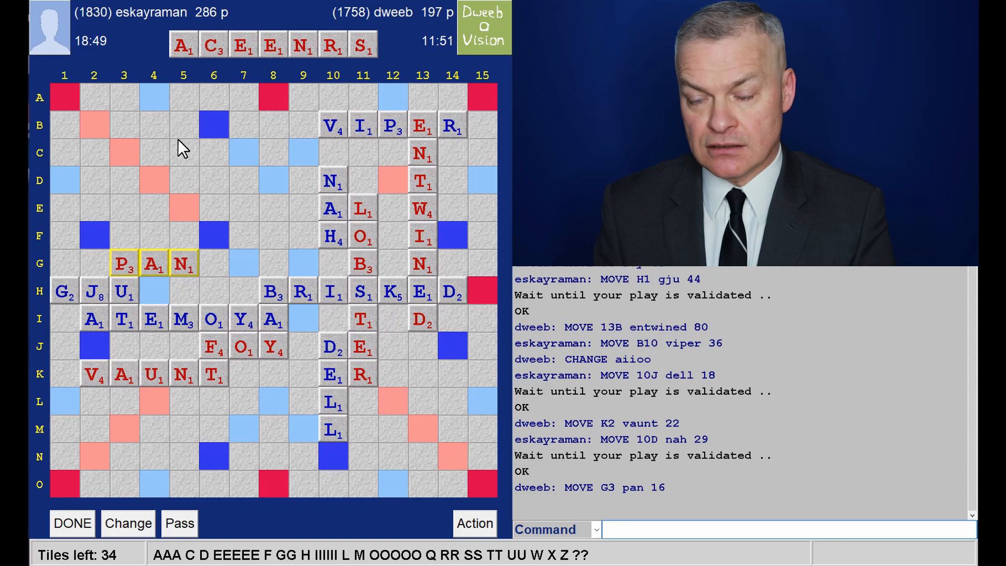
pyautogui.moveTo(196, 469)
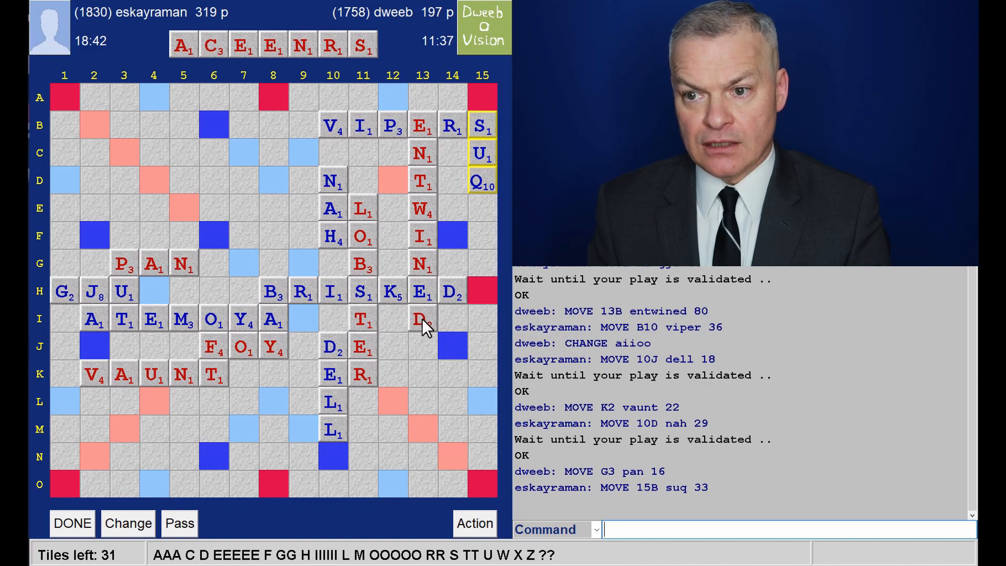
pyautogui.moveTo(474, 302)
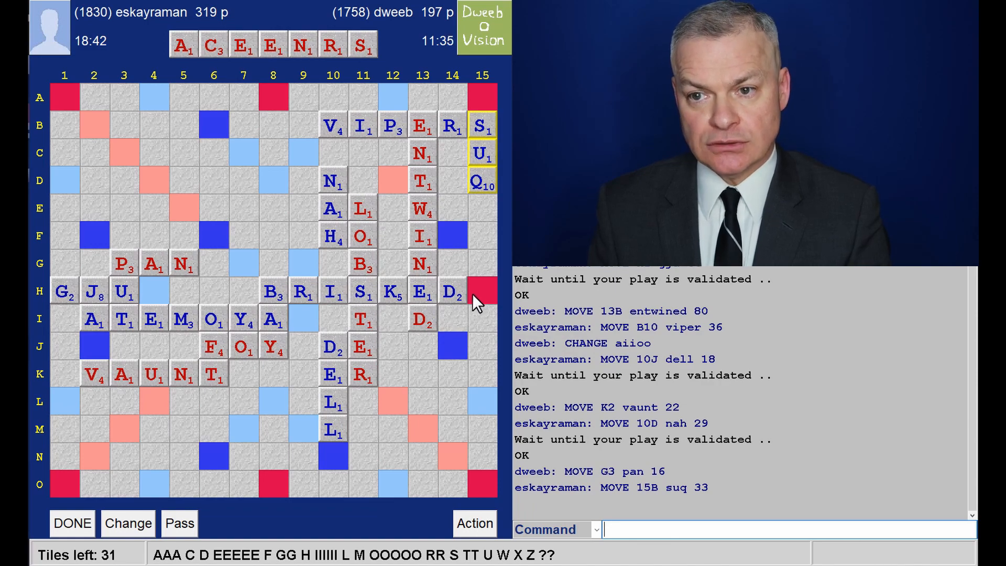
pyautogui.moveTo(487, 302)
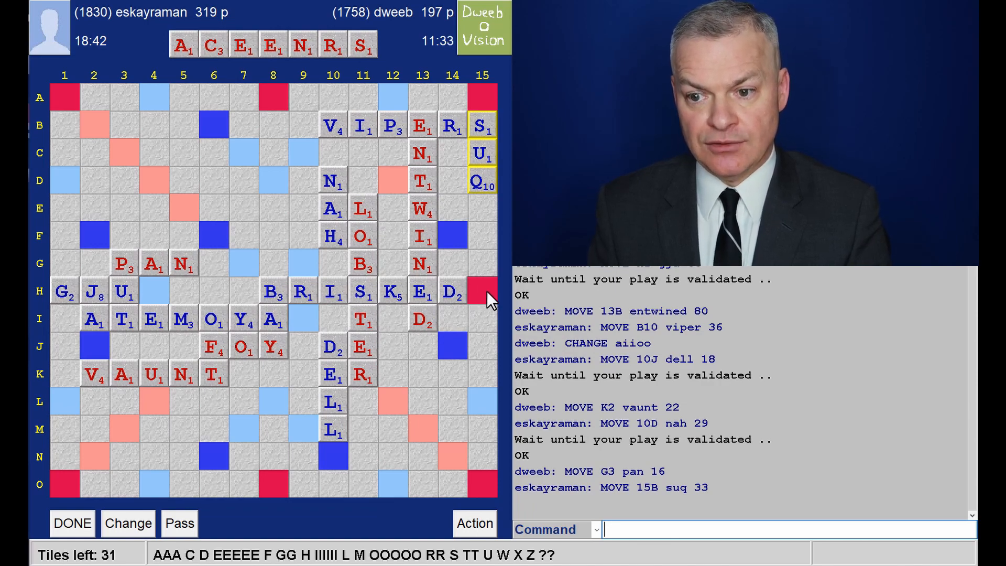
pyautogui.moveTo(352, 449)
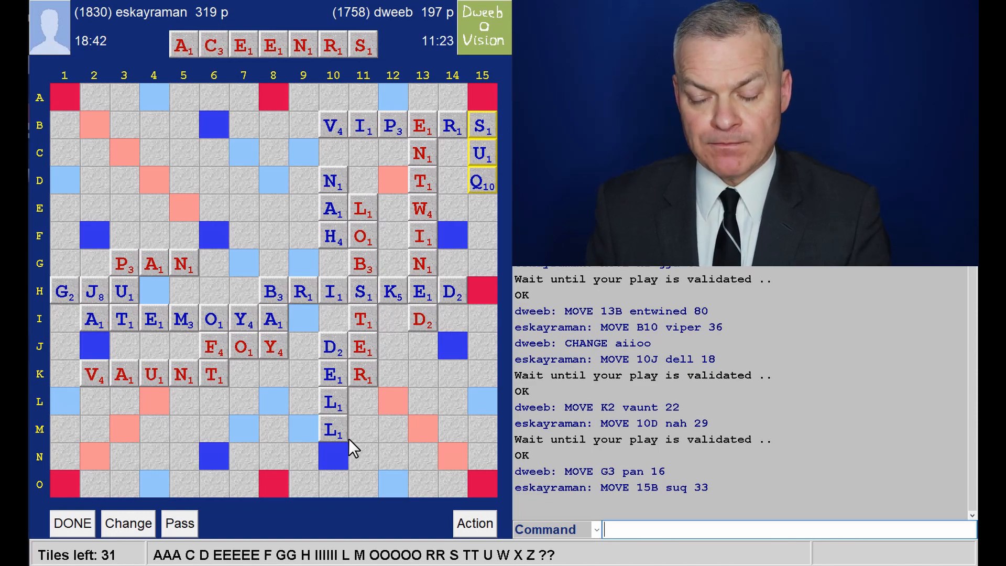
pyautogui.moveTo(71, 474)
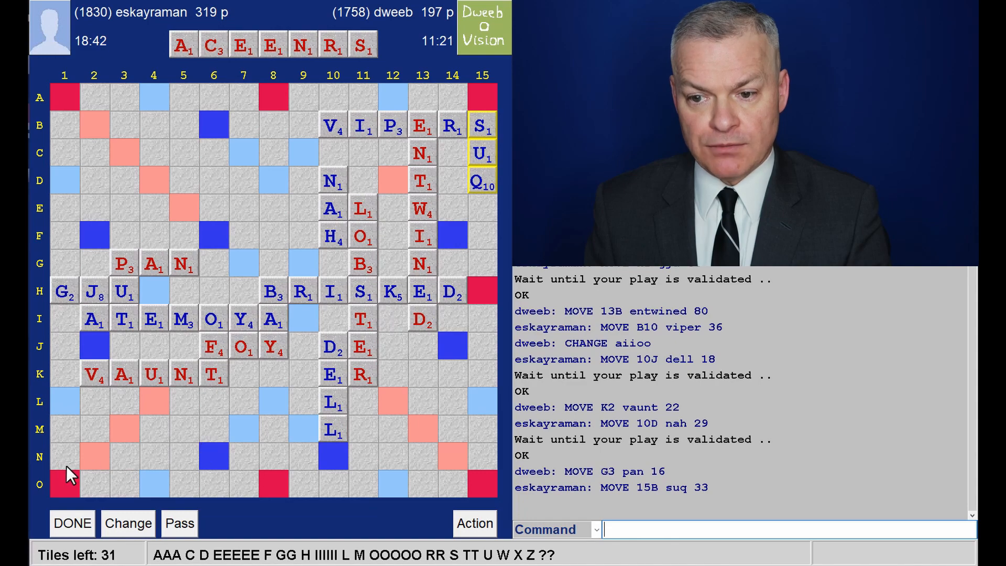
pyautogui.moveTo(275, 462)
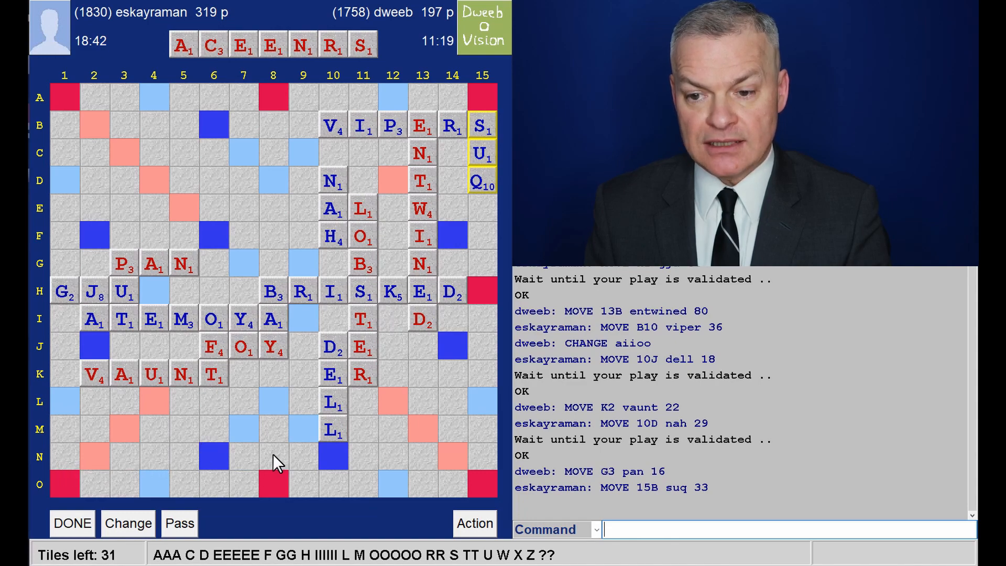
pyautogui.moveTo(151, 468)
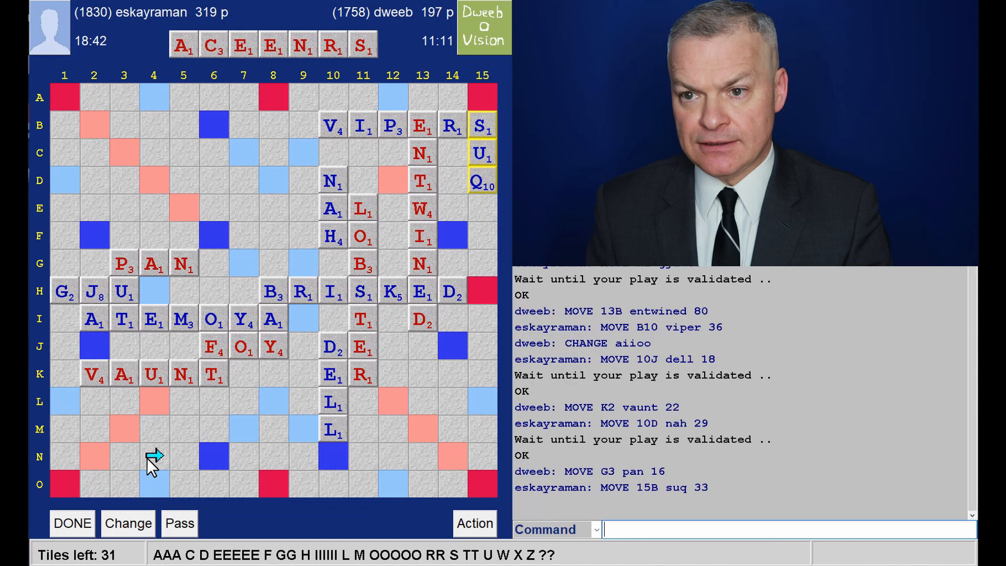
pyautogui.moveTo(213, 426)
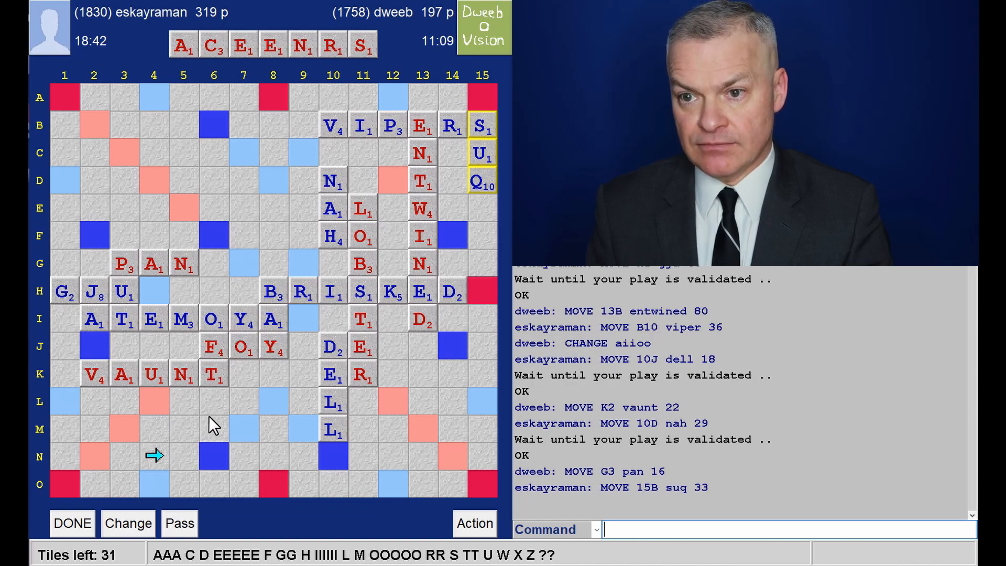
pyautogui.moveTo(245, 135)
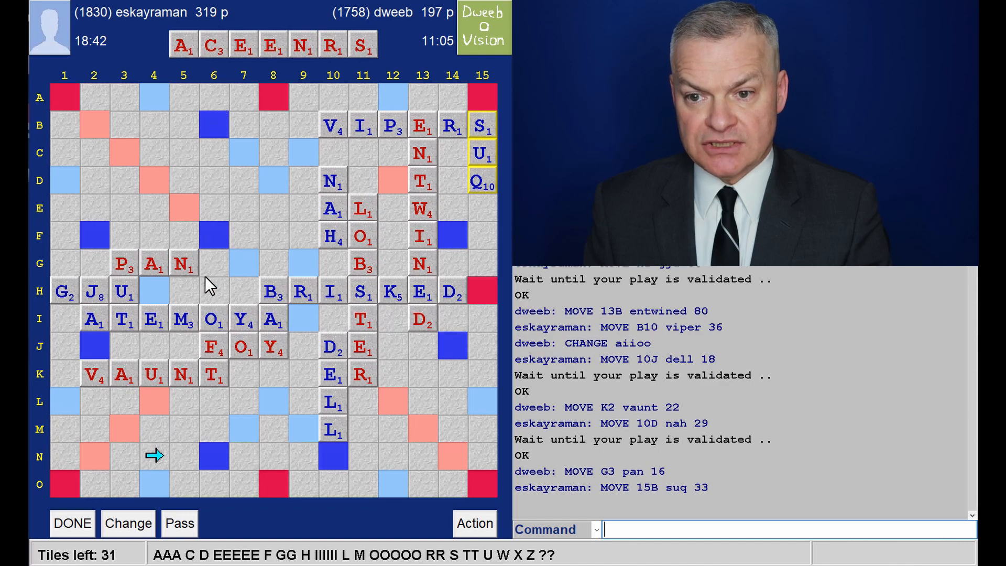
pyautogui.moveTo(67, 96)
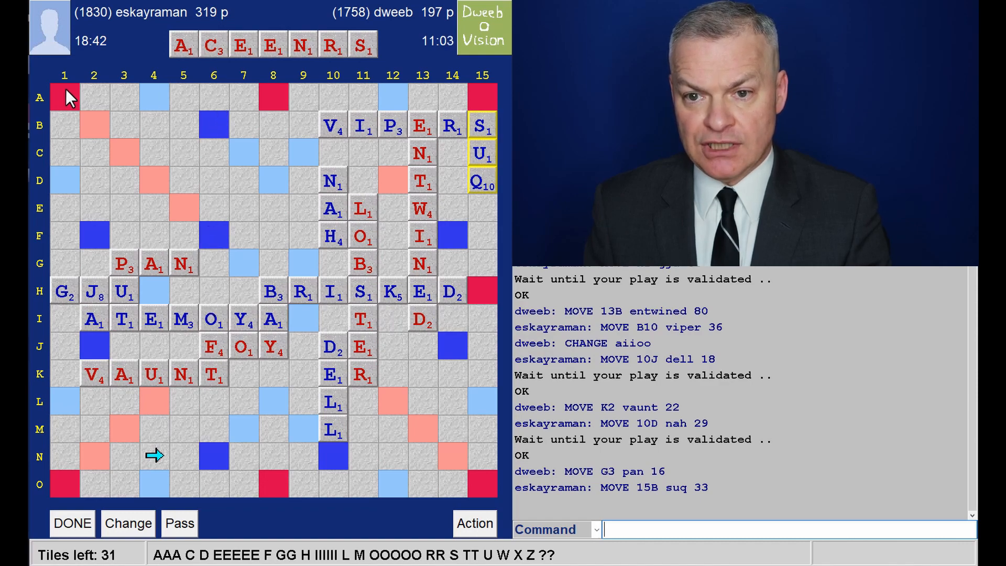
pyautogui.moveTo(128, 102)
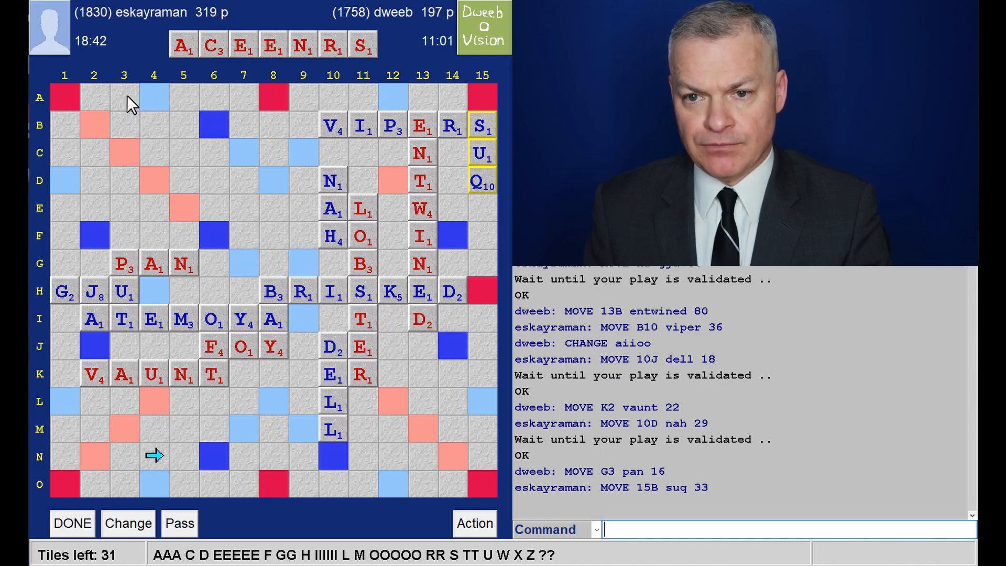
pyautogui.moveTo(269, 98)
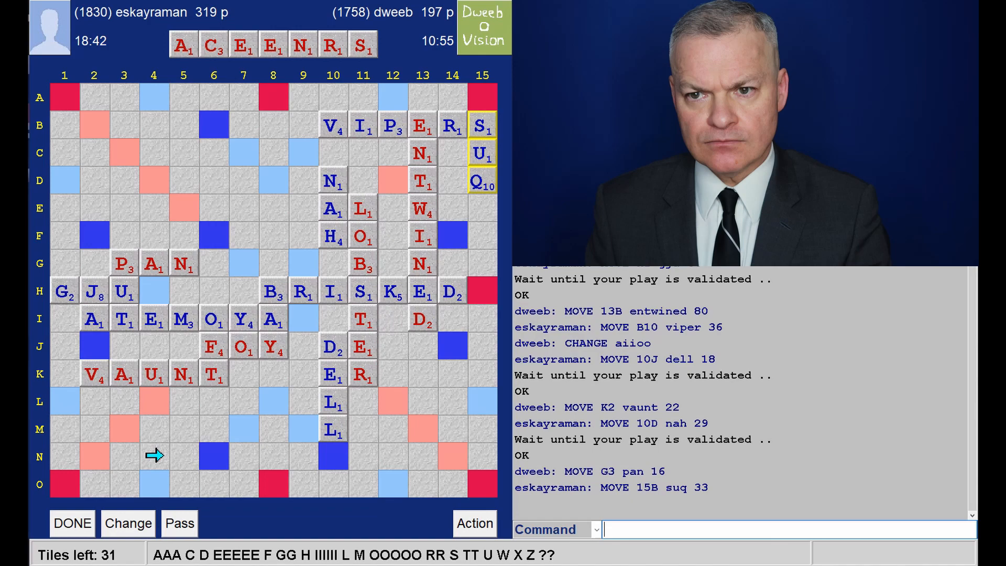
pyautogui.moveTo(241, 330)
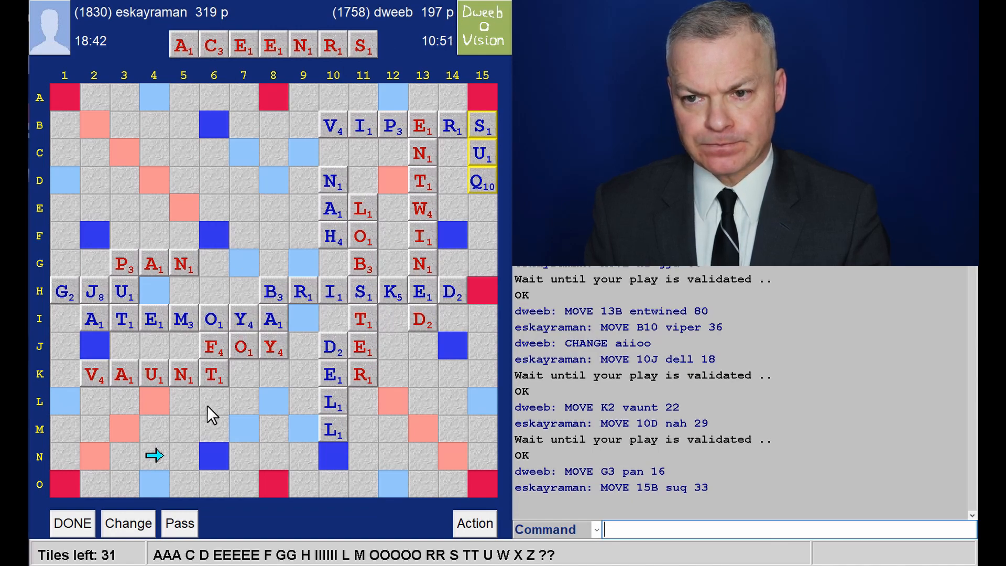
pyautogui.moveTo(148, 457)
pyautogui.write('RECANES')
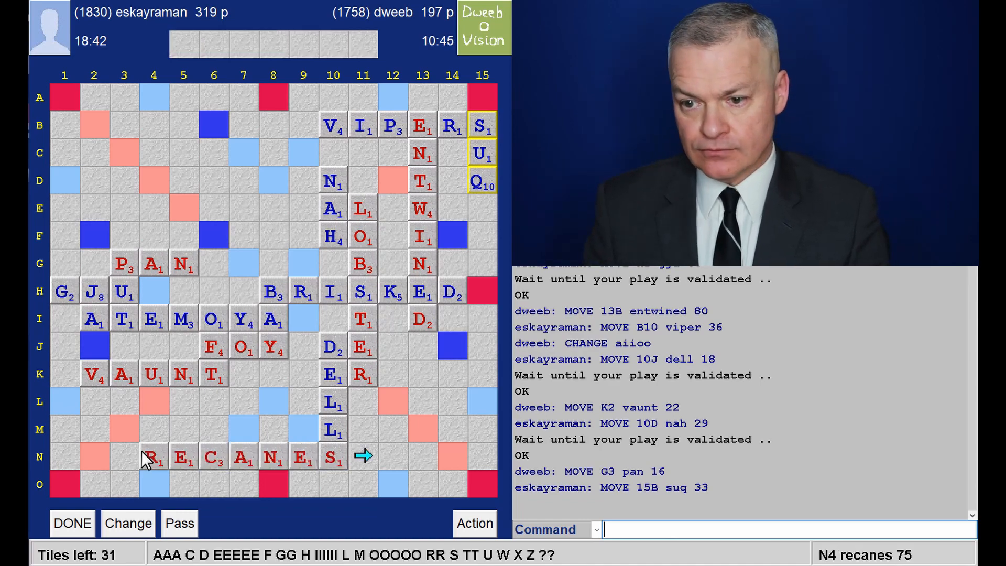
pyautogui.moveTo(463, 326)
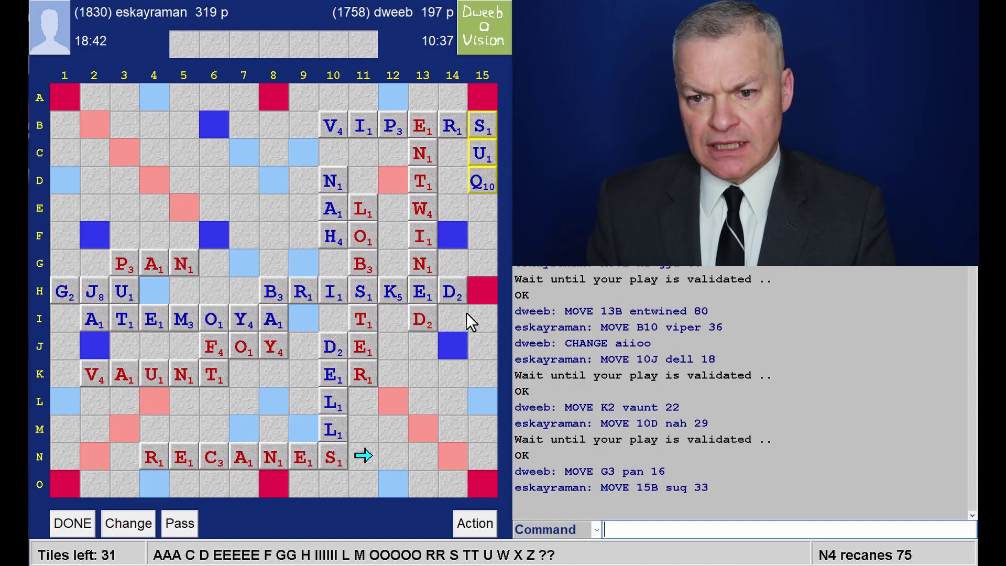
pyautogui.moveTo(84, 385)
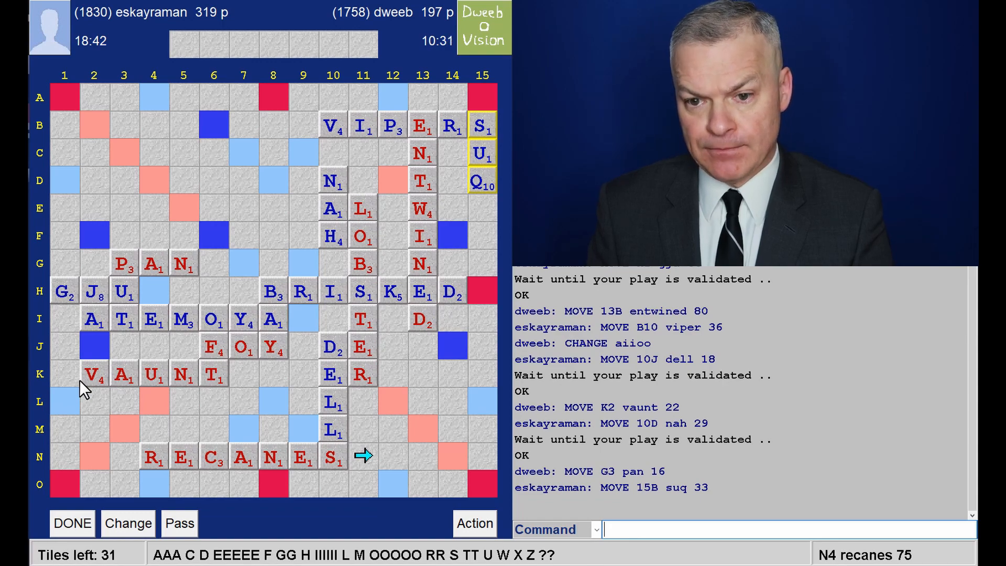
pyautogui.moveTo(91, 353)
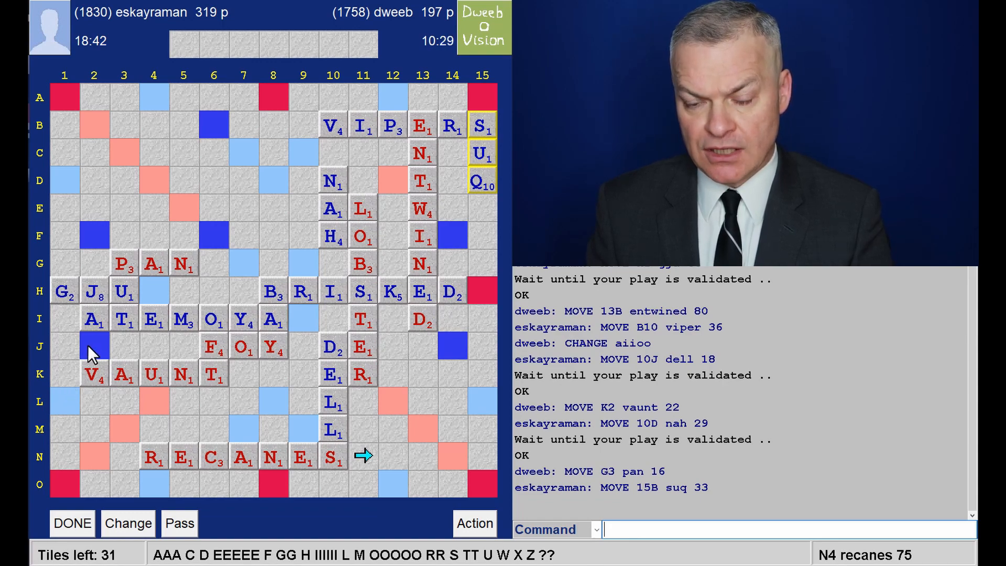
pyautogui.moveTo(215, 339)
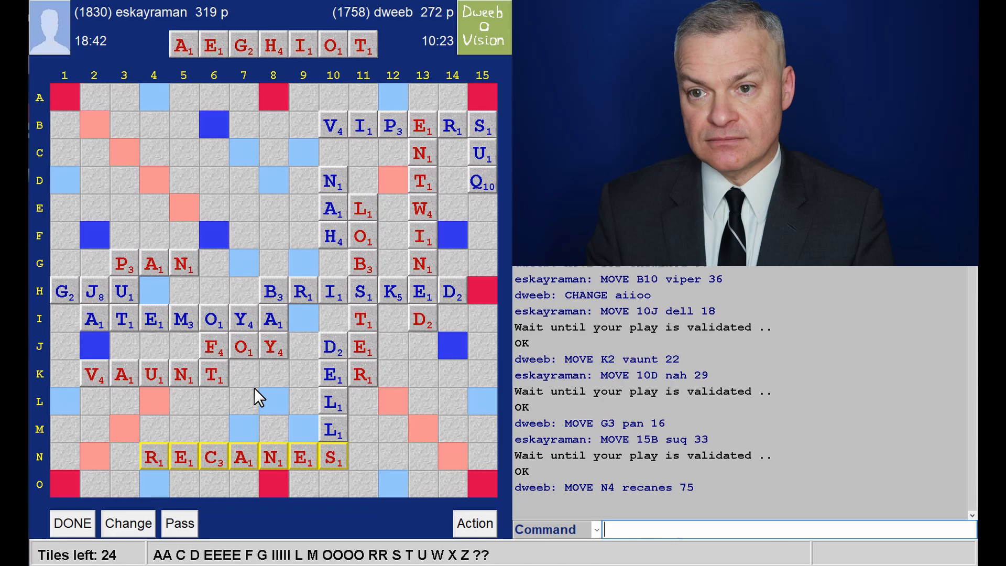
pyautogui.moveTo(287, 82)
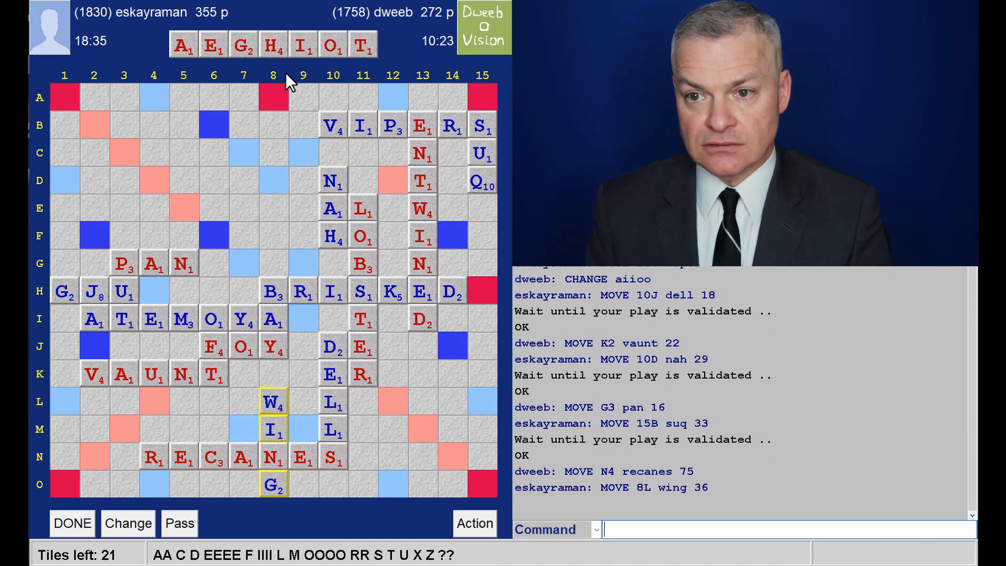
pyautogui.moveTo(413, 41)
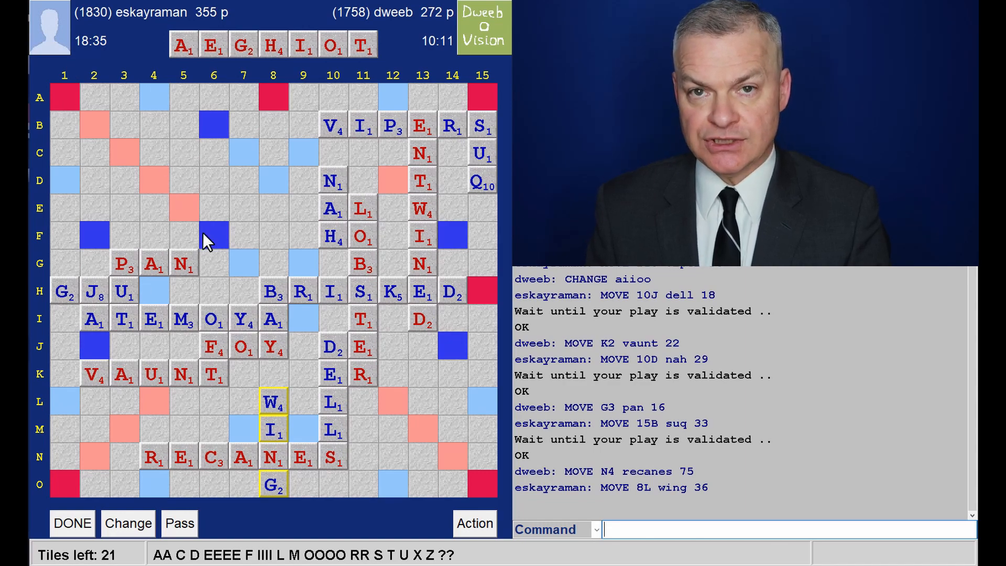
pyautogui.moveTo(456, 142)
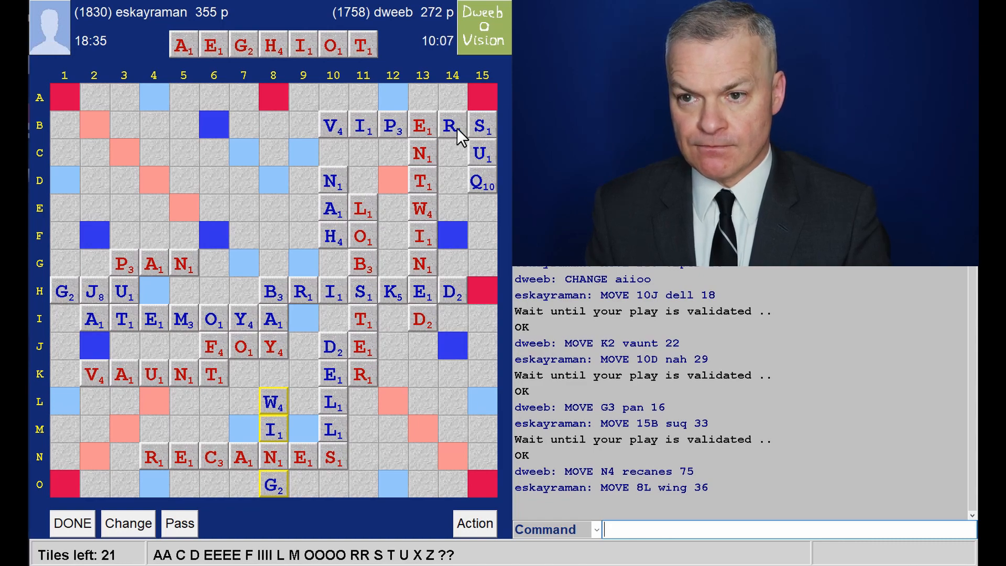
pyautogui.moveTo(357, 94)
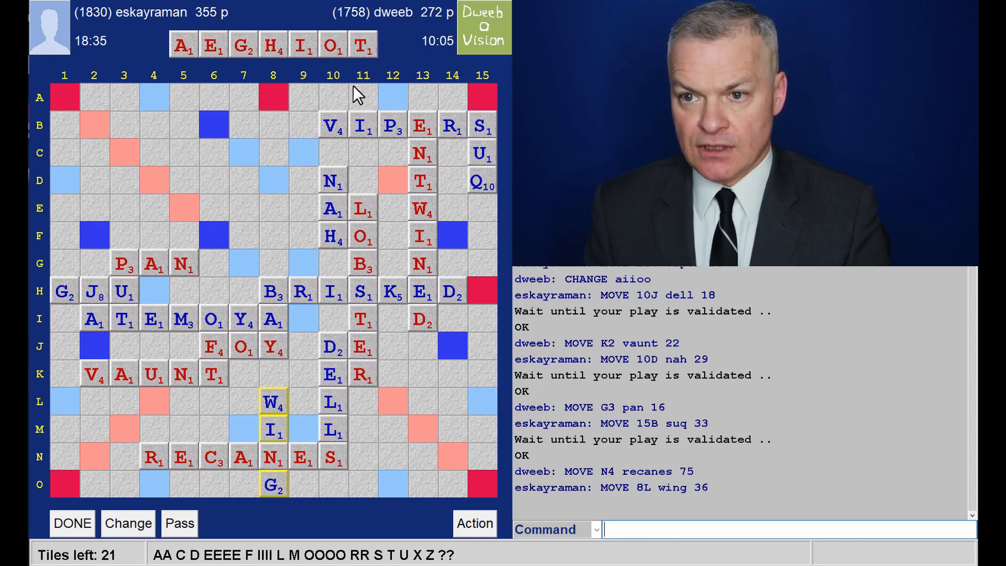
pyautogui.moveTo(445, 296)
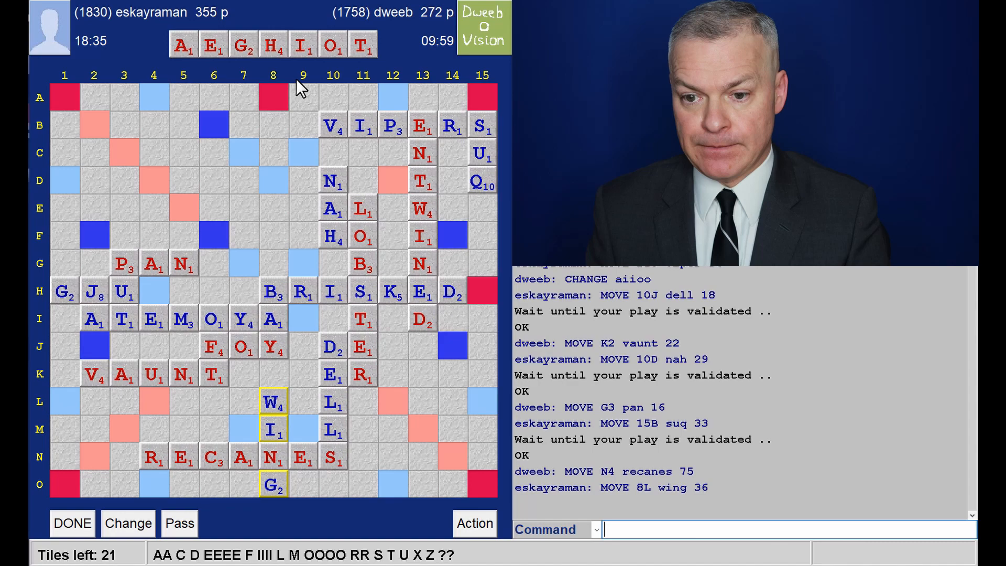
pyautogui.moveTo(167, 490)
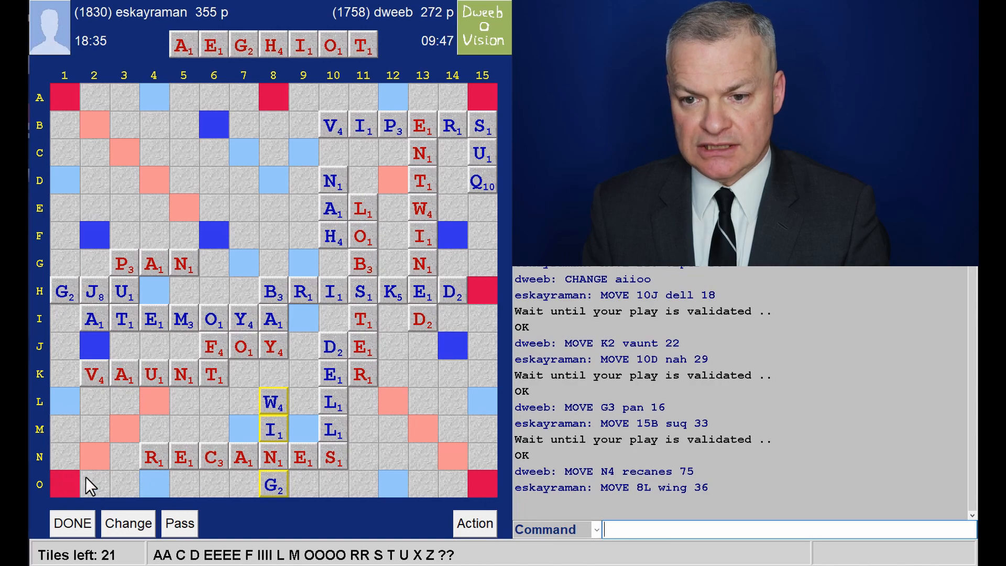
pyautogui.moveTo(170, 493)
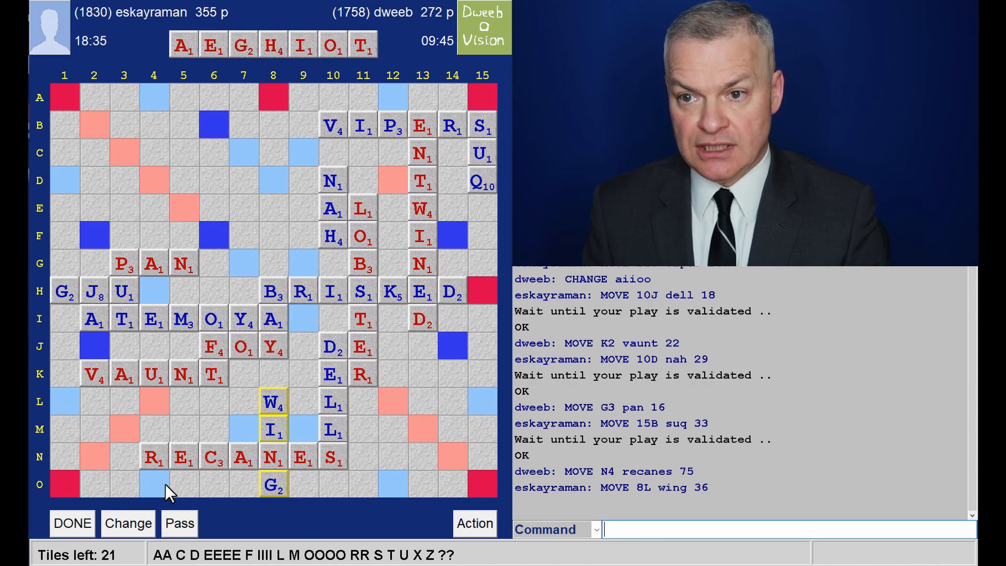
pyautogui.moveTo(164, 396)
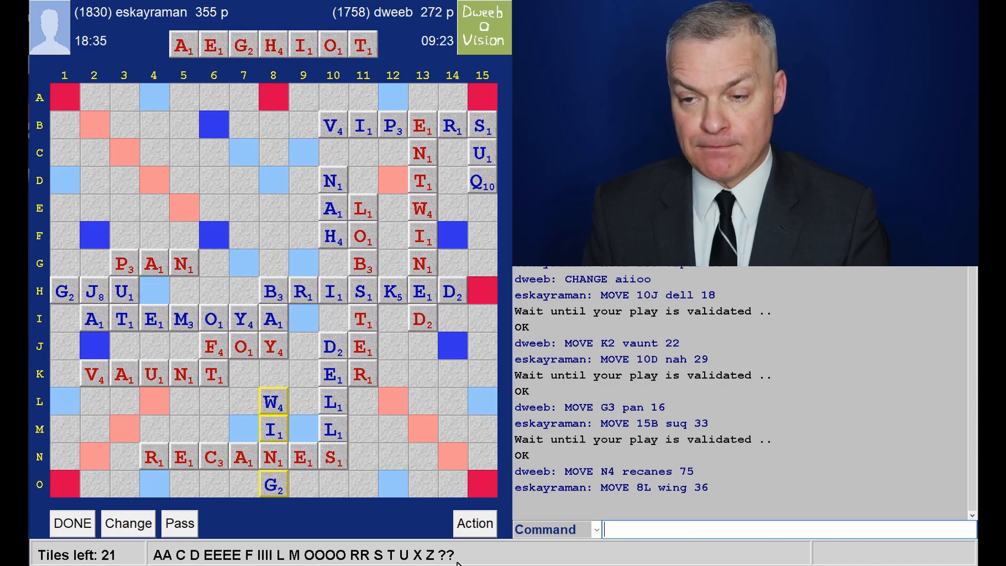
pyautogui.moveTo(435, 12)
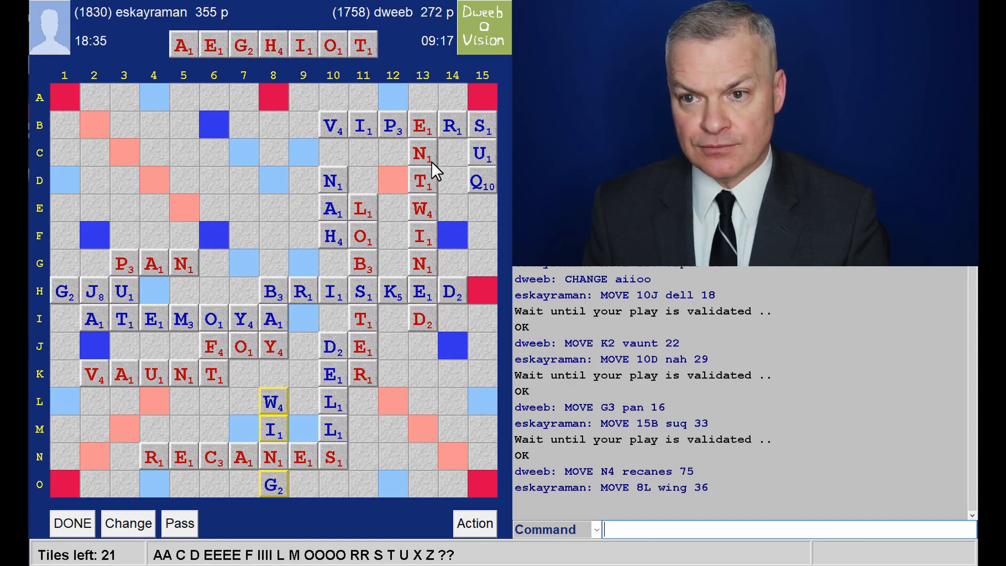
pyautogui.moveTo(218, 102)
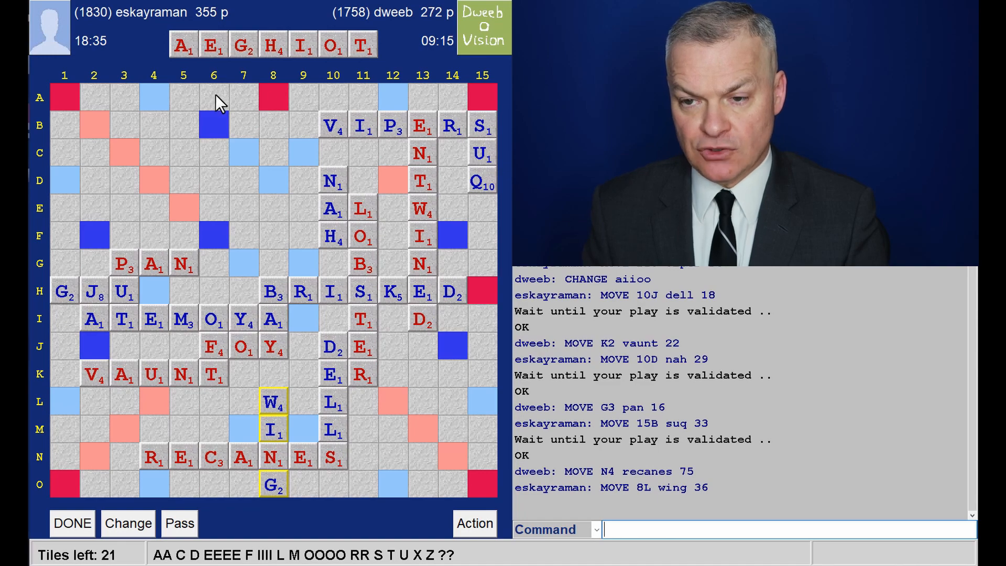
pyautogui.moveTo(224, 292)
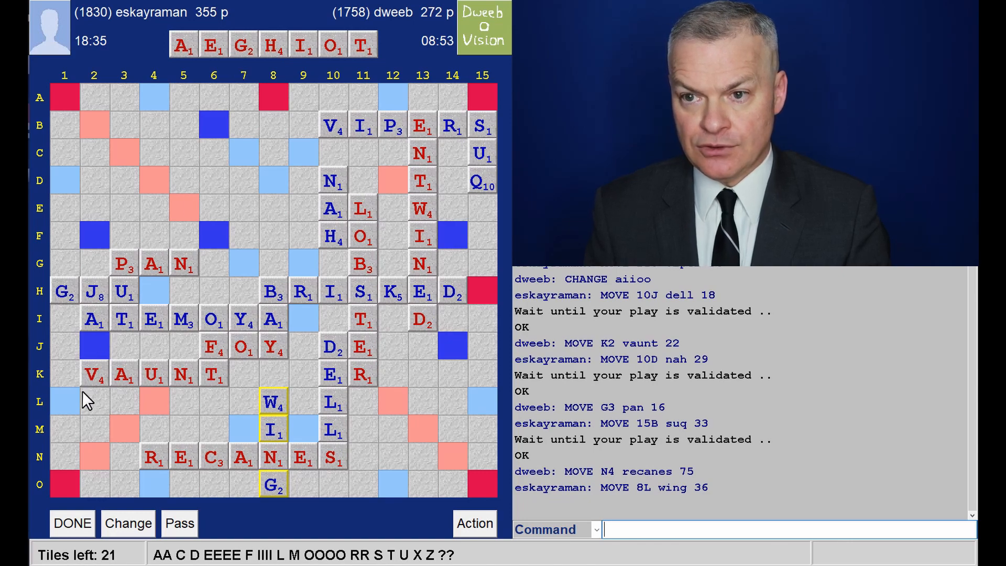
pyautogui.moveTo(70, 384)
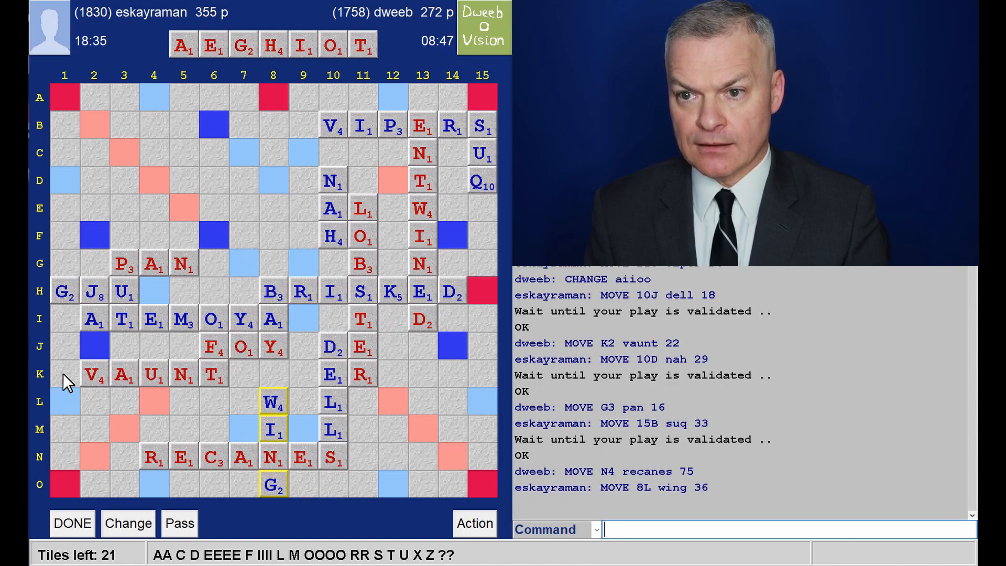
pyautogui.moveTo(274, 96)
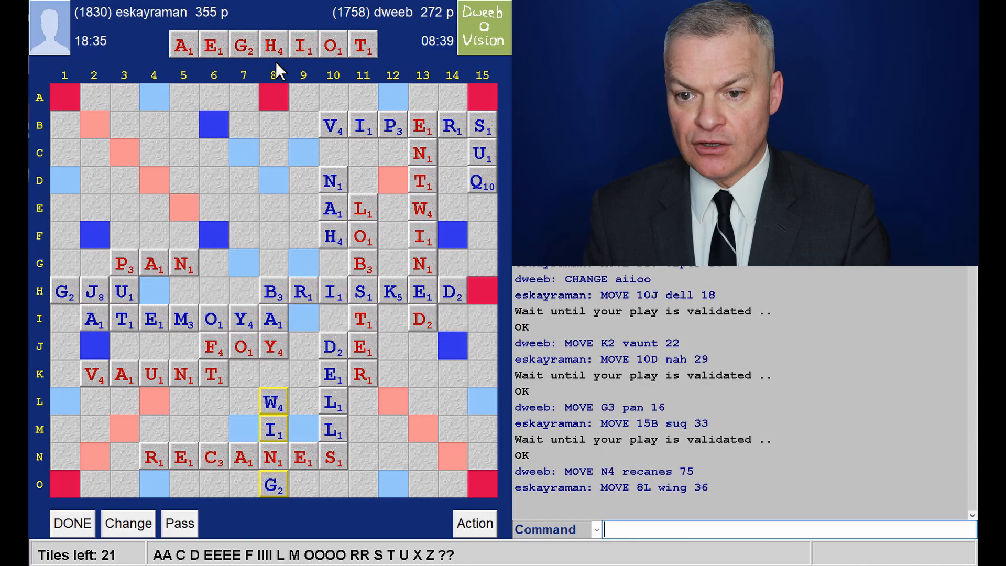
pyautogui.moveTo(29, 398)
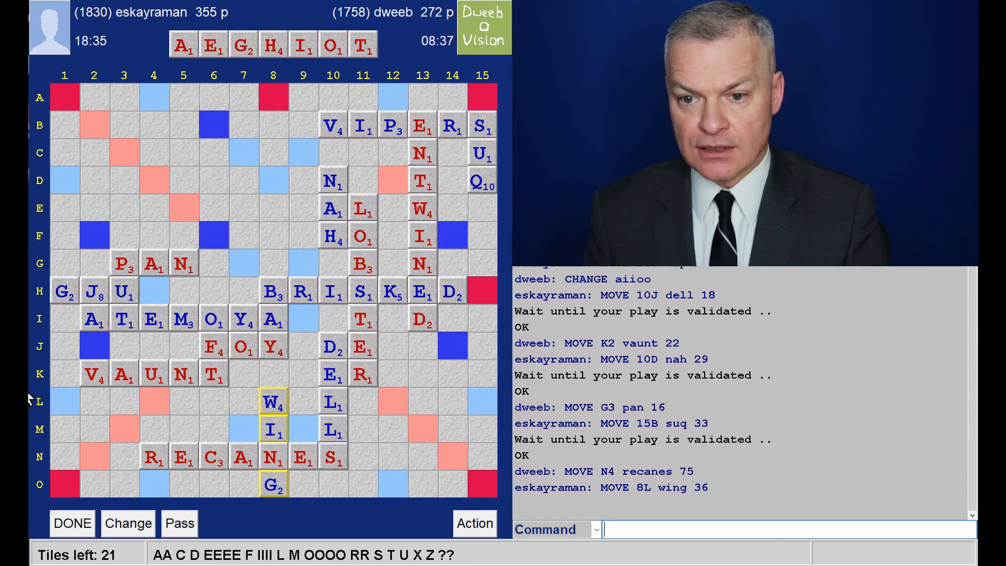
pyautogui.moveTo(73, 357)
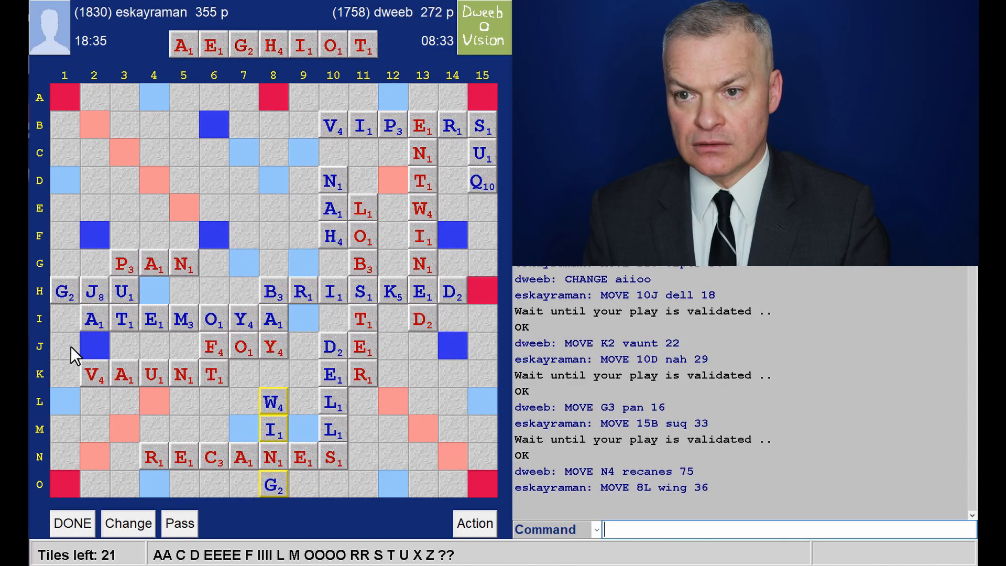
pyautogui.moveTo(433, 425)
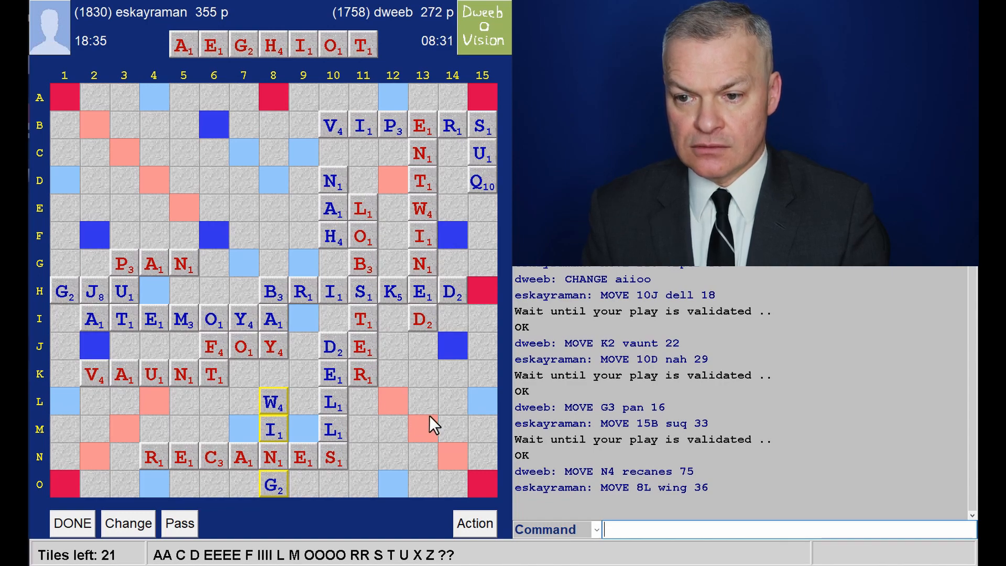
pyautogui.moveTo(393, 355)
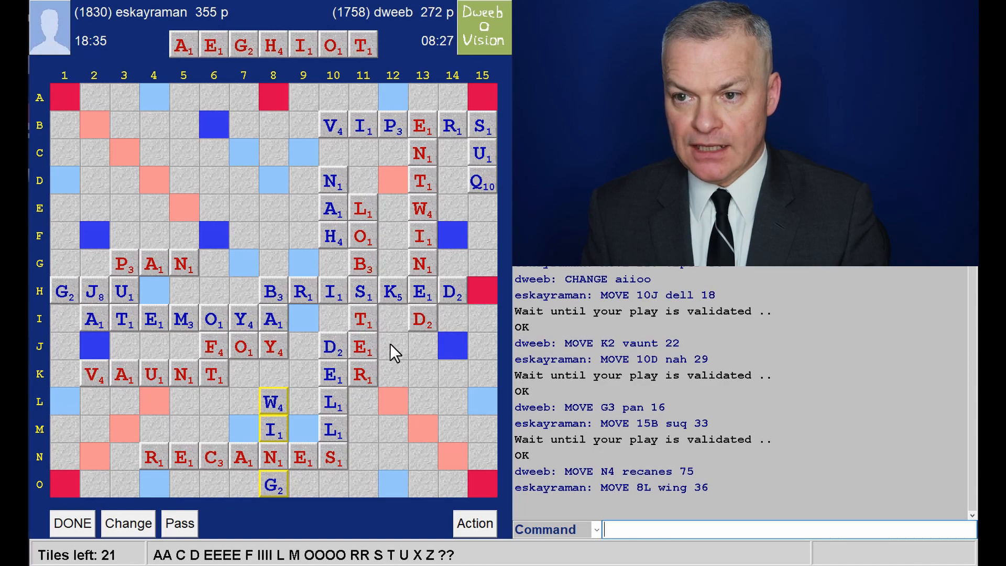
pyautogui.moveTo(418, 150)
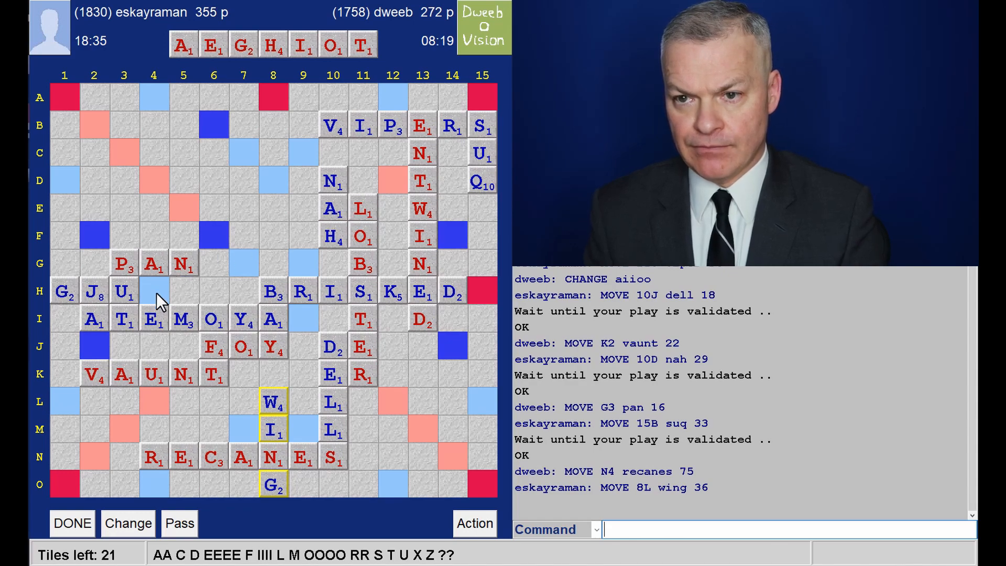
pyautogui.moveTo(97, 478)
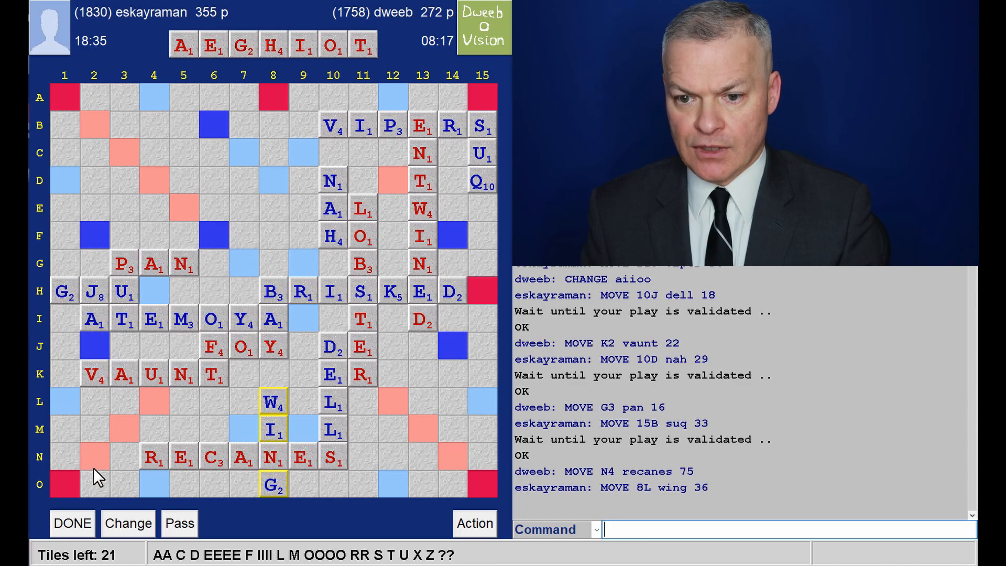
pyautogui.moveTo(74, 491)
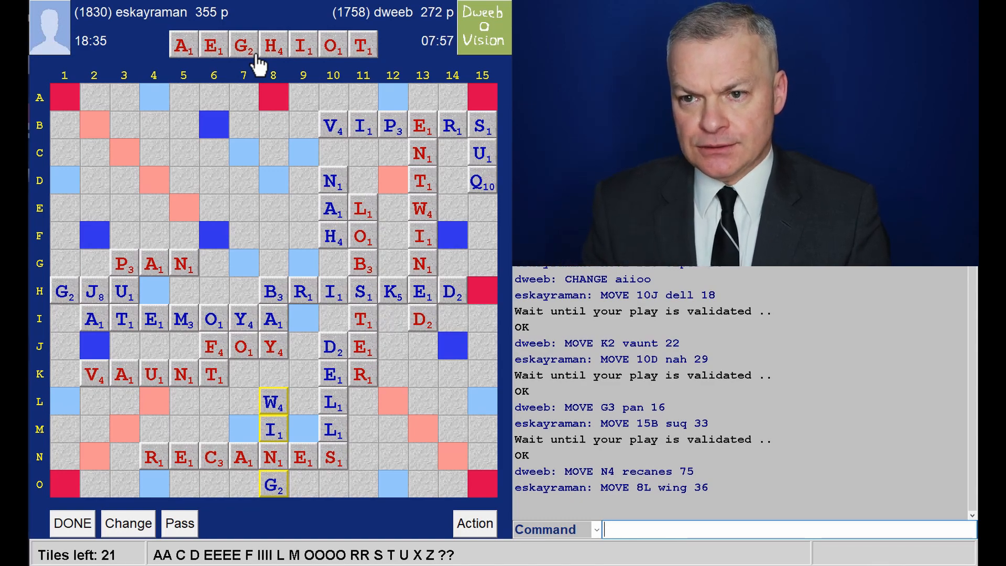
pyautogui.moveTo(269, 64)
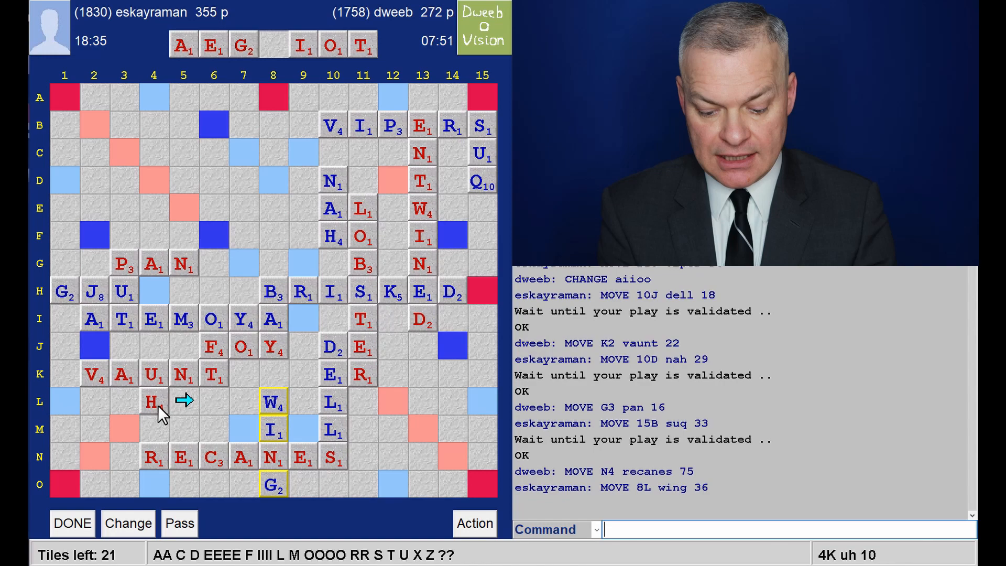
pyautogui.click(183, 401)
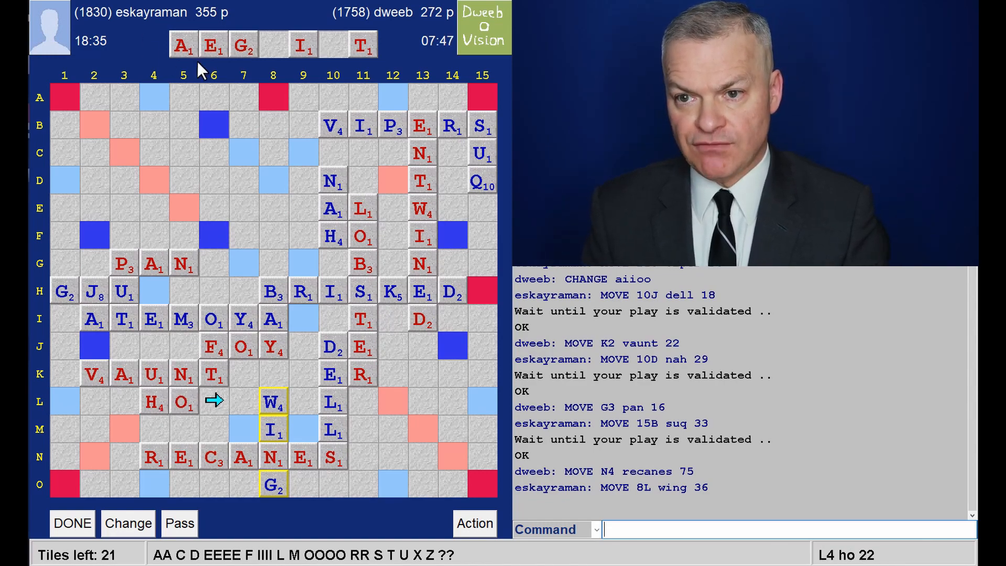
pyautogui.moveTo(289, 61)
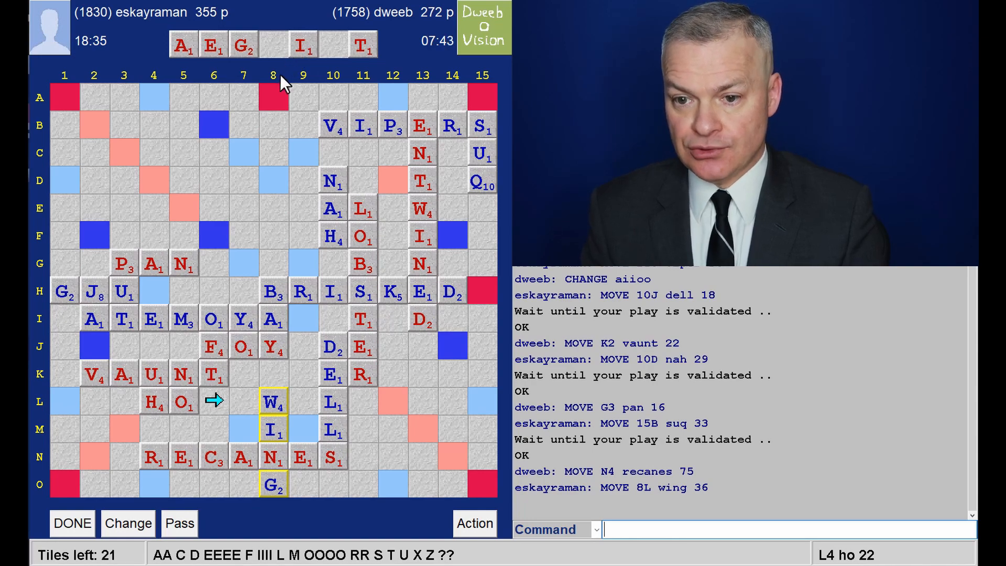
pyautogui.moveTo(221, 80)
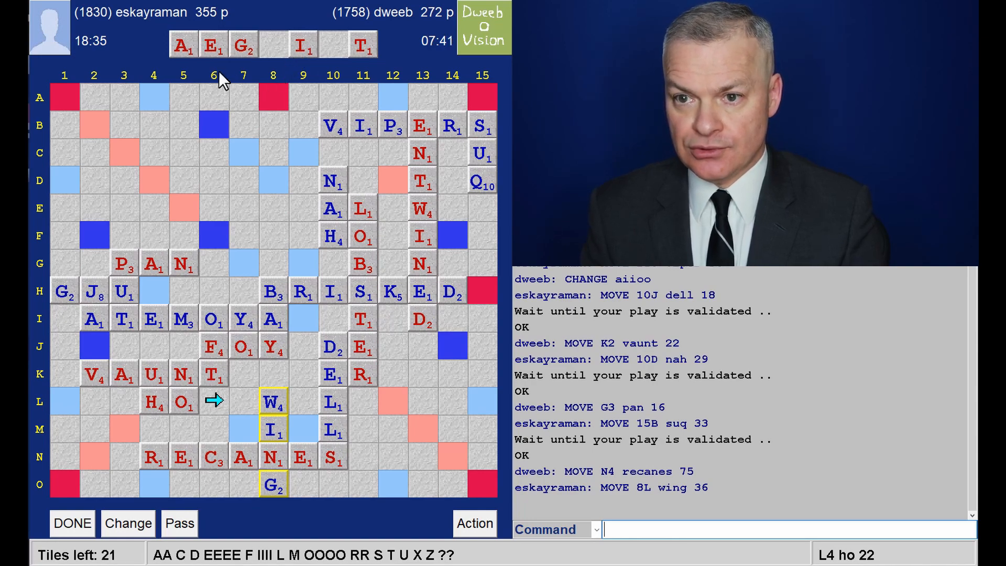
pyautogui.moveTo(203, 102)
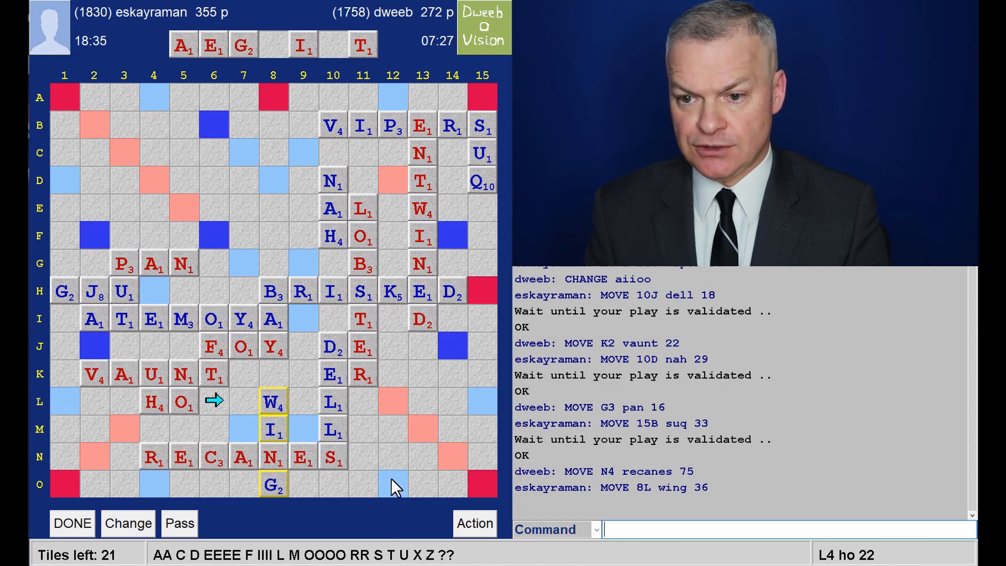
pyautogui.moveTo(402, 408)
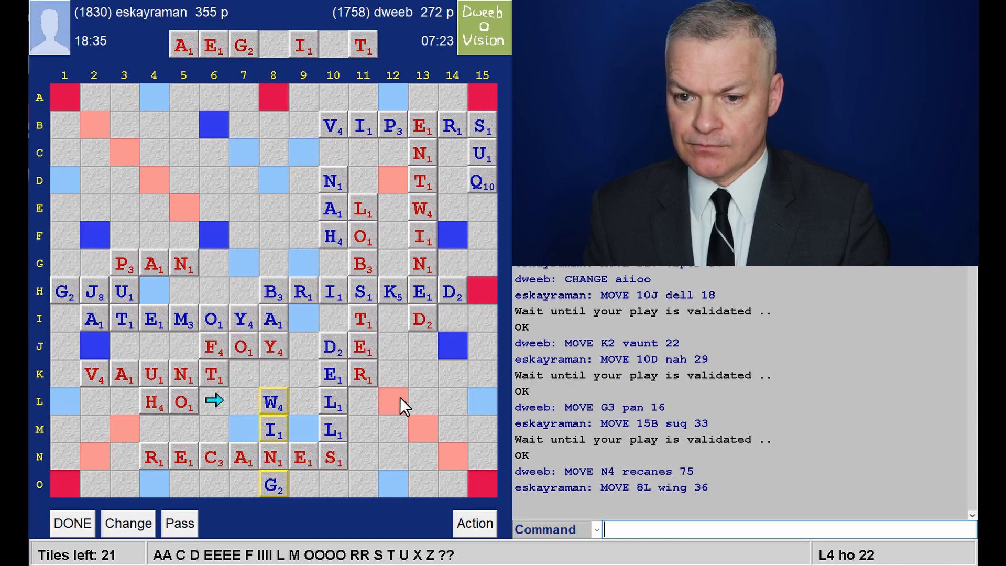
pyautogui.moveTo(230, 204)
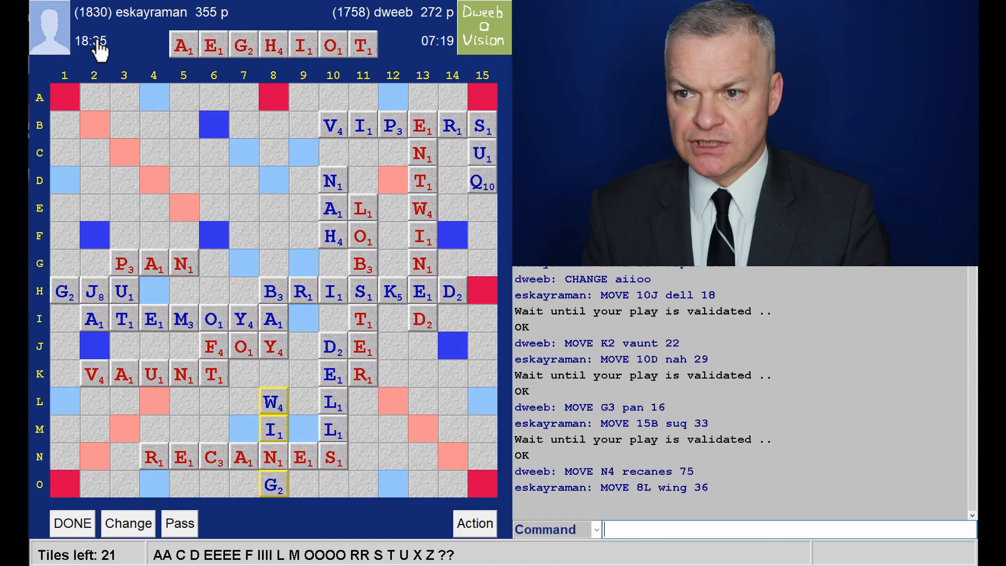
pyautogui.moveTo(104, 58)
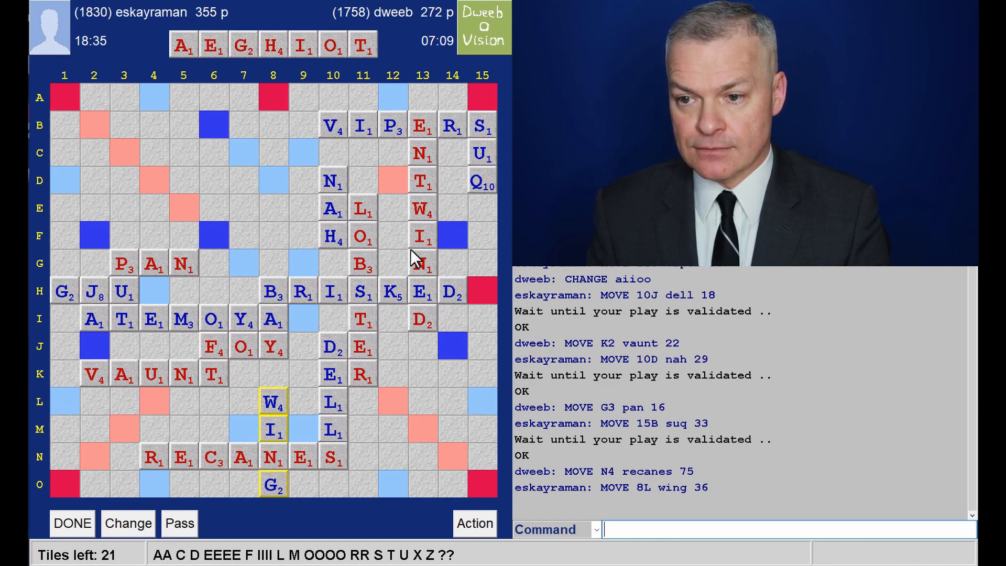
pyautogui.moveTo(446, 330)
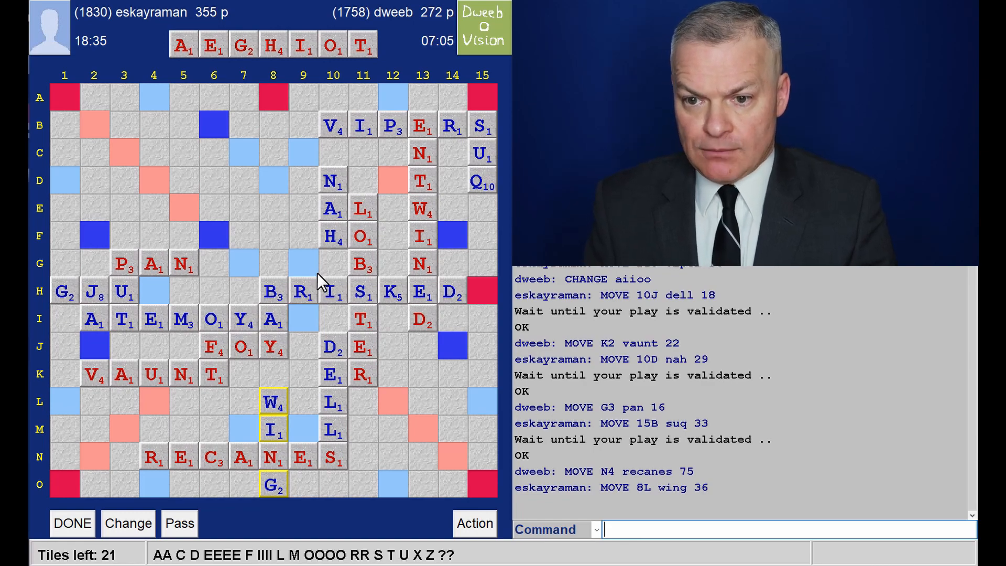
pyautogui.moveTo(202, 381)
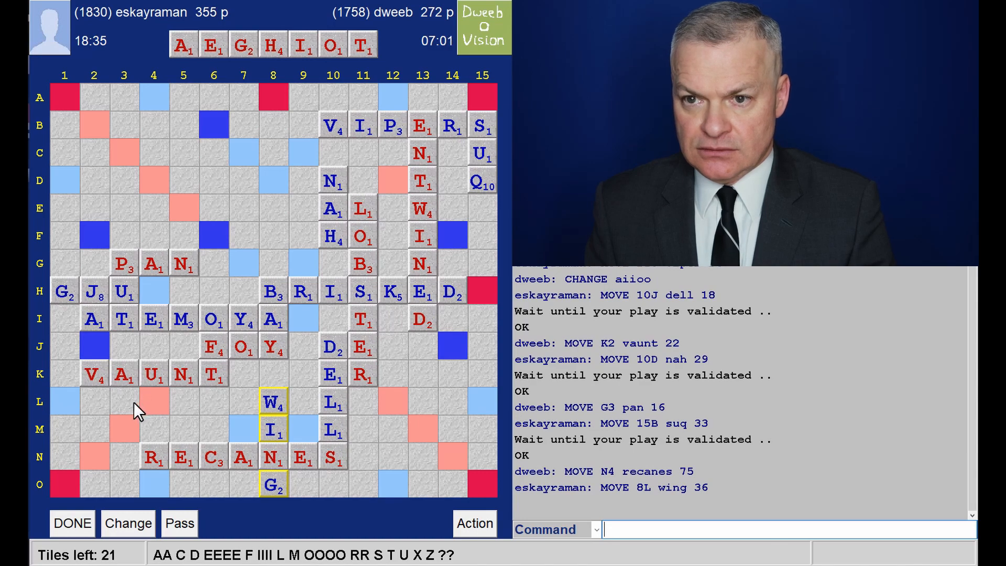
pyautogui.moveTo(133, 409)
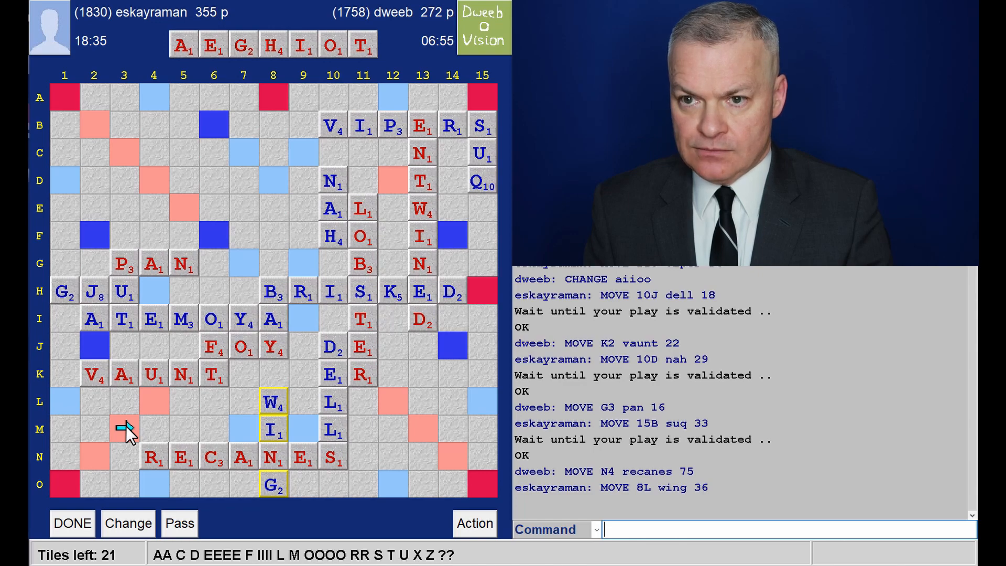
pyautogui.moveTo(290, 125)
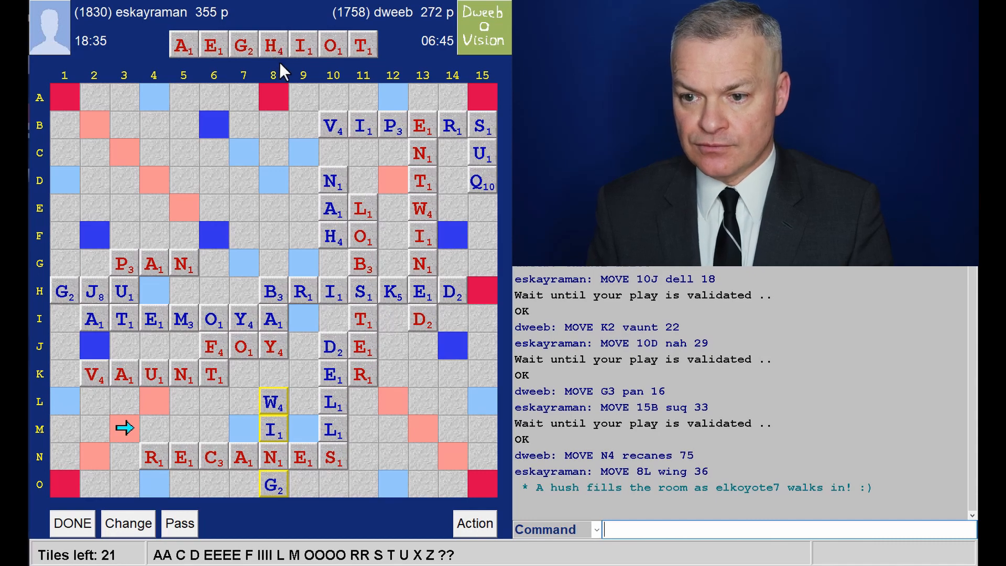
pyautogui.moveTo(281, 251)
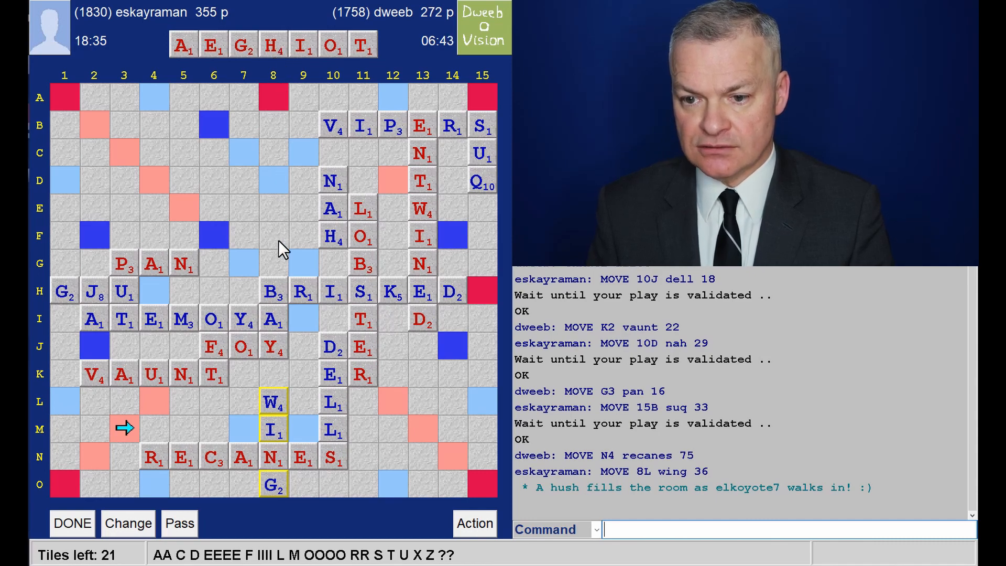
pyautogui.moveTo(215, 496)
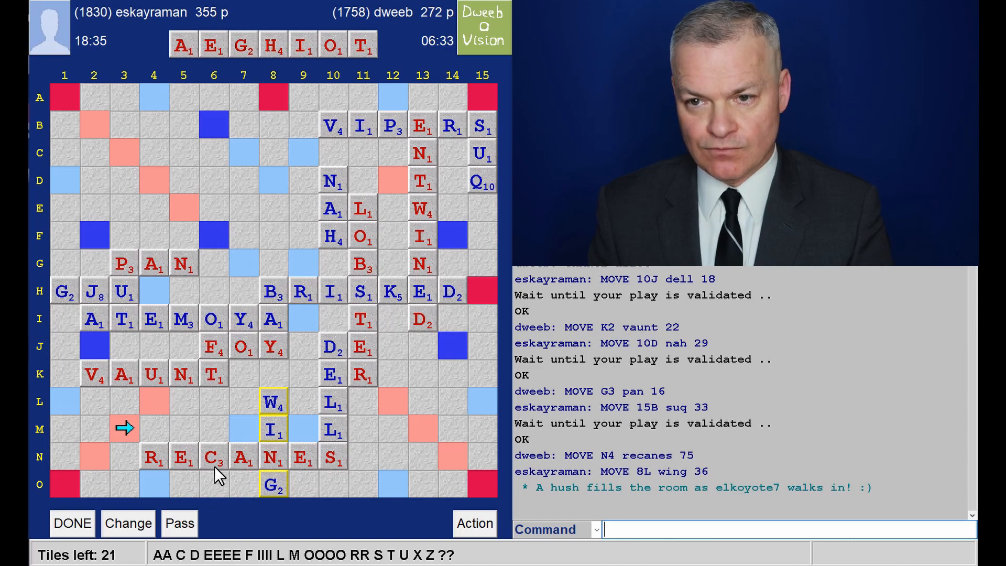
pyautogui.moveTo(136, 416)
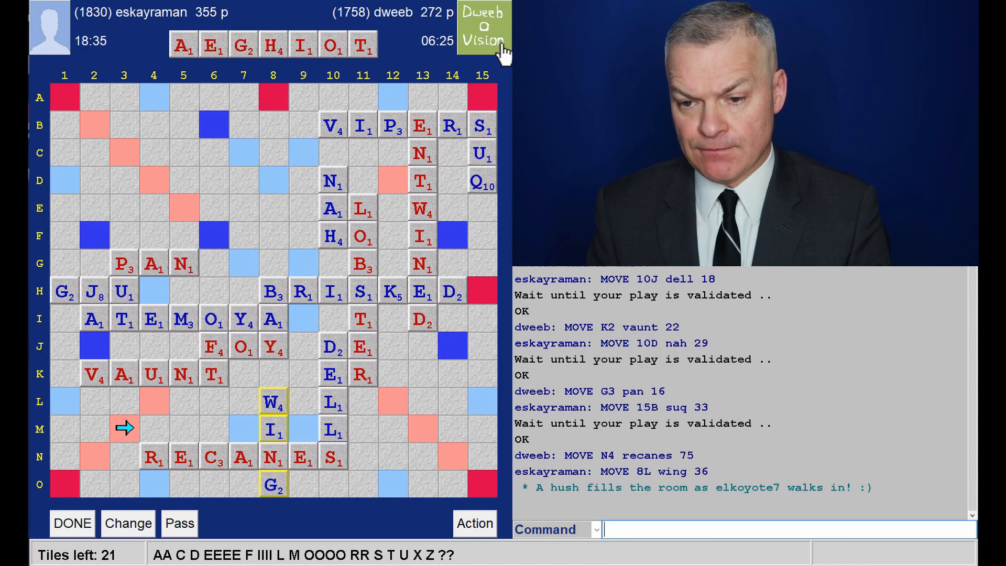
pyautogui.moveTo(482, 79)
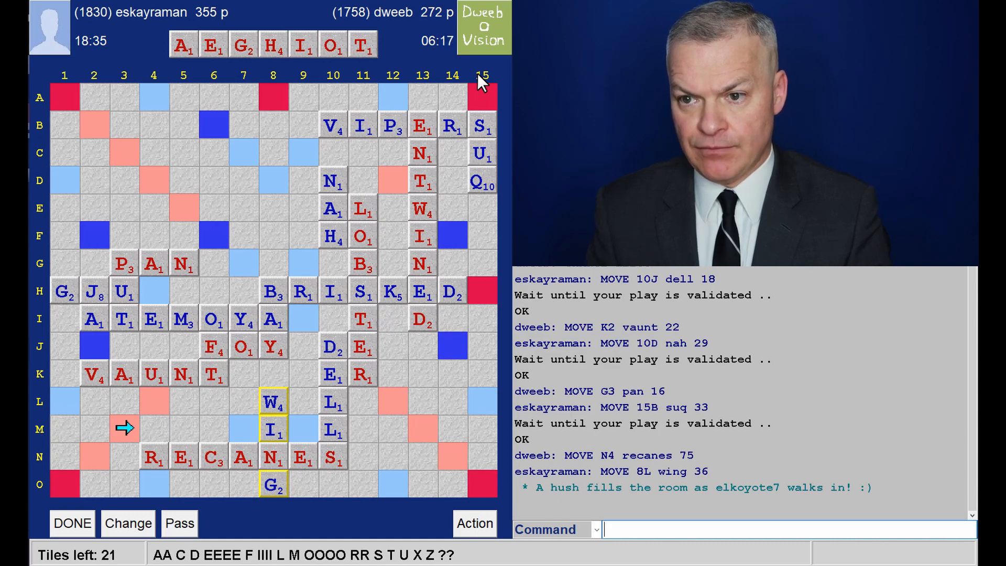
pyautogui.moveTo(459, 206)
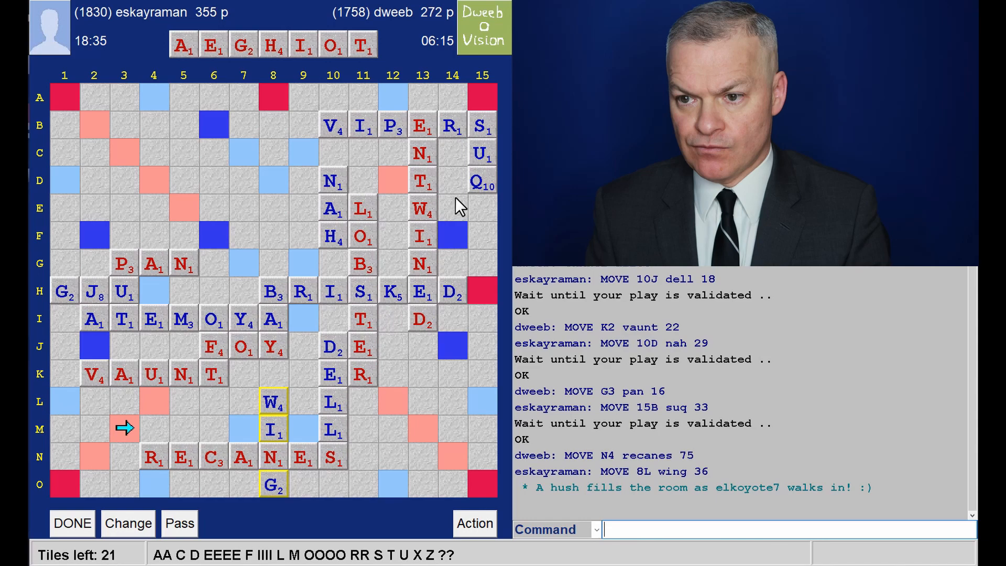
pyautogui.moveTo(405, 324)
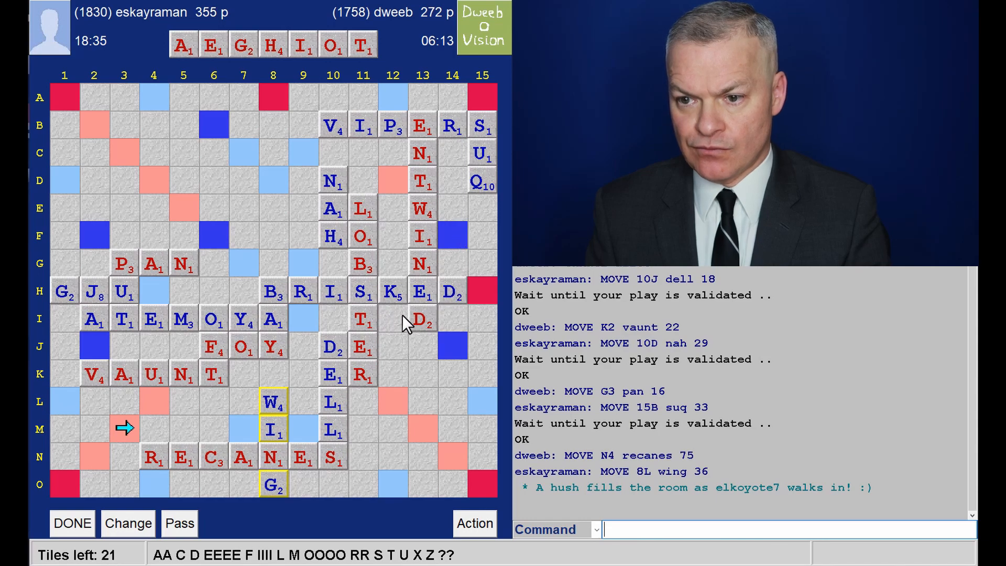
pyautogui.moveTo(353, 326)
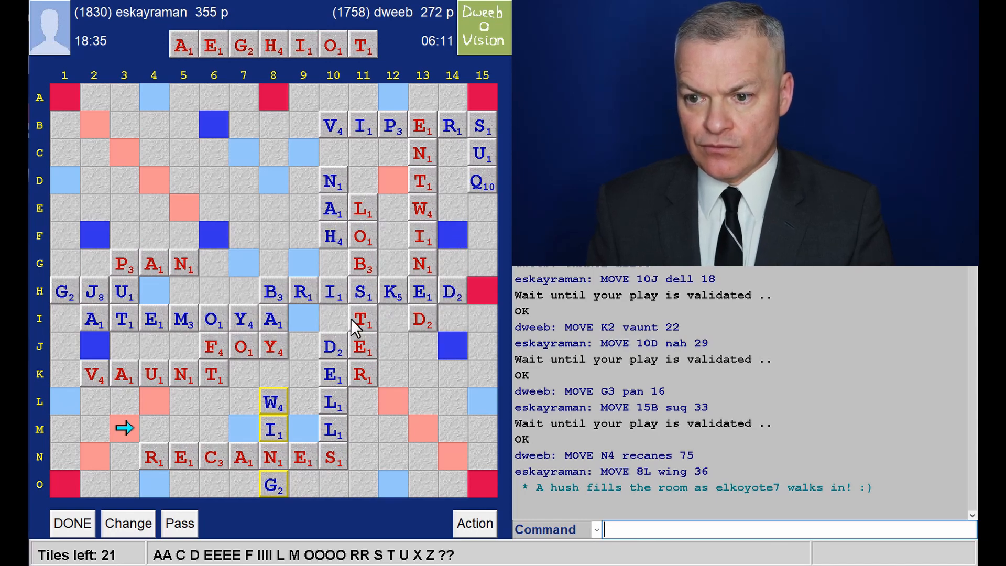
pyautogui.moveTo(396, 385)
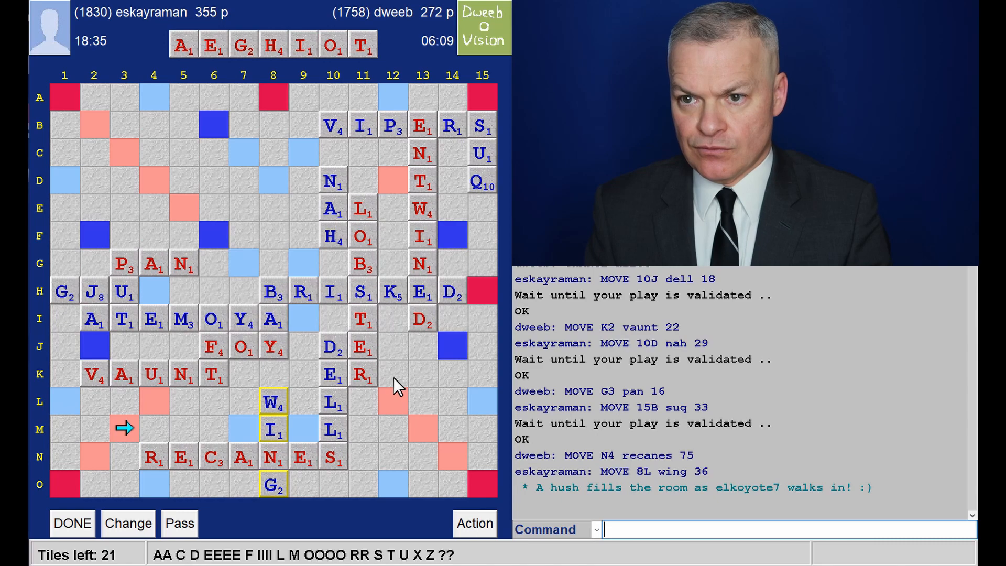
pyautogui.moveTo(391, 385)
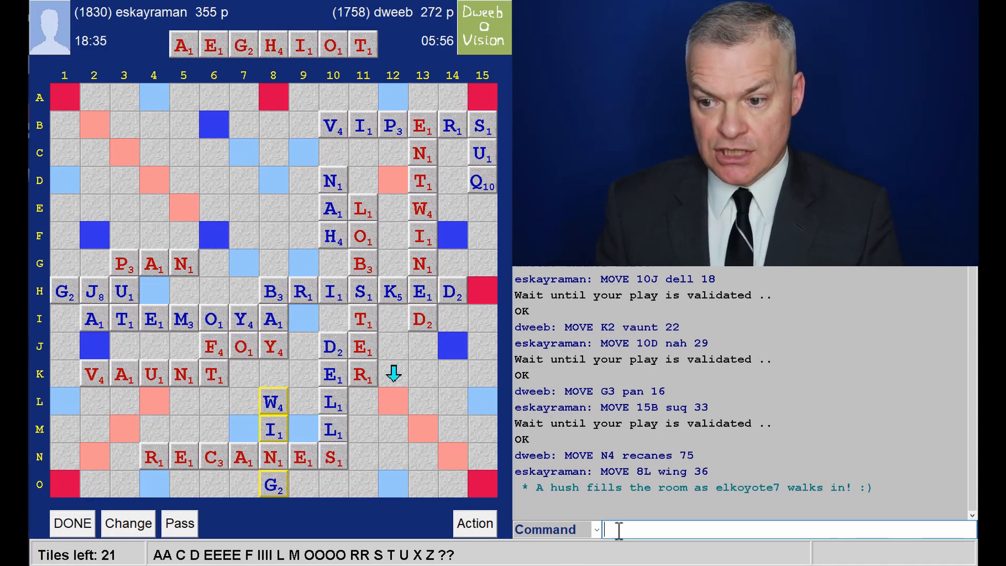
# Run the CHECK command to confirm 'aight' is a valid word.
pyautogui.write('che a')
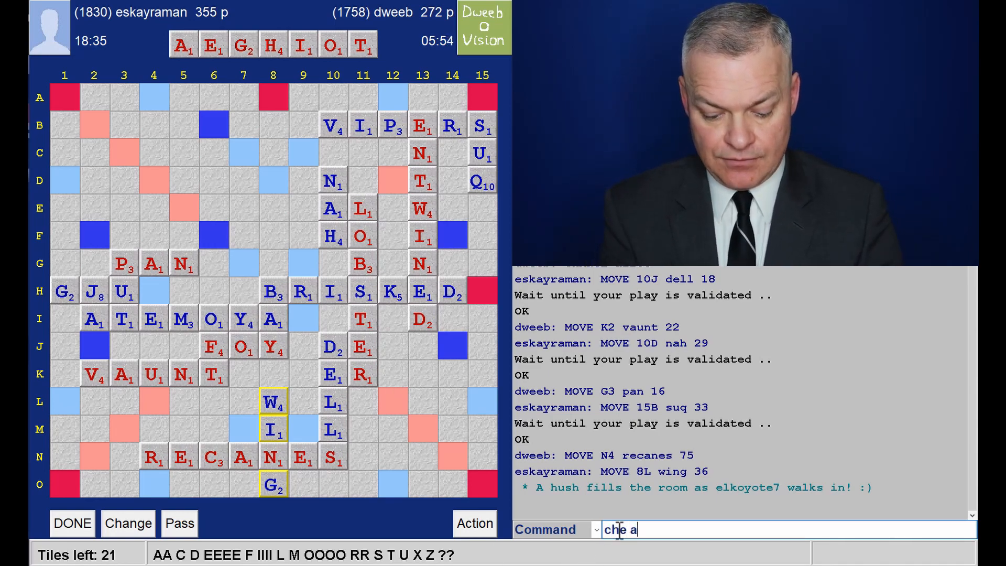
pyautogui.press('Return')
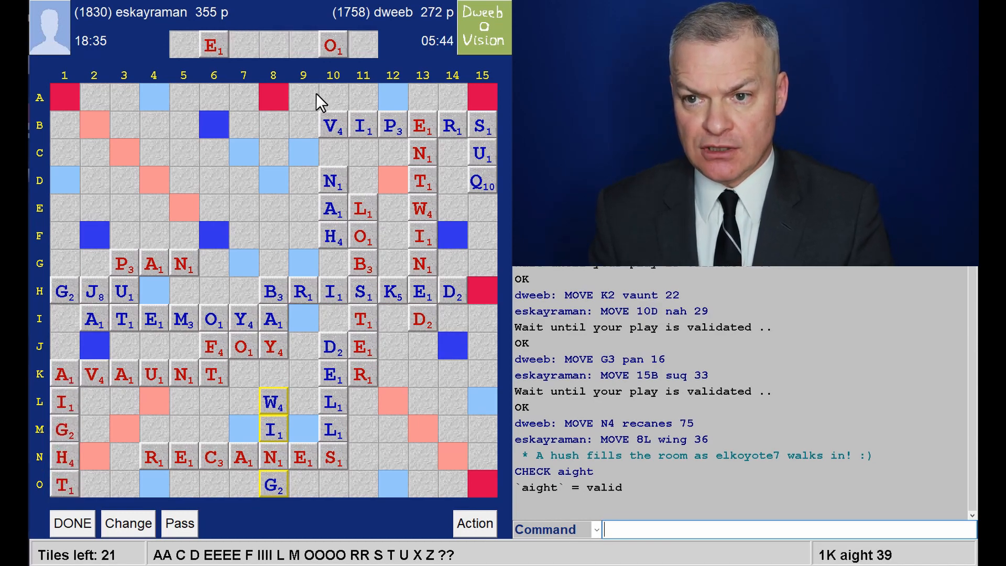
pyautogui.moveTo(196, 273)
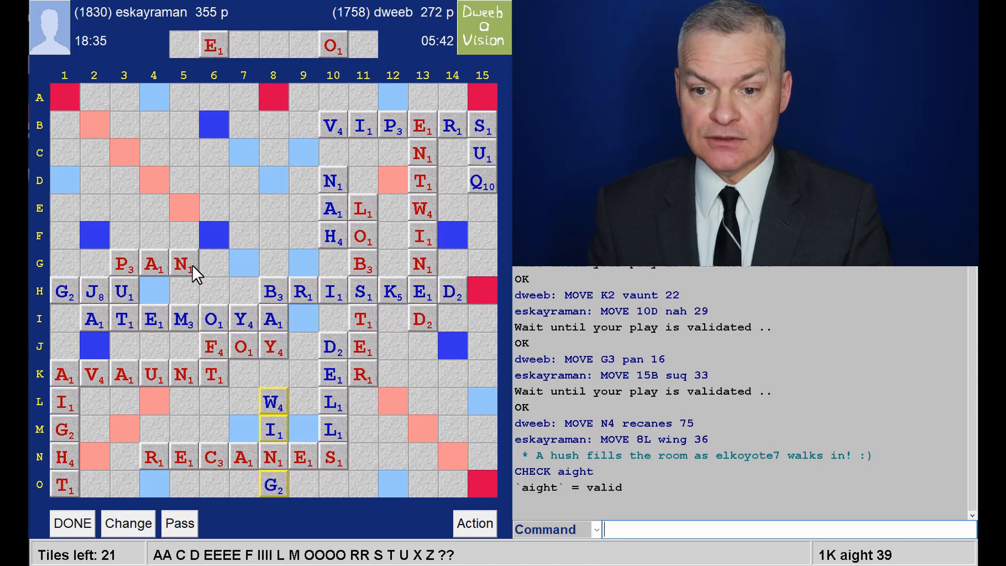
pyautogui.moveTo(114, 472)
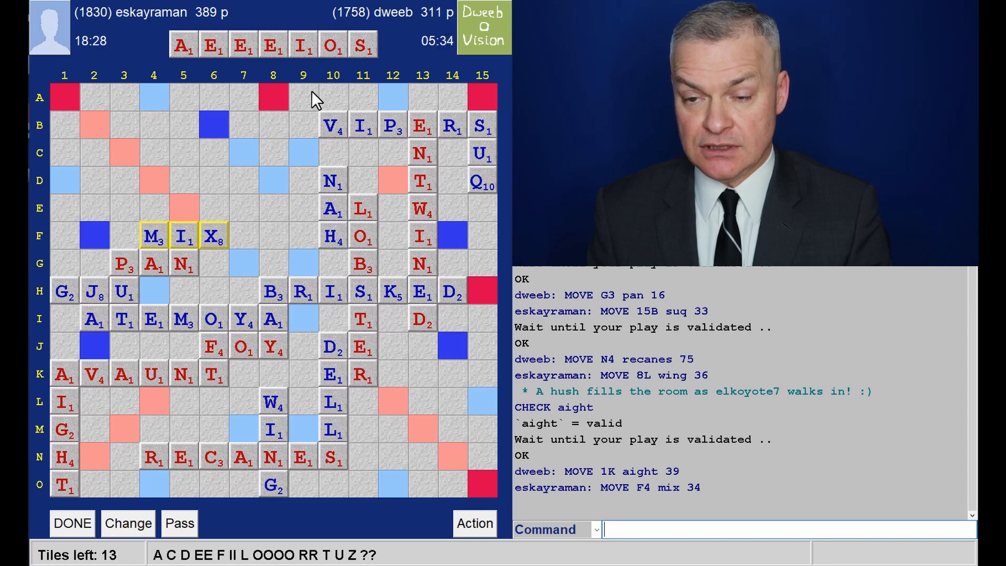
pyautogui.moveTo(221, 234)
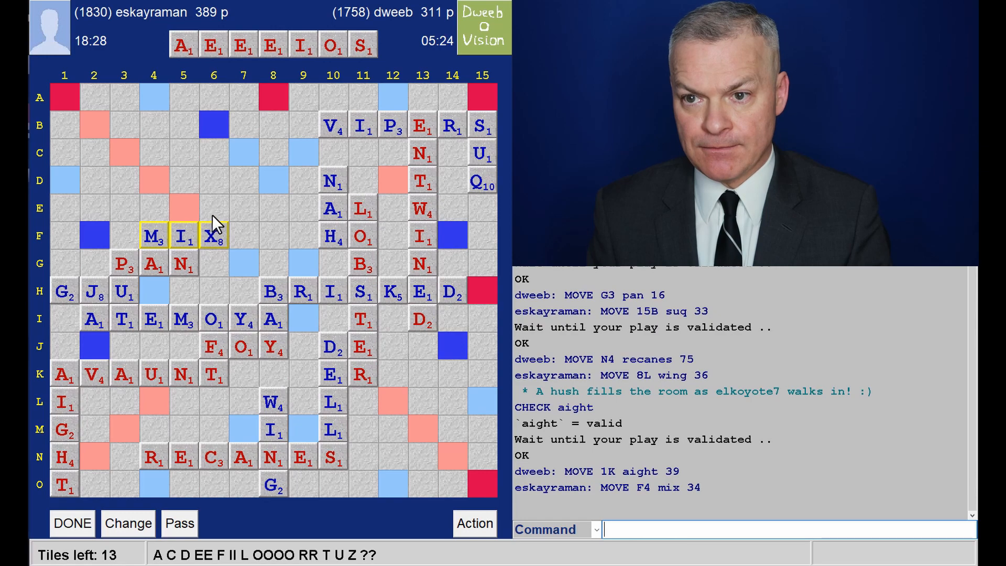
pyautogui.moveTo(214, 221)
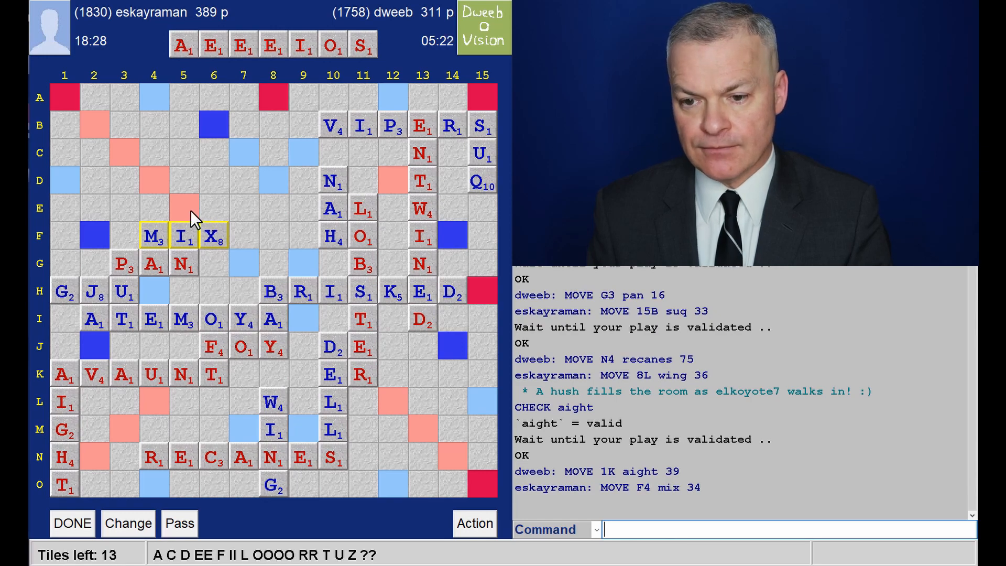
pyautogui.moveTo(165, 215)
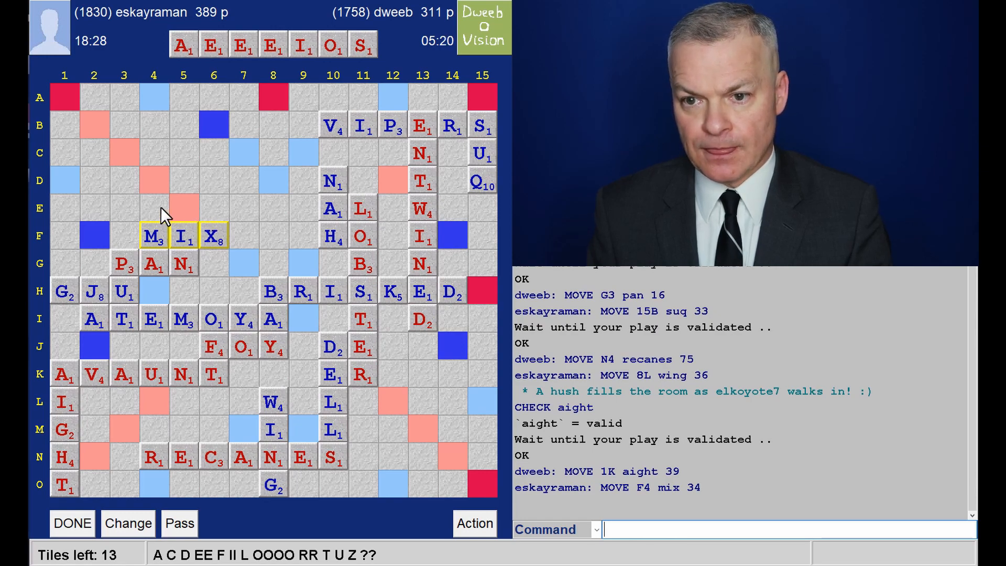
pyautogui.moveTo(194, 165)
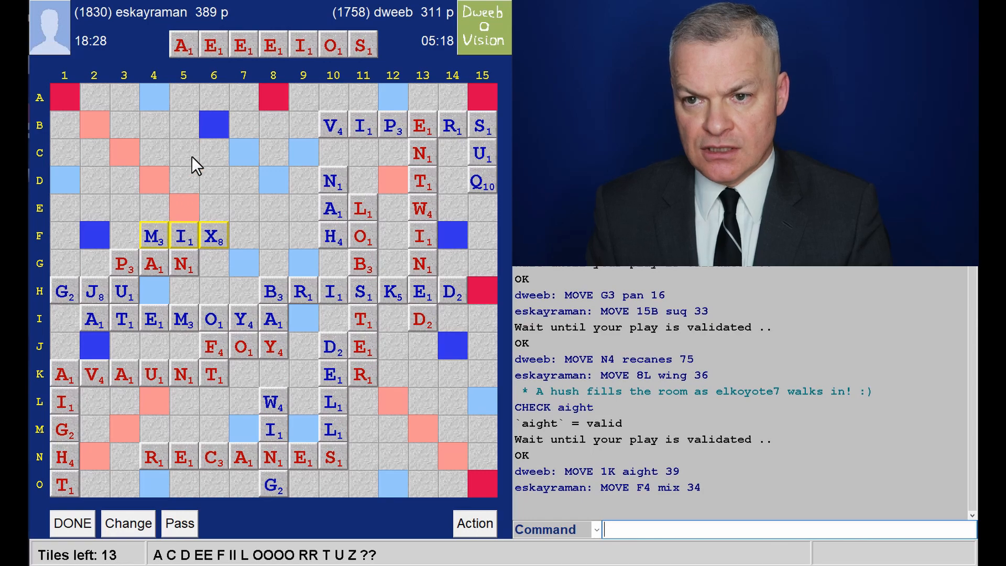
pyautogui.moveTo(193, 219)
pyautogui.write('AE')
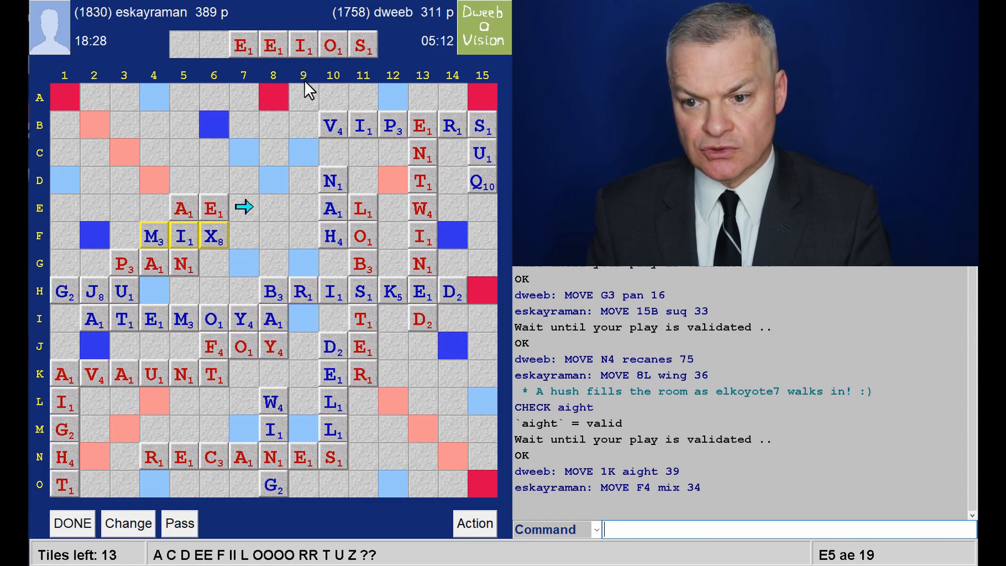
pyautogui.moveTo(333, 90)
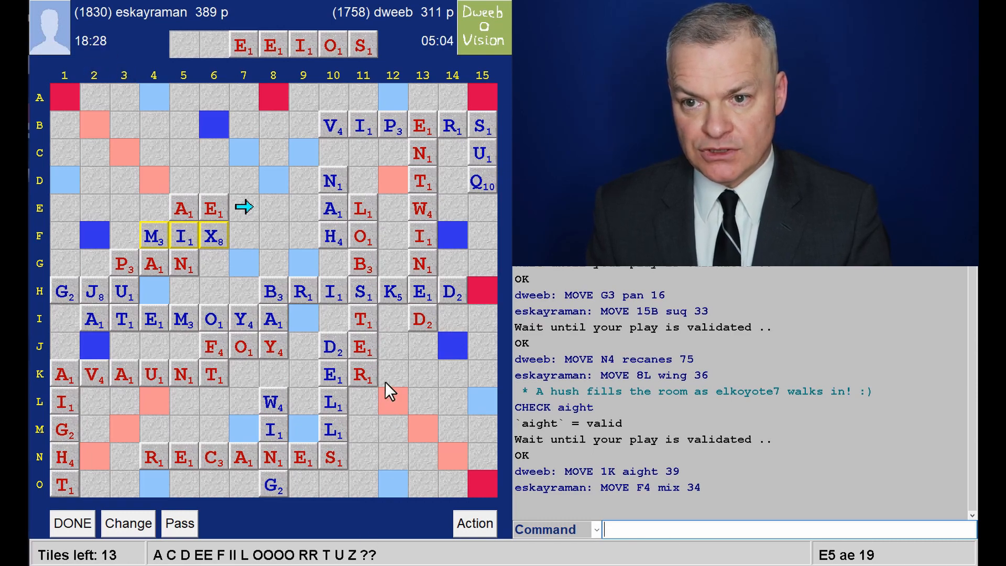
pyautogui.moveTo(97, 51)
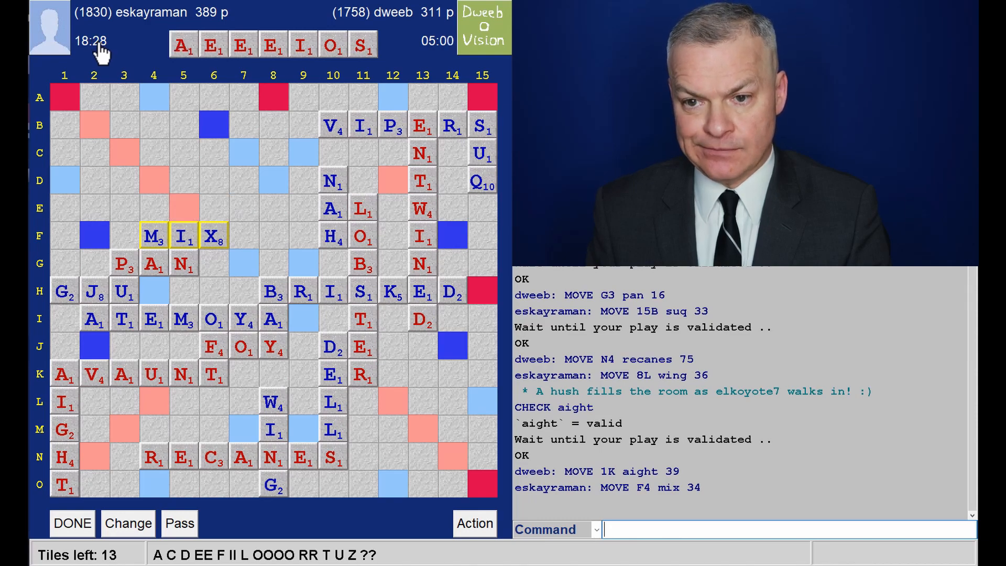
pyautogui.moveTo(119, 106)
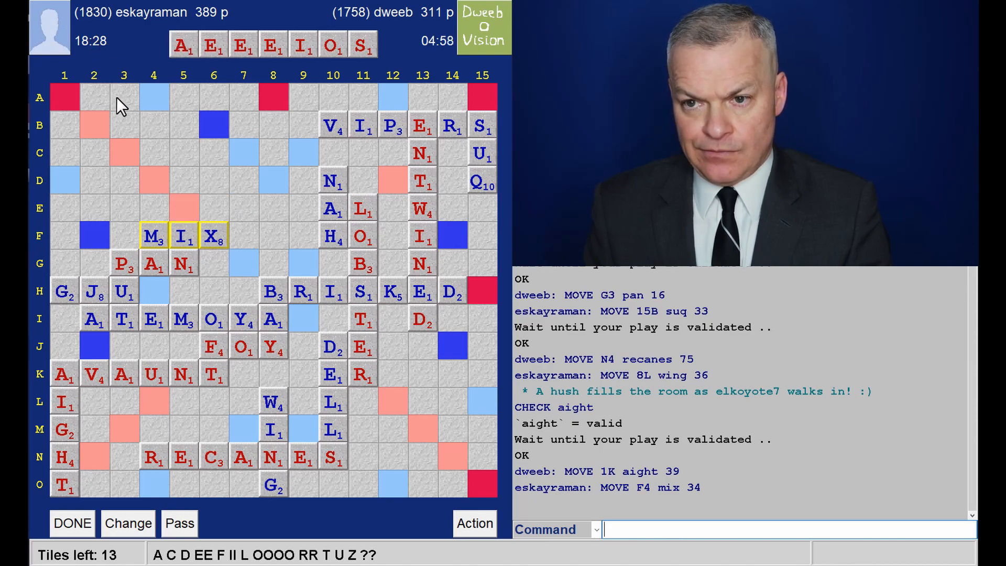
pyautogui.moveTo(156, 224)
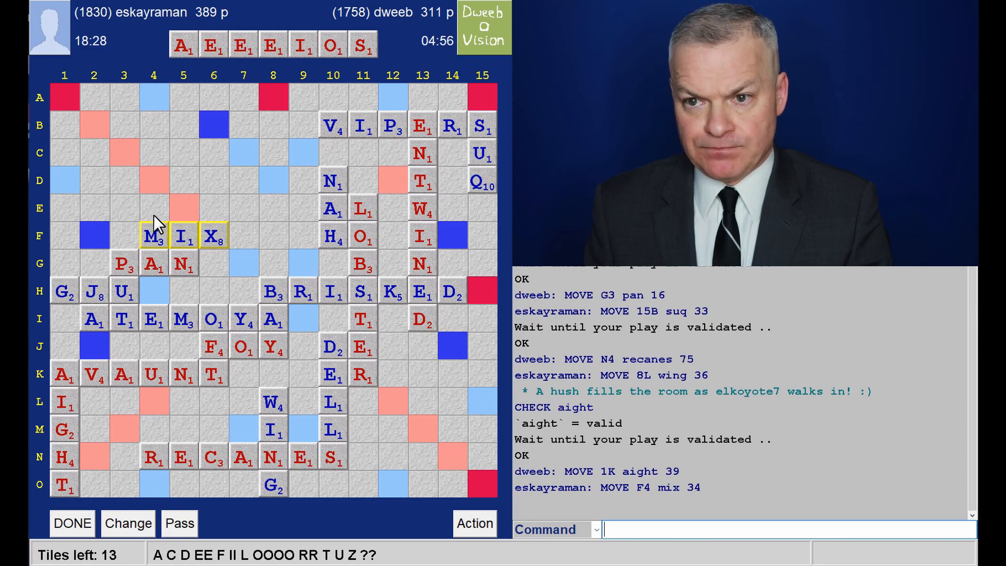
pyautogui.moveTo(239, 124)
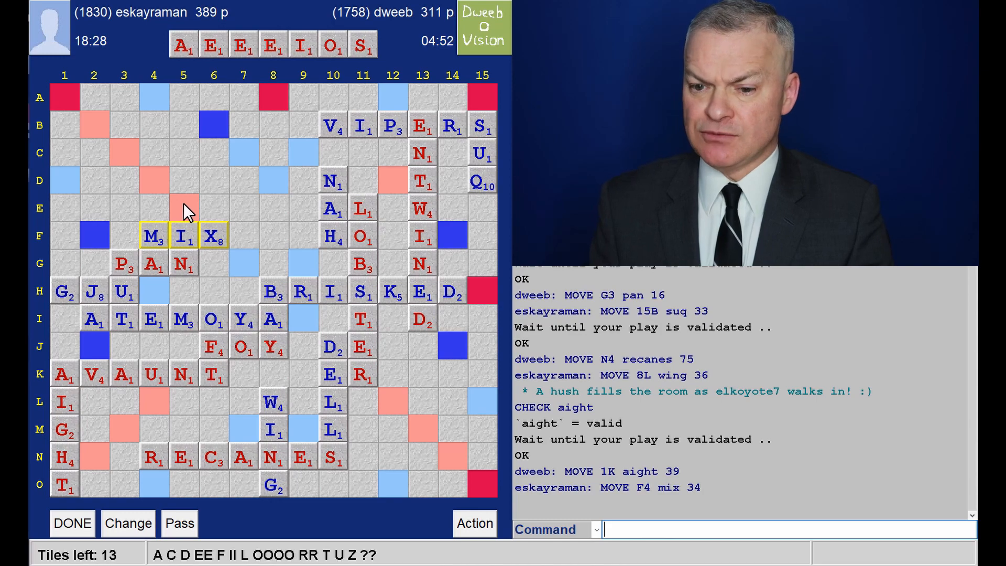
pyautogui.moveTo(193, 213)
pyautogui.write('AE')
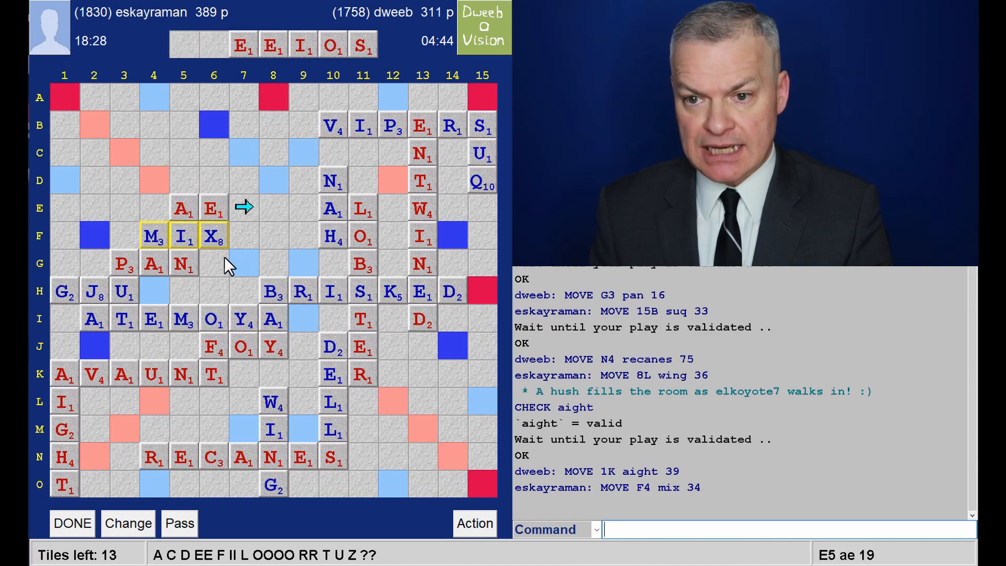
pyautogui.moveTo(76, 190)
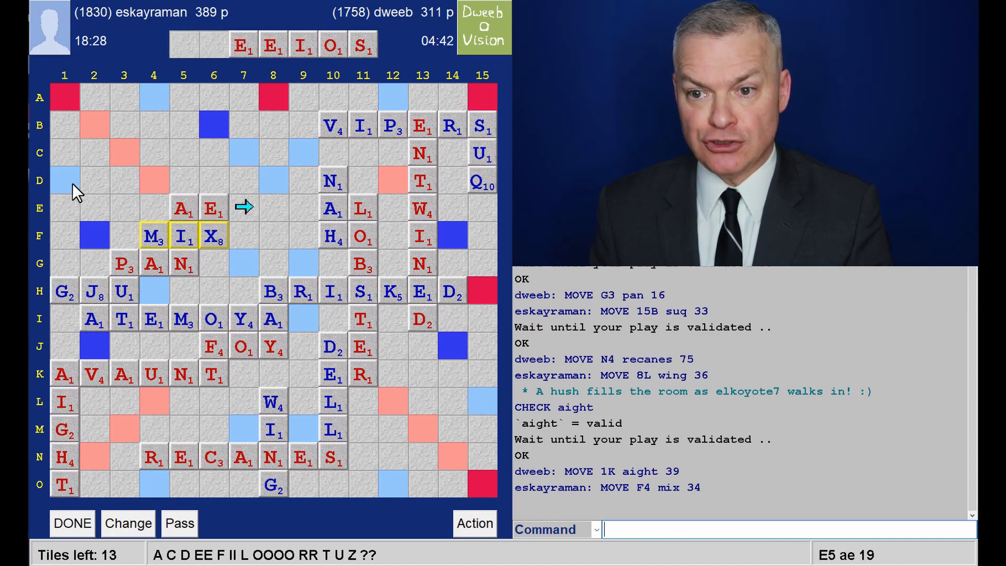
pyautogui.moveTo(275, 173)
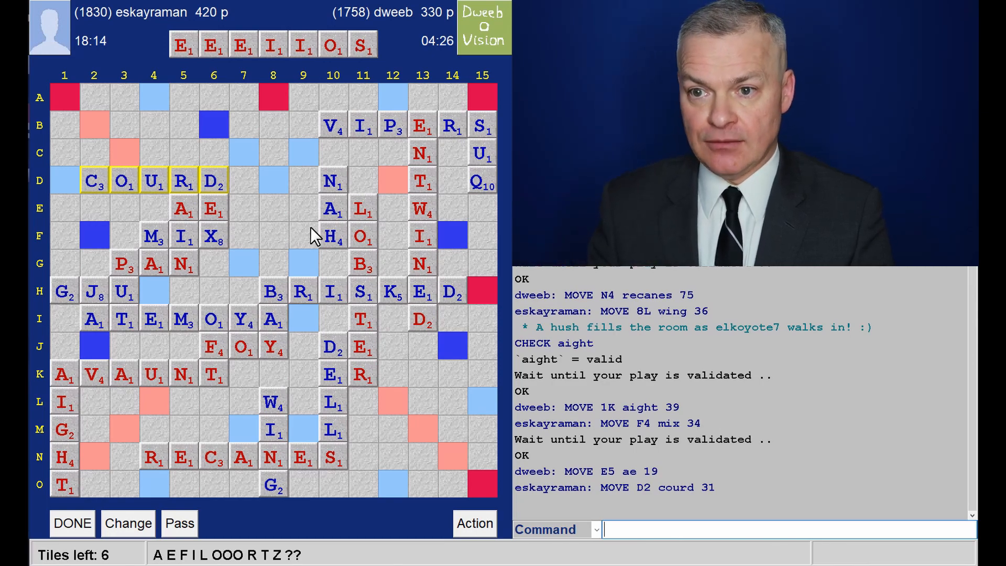
pyautogui.moveTo(318, 147)
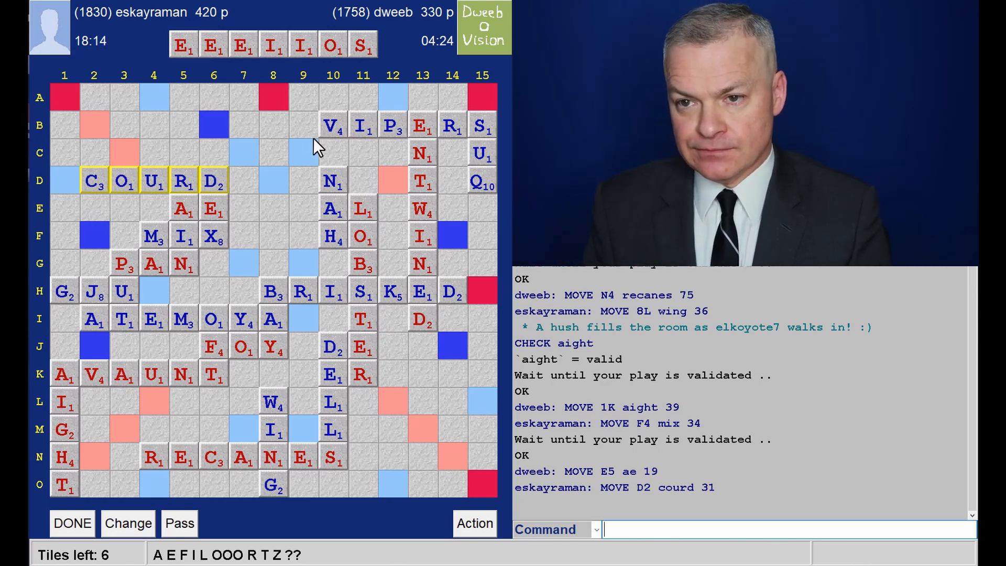
pyautogui.moveTo(462, 38)
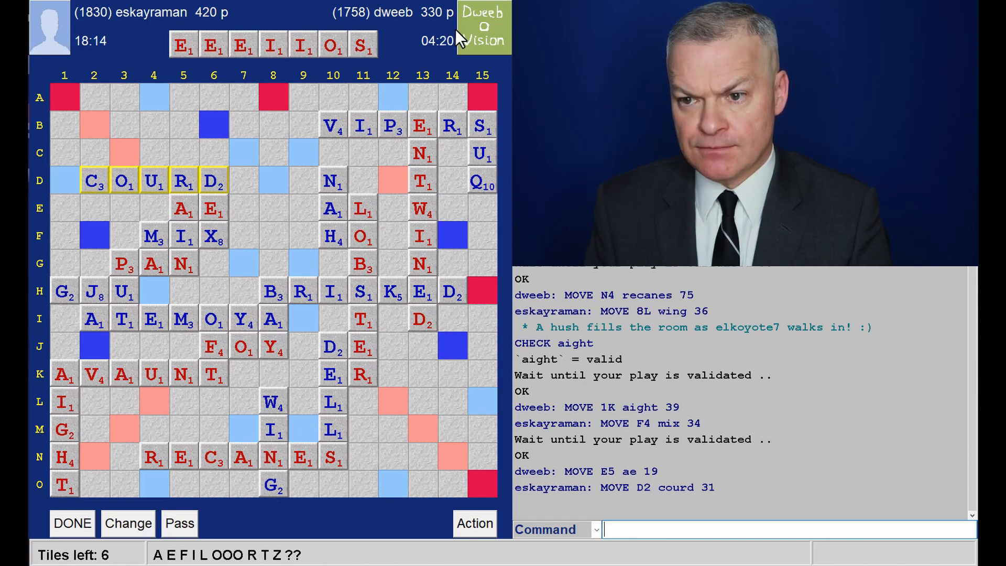
pyautogui.moveTo(399, 160)
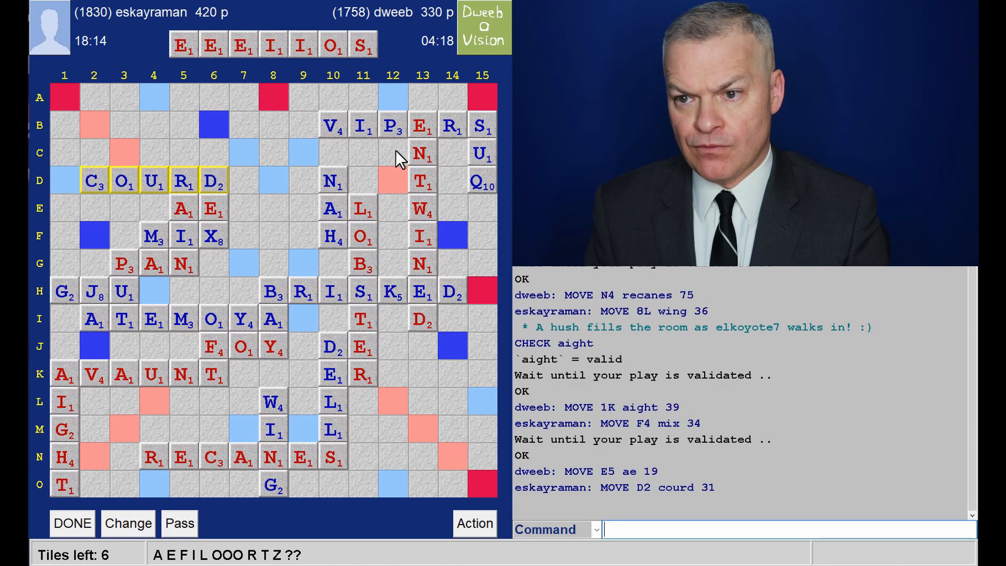
pyautogui.moveTo(395, 164)
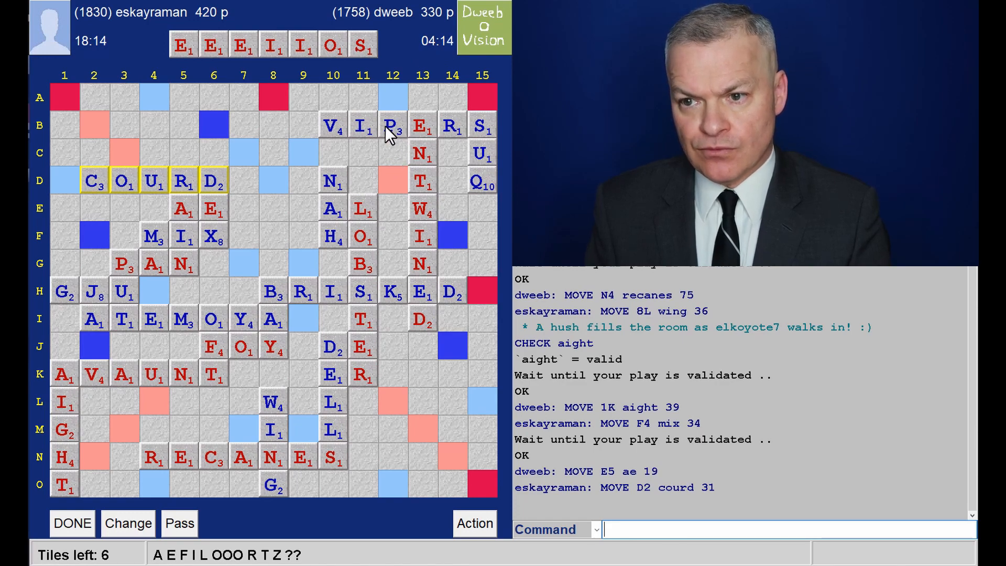
pyautogui.moveTo(391, 112)
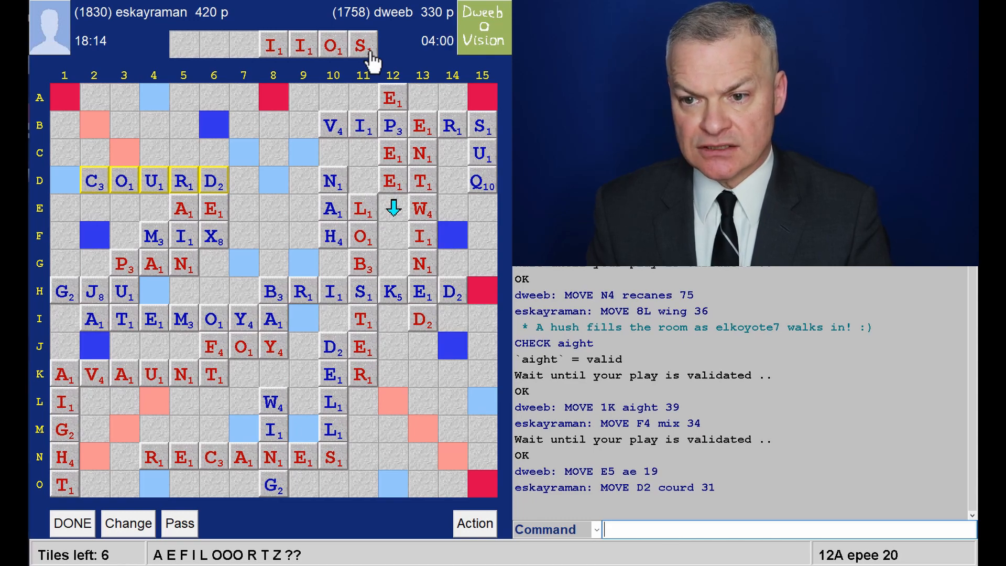
pyautogui.moveTo(414, 112)
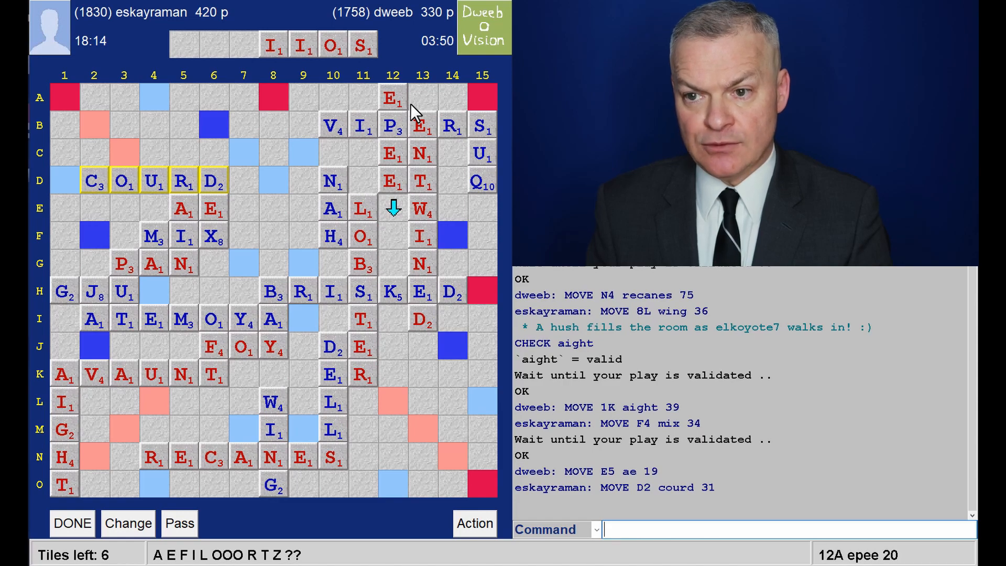
pyautogui.moveTo(426, 110)
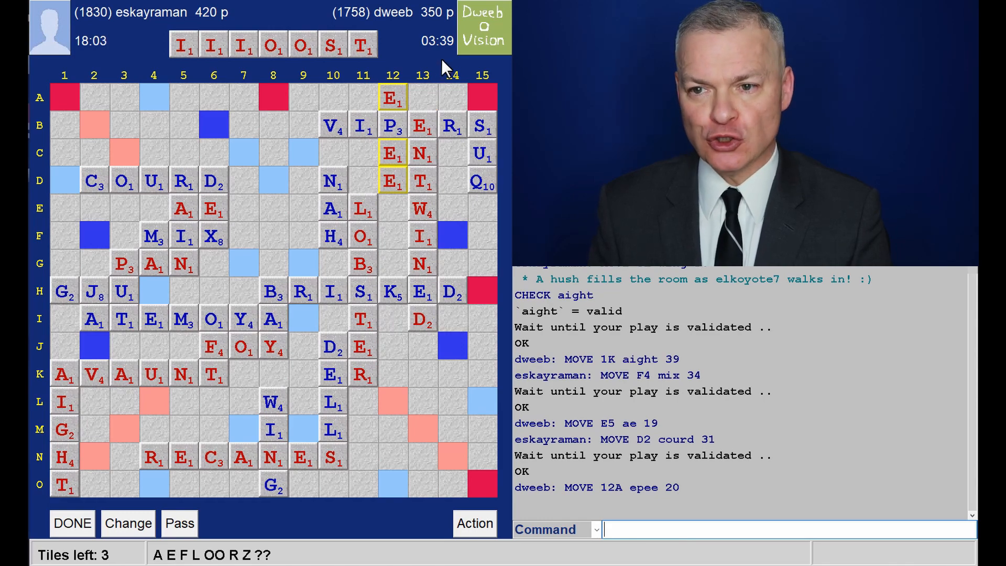
pyautogui.moveTo(378, 303)
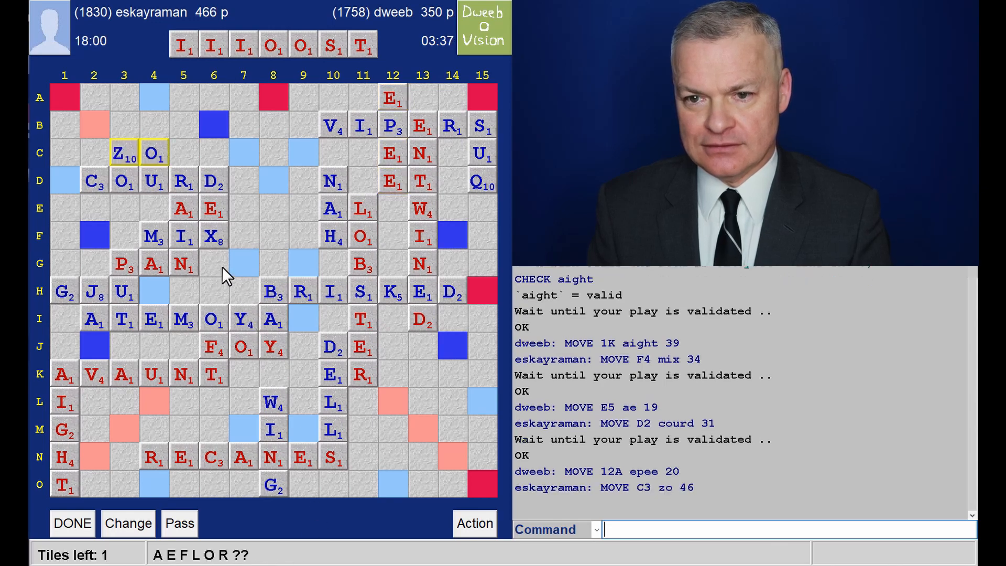
pyautogui.moveTo(136, 166)
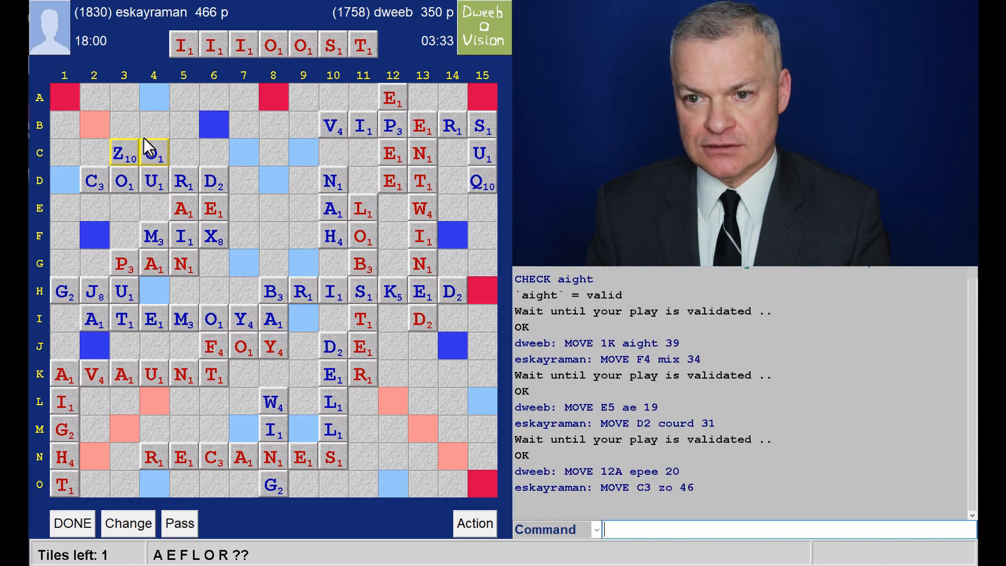
pyautogui.moveTo(250, 106)
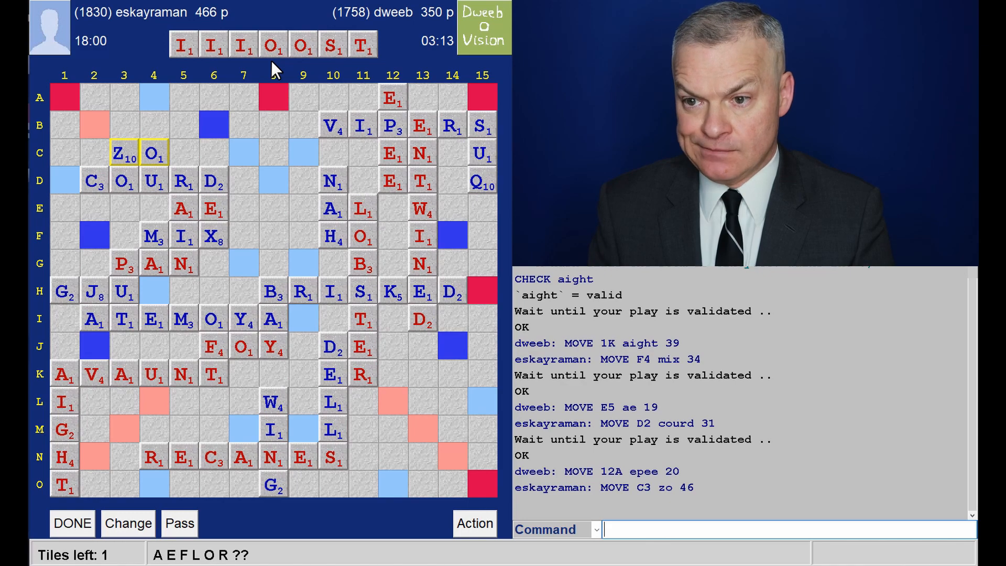
pyautogui.moveTo(268, 81)
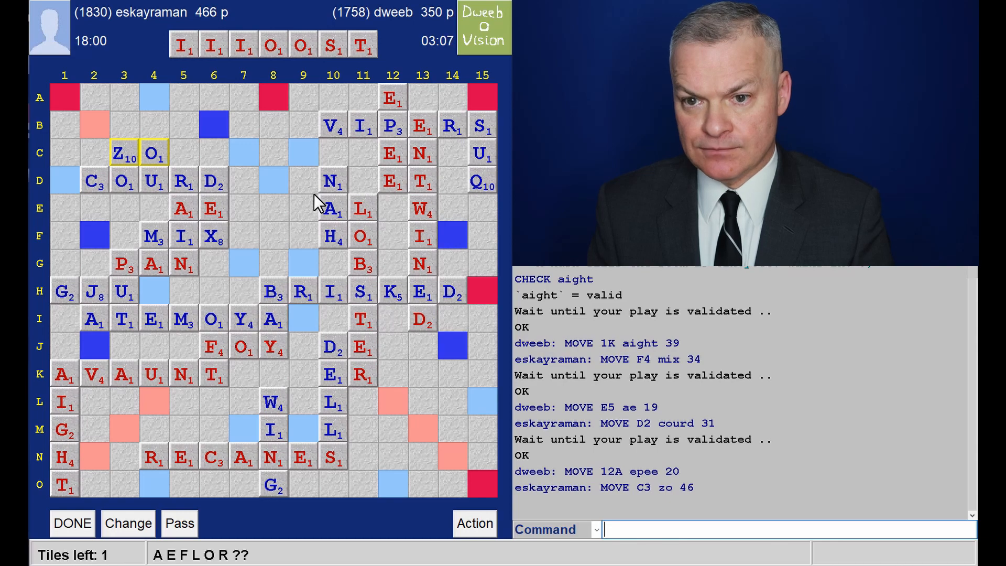
pyautogui.moveTo(302, 207)
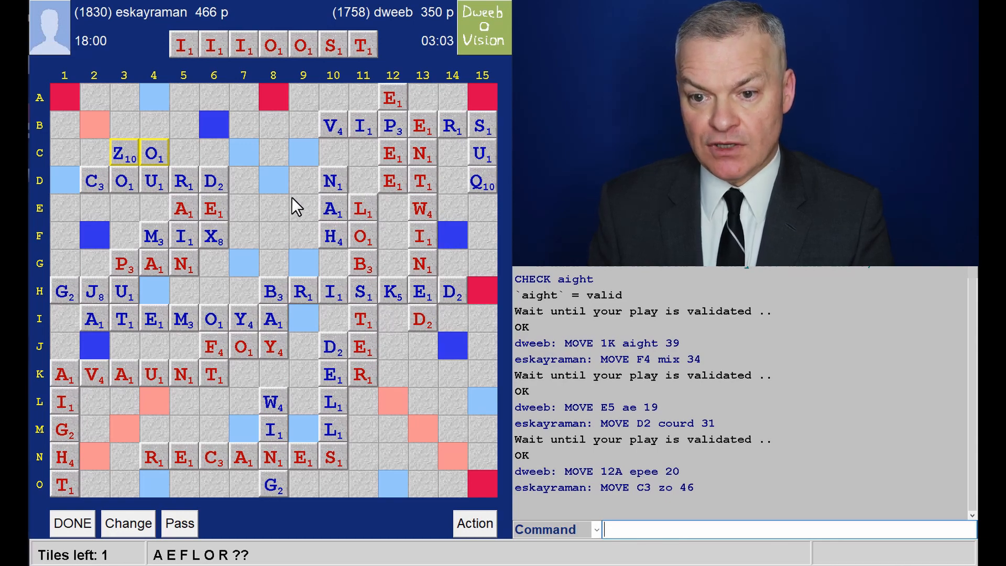
pyautogui.moveTo(329, 249)
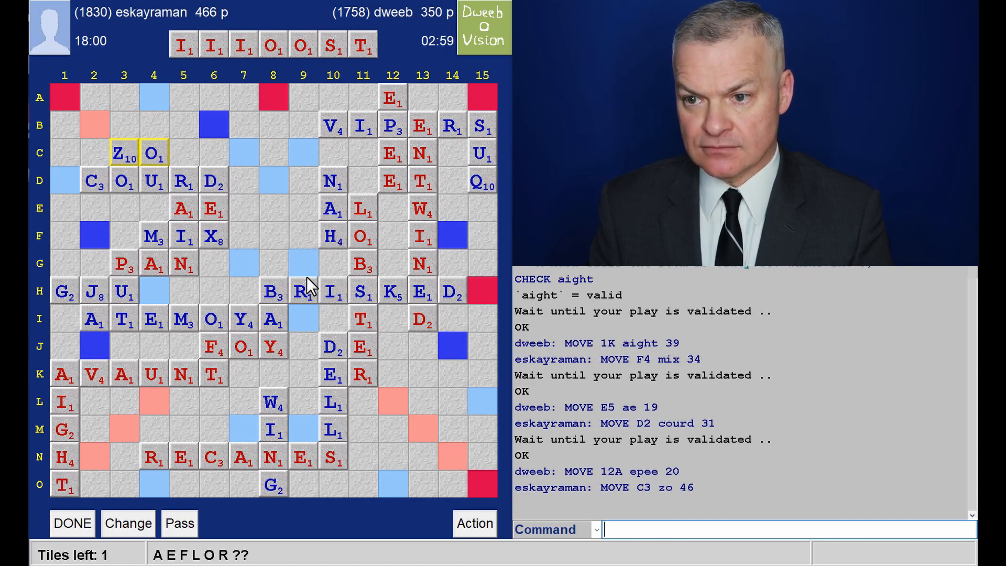
pyautogui.moveTo(446, 344)
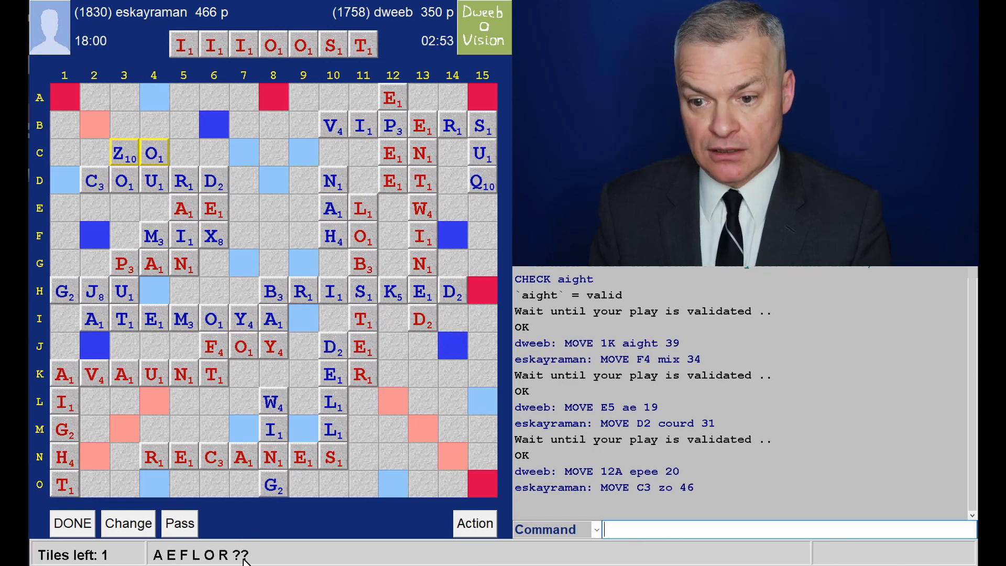
pyautogui.moveTo(452, 330)
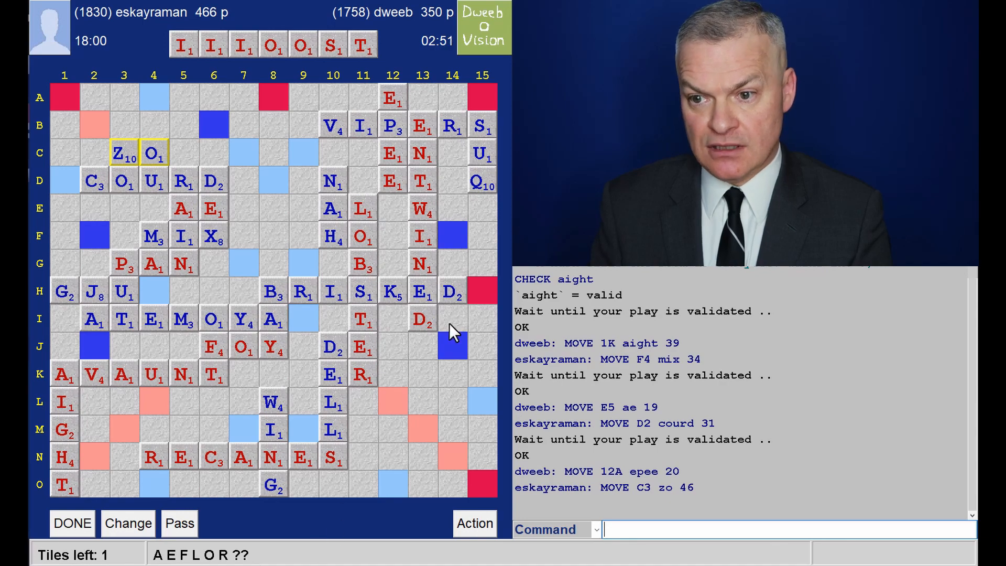
pyautogui.moveTo(457, 311)
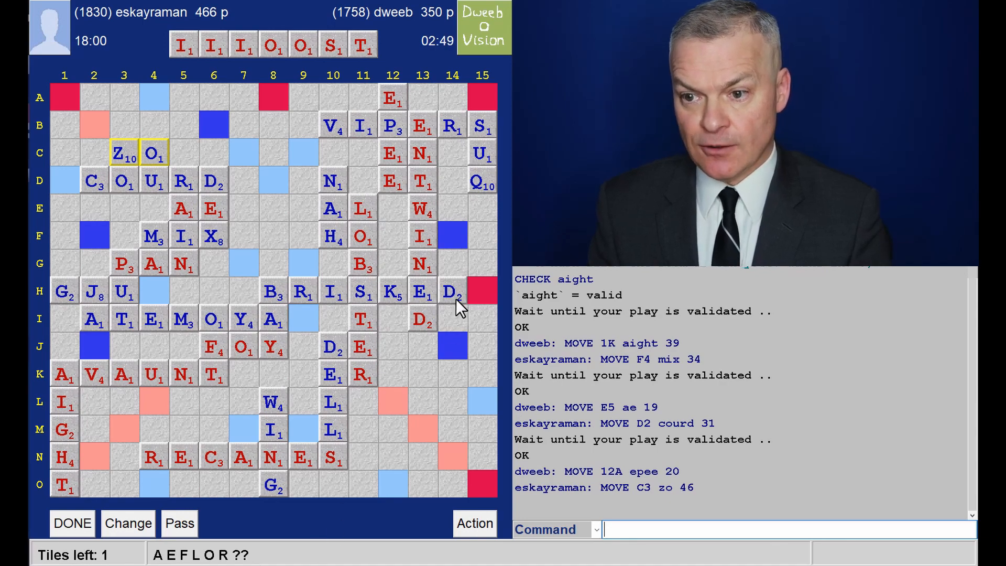
pyautogui.moveTo(457, 257)
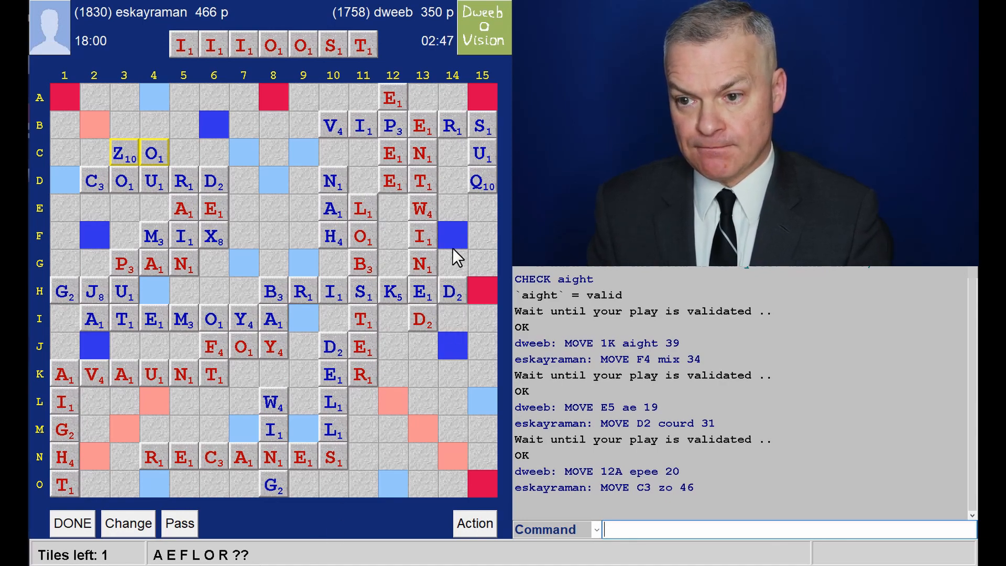
pyautogui.moveTo(459, 241)
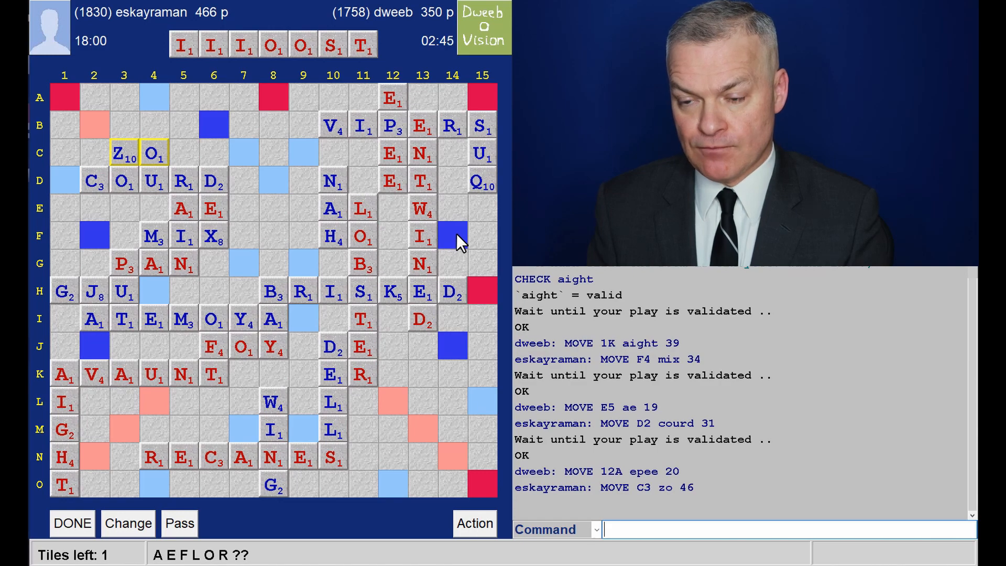
pyautogui.moveTo(451, 273)
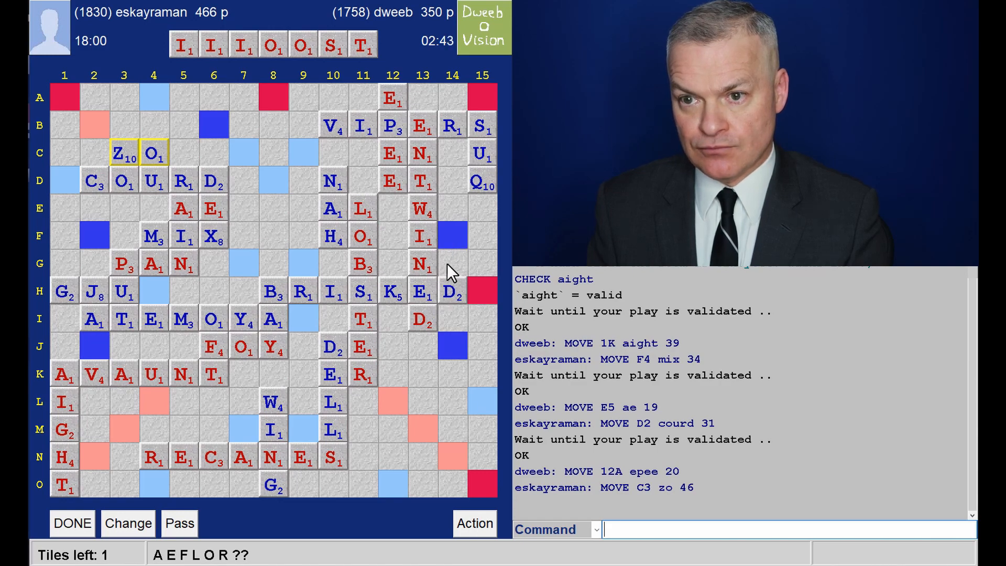
pyautogui.moveTo(456, 299)
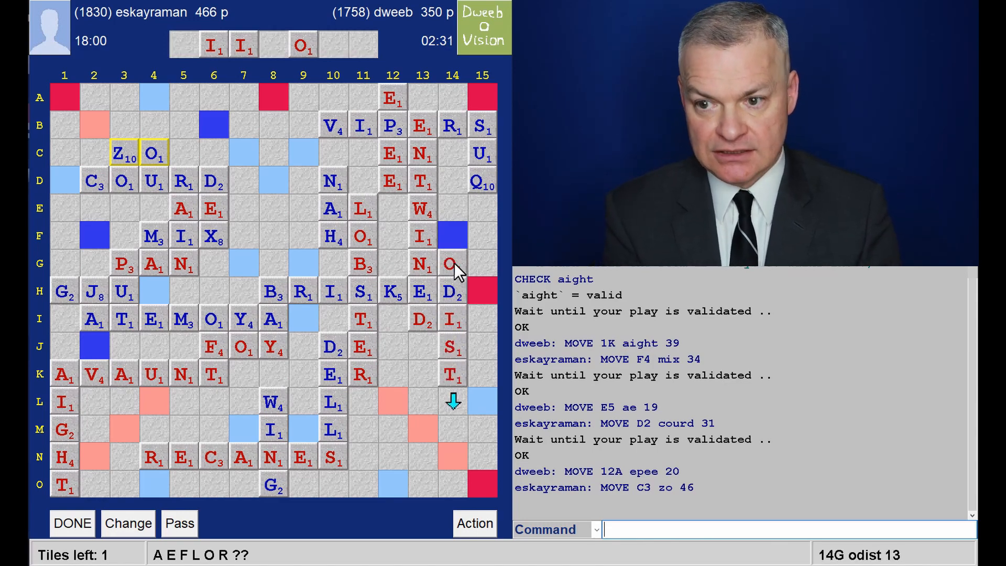
pyautogui.moveTo(478, 414)
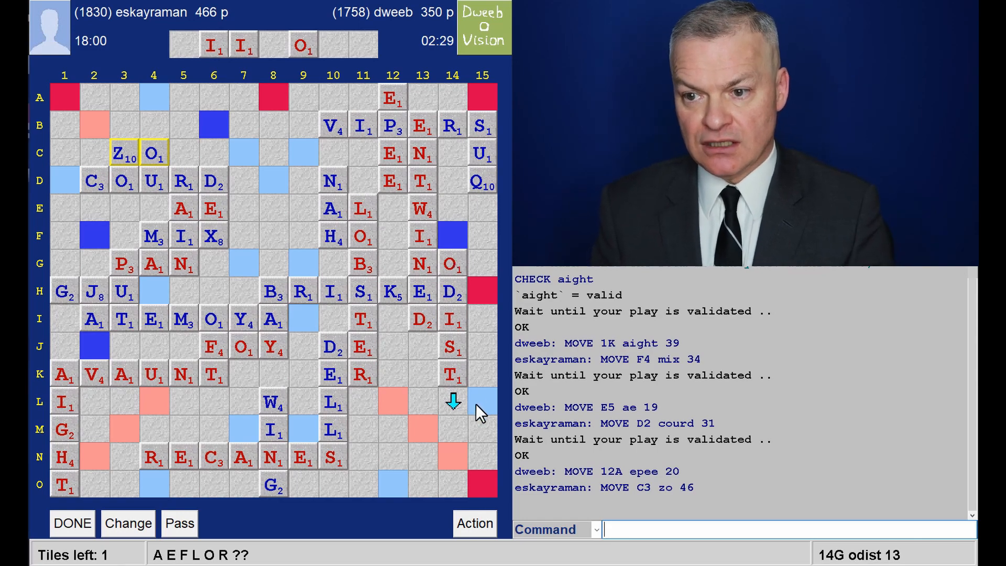
pyautogui.moveTo(475, 375)
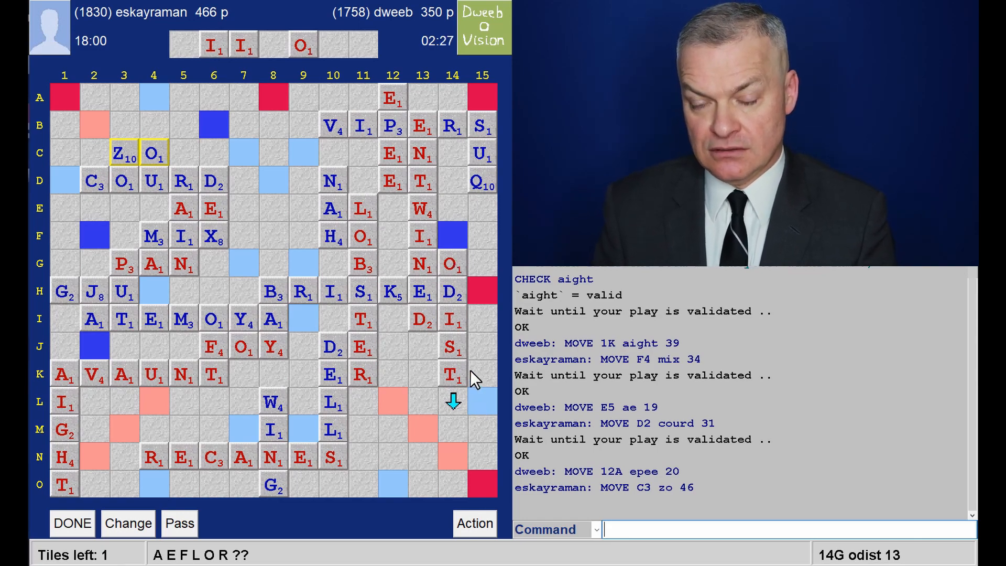
pyautogui.moveTo(469, 273)
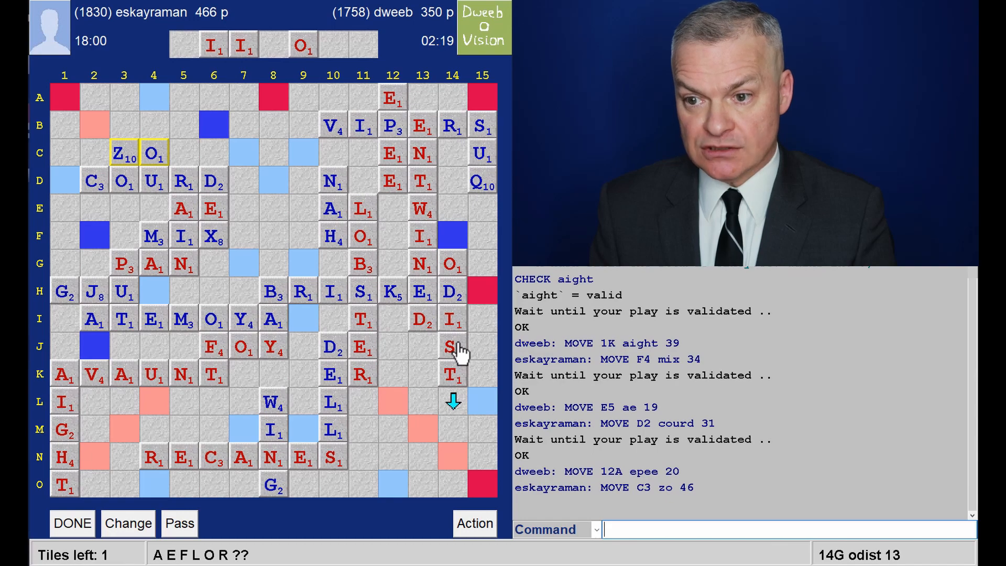
pyautogui.moveTo(134, 169)
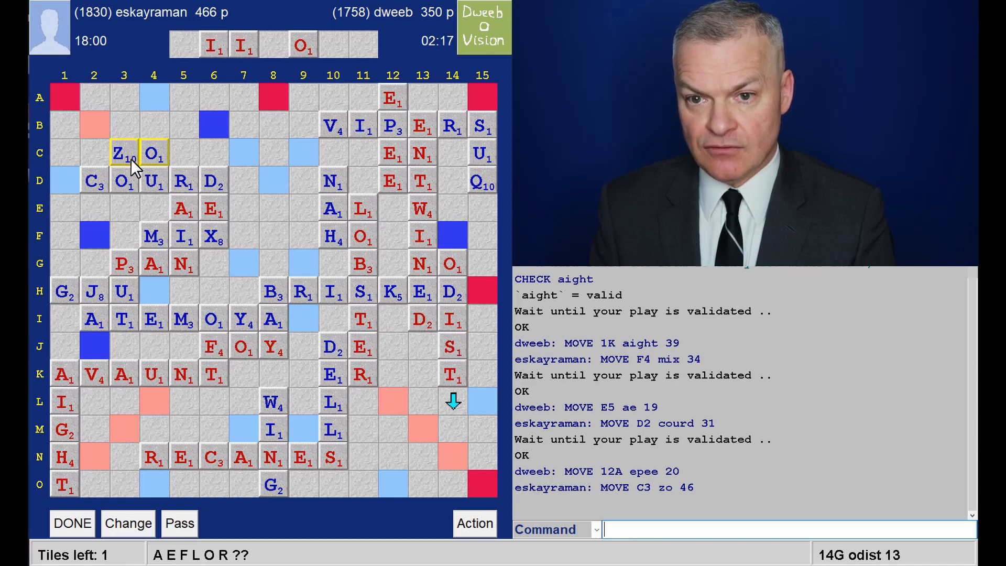
pyautogui.moveTo(126, 133)
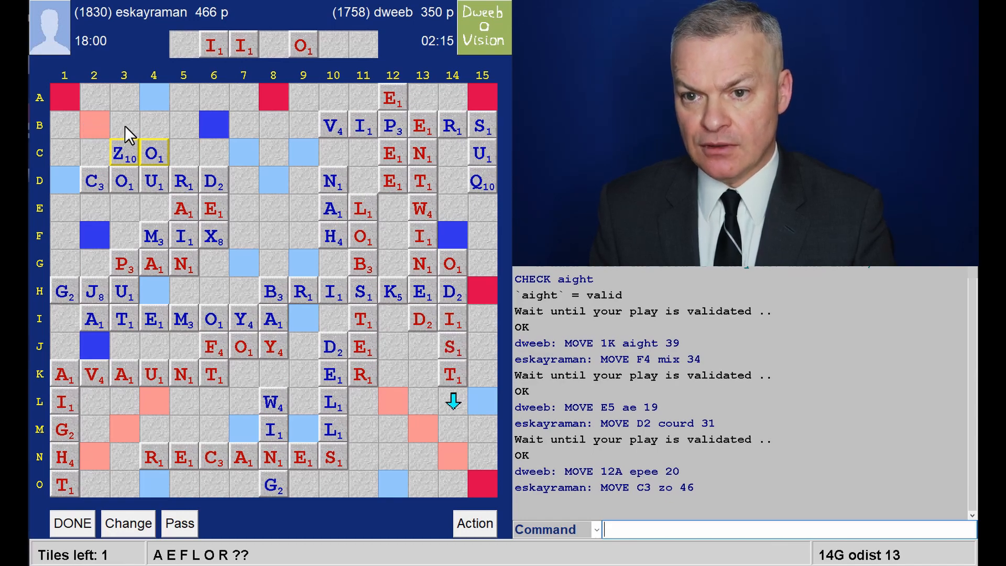
pyautogui.moveTo(173, 132)
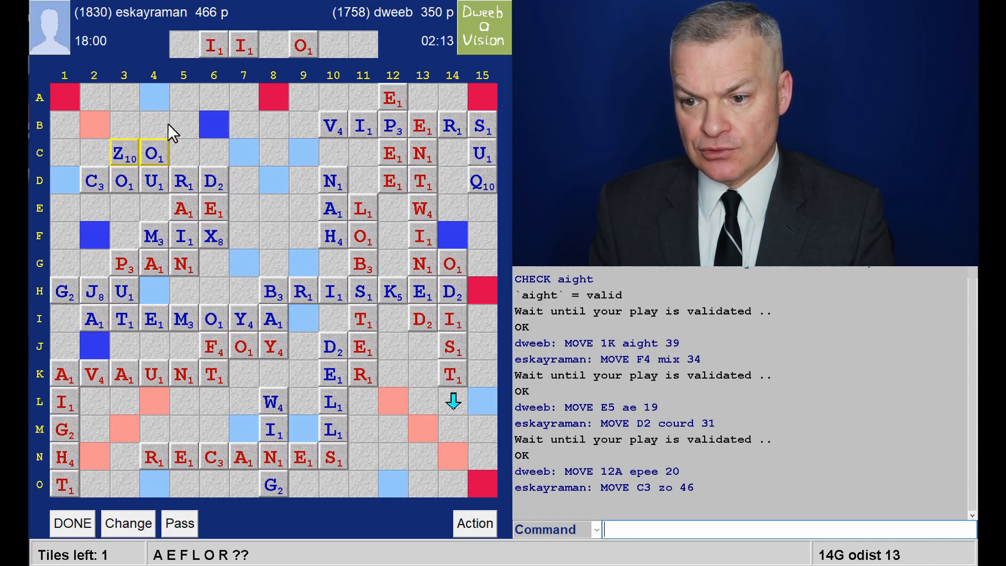
pyautogui.moveTo(227, 128)
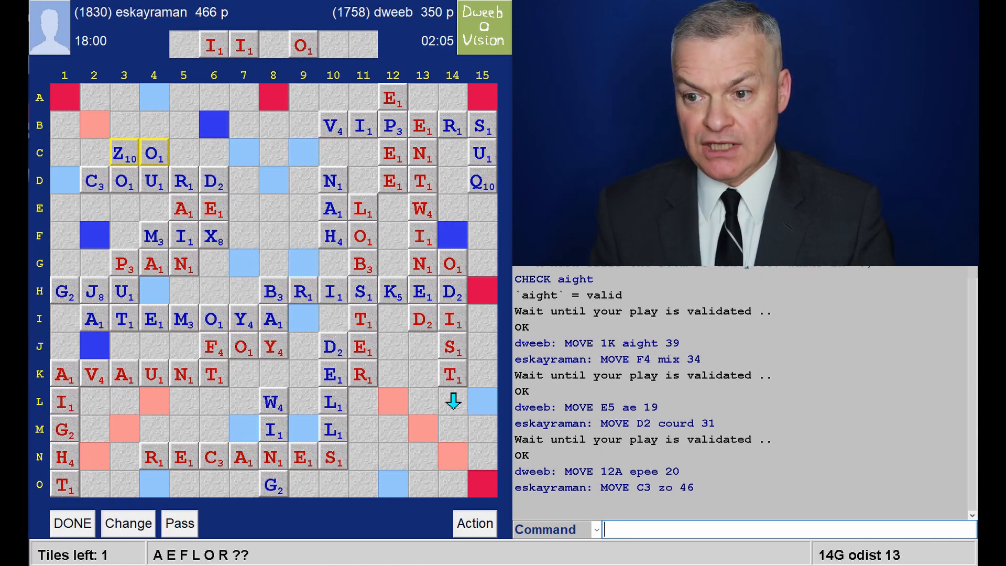
pyautogui.moveTo(471, 395)
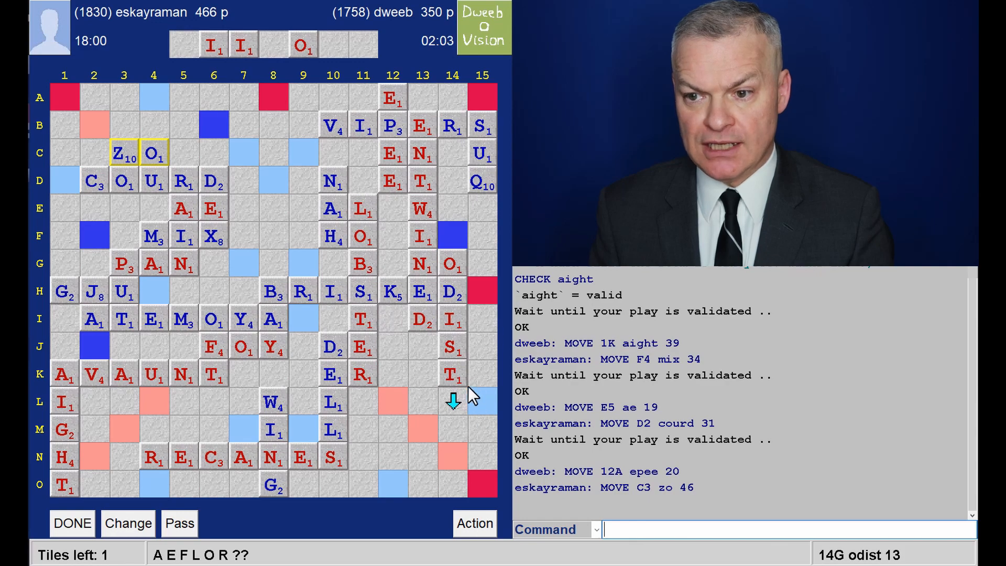
pyautogui.moveTo(490, 353)
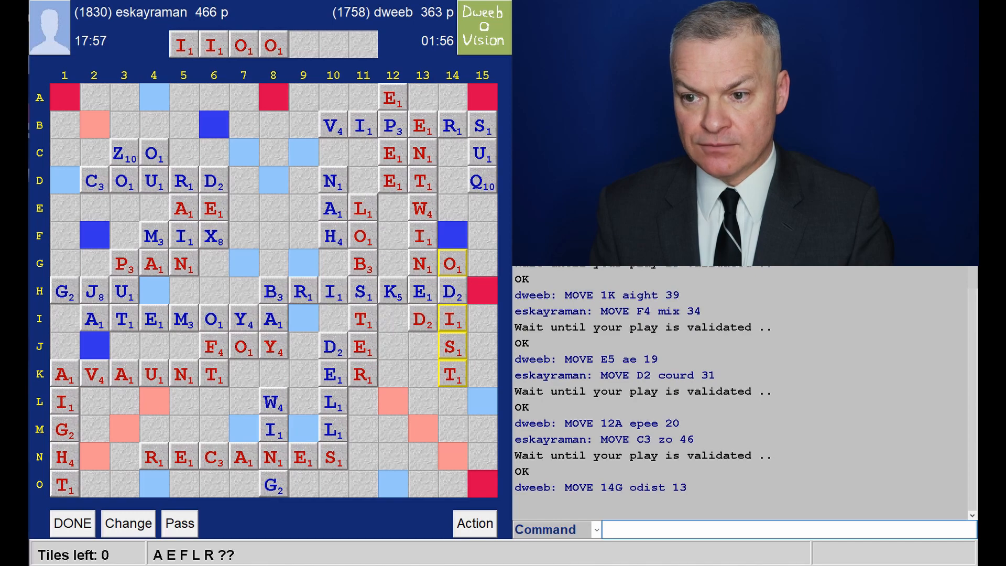
pyautogui.moveTo(246, 61)
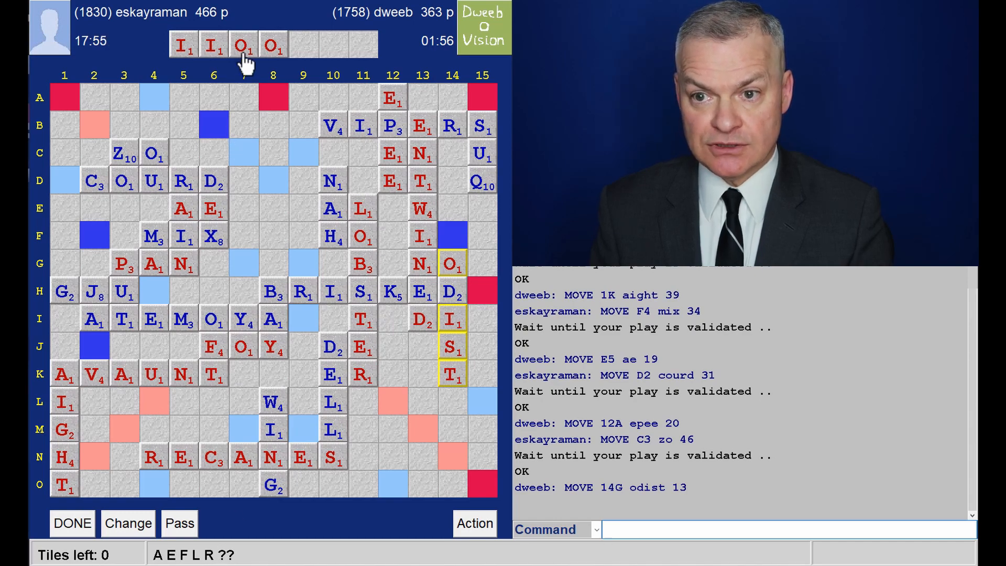
pyautogui.moveTo(472, 347)
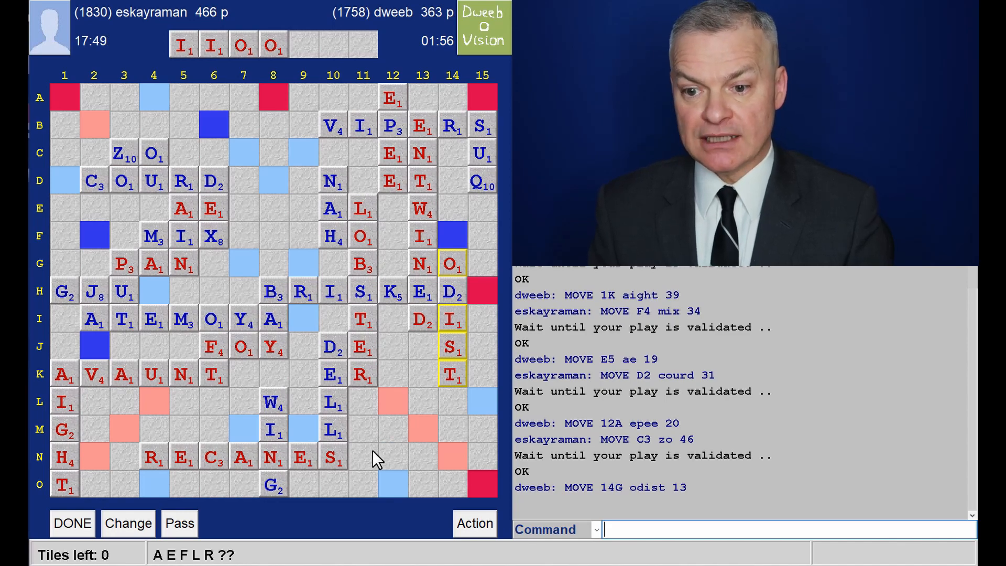
pyautogui.moveTo(310, 423)
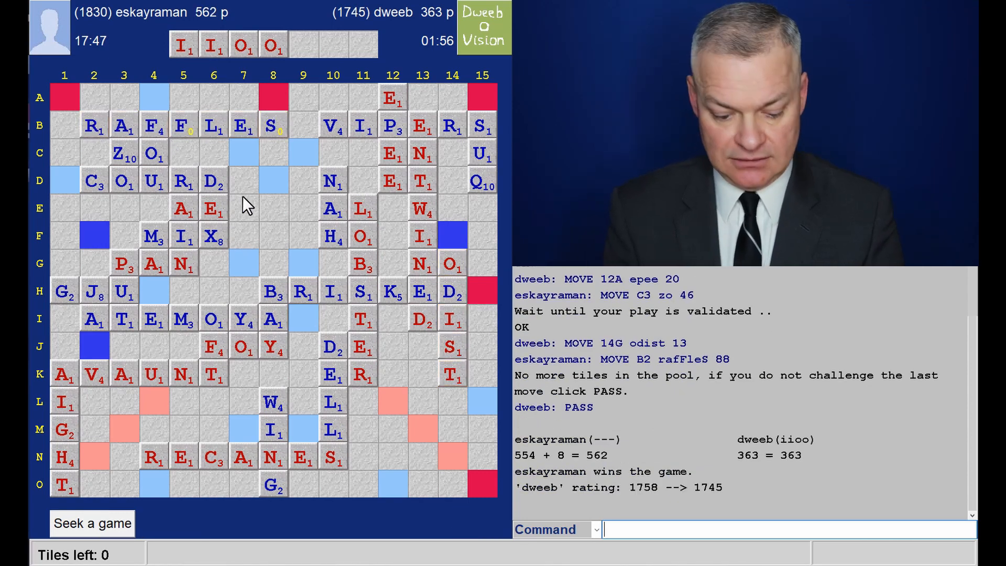
# Send the opponent a 'tygg' thank-you-good-game message with the say command.
pyautogui.write('say tygg')
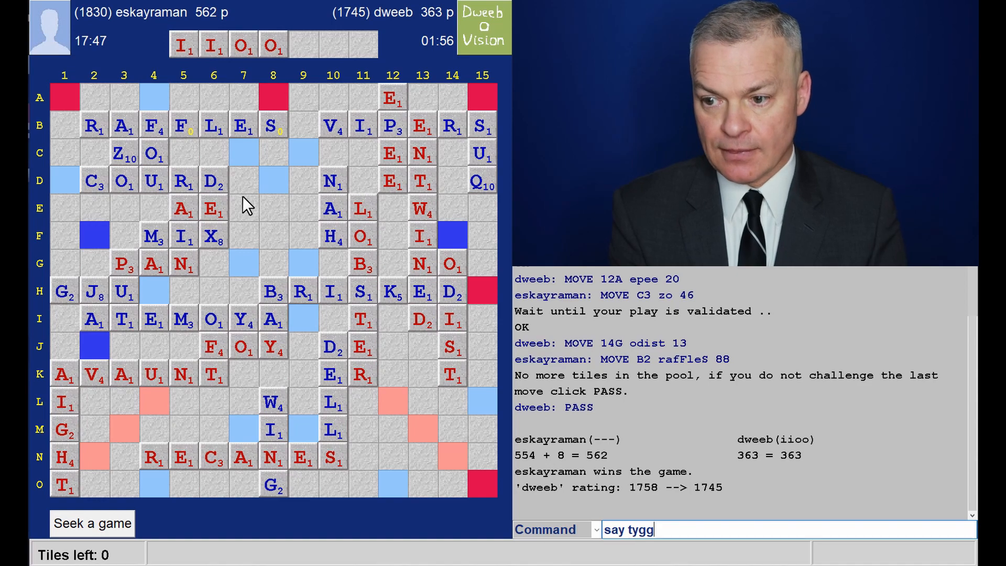
pyautogui.press('Return')
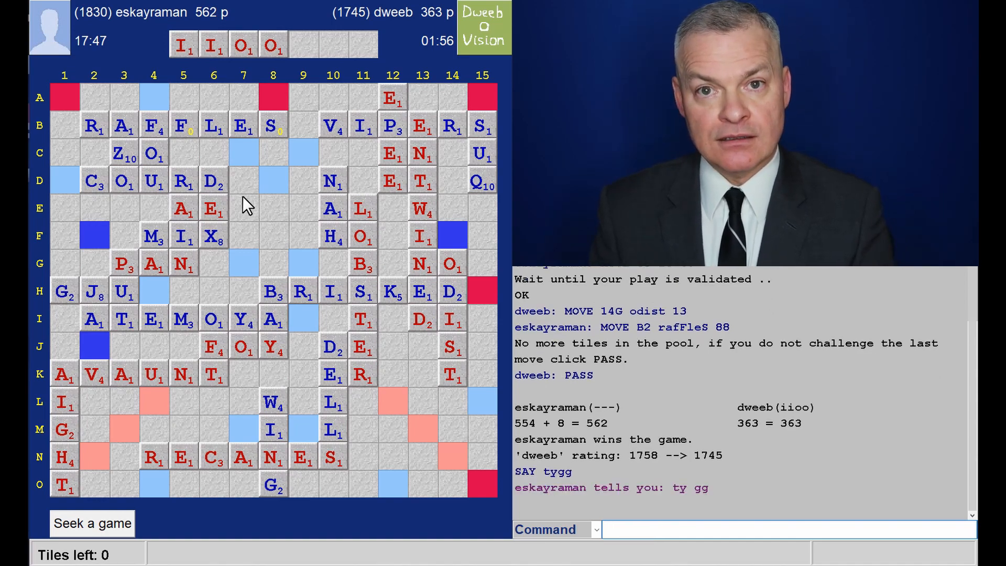
pyautogui.moveTo(788, 454)
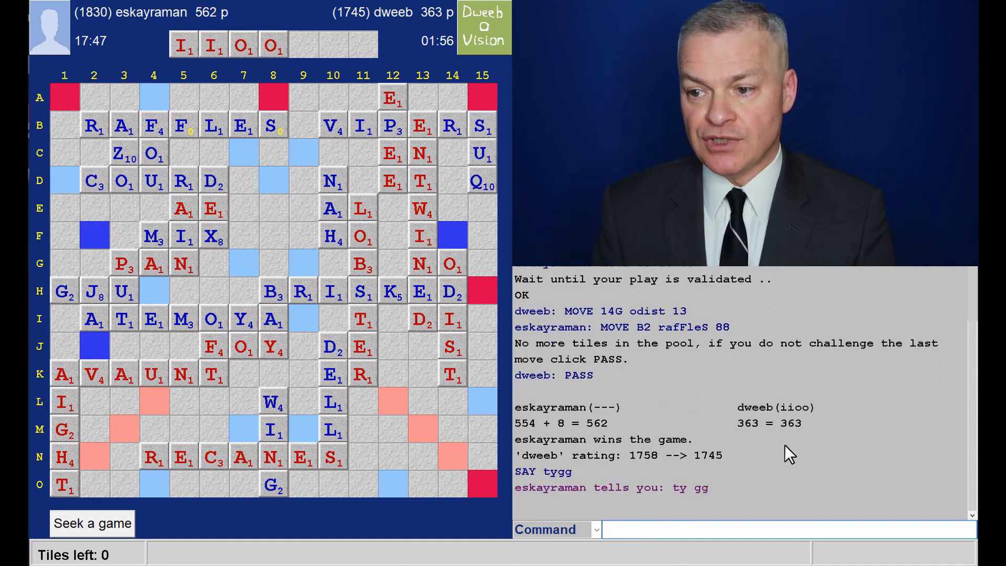
pyautogui.moveTo(820, 456)
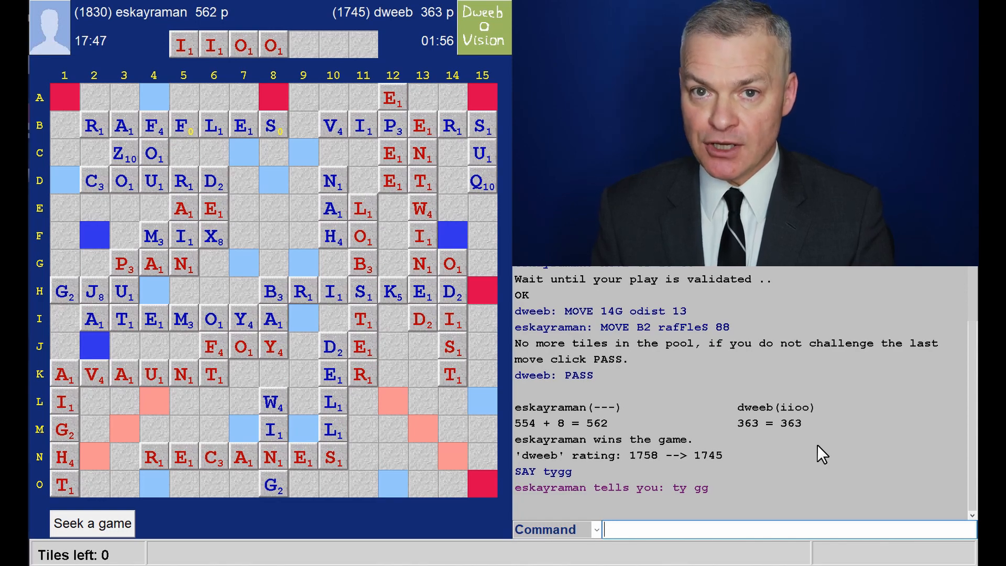
pyautogui.moveTo(702, 487)
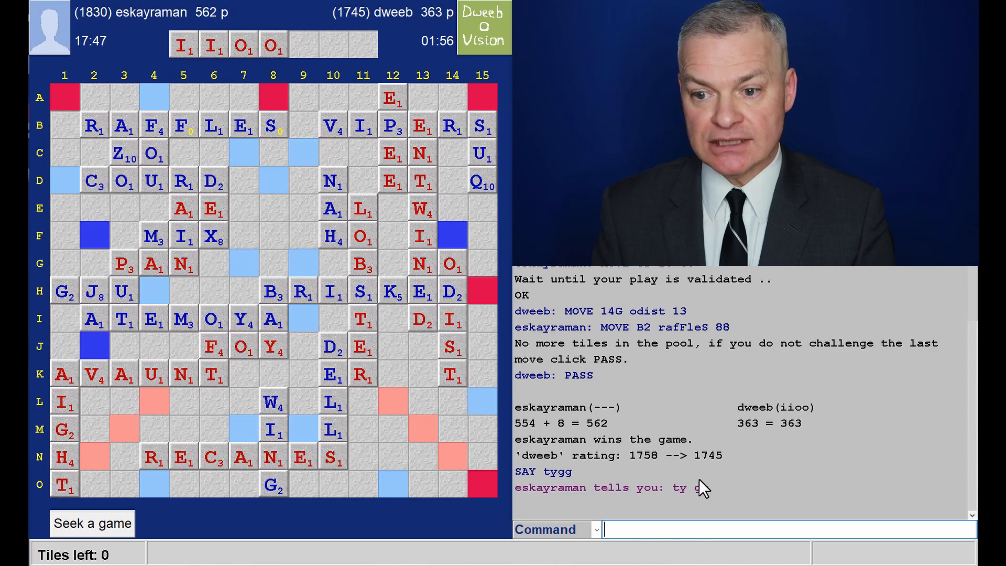
pyautogui.write('hi')
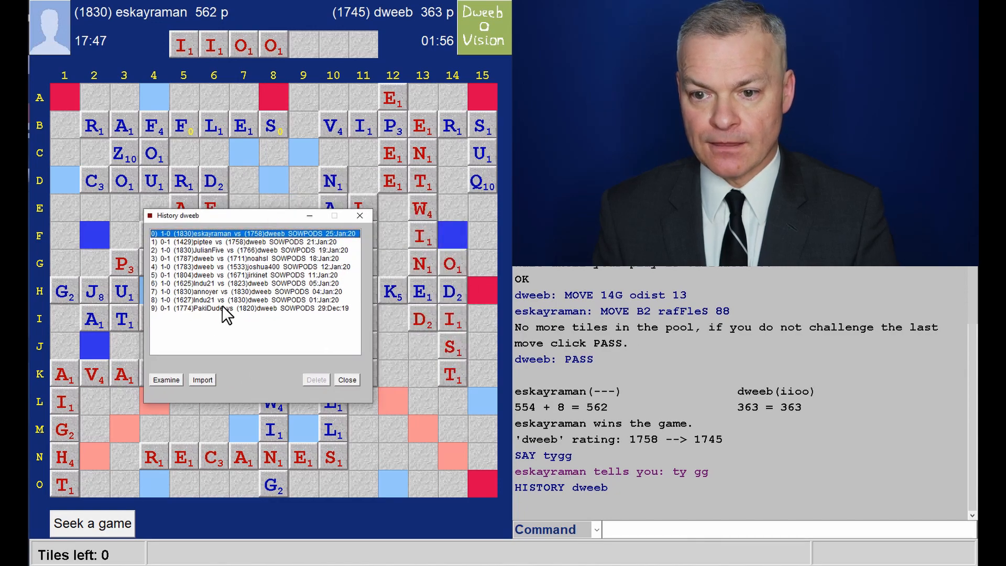
pyautogui.click(166, 379)
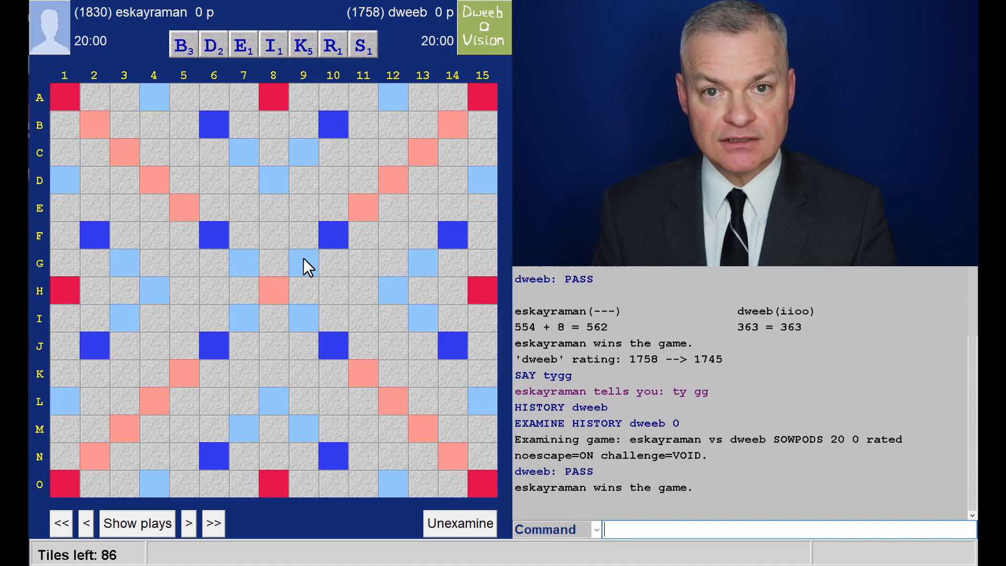
pyautogui.moveTo(256, 410)
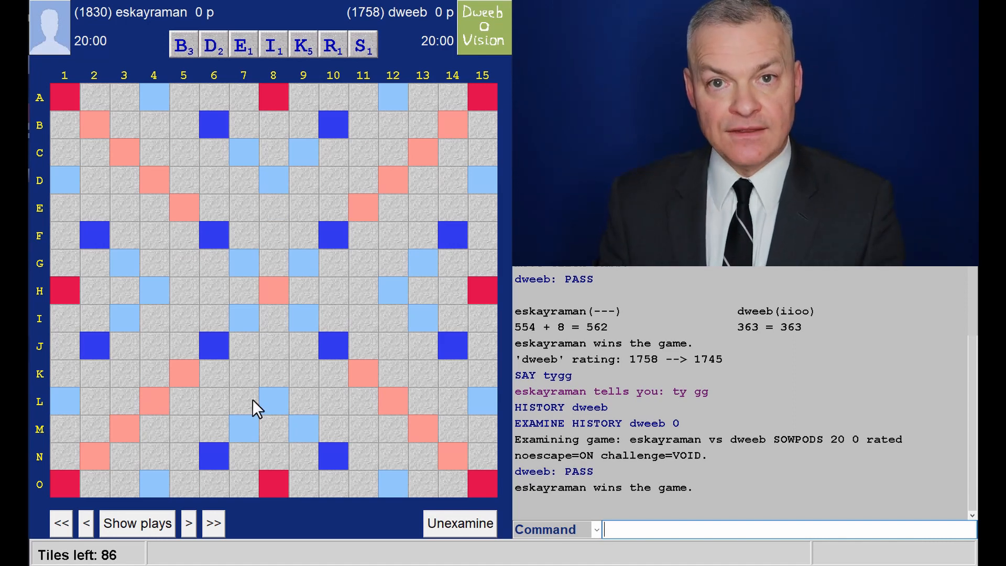
# List suggestions for each rack and step through BRISKED and dweeb's LOBSTER reply.
pyautogui.click(136, 523)
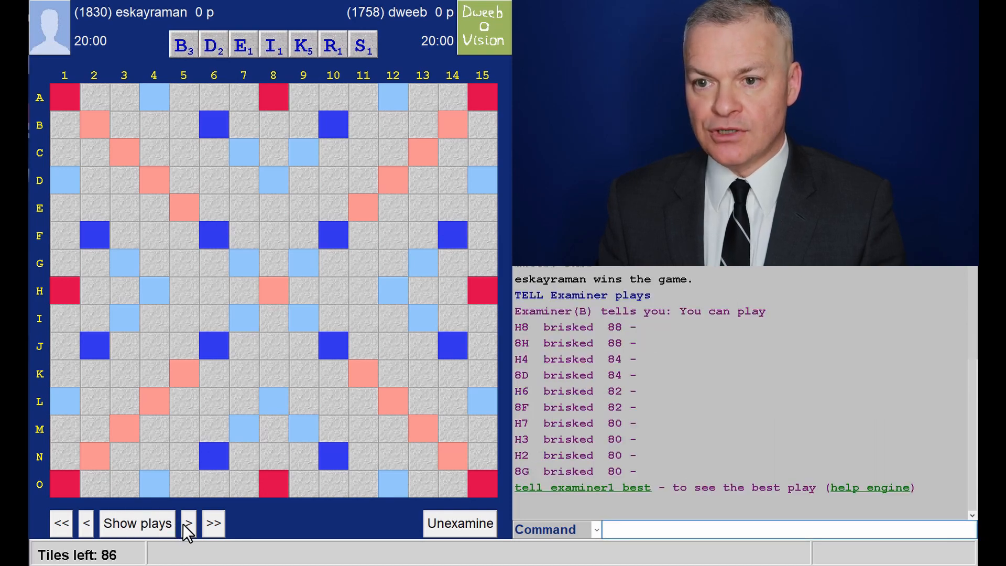
pyautogui.click(187, 523)
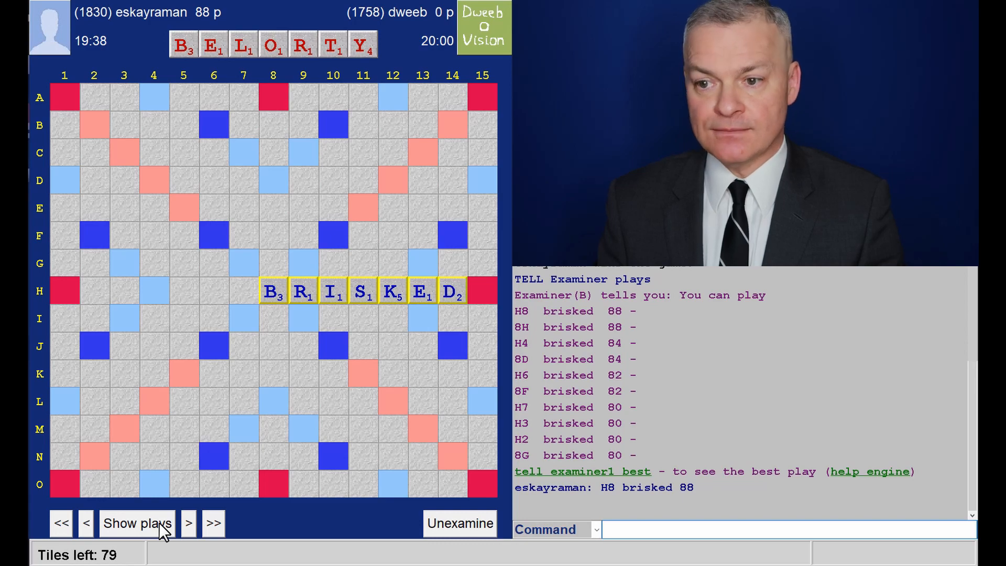
pyautogui.click(137, 523)
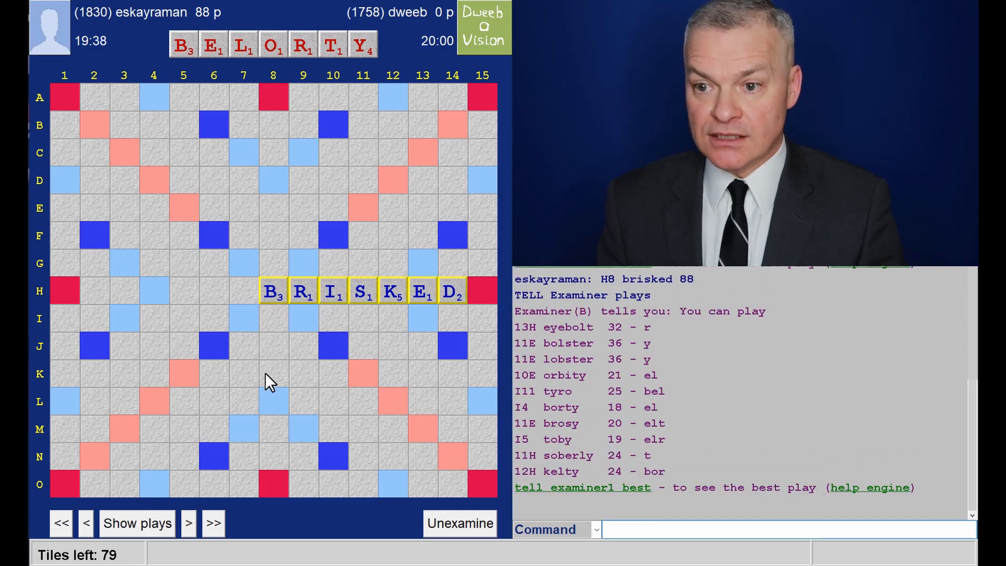
pyautogui.moveTo(621, 344)
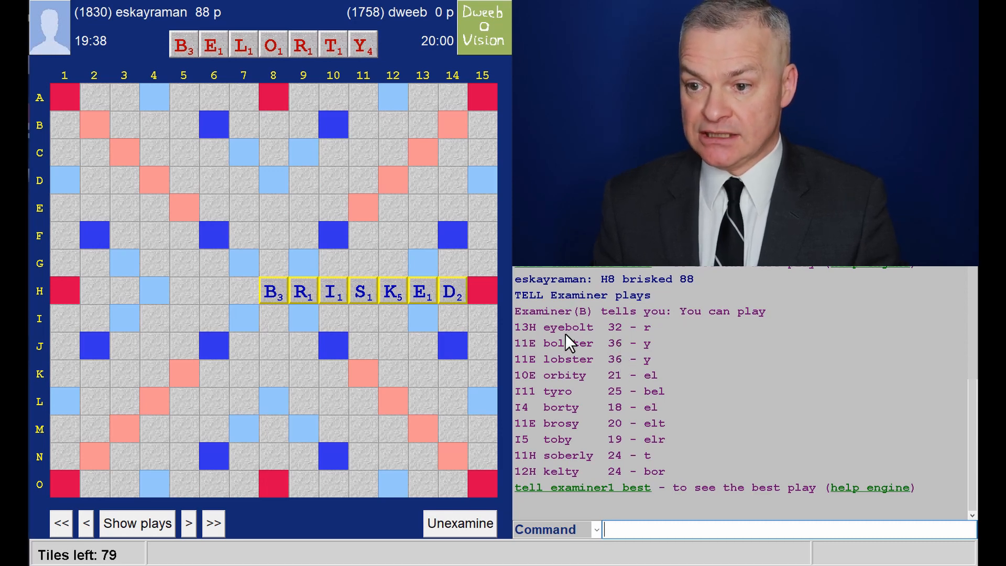
pyautogui.moveTo(317, 297)
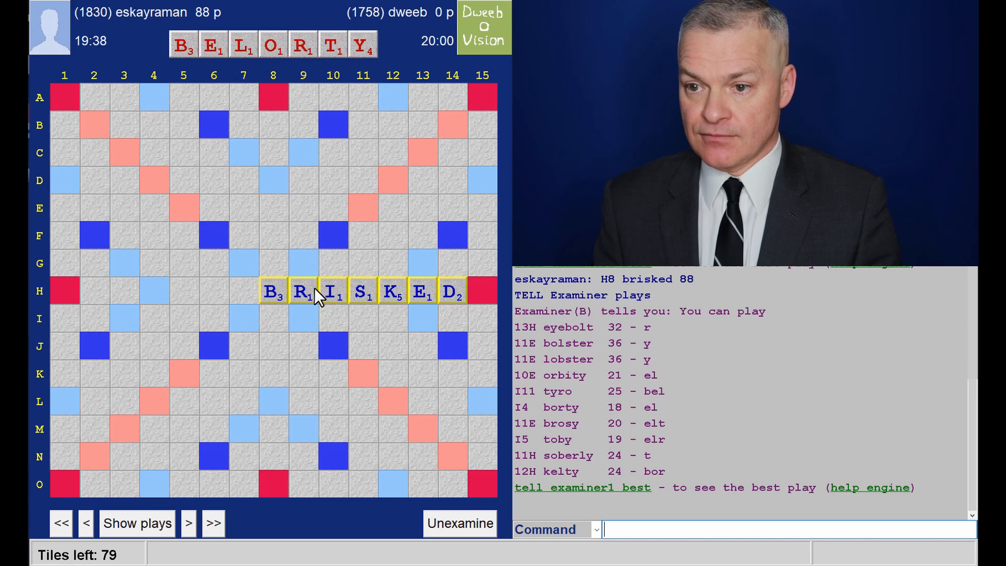
pyautogui.moveTo(427, 338)
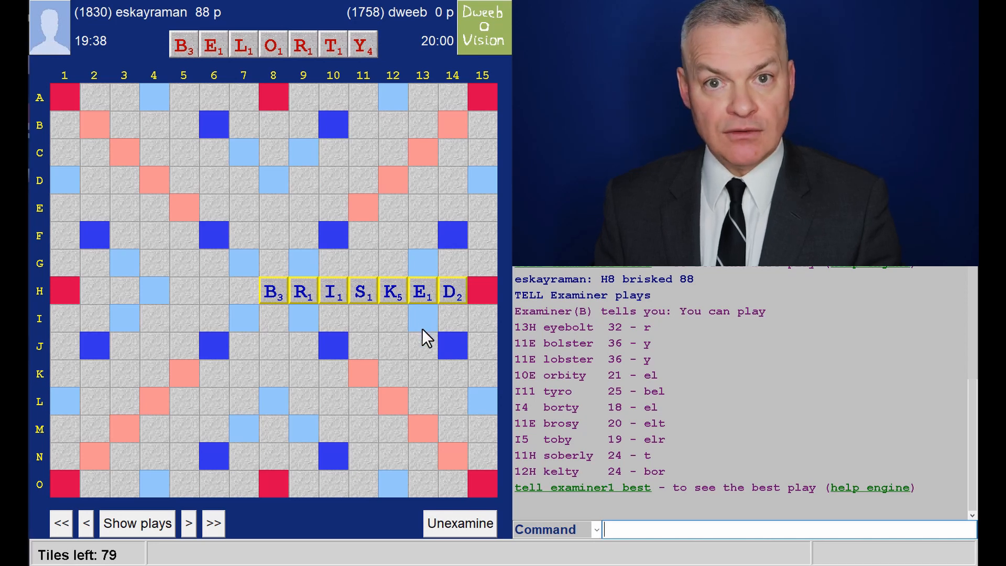
pyautogui.moveTo(432, 484)
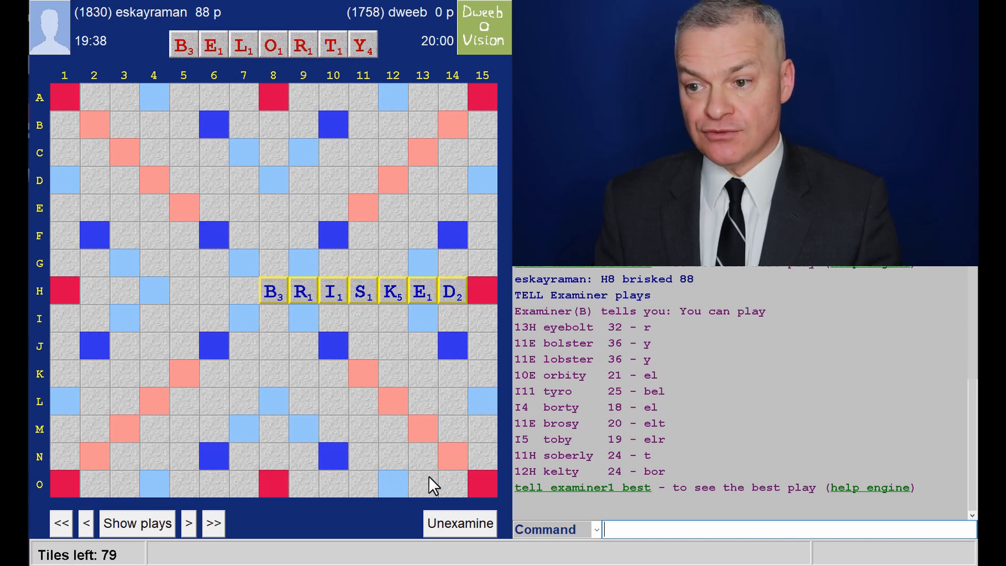
pyautogui.moveTo(147, 553)
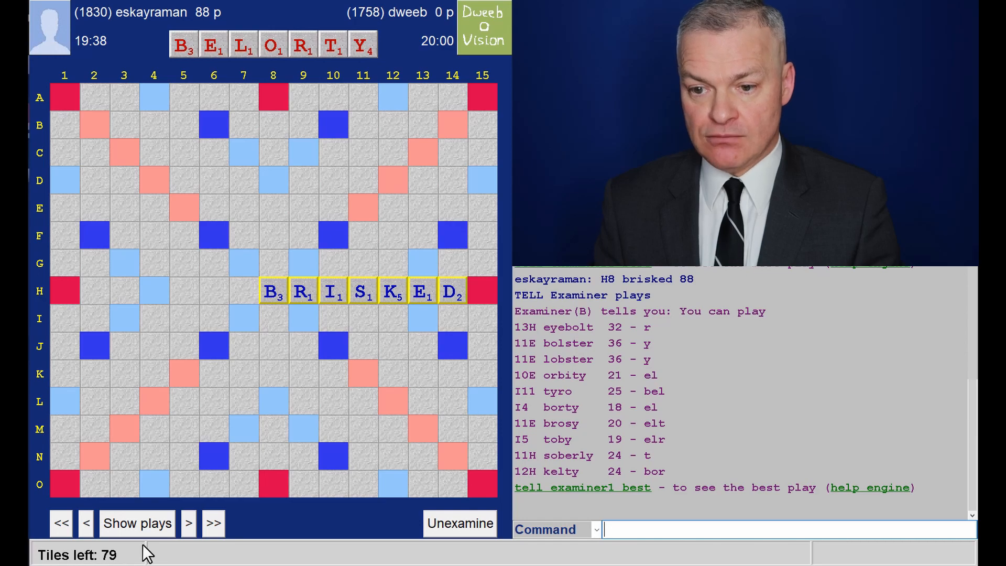
pyautogui.click(188, 522)
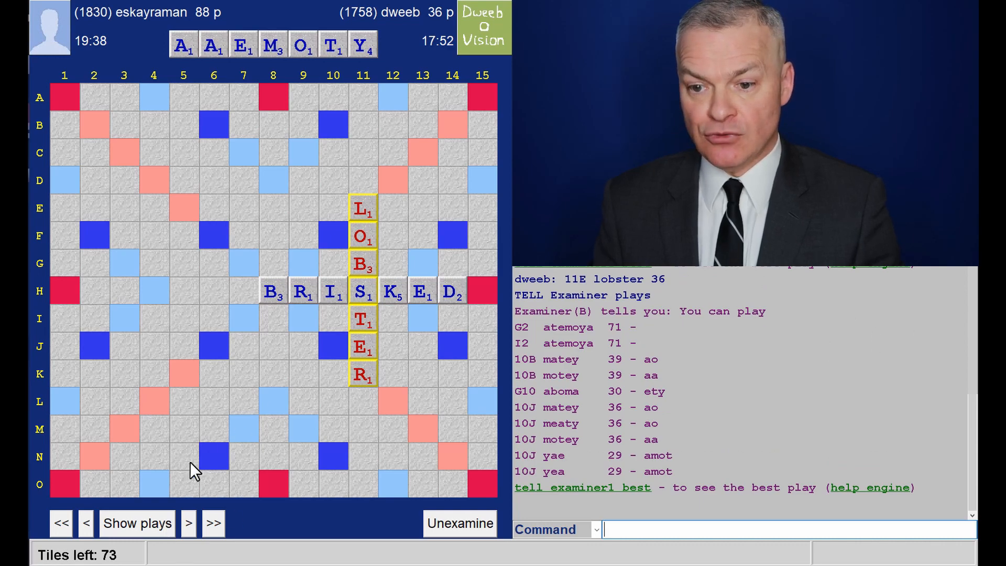
# Step through ATEMOYA, FOY and GJU, listing suggestions for FINOTWY, GIJNPUV and DEINNTW racks.
pyautogui.click(189, 523)
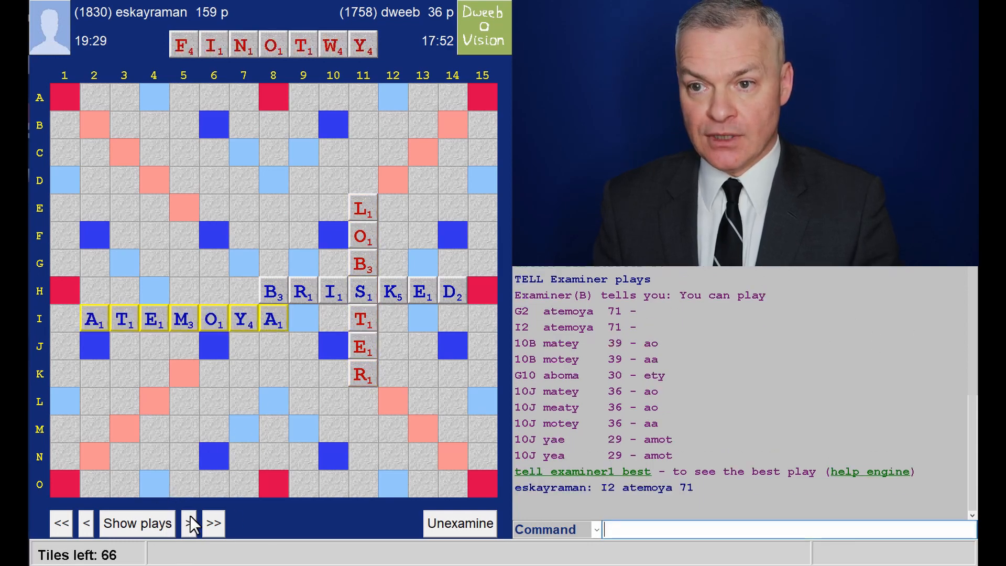
pyautogui.click(187, 523)
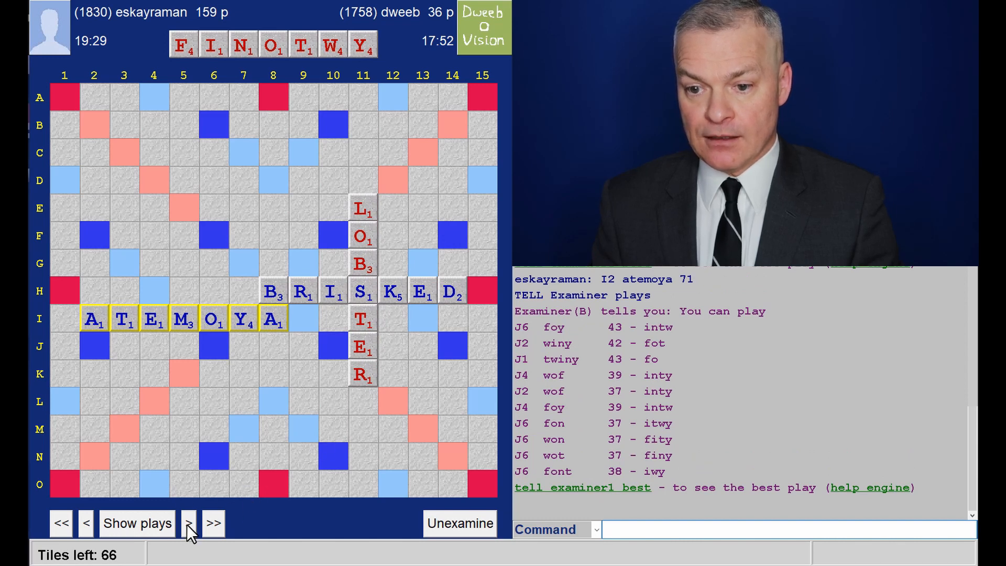
pyautogui.click(188, 523)
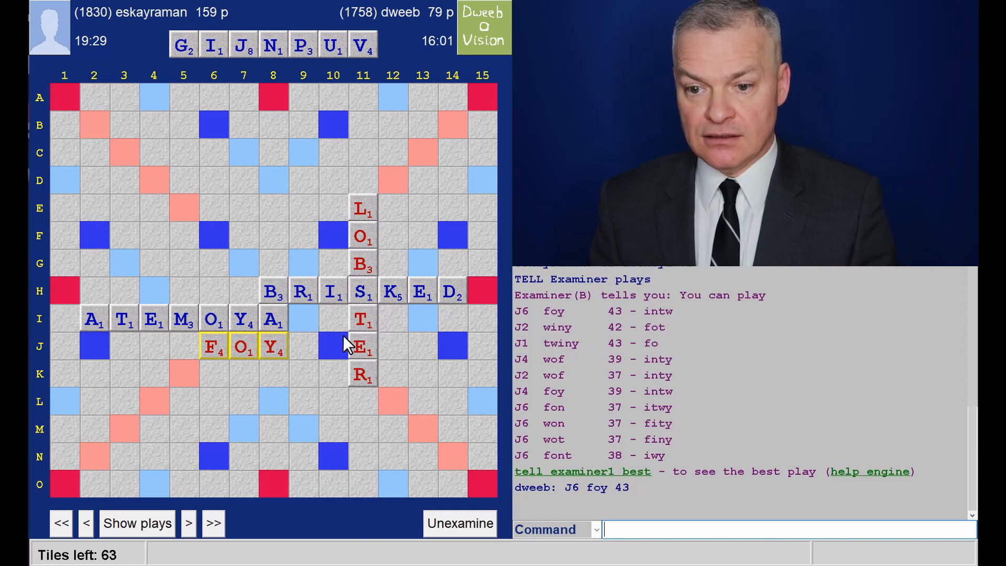
pyautogui.click(136, 523)
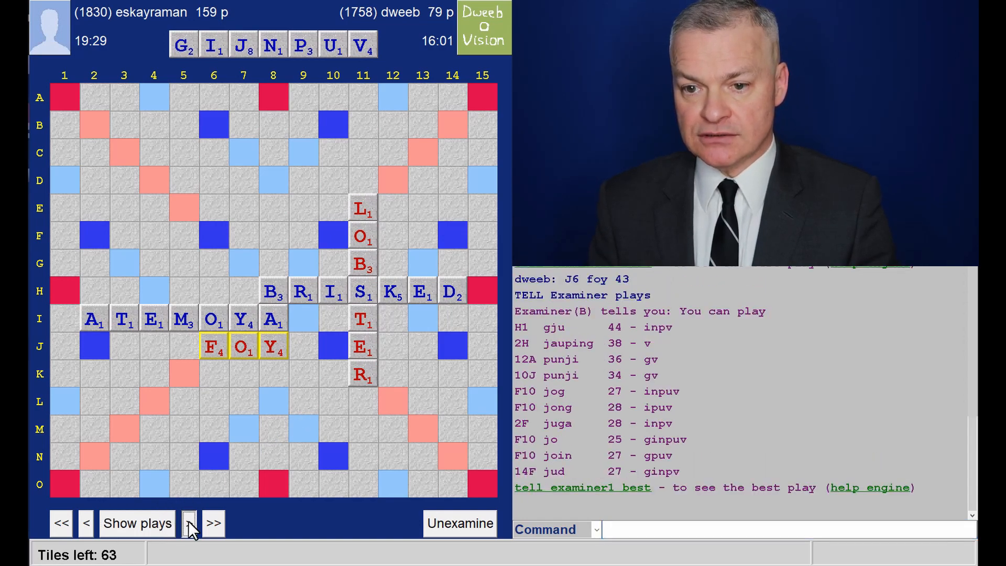
pyautogui.click(188, 523)
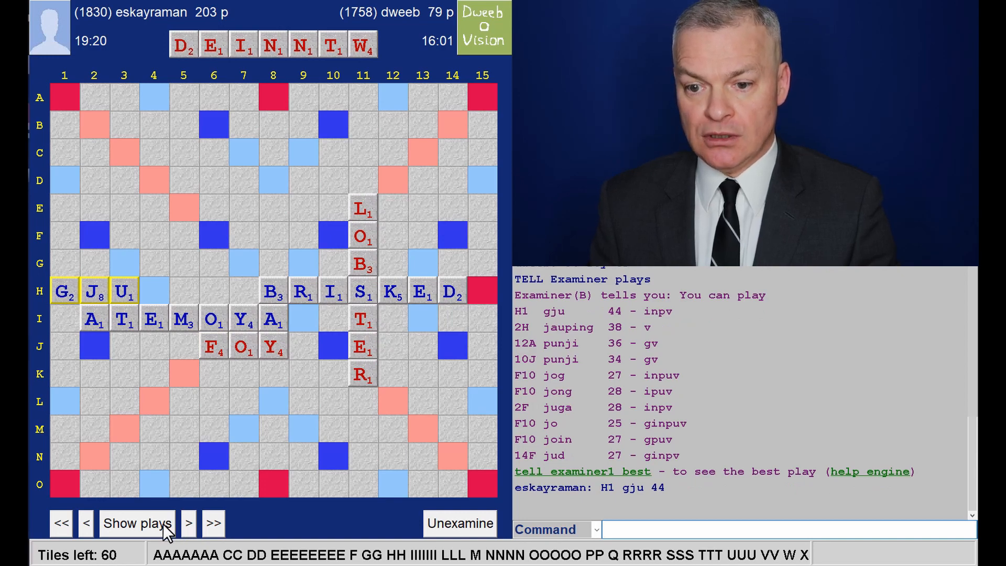
pyautogui.click(136, 522)
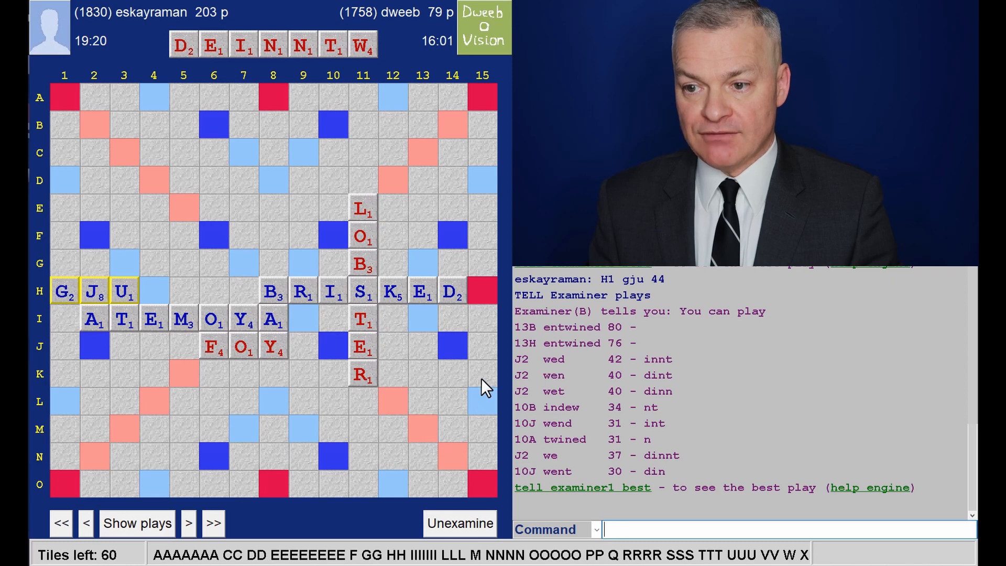
pyautogui.moveTo(67, 145)
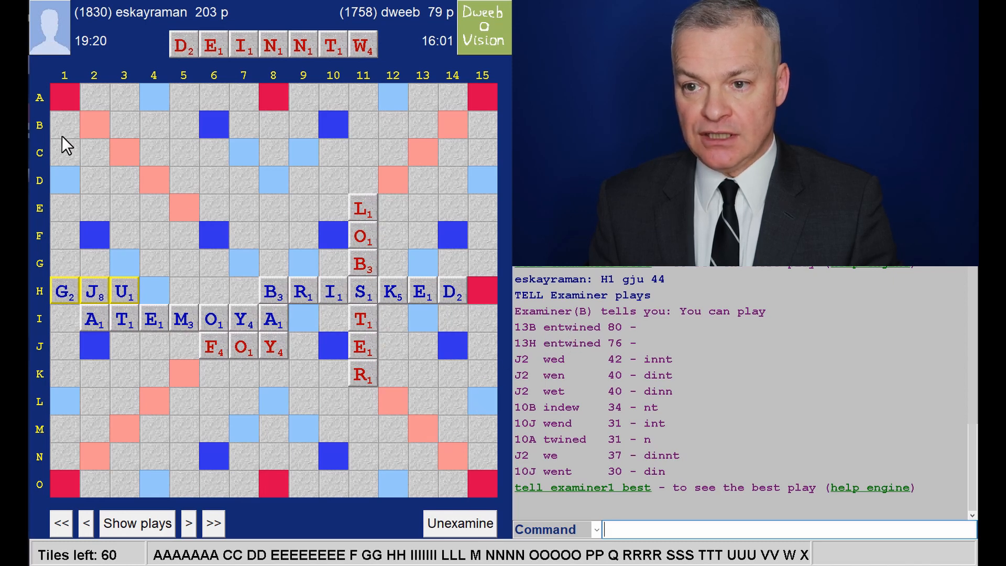
pyautogui.moveTo(430, 165)
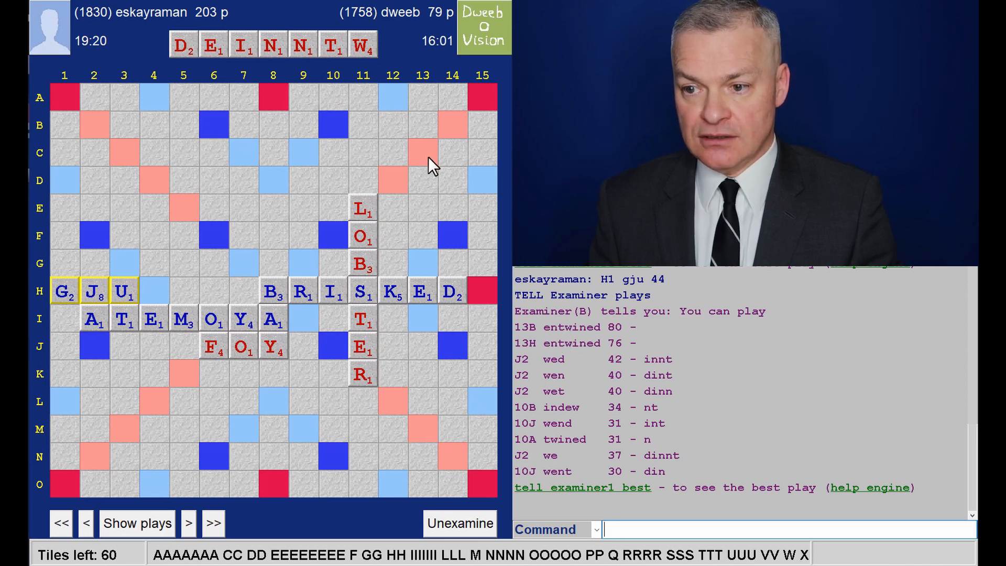
pyautogui.moveTo(430, 308)
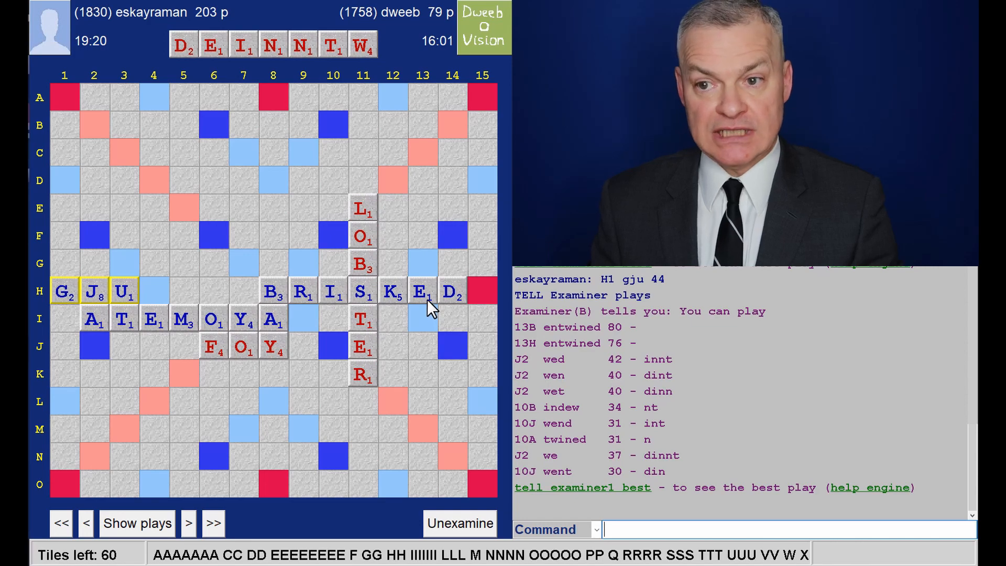
# Step past ENTWINED and VIPER, listing suggestions for the DILNPRV and AAIINOO racks.
pyautogui.click(188, 522)
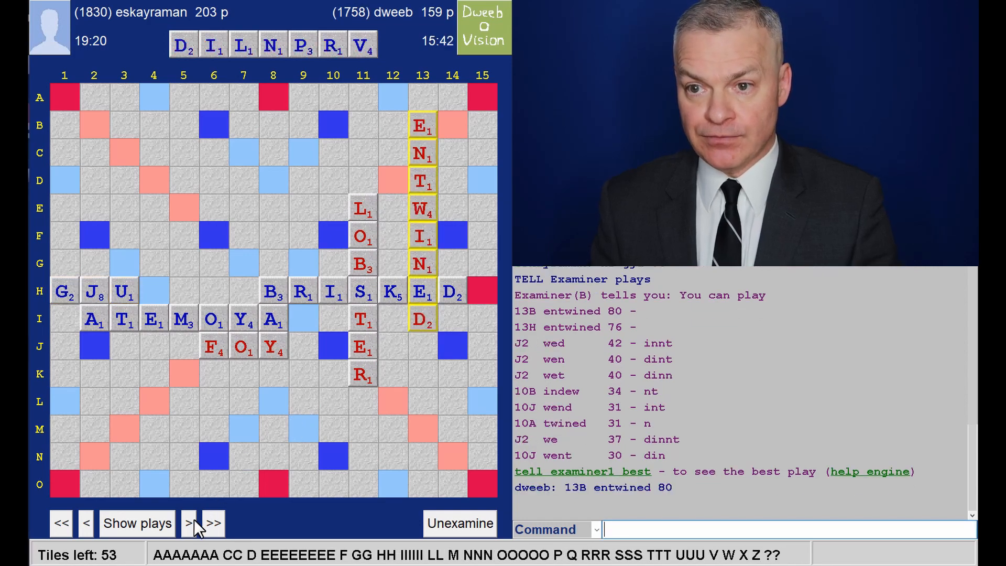
pyautogui.click(188, 523)
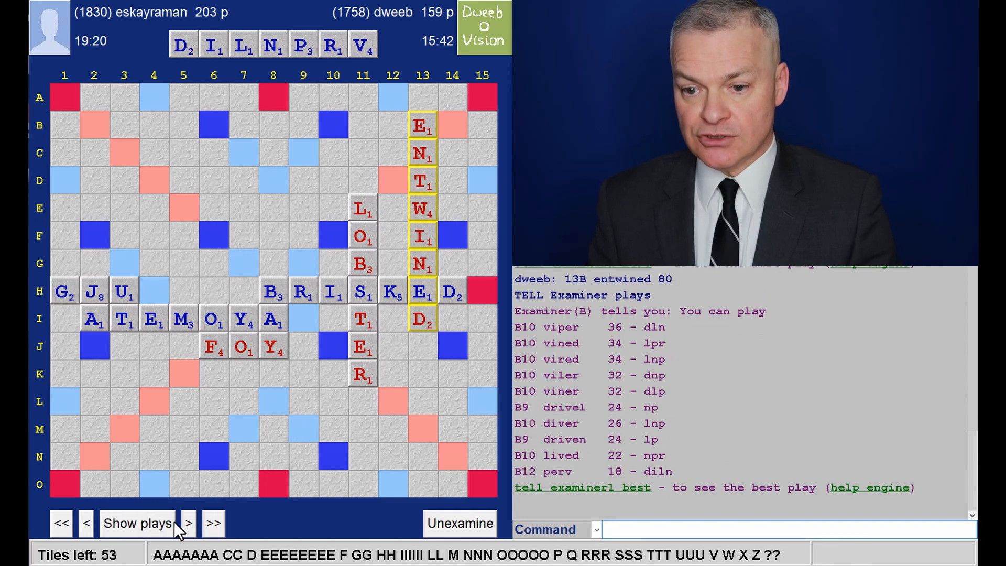
pyautogui.click(188, 523)
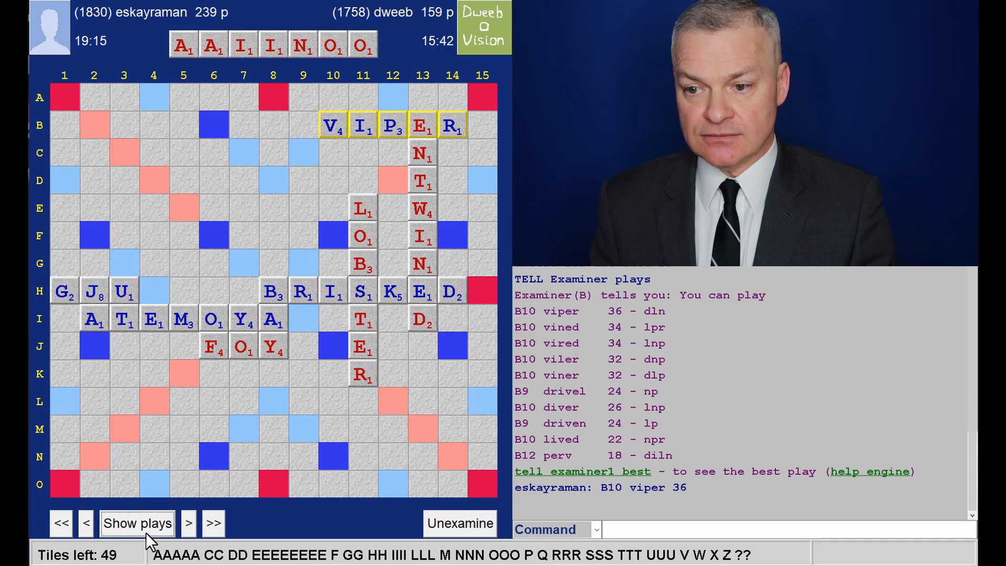
pyautogui.click(136, 523)
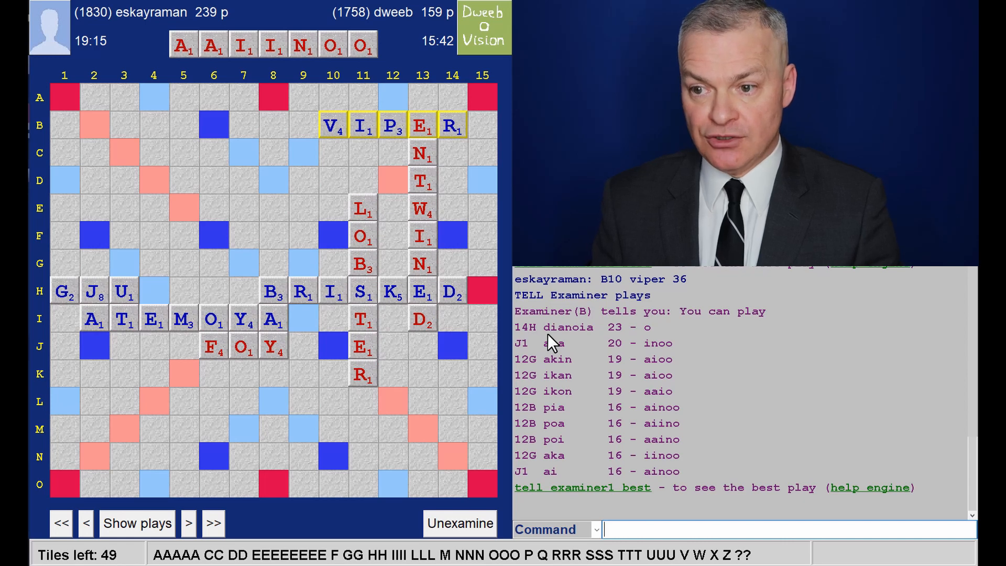
pyautogui.moveTo(465, 323)
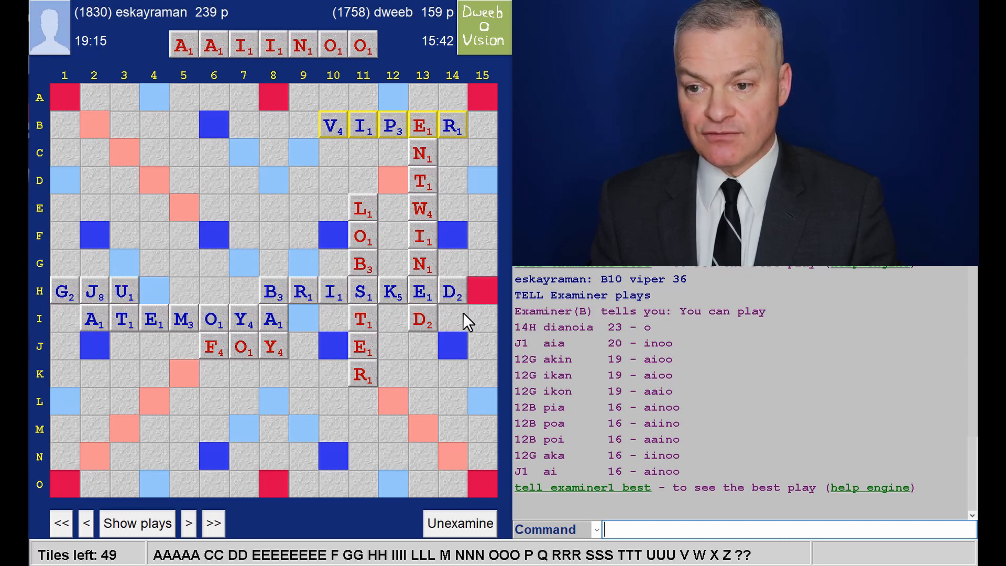
pyautogui.moveTo(461, 455)
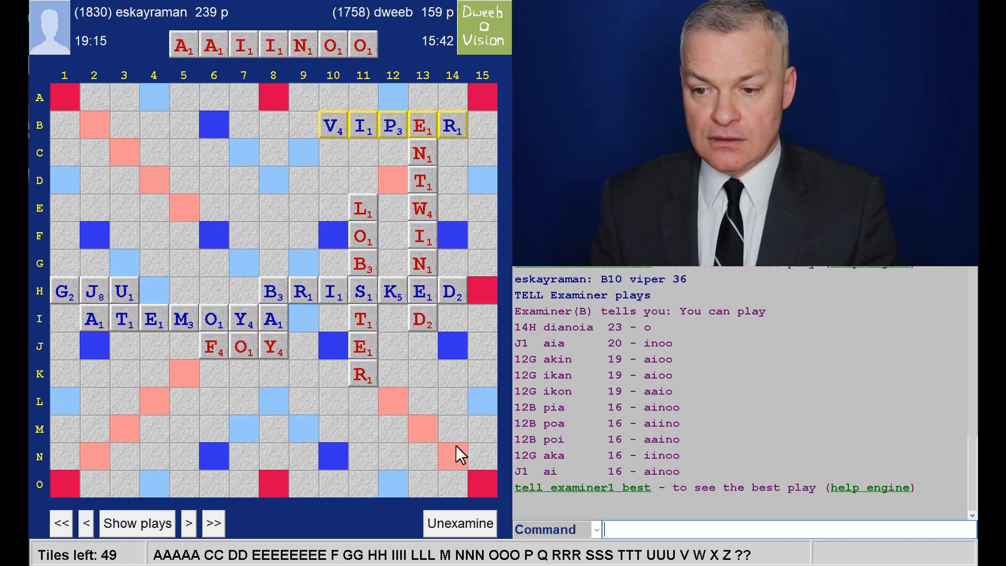
pyautogui.moveTo(458, 462)
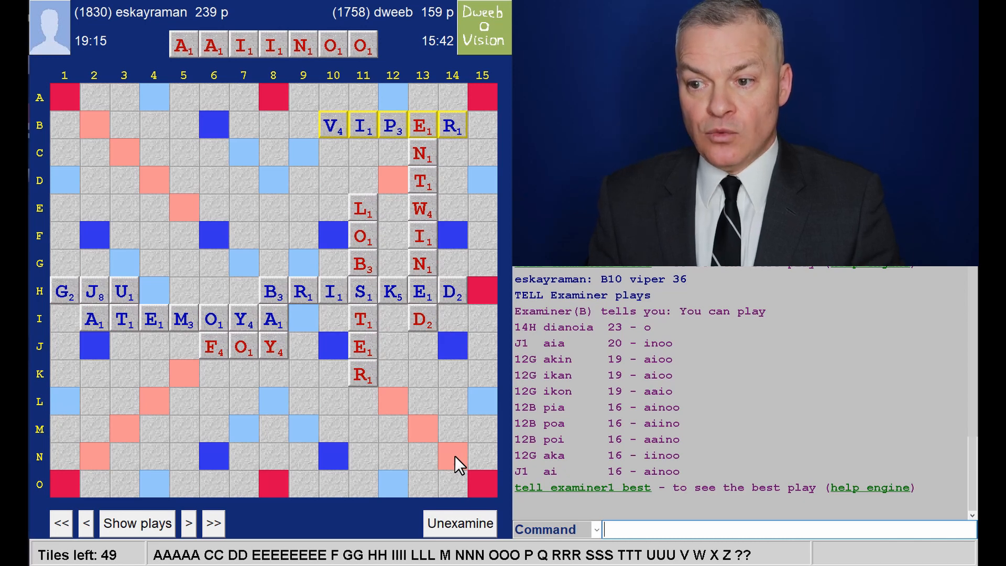
pyautogui.moveTo(744, 274)
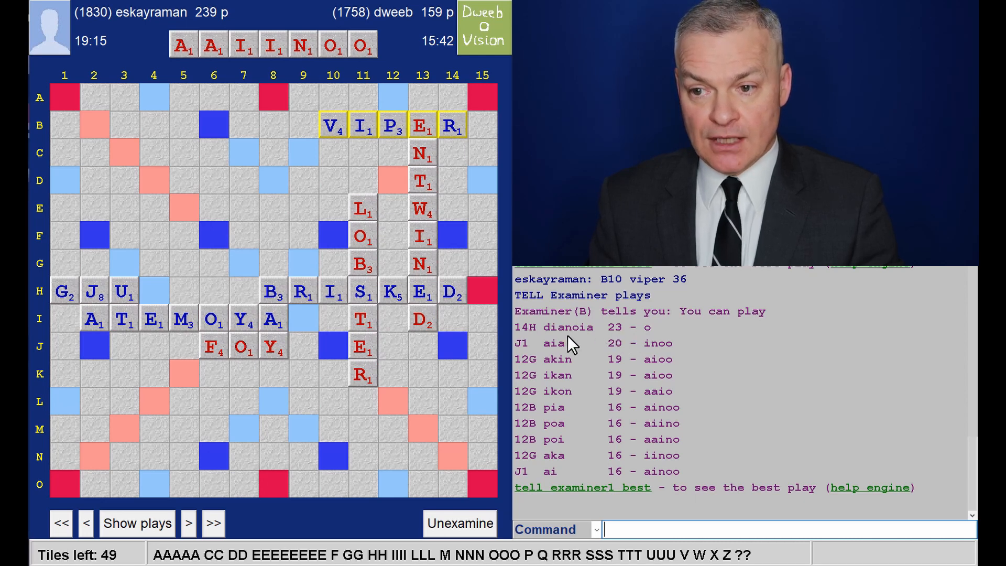
pyautogui.moveTo(395, 526)
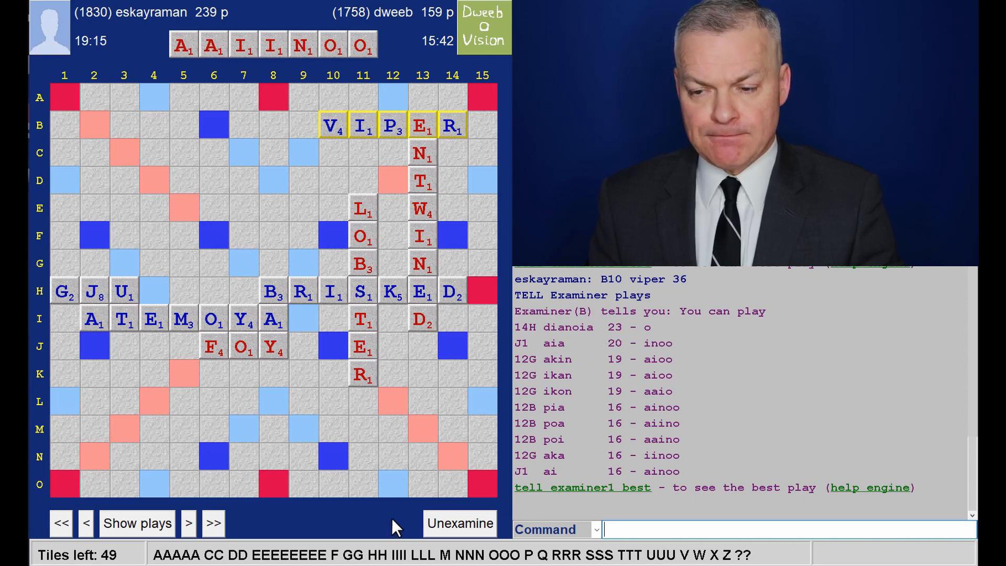
pyautogui.moveTo(501, 510)
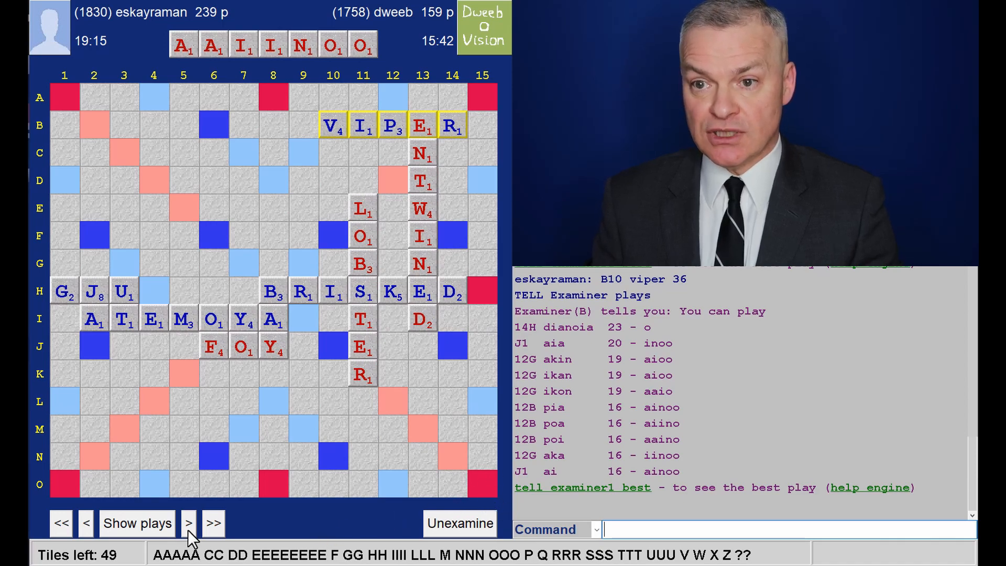
# Step through CHANGE 7, DELL, VAUNT to NAH, listing suggestions for ADELLNR, ANNSTUV and AHNQRSU.
pyautogui.click(188, 522)
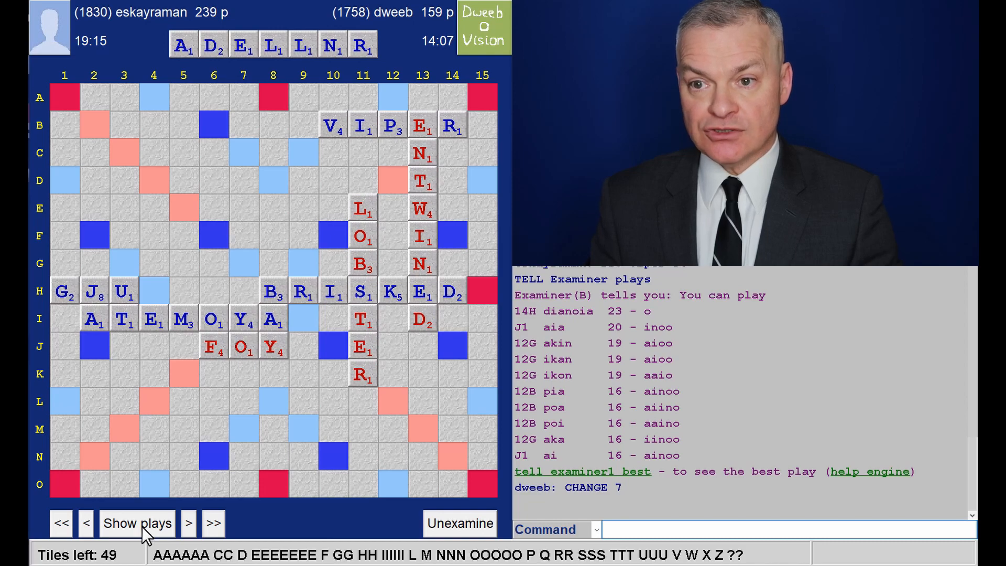
pyautogui.click(187, 523)
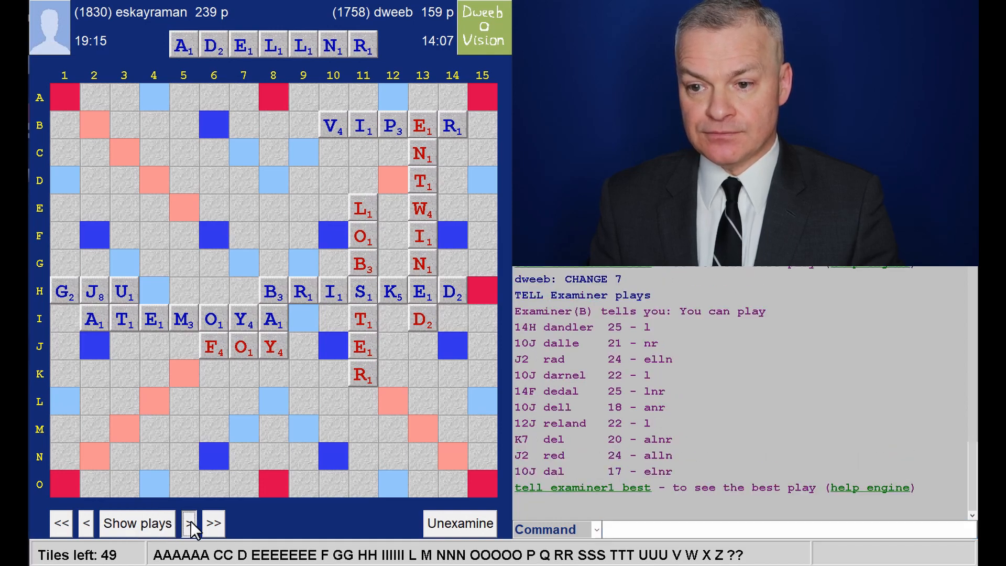
pyautogui.click(188, 523)
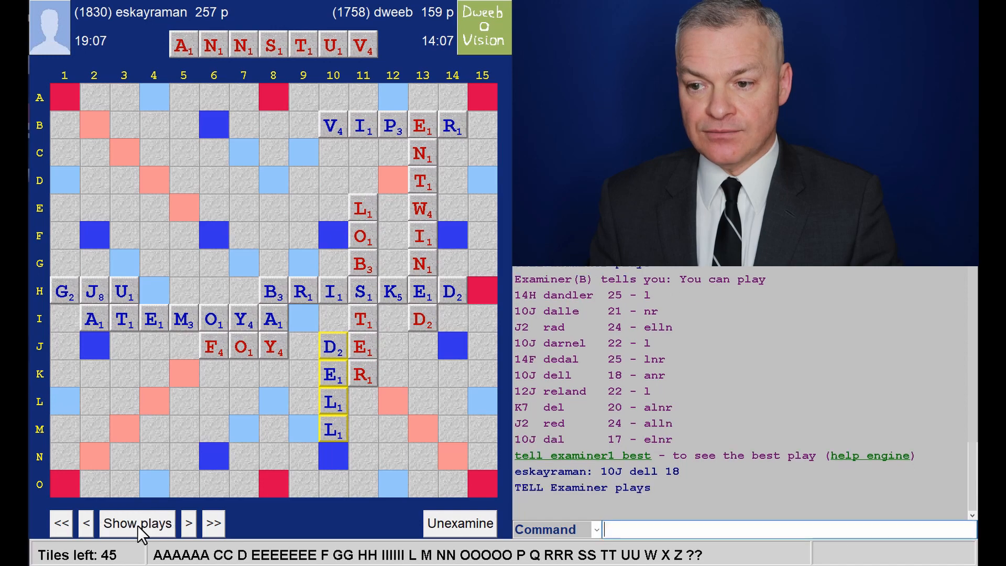
pyautogui.click(136, 523)
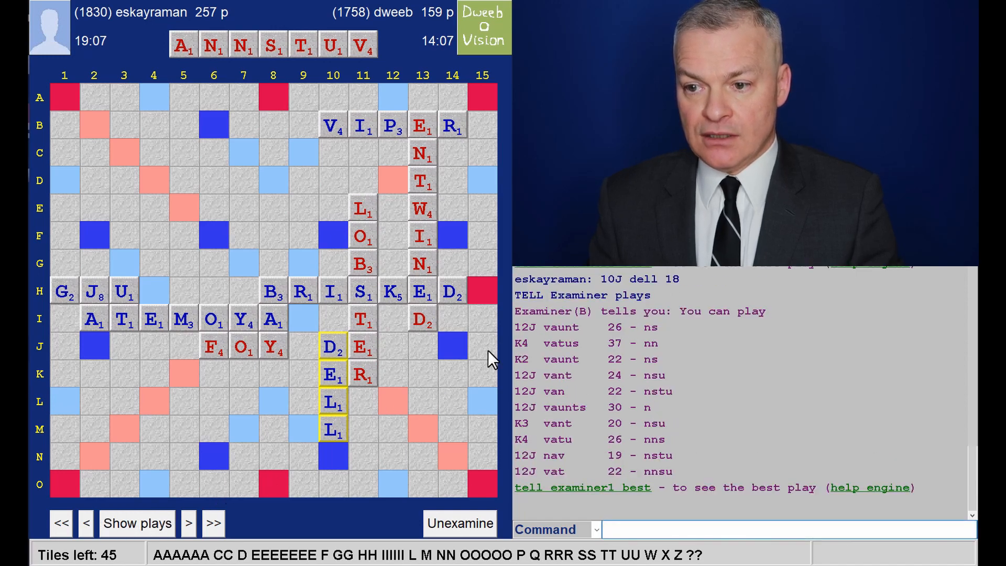
pyautogui.moveTo(414, 344)
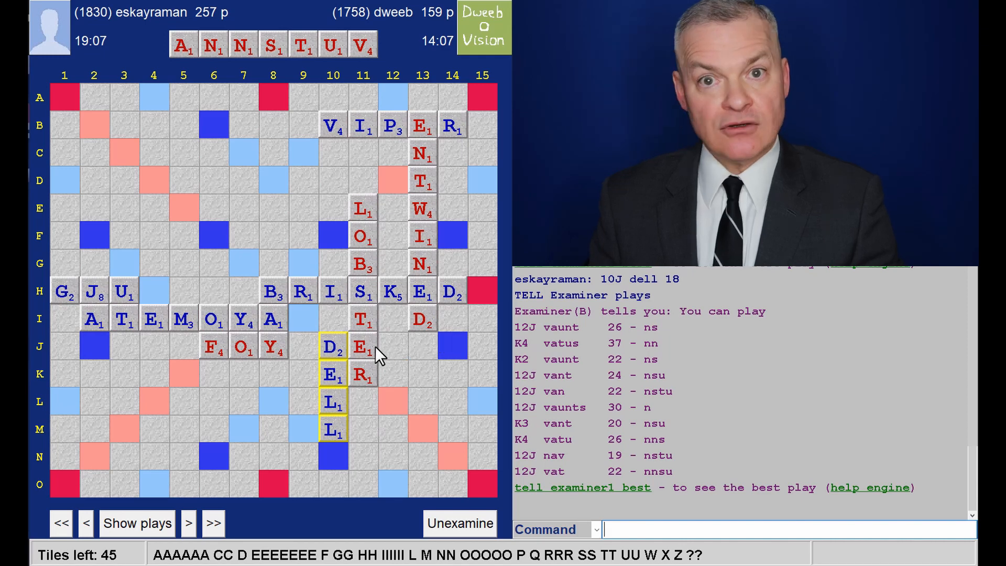
pyautogui.moveTo(604, 374)
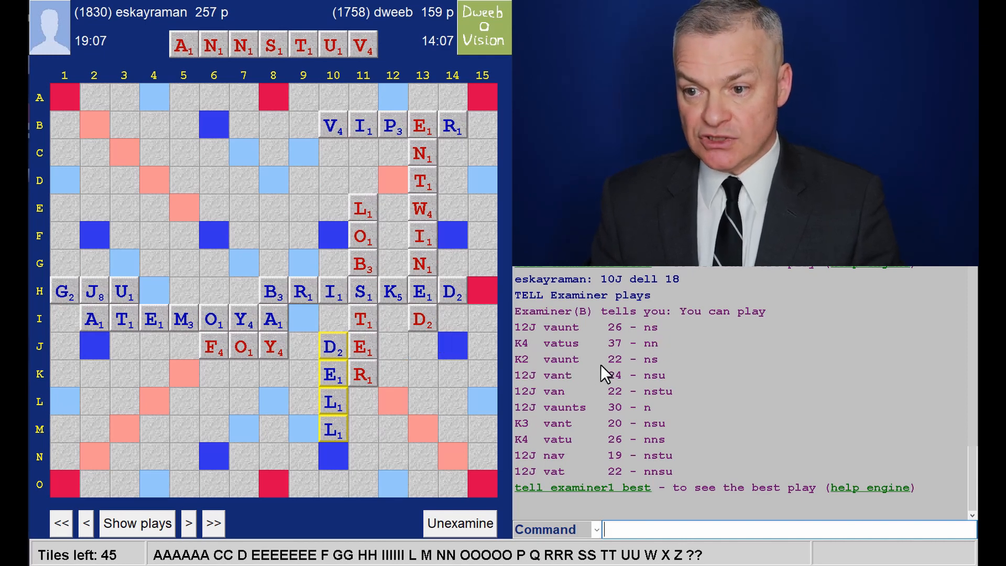
pyautogui.moveTo(628, 377)
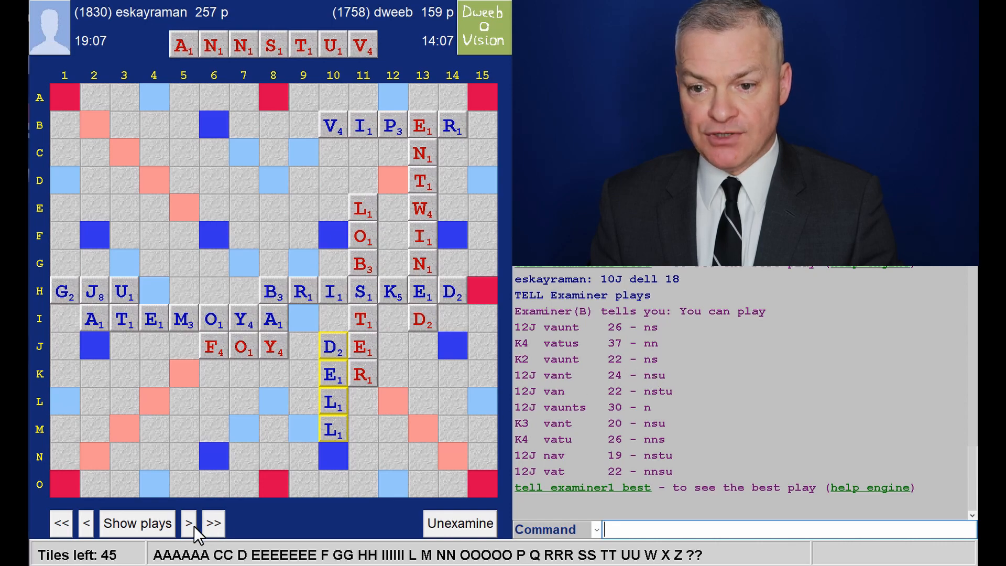
pyautogui.click(188, 523)
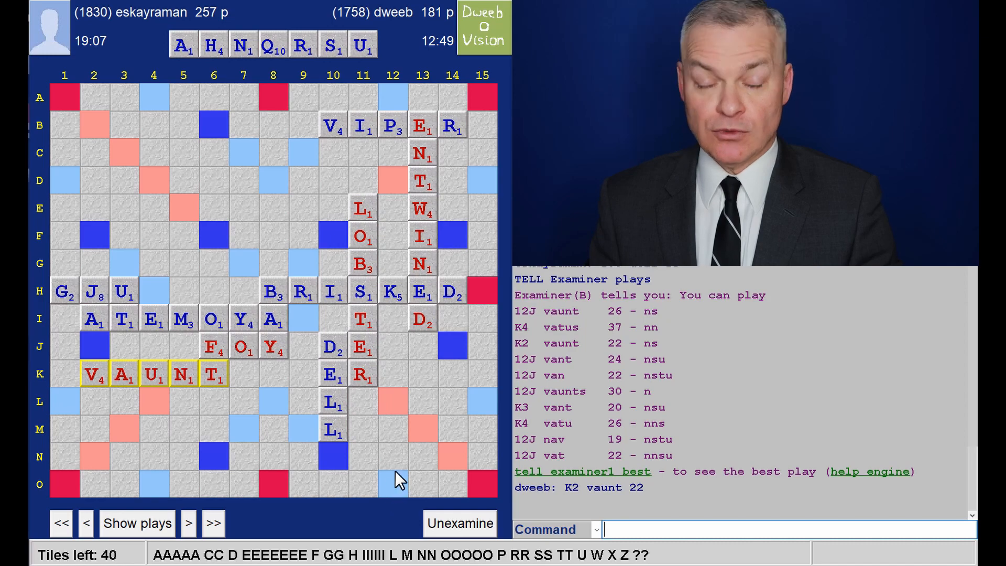
pyautogui.moveTo(282, 507)
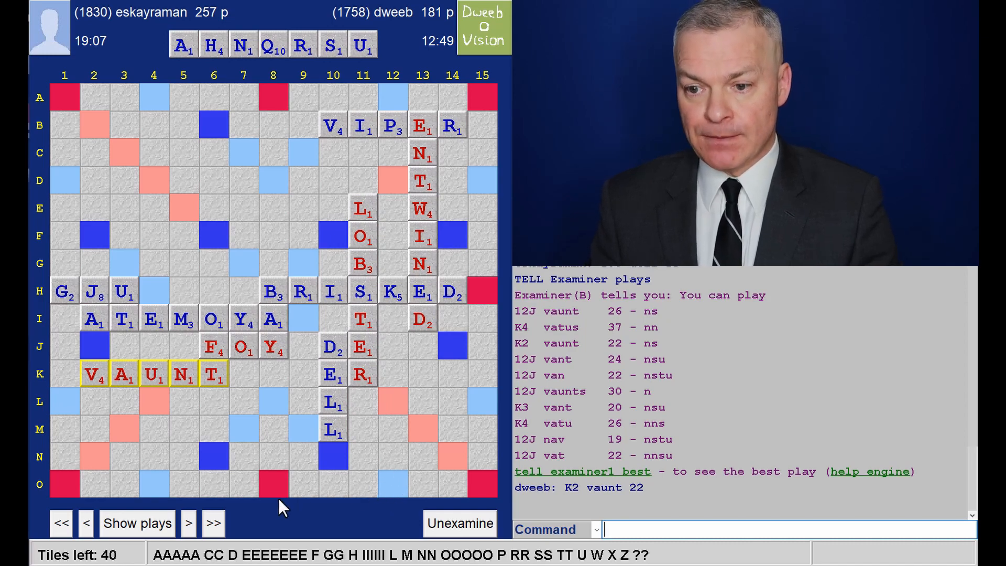
pyautogui.click(136, 523)
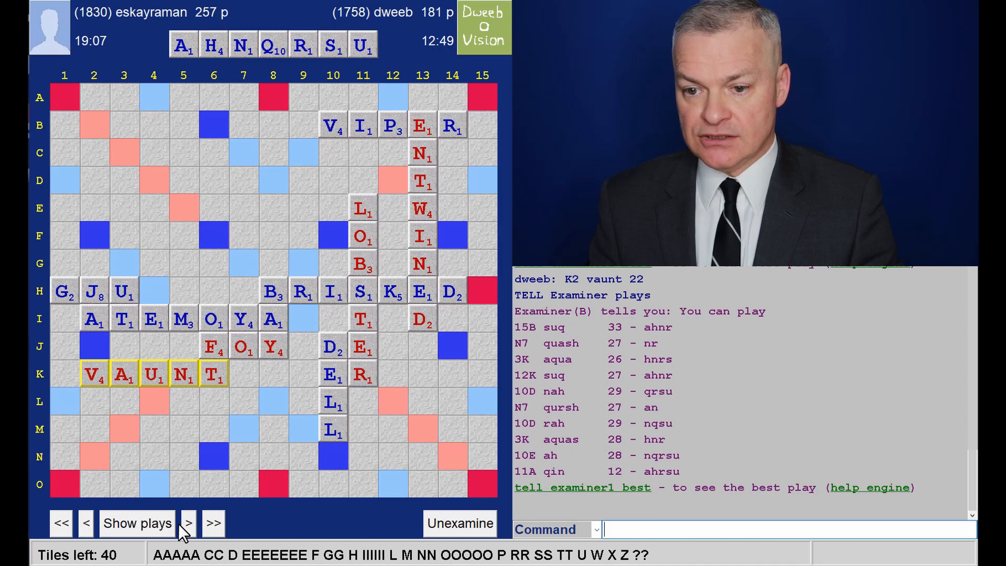
pyautogui.click(188, 523)
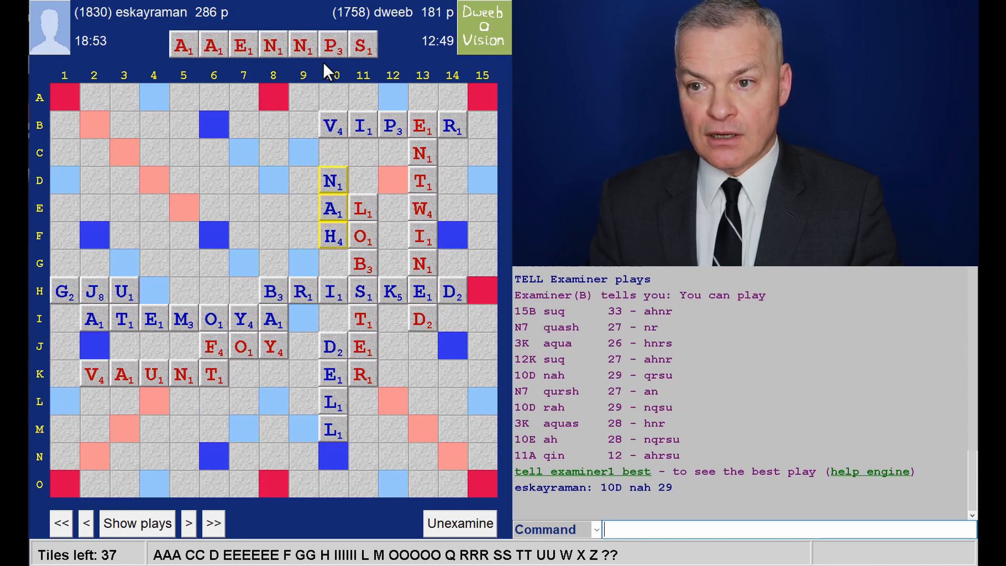
pyautogui.moveTo(492, 25)
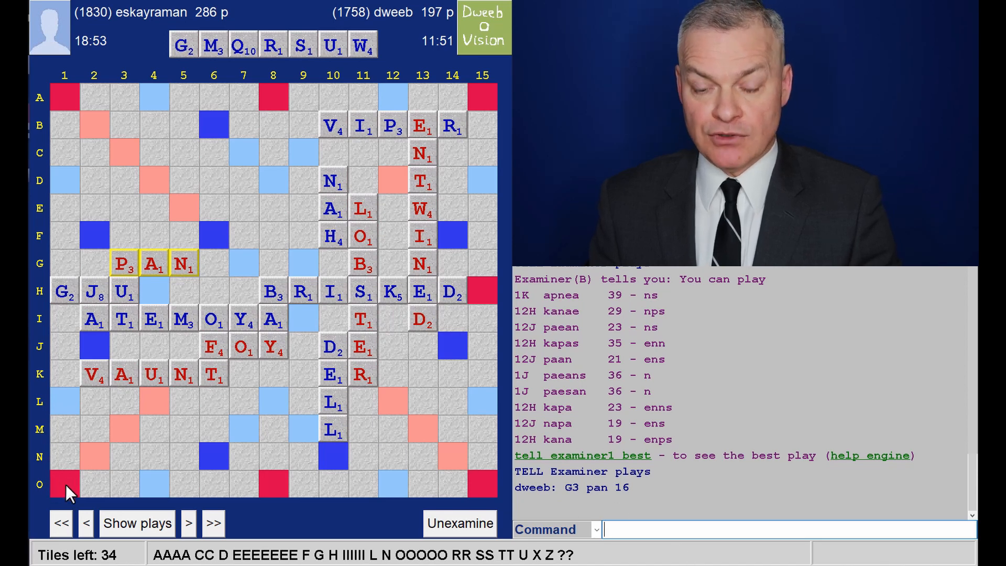
pyautogui.moveTo(152, 293)
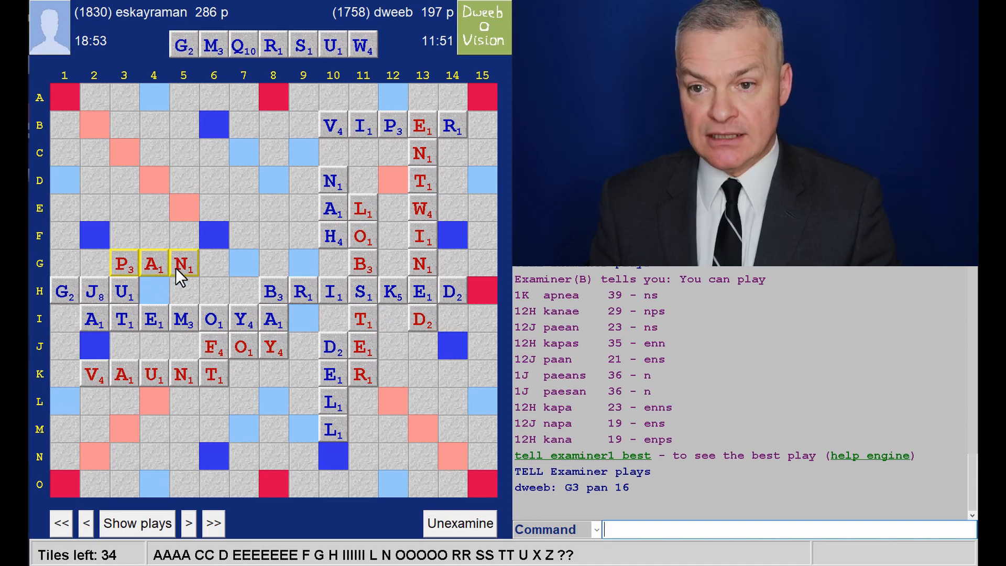
pyautogui.moveTo(227, 98)
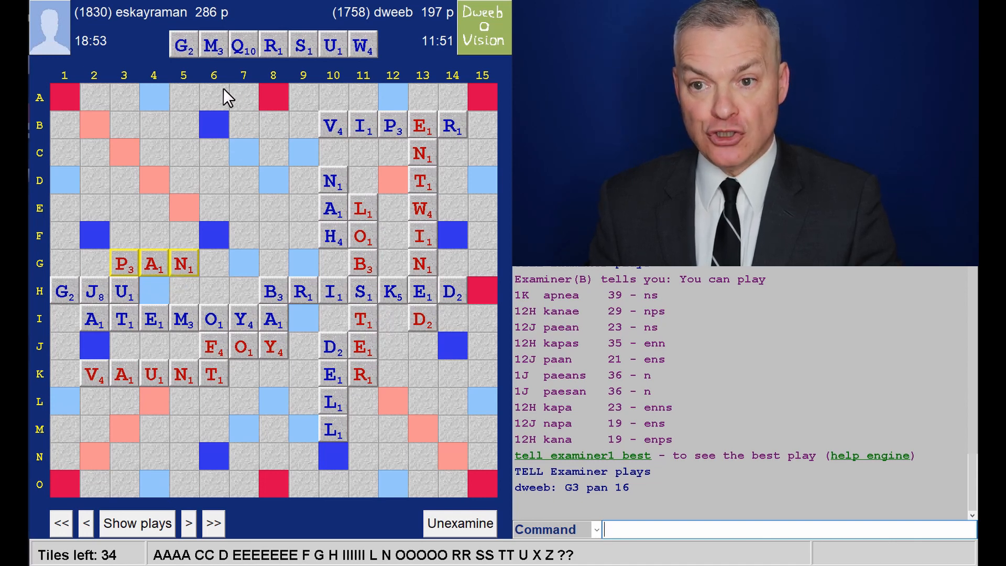
pyautogui.moveTo(224, 166)
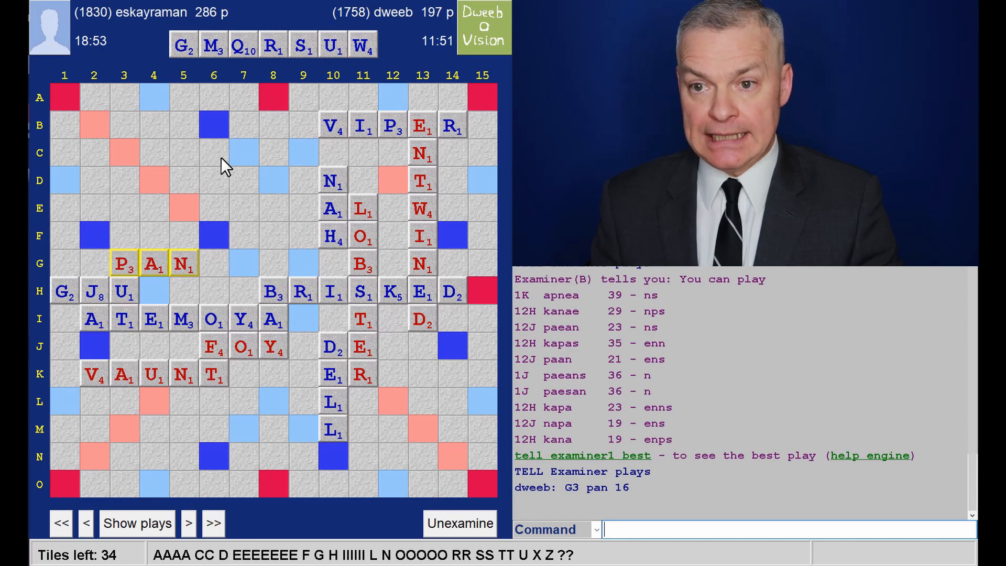
pyautogui.moveTo(111, 497)
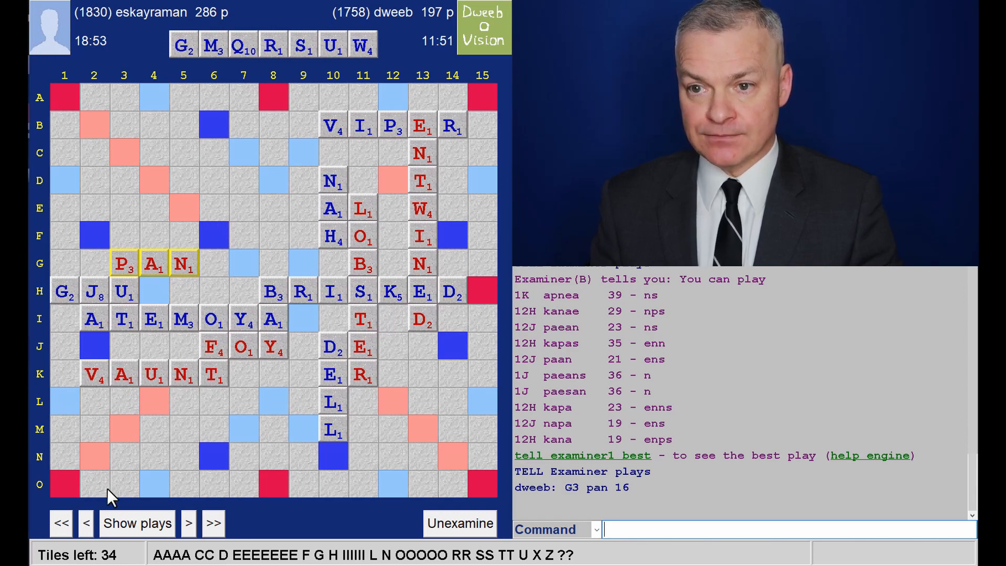
# List plays for the GMQRSUW rack, pass SUQ, and show CASERNE for 80 among ACEENRS bingos.
pyautogui.click(136, 523)
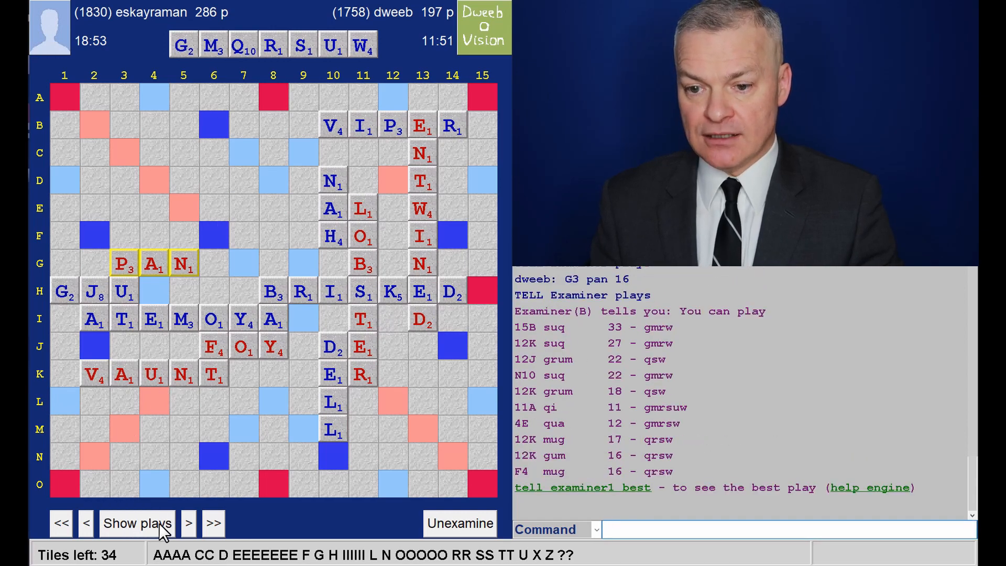
pyautogui.click(187, 523)
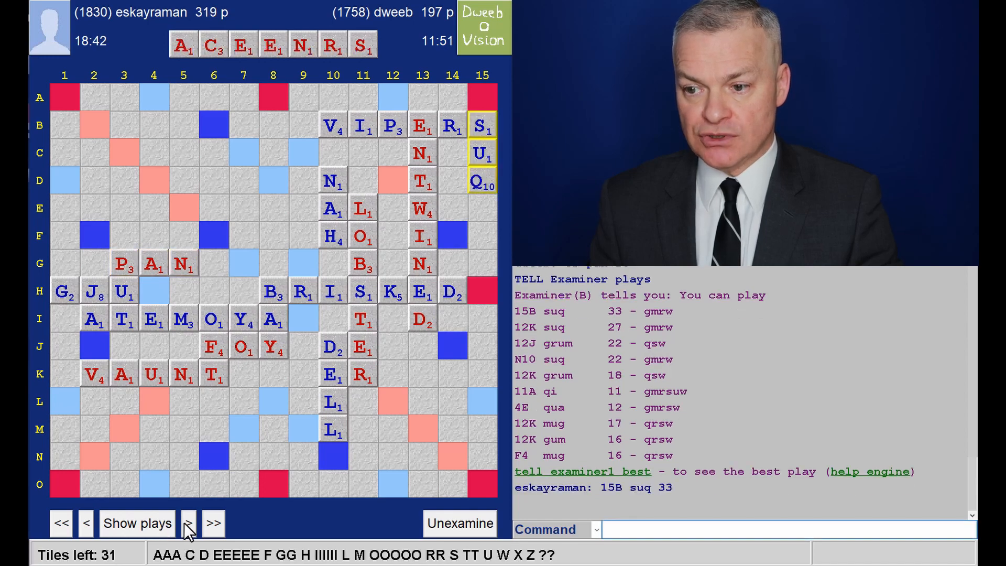
pyautogui.click(136, 523)
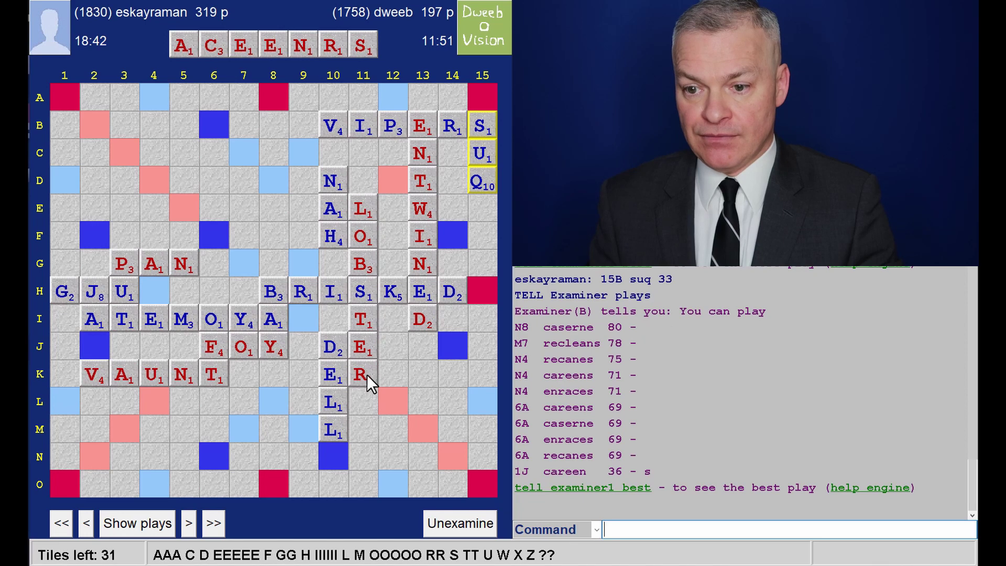
pyautogui.moveTo(284, 464)
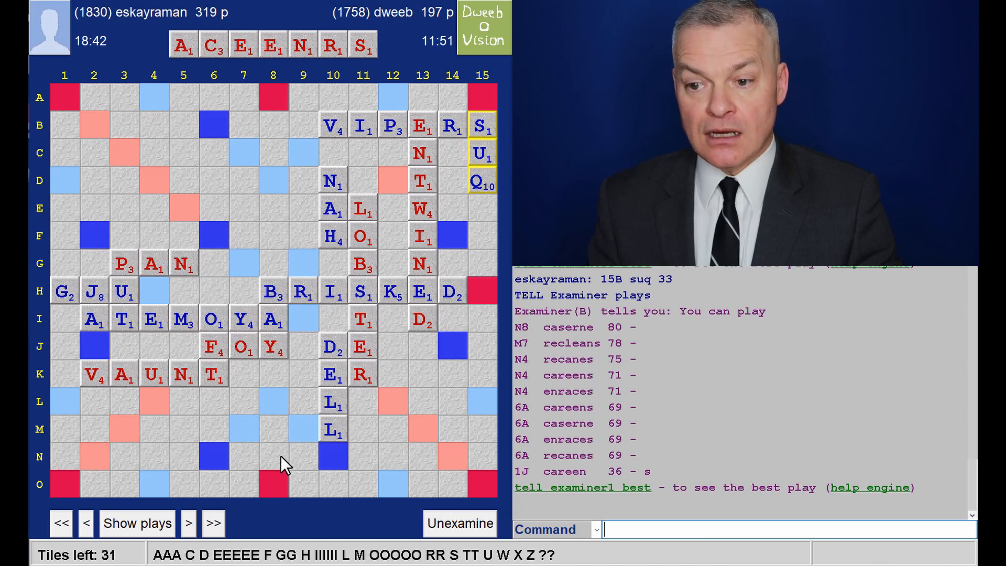
pyautogui.moveTo(468, 462)
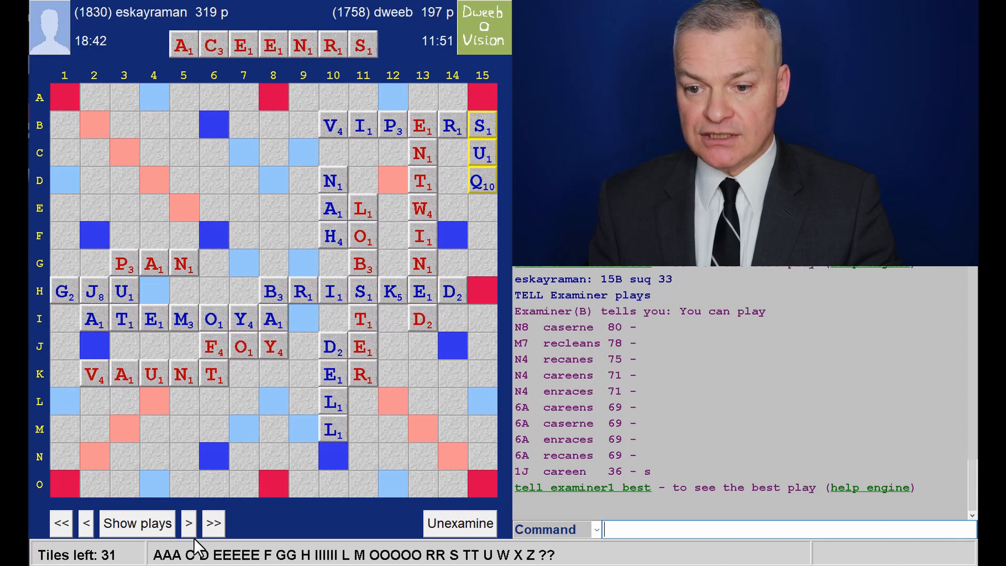
# Step past the RECANES bingo to WING at 8L for 36, reaching 355 versus 272.
pyautogui.click(187, 522)
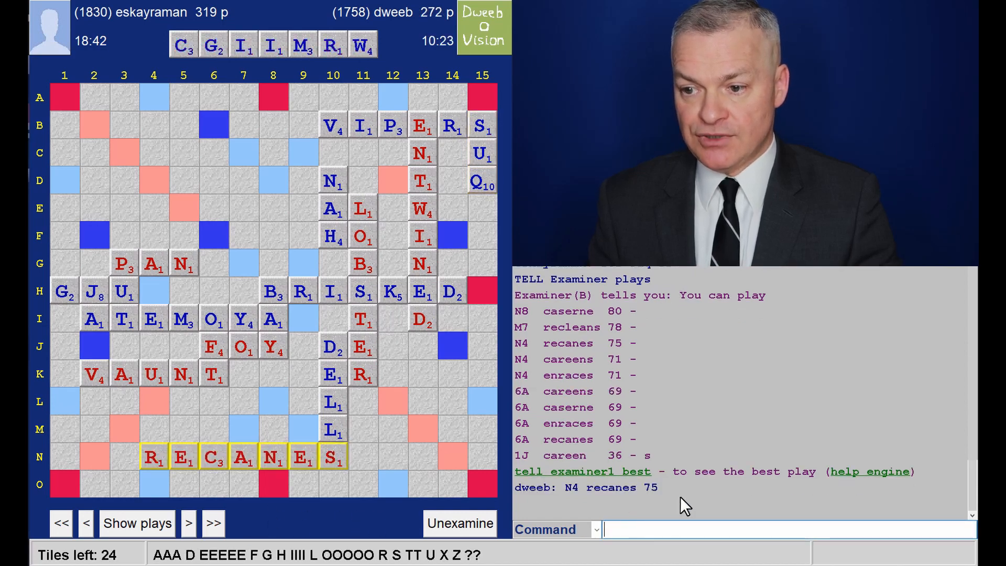
pyautogui.moveTo(364, 365)
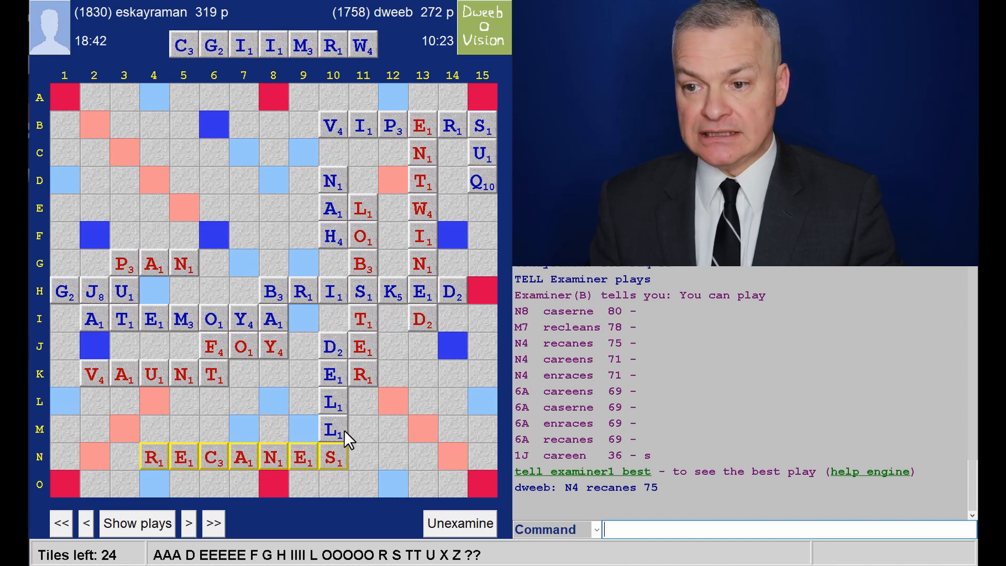
pyautogui.moveTo(632, 384)
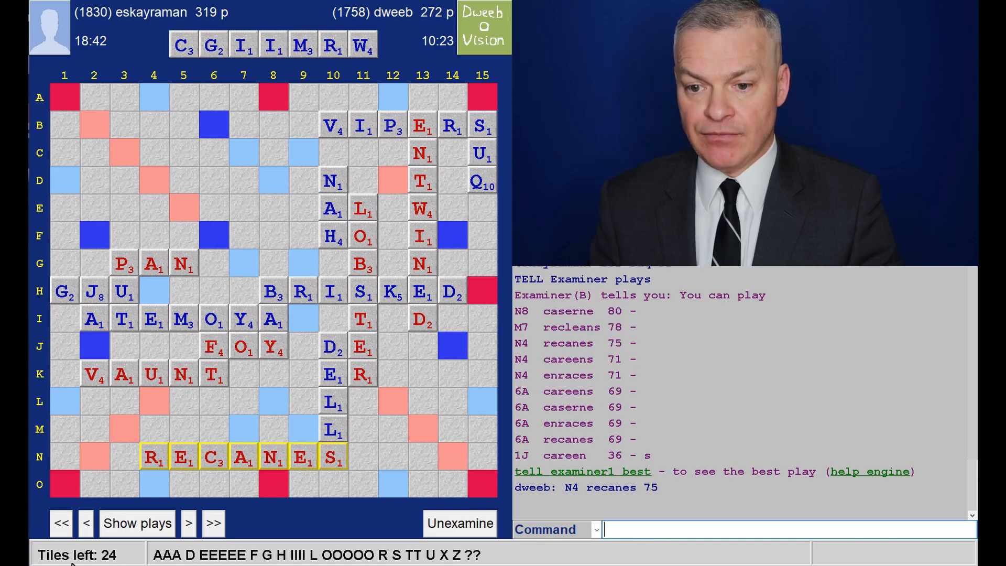
pyautogui.click(187, 523)
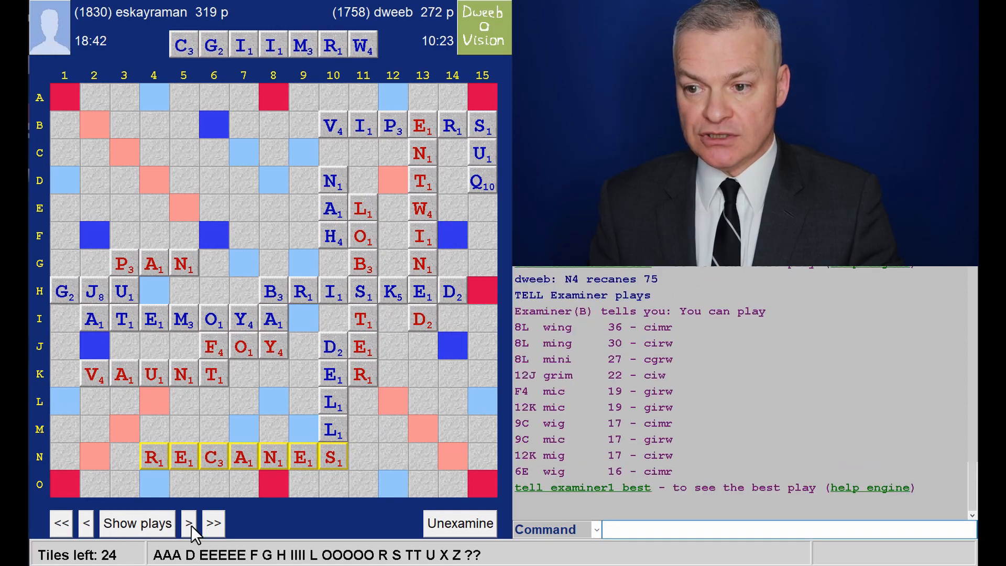
pyautogui.click(188, 523)
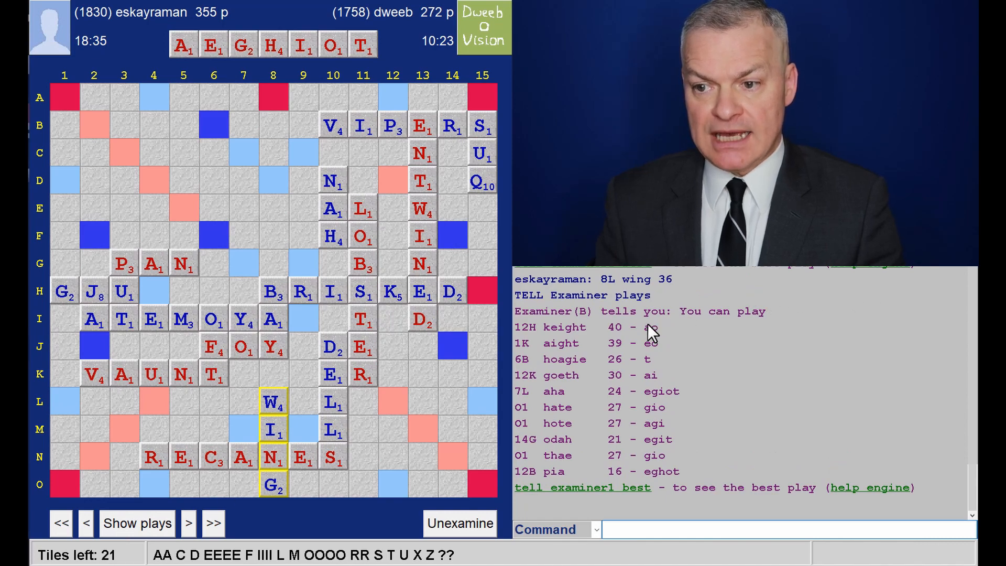
pyautogui.moveTo(647, 361)
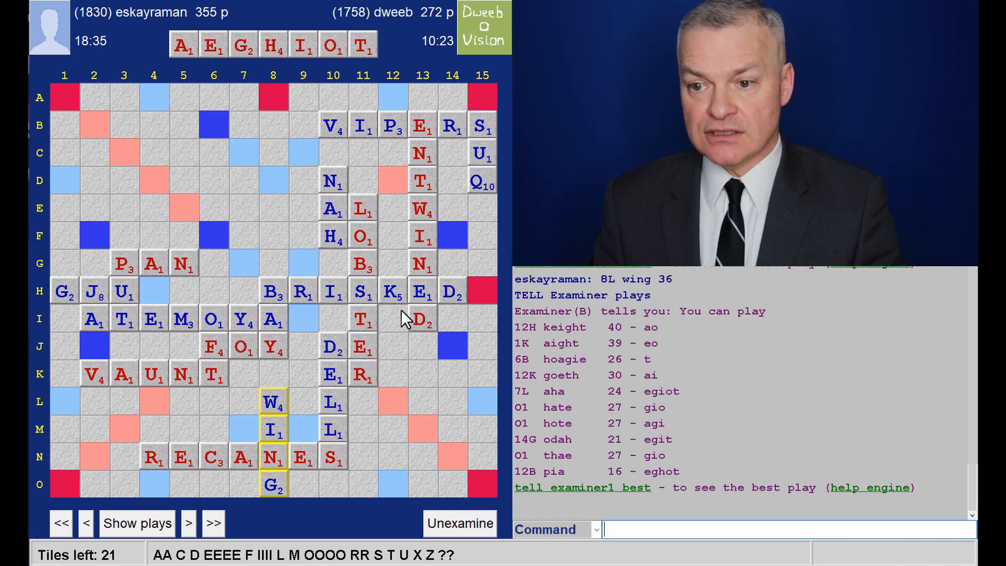
pyautogui.moveTo(384, 313)
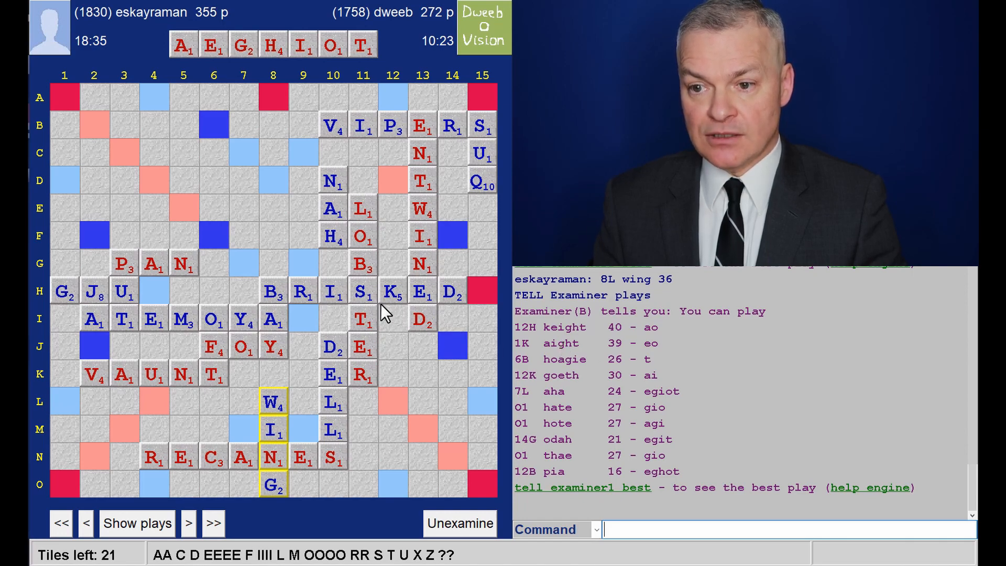
pyautogui.moveTo(548, 344)
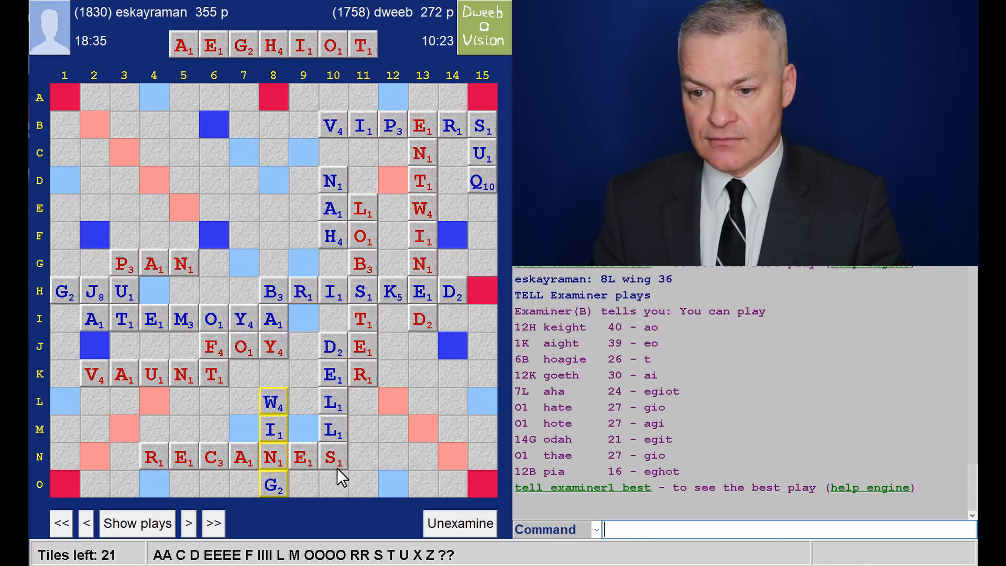
pyautogui.click(188, 523)
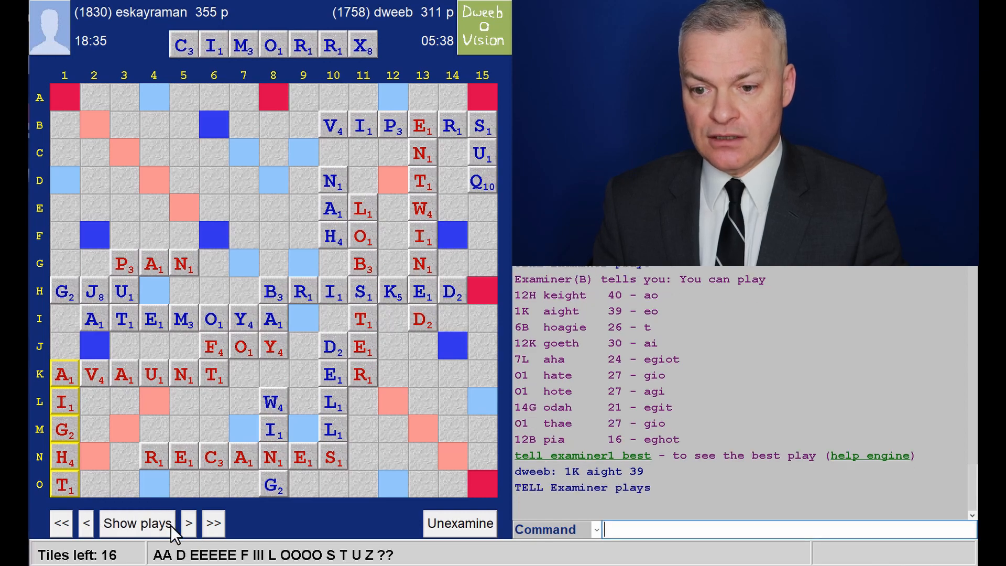
pyautogui.click(189, 522)
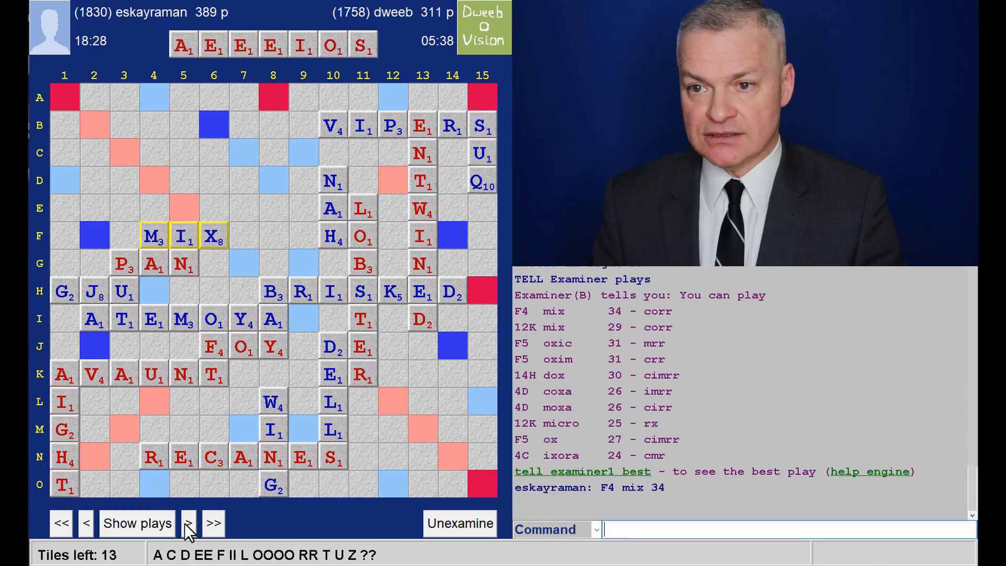
pyautogui.moveTo(279, 168)
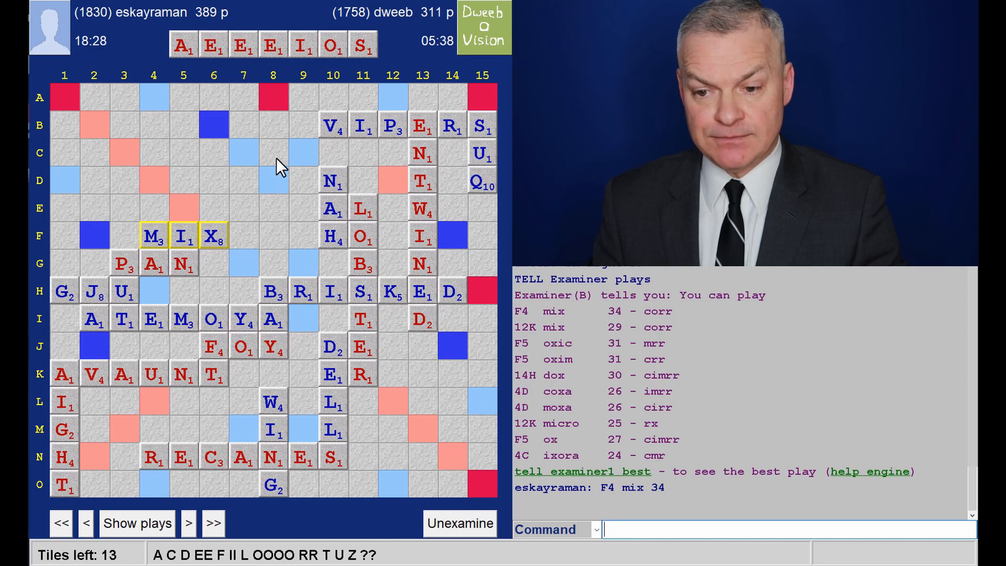
pyautogui.moveTo(369, 461)
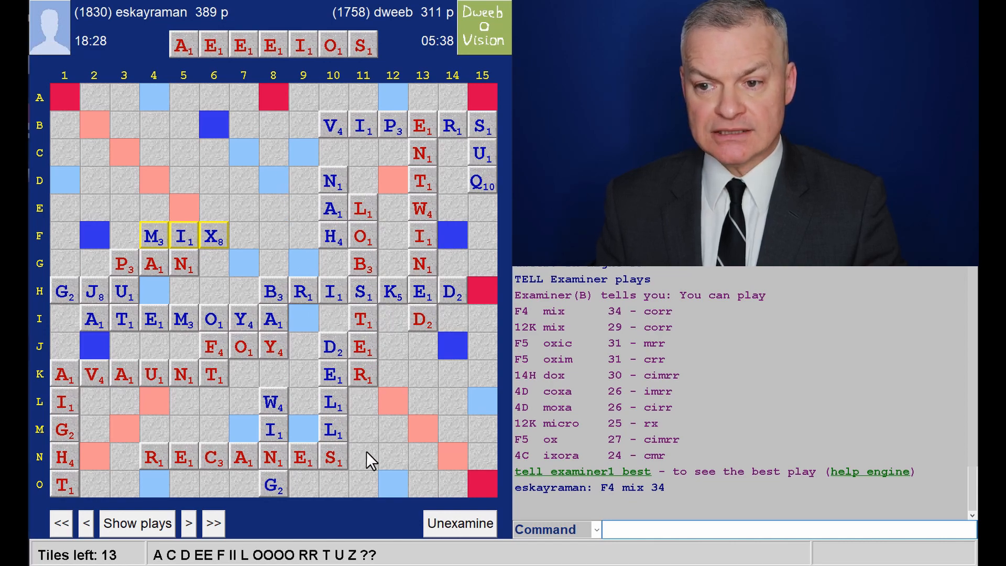
pyautogui.moveTo(382, 447)
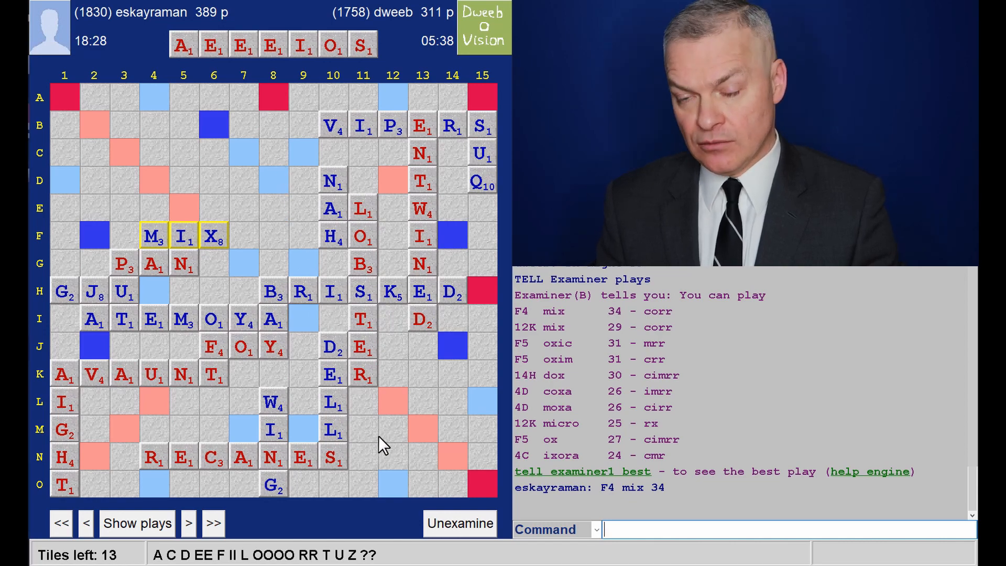
pyautogui.moveTo(346, 116)
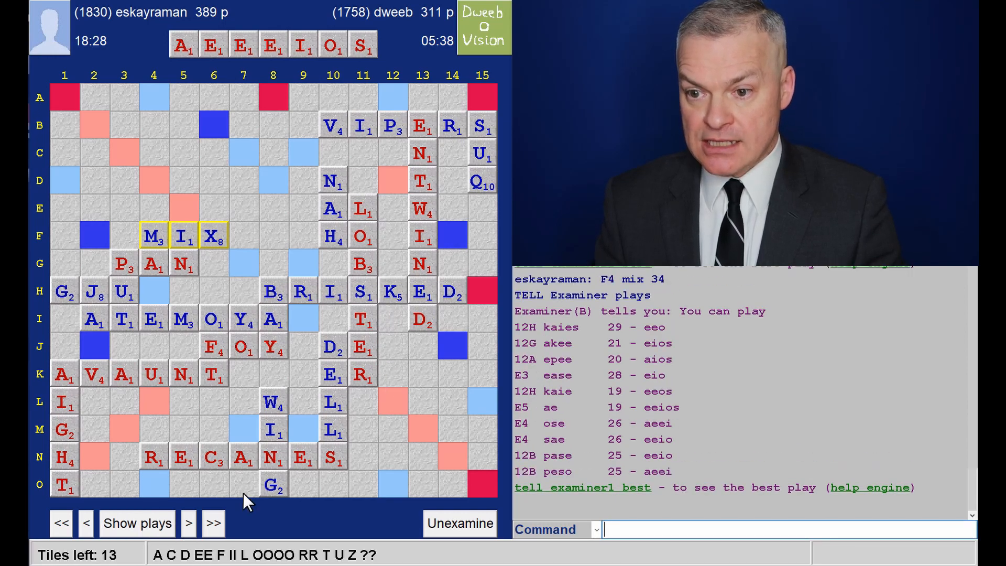
pyautogui.moveTo(580, 339)
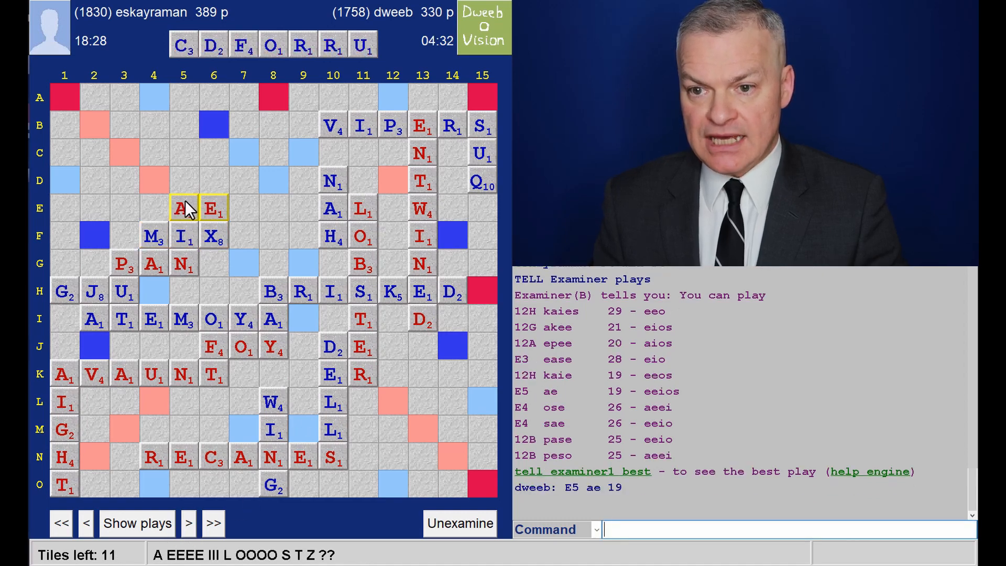
pyautogui.moveTo(103, 204)
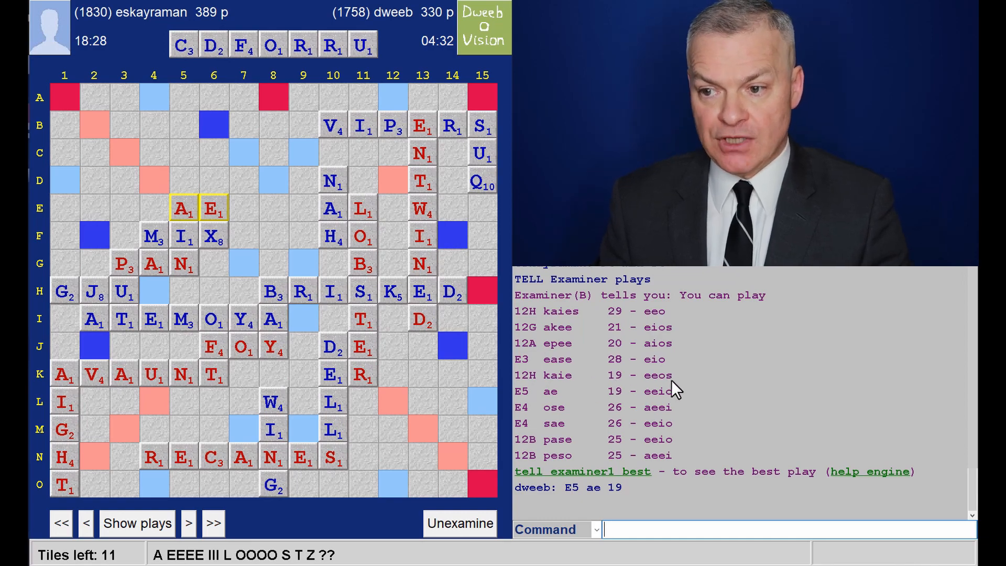
pyautogui.moveTo(577, 407)
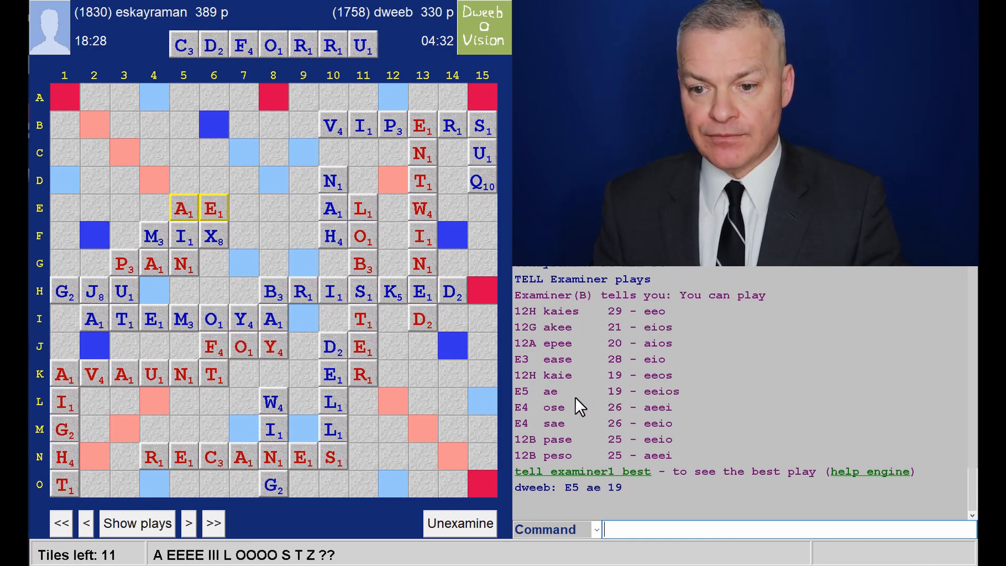
# Step through AE, COURD at D2 and EPEE at 12A with engine suggestions, reaching ZO at C3 for 46.
pyautogui.click(189, 522)
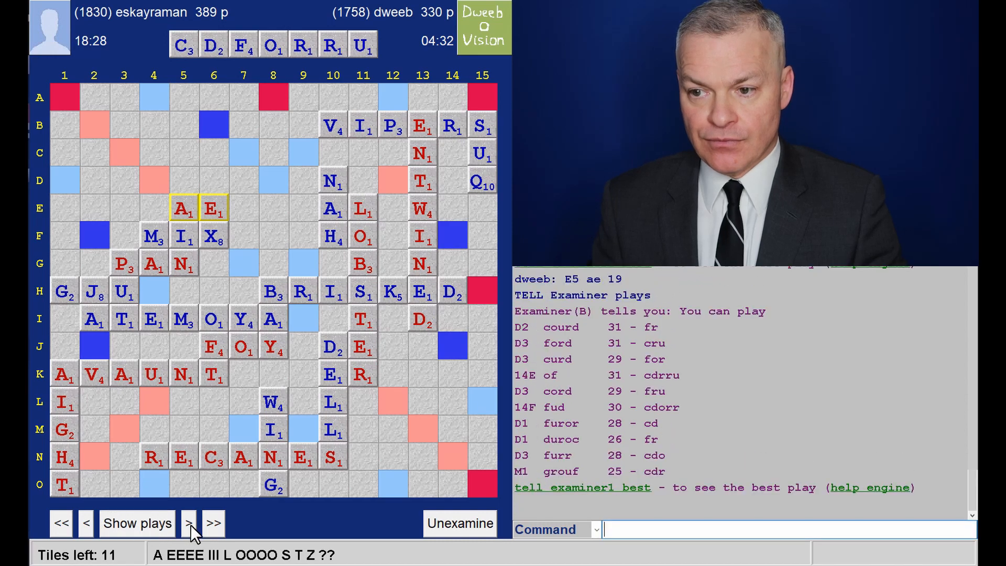
pyautogui.click(187, 523)
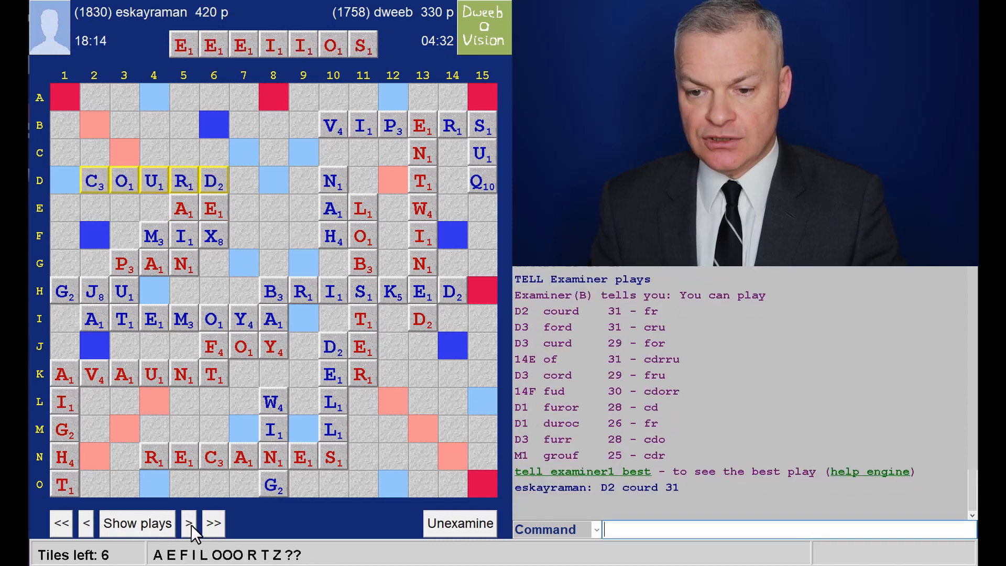
pyautogui.click(187, 523)
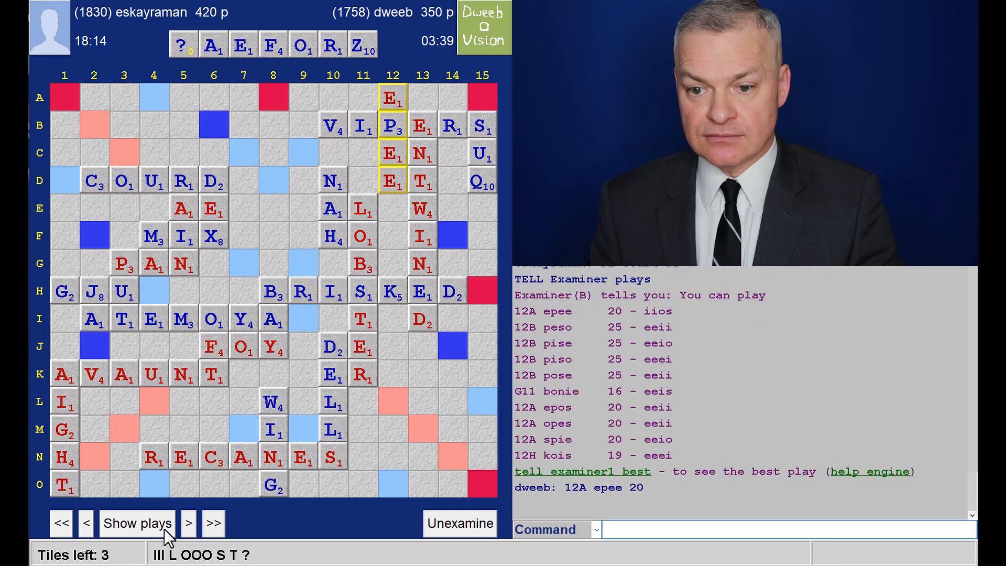
pyautogui.click(136, 522)
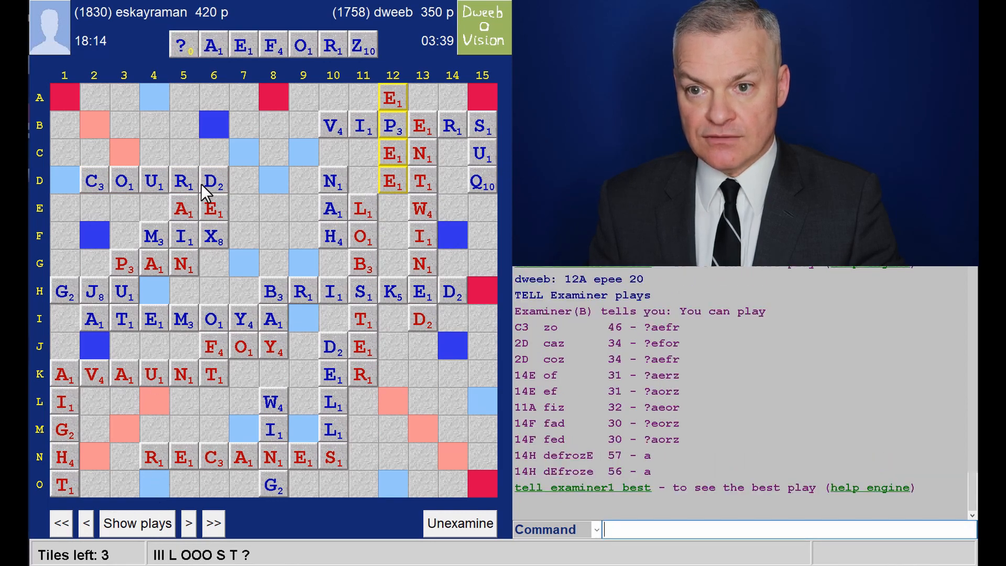
pyautogui.moveTo(308, 76)
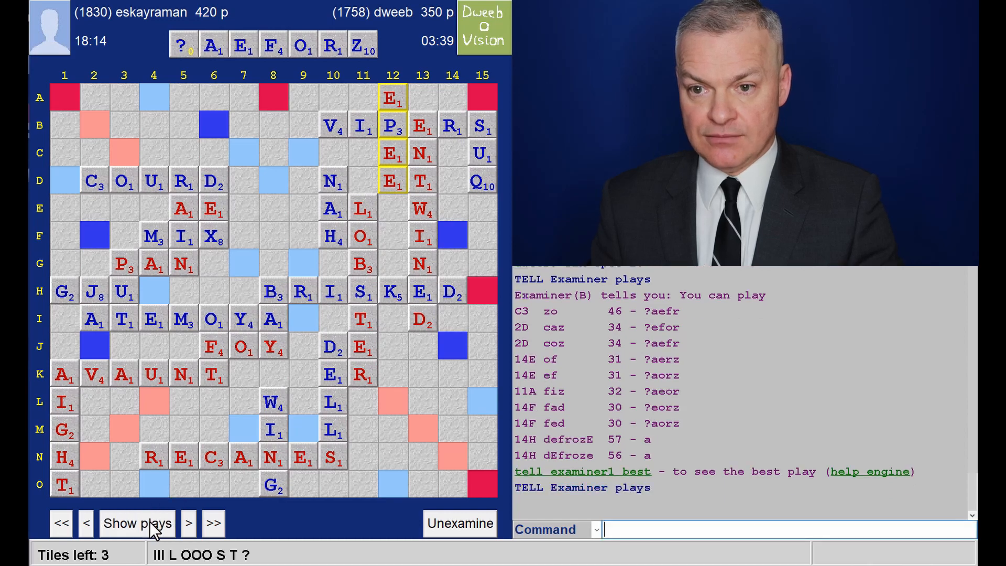
pyautogui.click(189, 522)
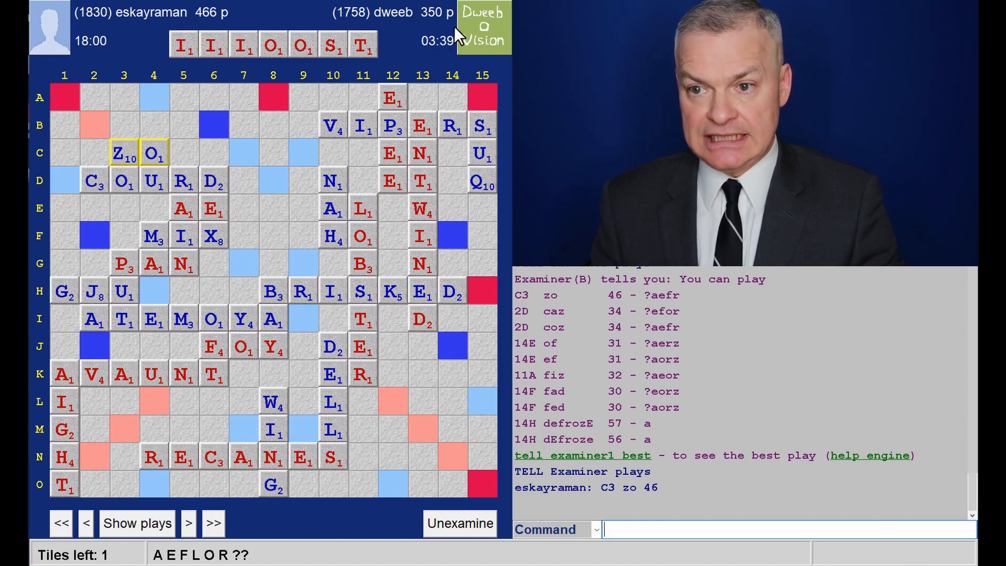
pyautogui.moveTo(115, 539)
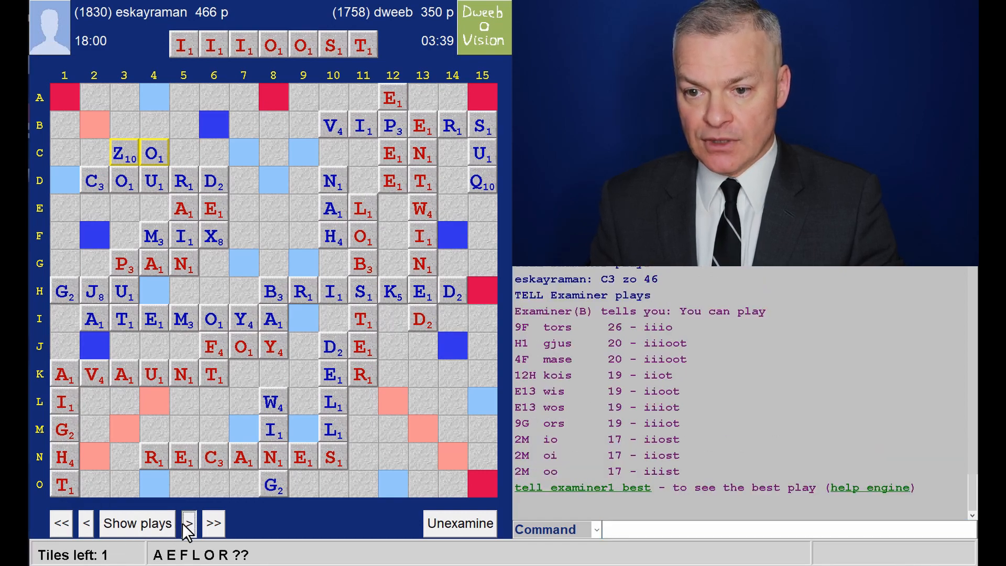
pyautogui.click(188, 521)
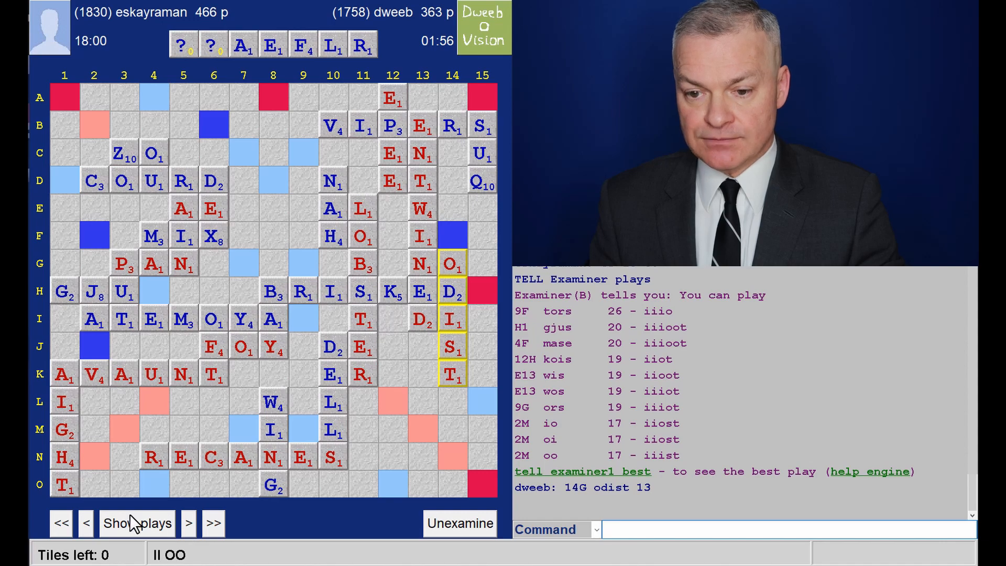
pyautogui.click(136, 523)
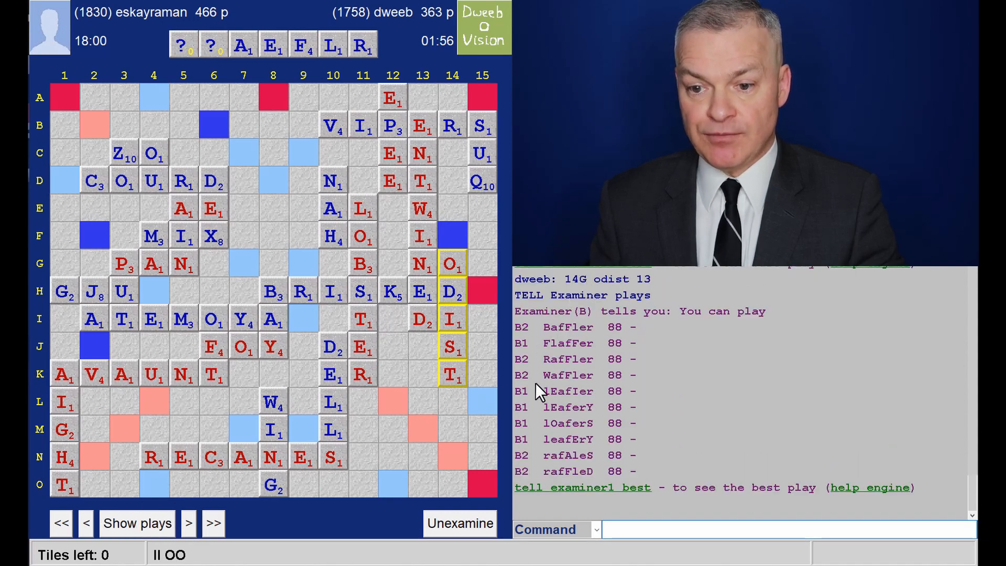
pyautogui.click(188, 523)
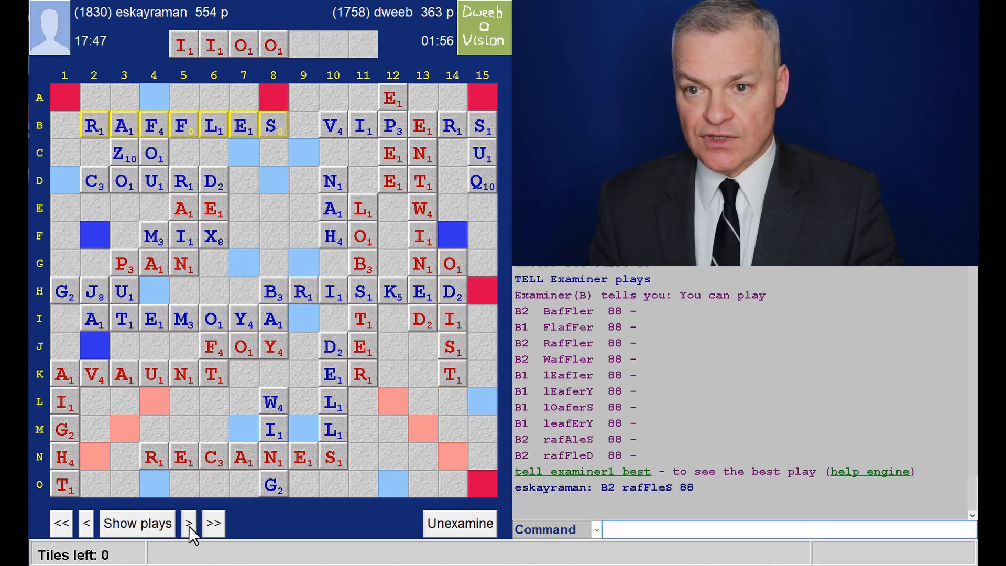
pyautogui.click(187, 523)
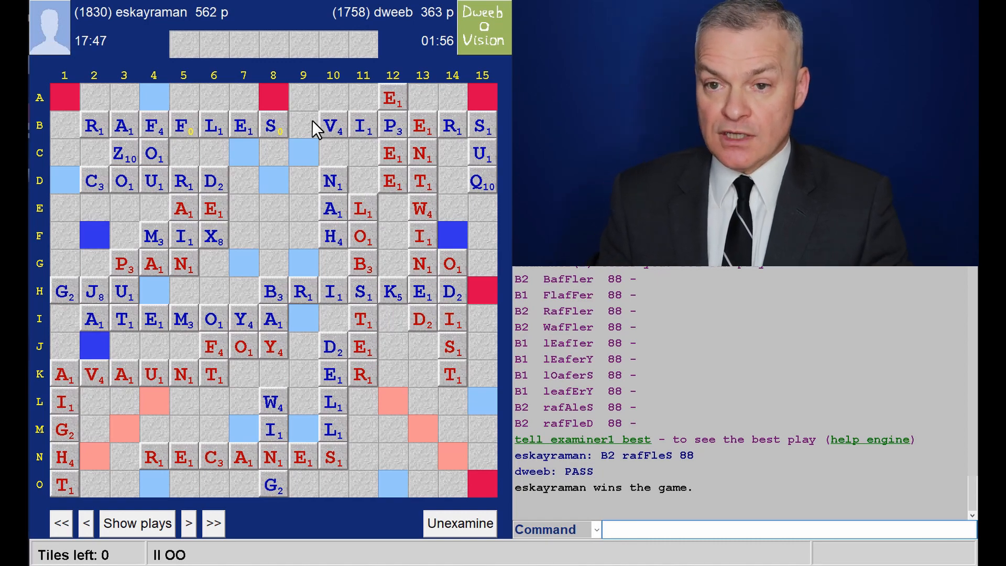
pyautogui.moveTo(305, 173)
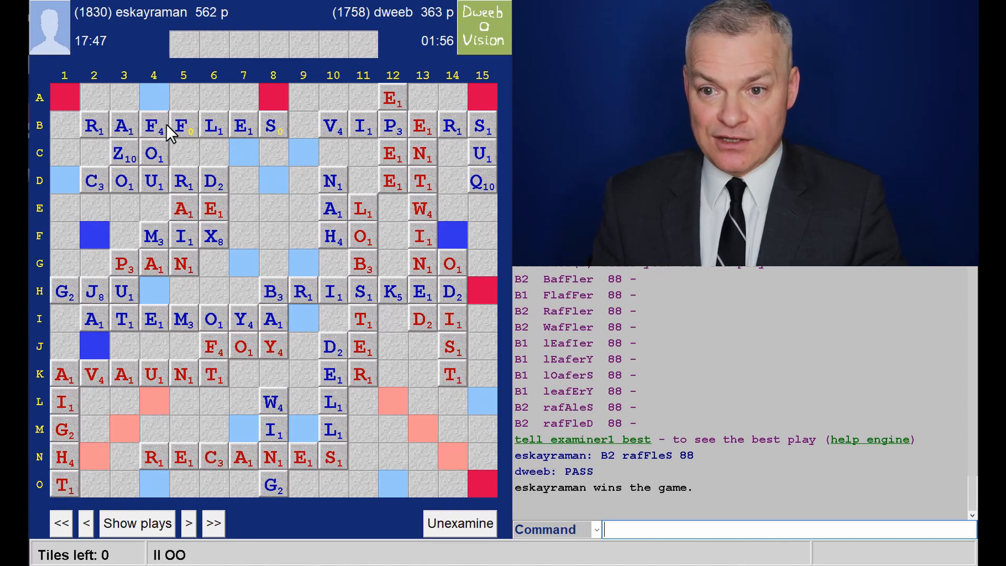
pyautogui.moveTo(275, 143)
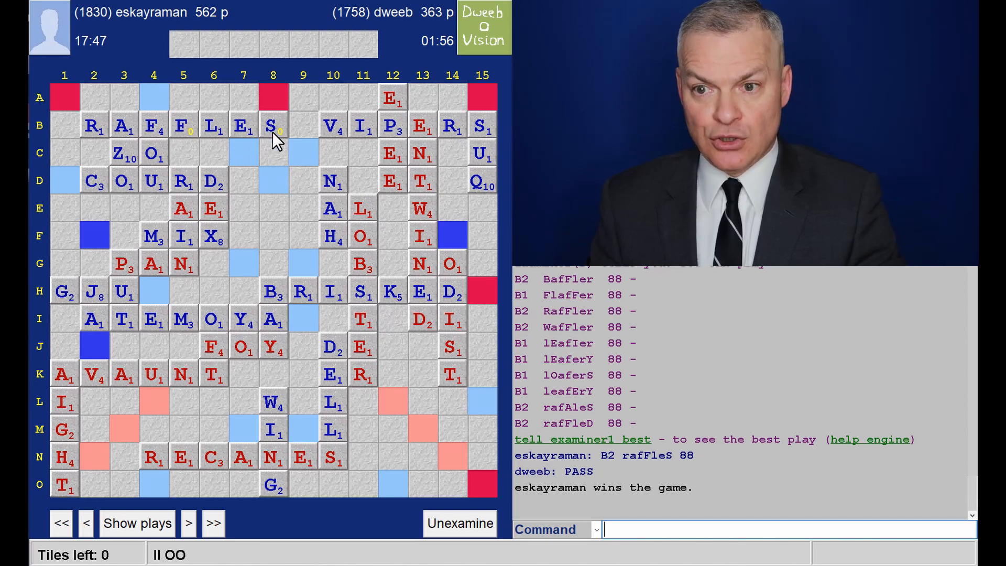
pyautogui.moveTo(282, 147)
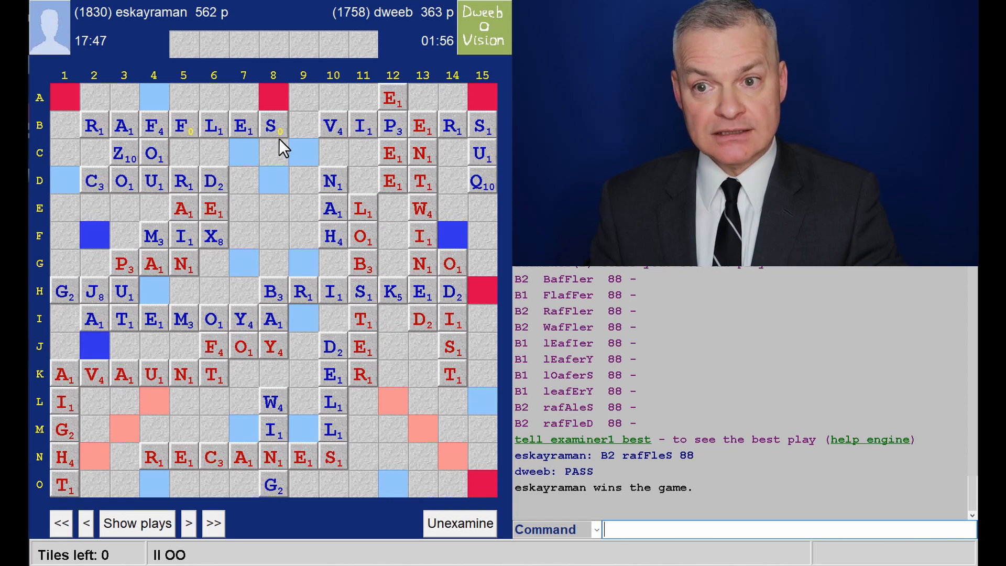
pyautogui.moveTo(227, 44)
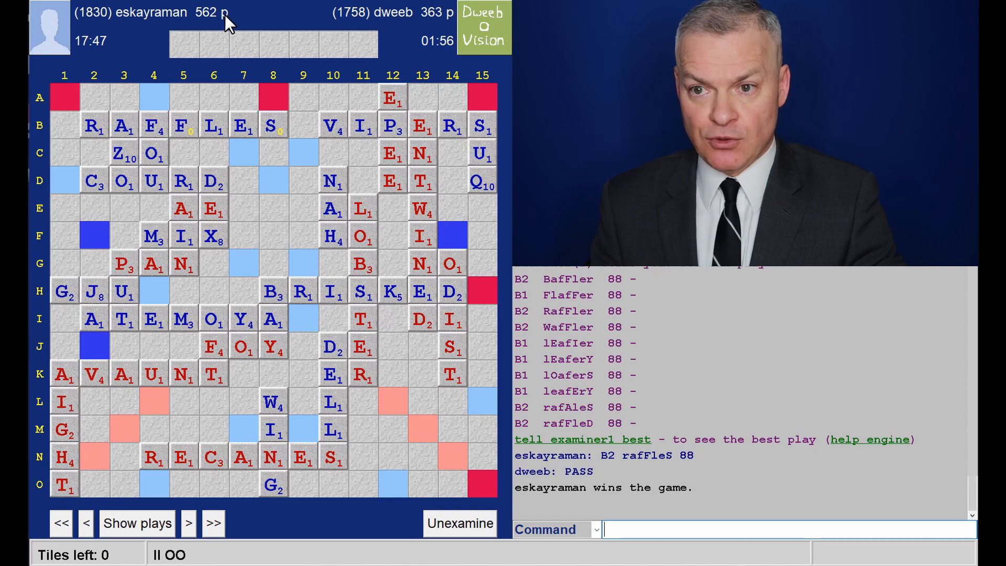
pyautogui.moveTo(301, 163)
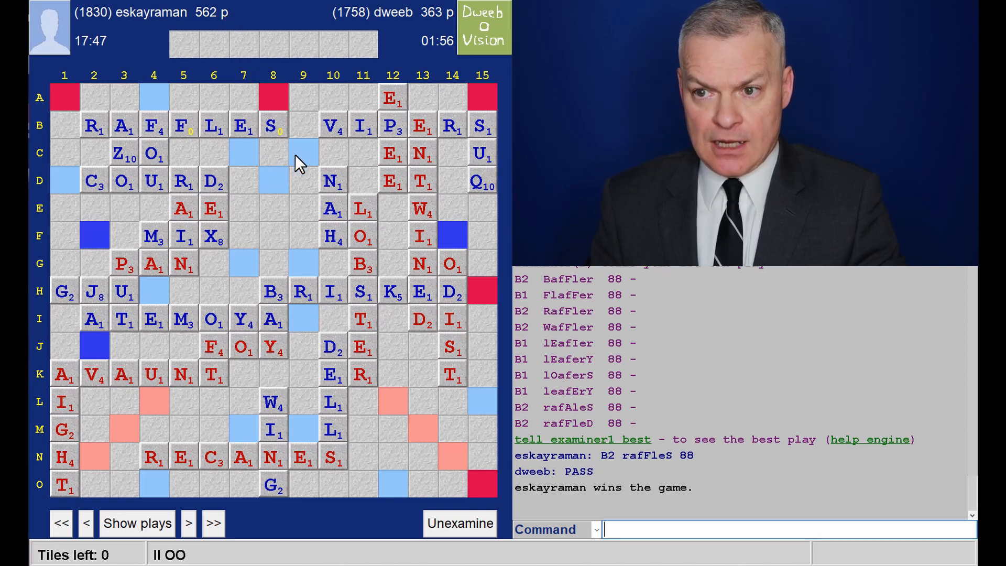
pyautogui.moveTo(399, 116)
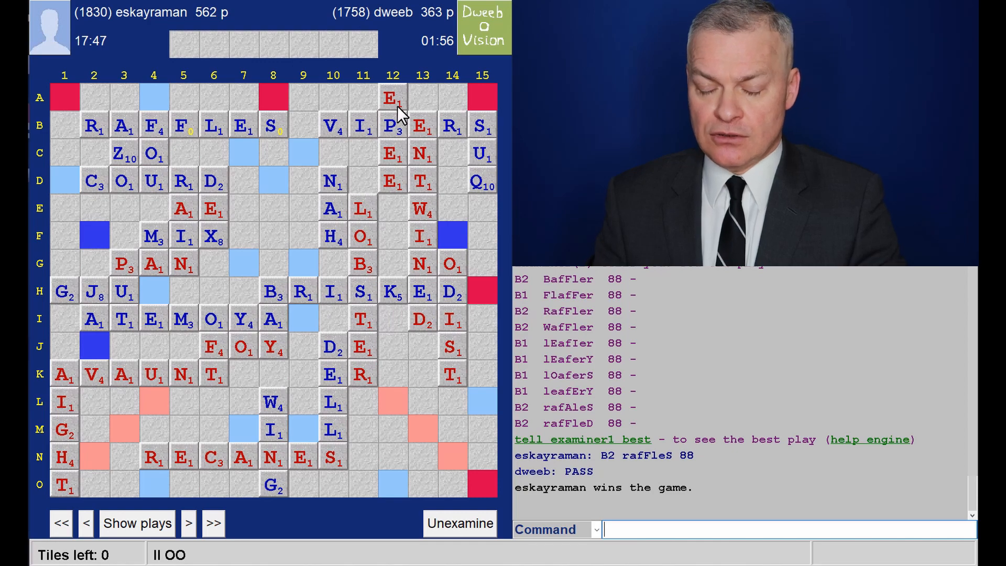
pyautogui.moveTo(282, 180)
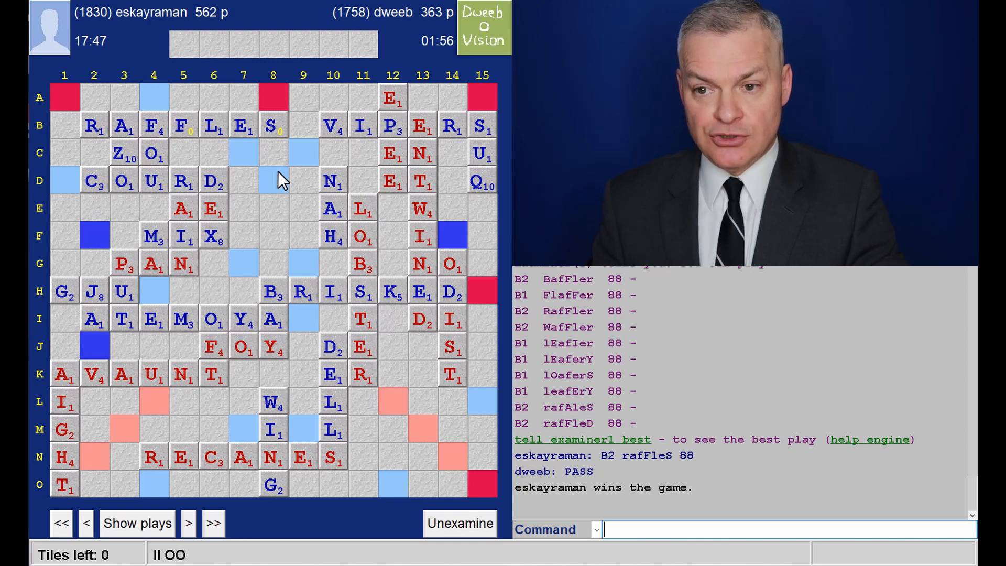